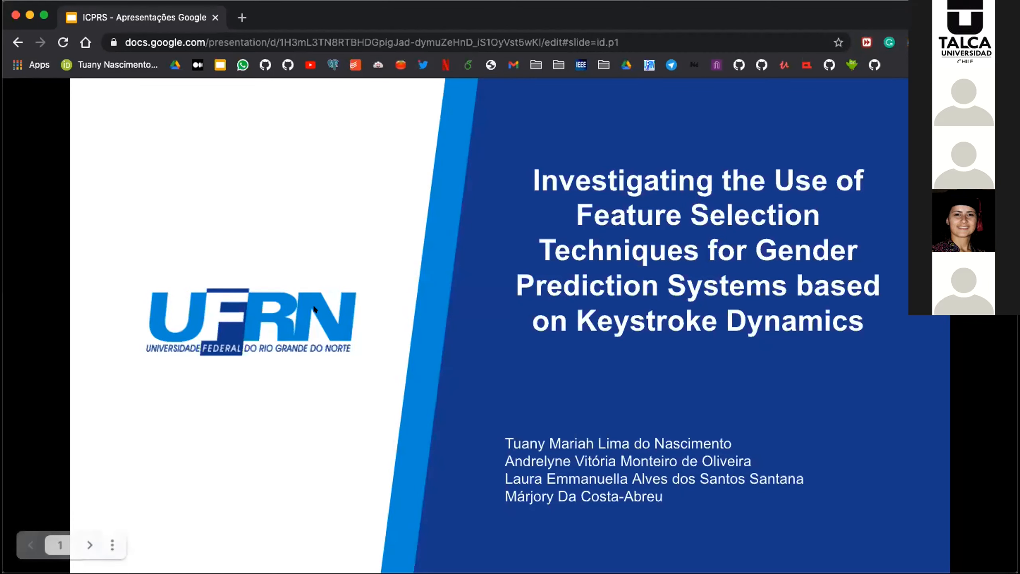
{"action": "mouse_move", "coordinate": [312, 288]}
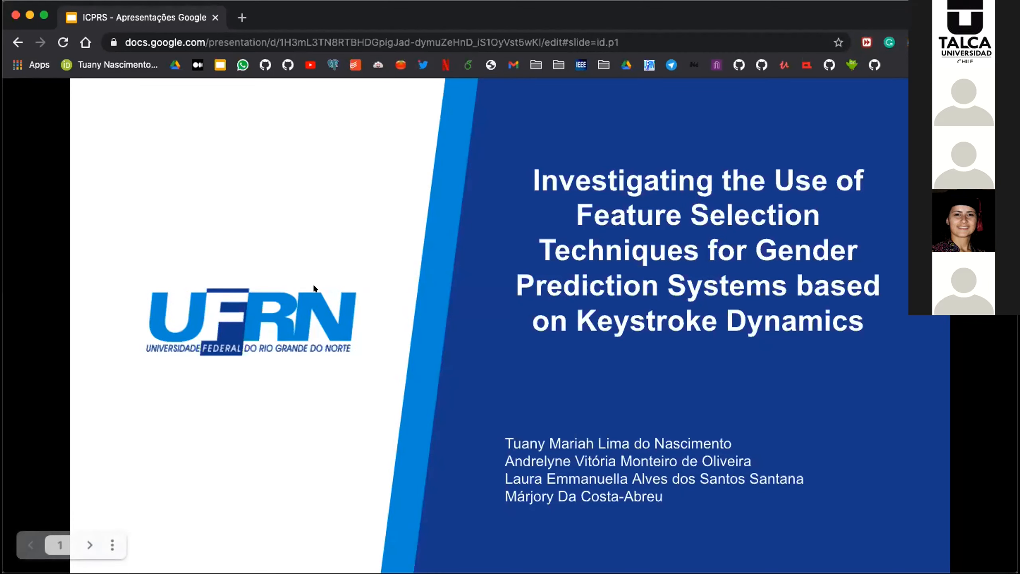
{"action": "mouse_move", "coordinate": [312, 275]}
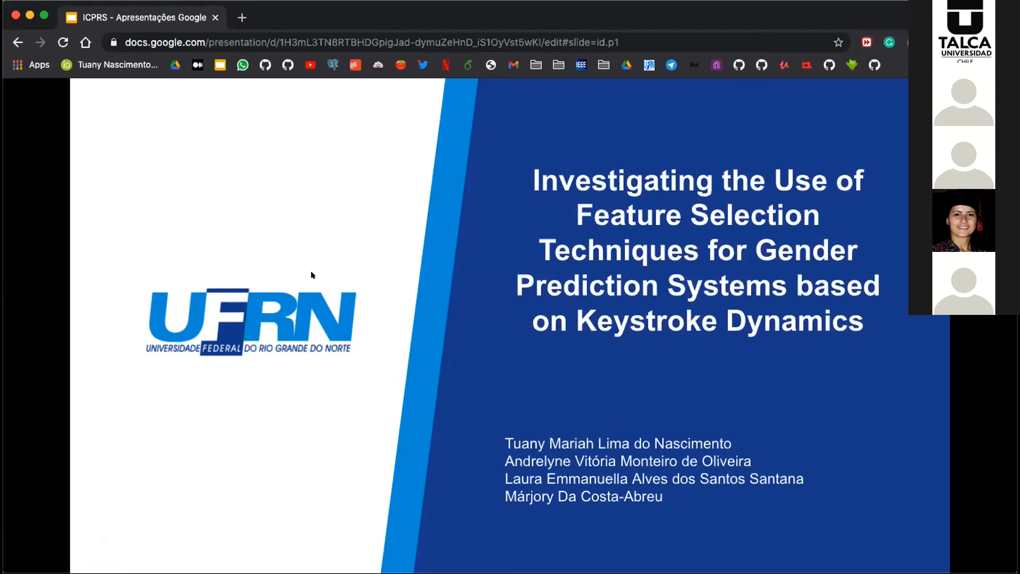
{"action": "mouse_move", "coordinate": [186, 493]}
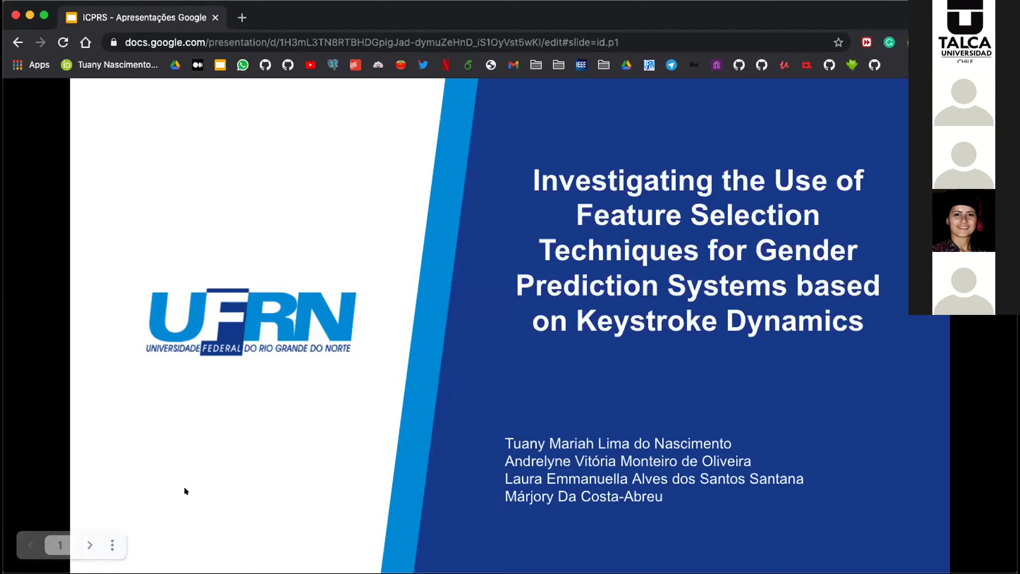
{"action": "mouse_move", "coordinate": [265, 471]}
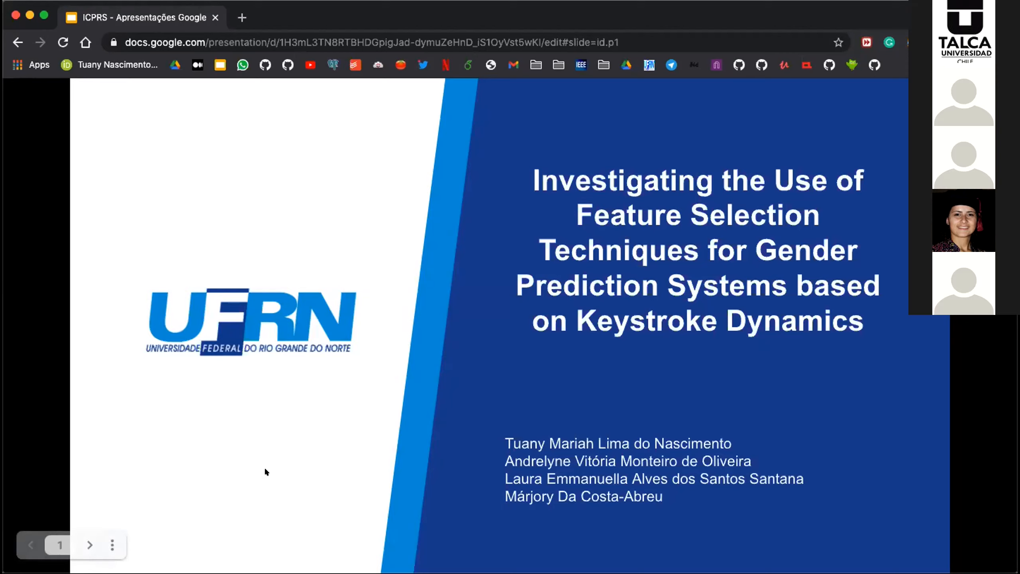
{"action": "mouse_move", "coordinate": [246, 459]}
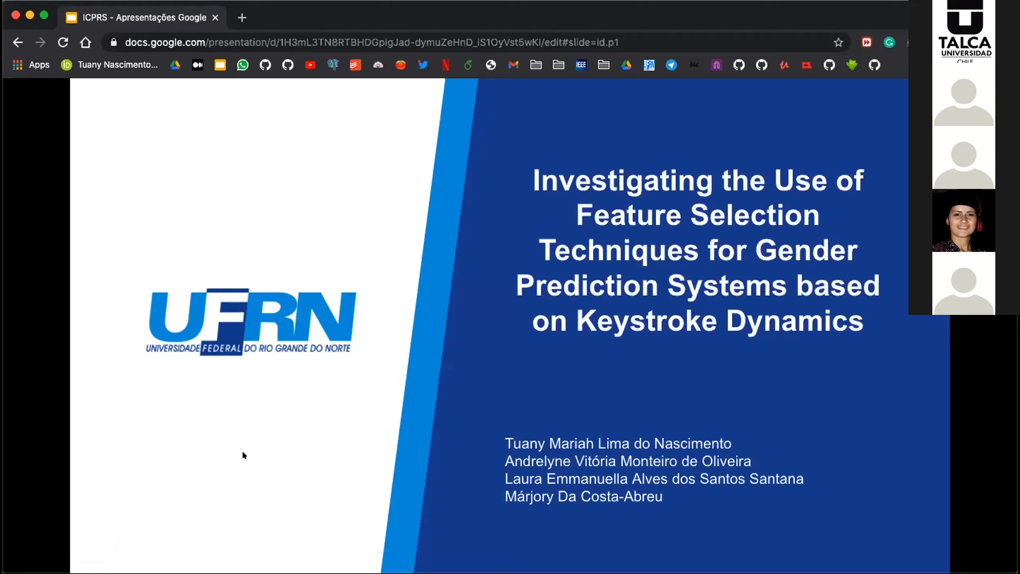
{"action": "mouse_move", "coordinate": [220, 512]}
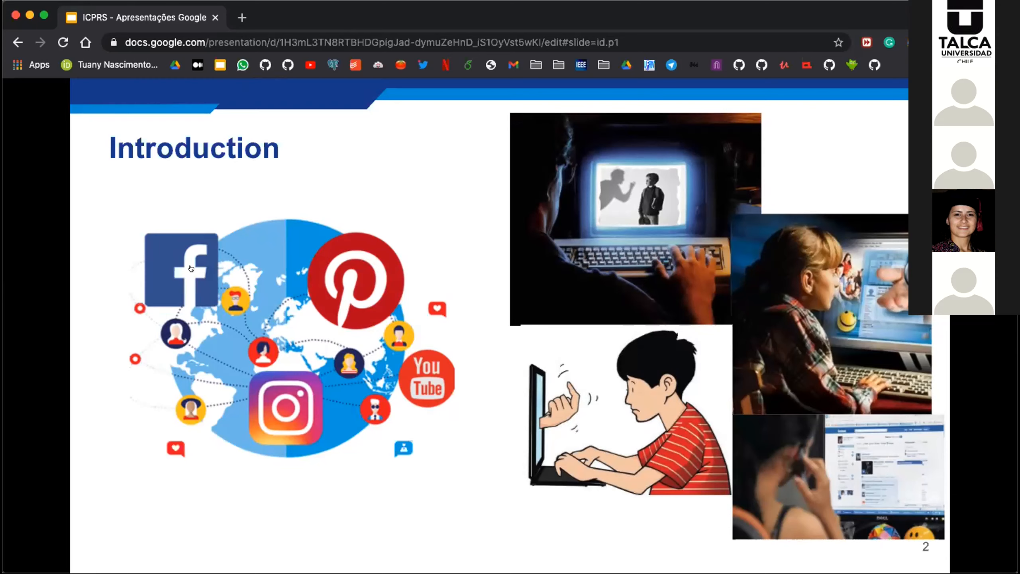
{"action": "mouse_move", "coordinate": [274, 364]}
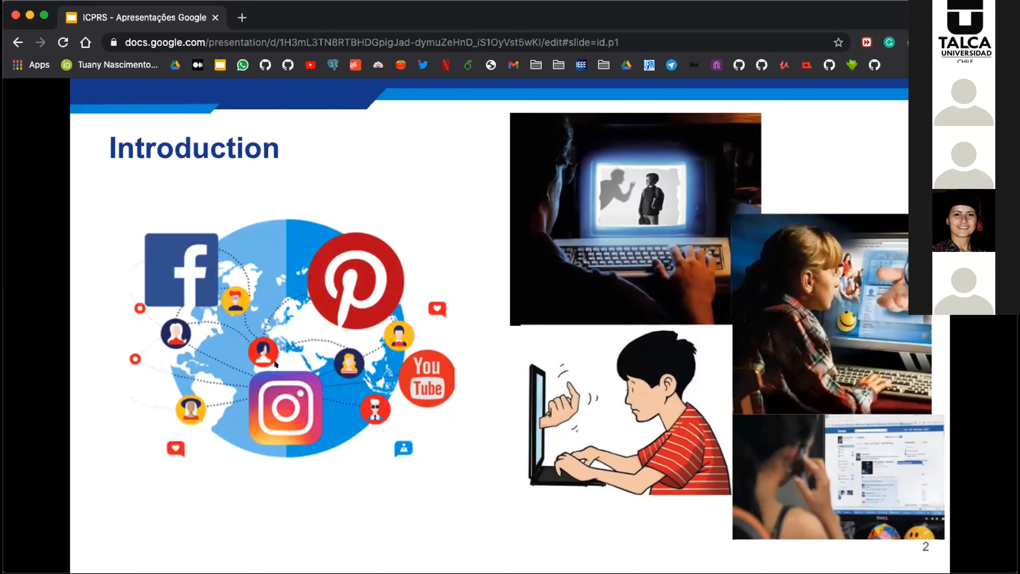
{"action": "mouse_move", "coordinate": [231, 343]}
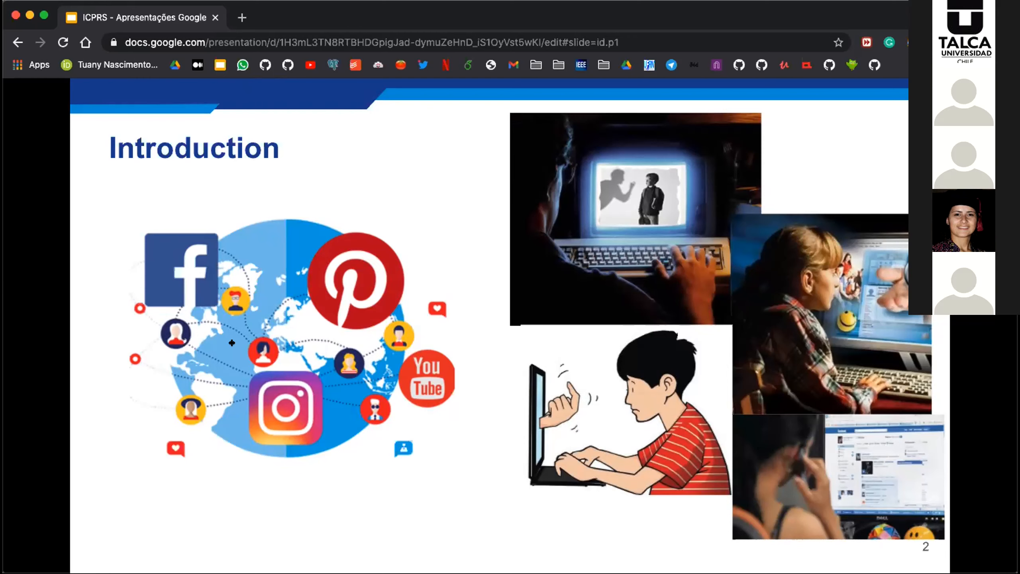
{"action": "mouse_move", "coordinate": [232, 337]}
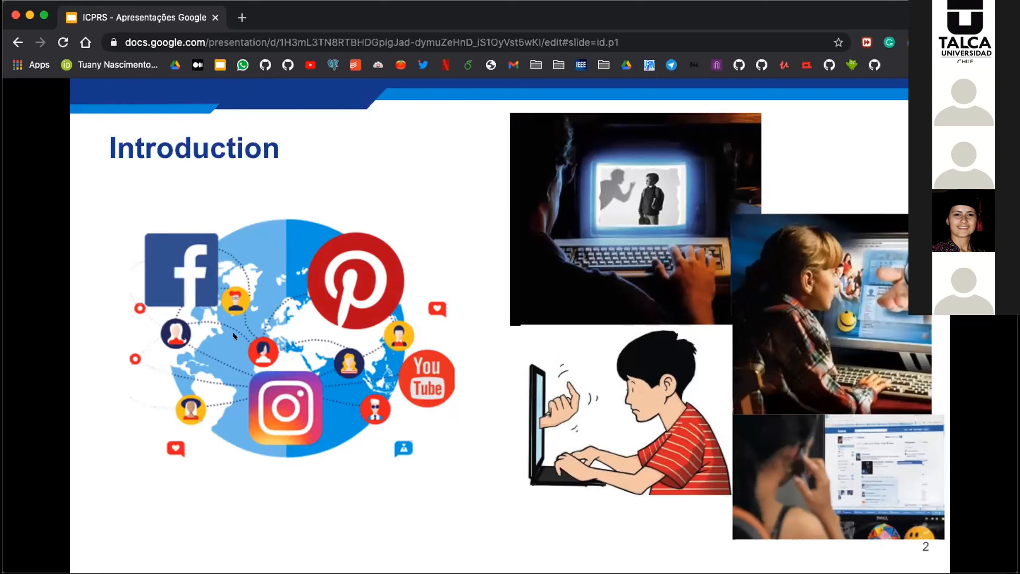
{"action": "mouse_move", "coordinate": [233, 287]}
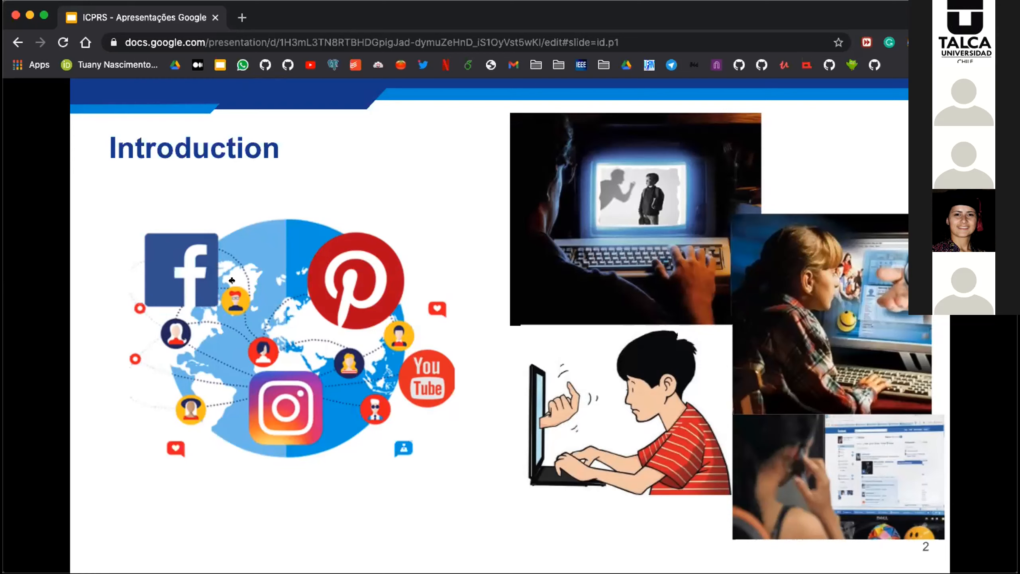
{"action": "mouse_move", "coordinate": [240, 335]}
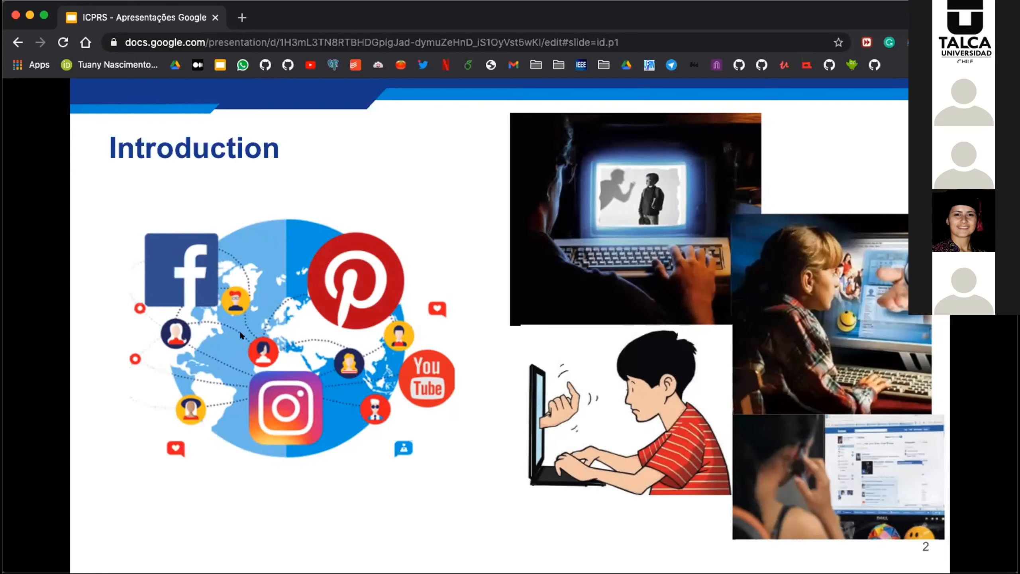
{"action": "mouse_move", "coordinate": [200, 270]}
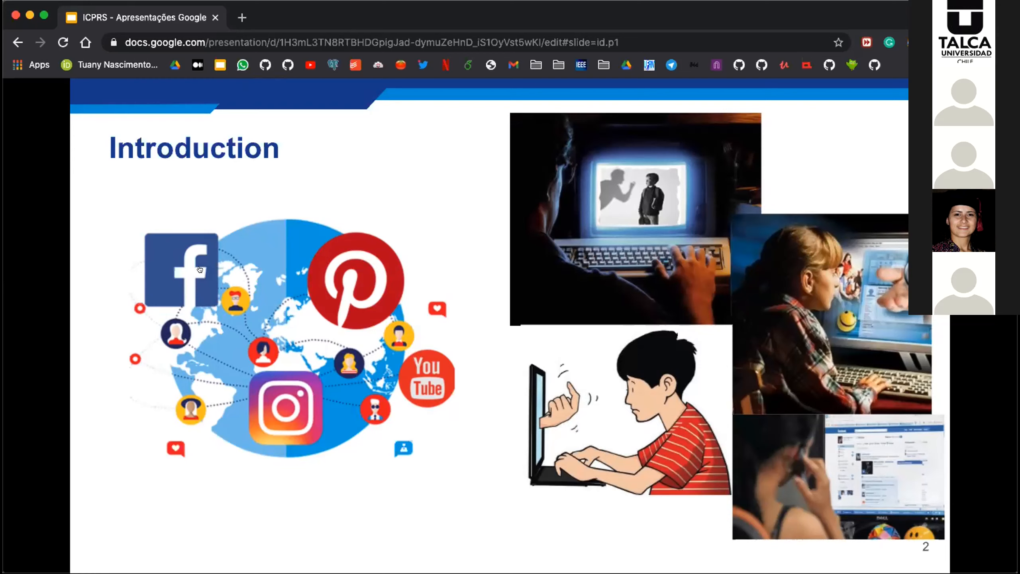
Advance to slide 3, the Introduction on keystroke dynamics and feature-selection approaches
{"action": "key", "text": "right"}
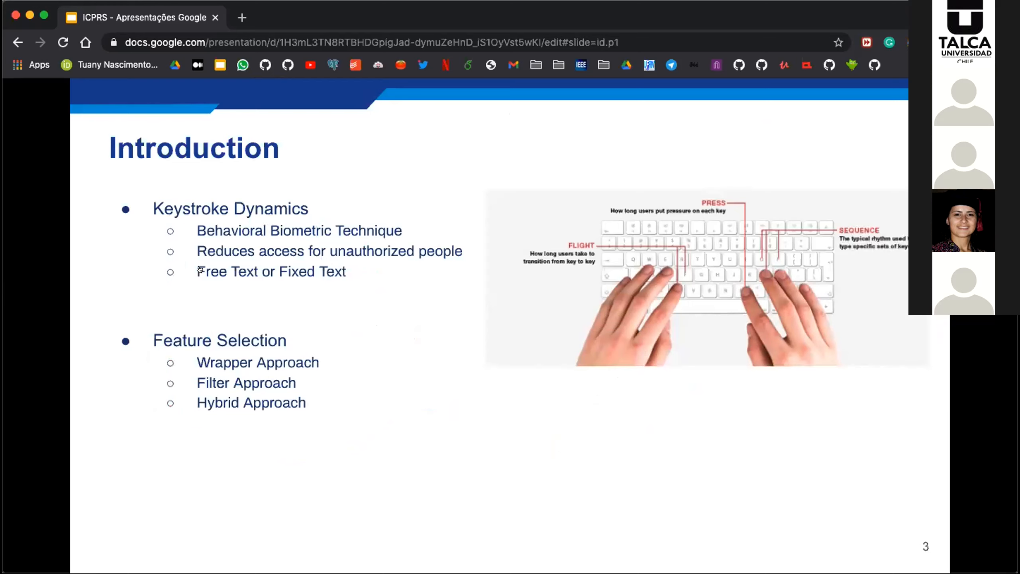
{"action": "mouse_move", "coordinate": [219, 229]}
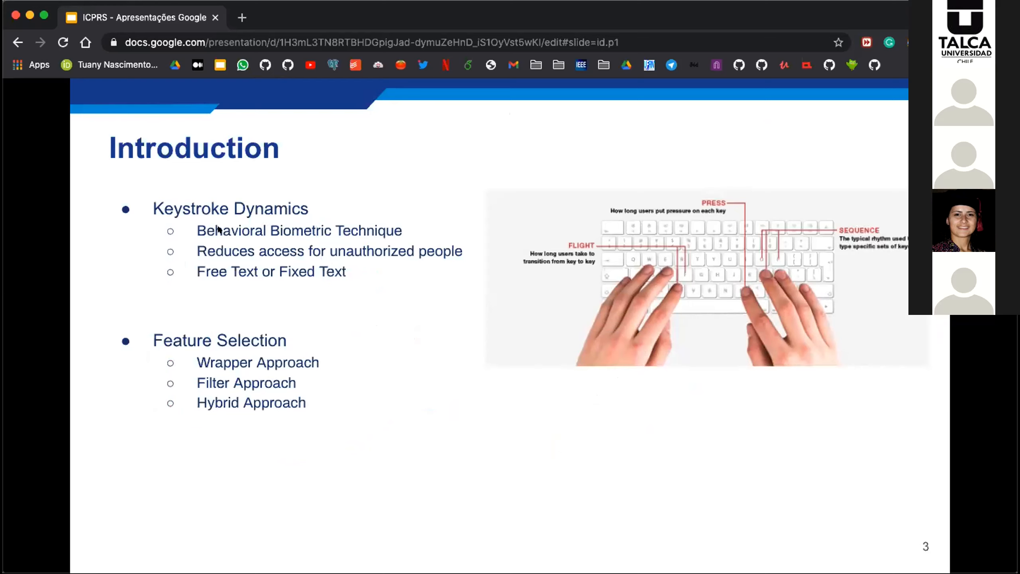
{"action": "mouse_move", "coordinate": [241, 219]}
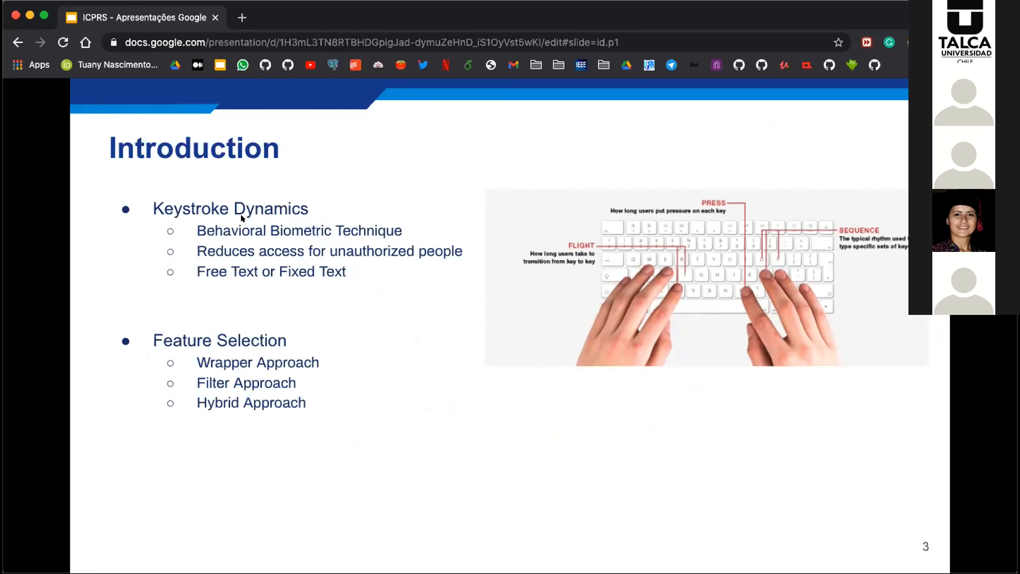
{"action": "mouse_move", "coordinate": [246, 253]}
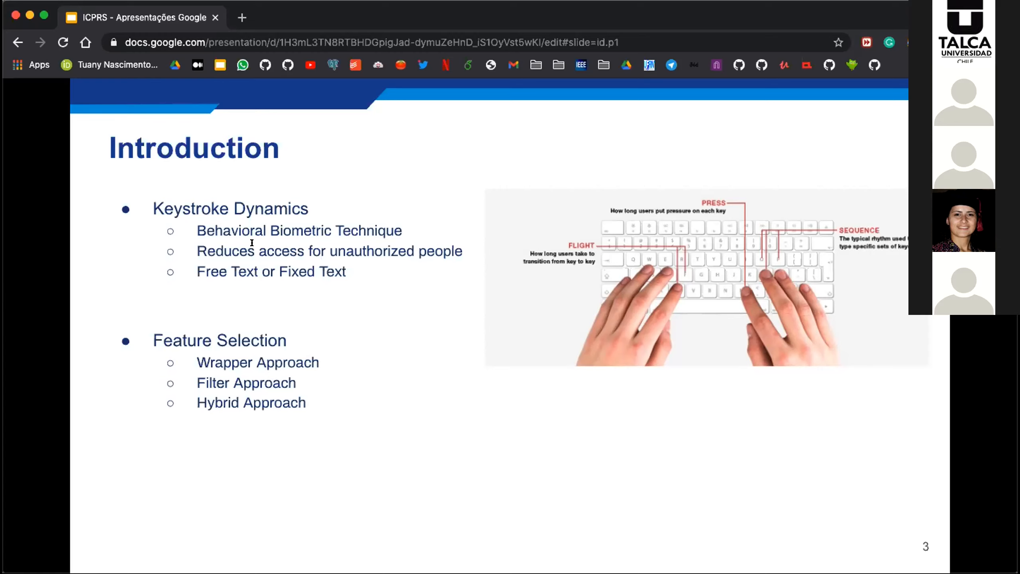
{"action": "mouse_move", "coordinate": [252, 234]}
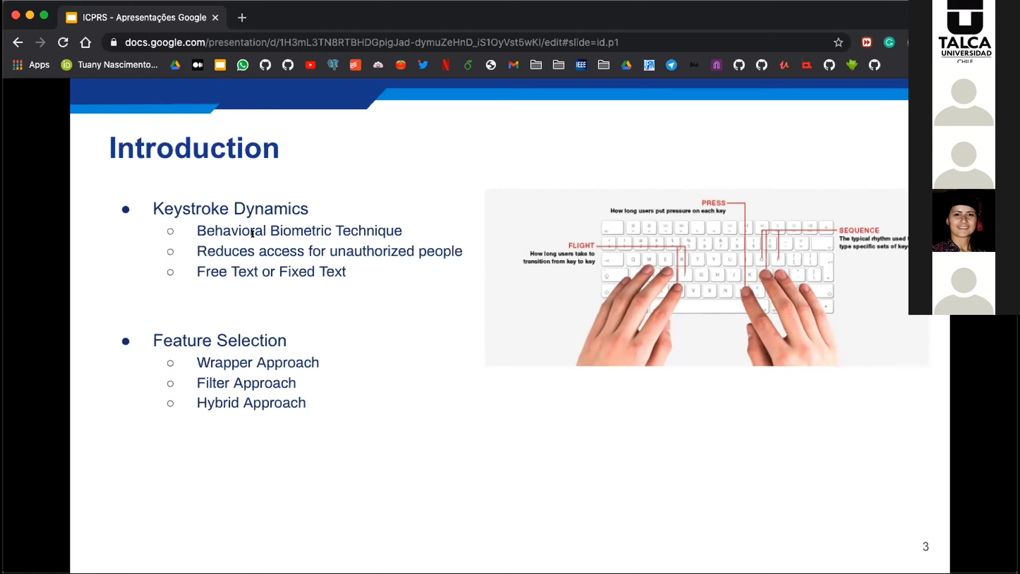
{"action": "mouse_move", "coordinate": [268, 173]}
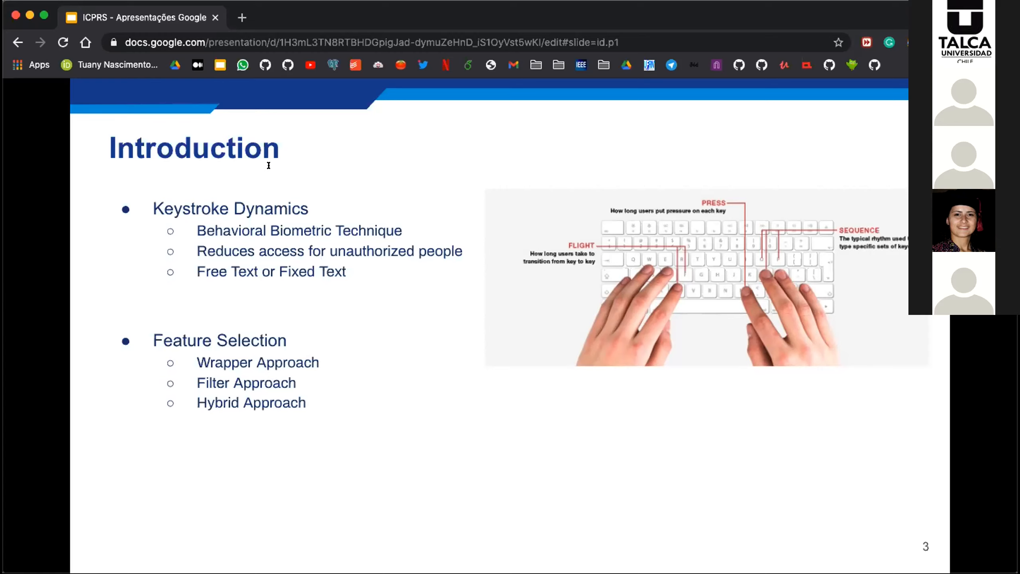
{"action": "mouse_move", "coordinate": [274, 161]}
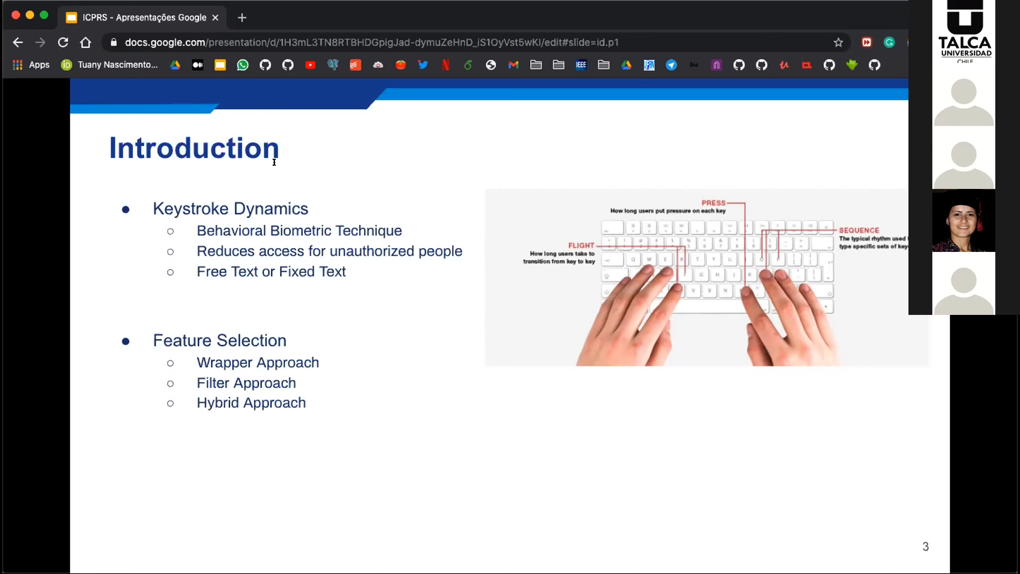
{"action": "mouse_move", "coordinate": [265, 178]}
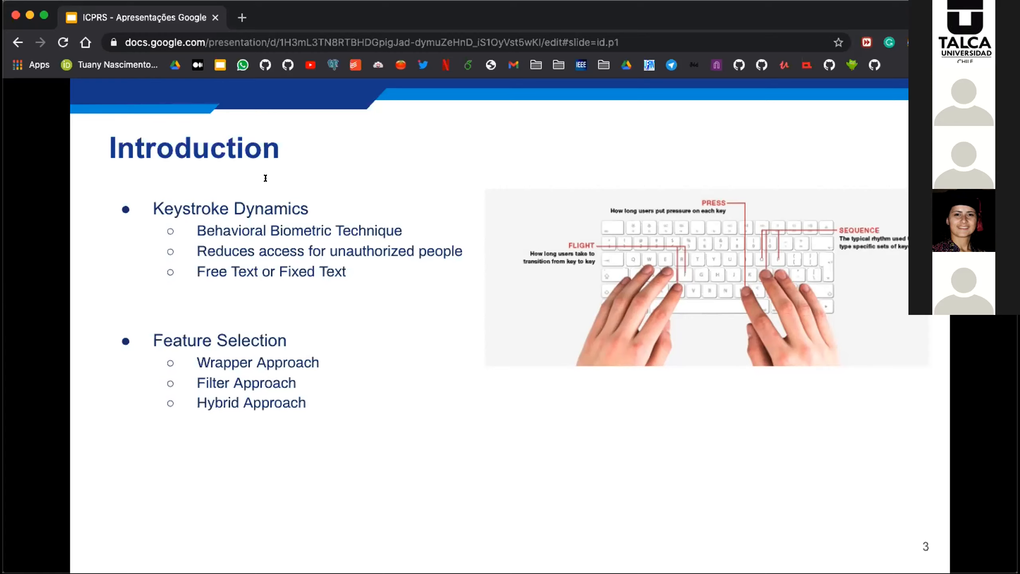
{"action": "mouse_move", "coordinate": [387, 207]}
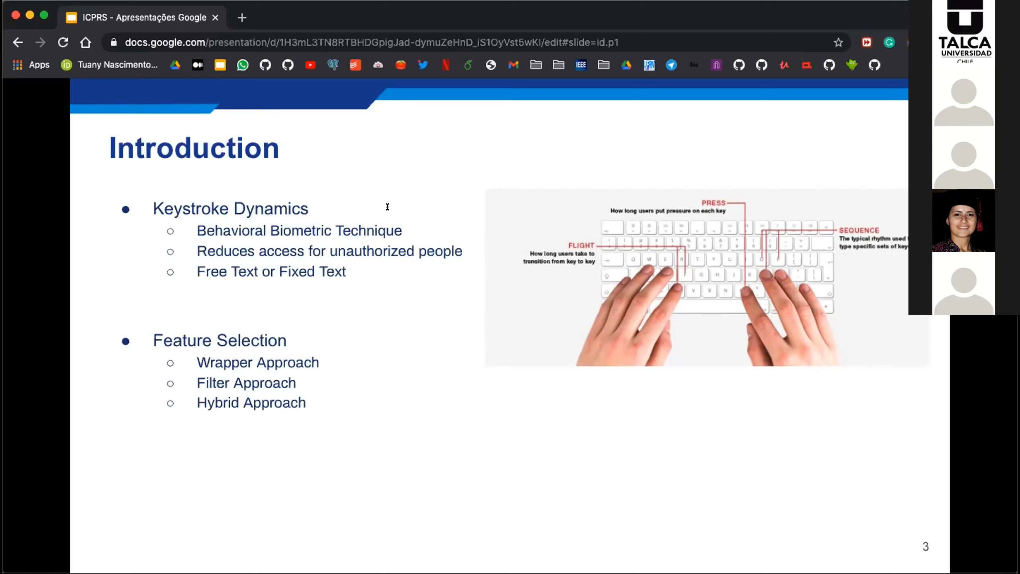
{"action": "mouse_move", "coordinate": [422, 200]}
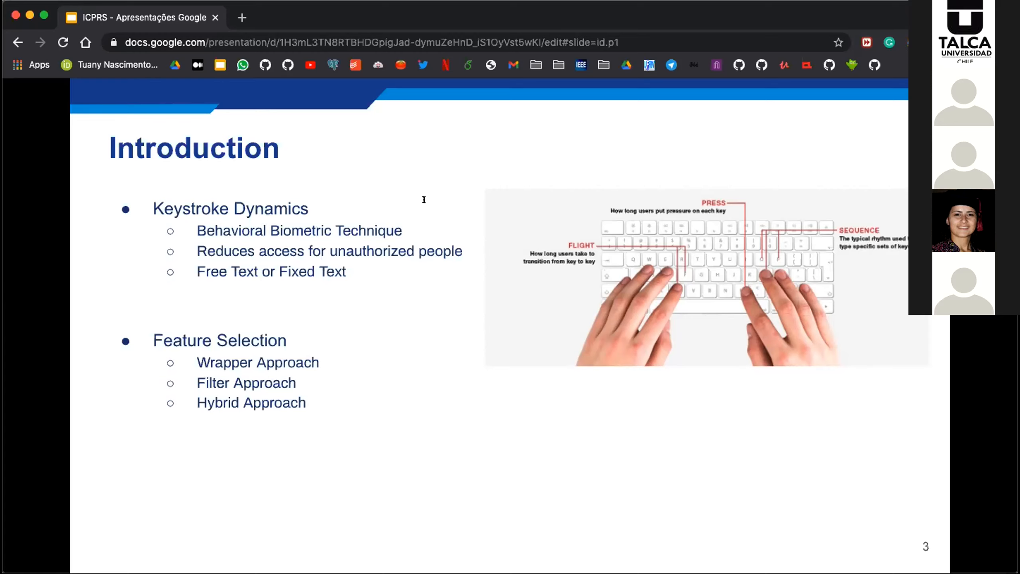
{"action": "mouse_move", "coordinate": [421, 222]}
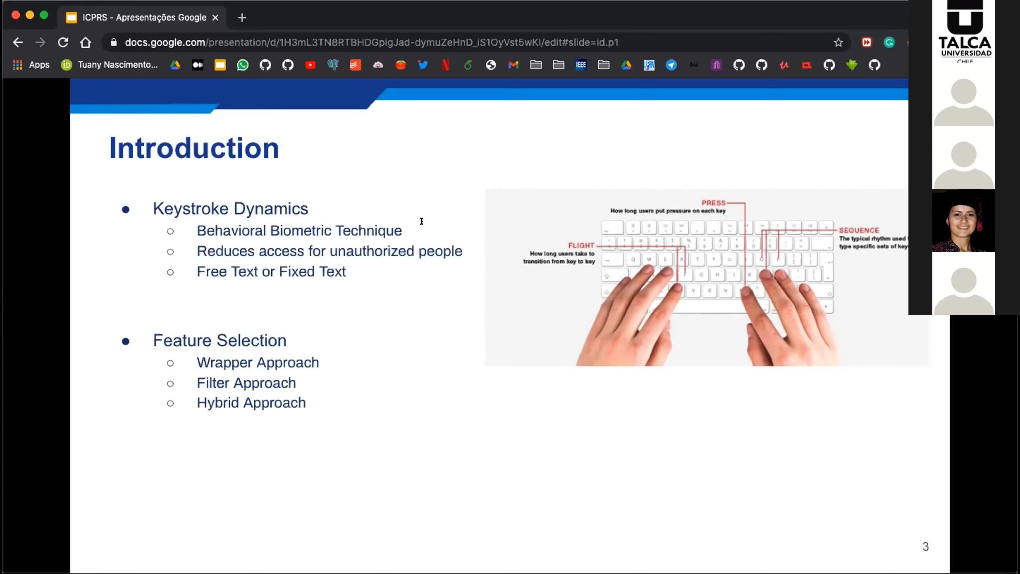
{"action": "mouse_move", "coordinate": [289, 241]}
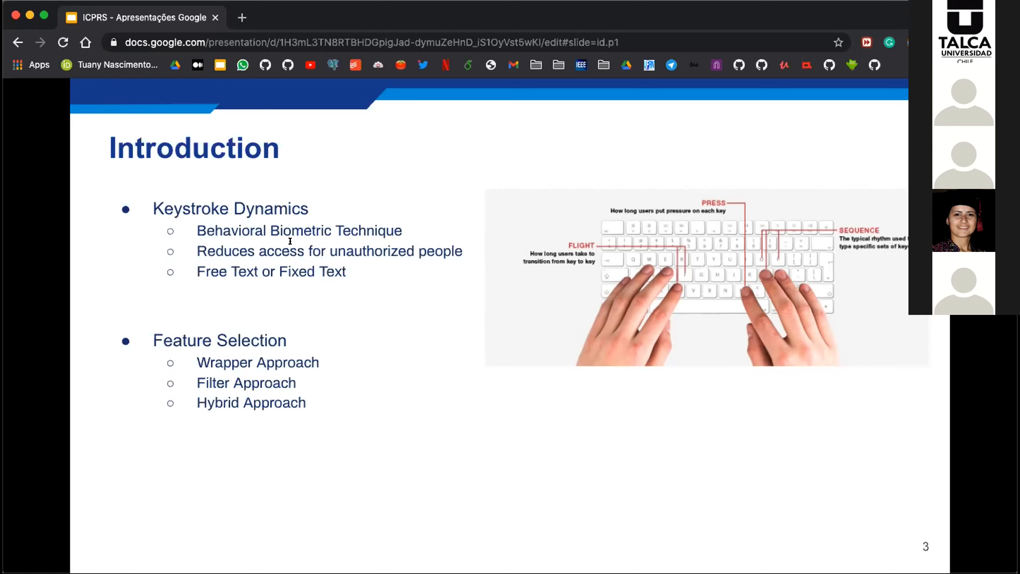
{"action": "mouse_move", "coordinate": [285, 253]}
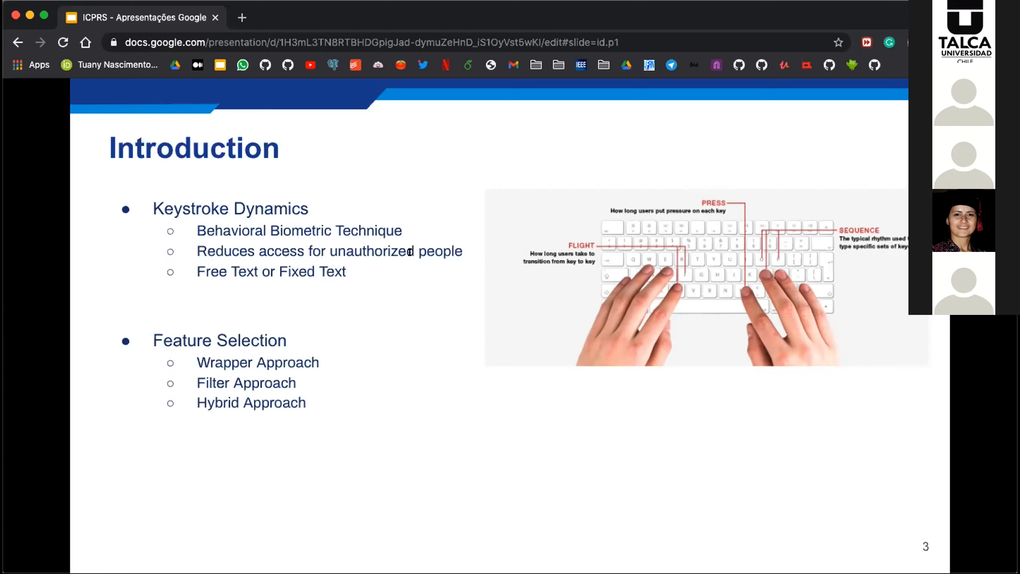
{"action": "mouse_move", "coordinate": [265, 271]}
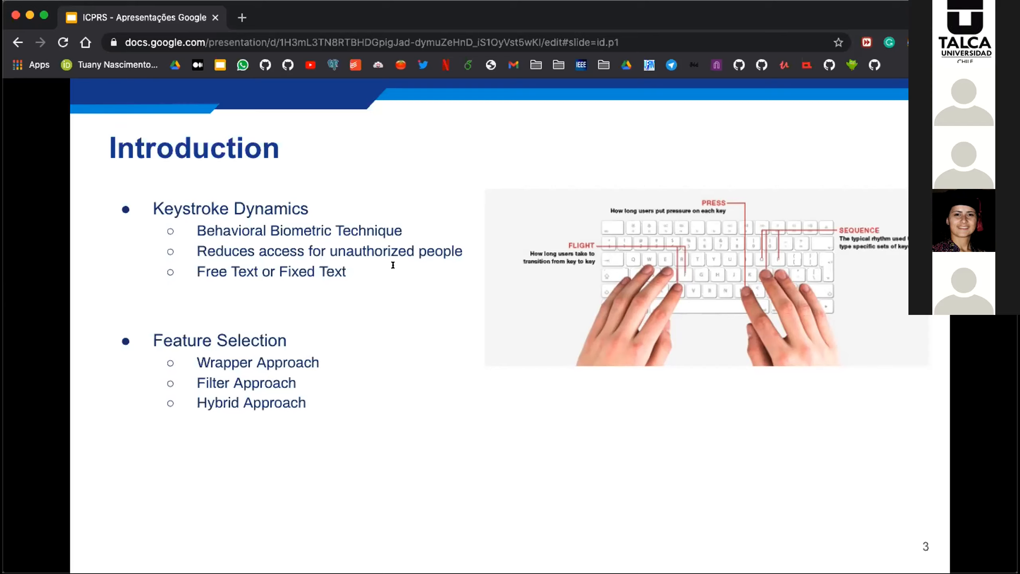
{"action": "mouse_move", "coordinate": [277, 285]}
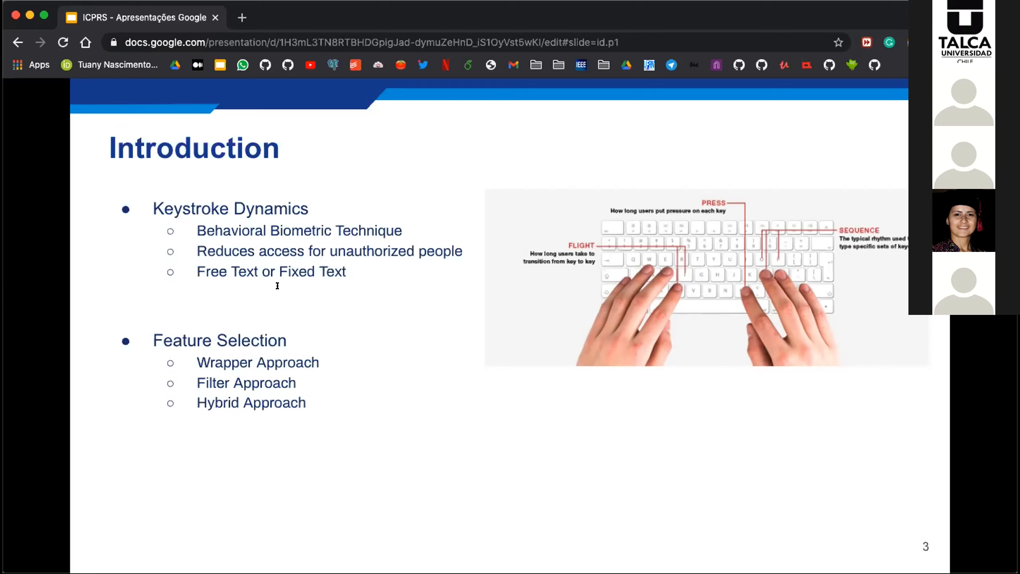
{"action": "mouse_move", "coordinate": [354, 266]}
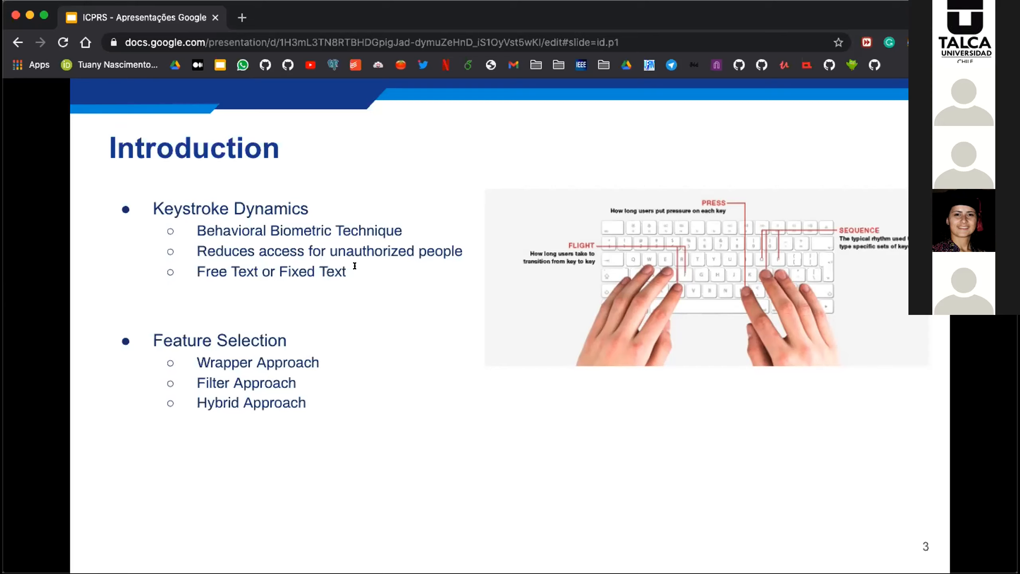
{"action": "mouse_move", "coordinate": [286, 300]}
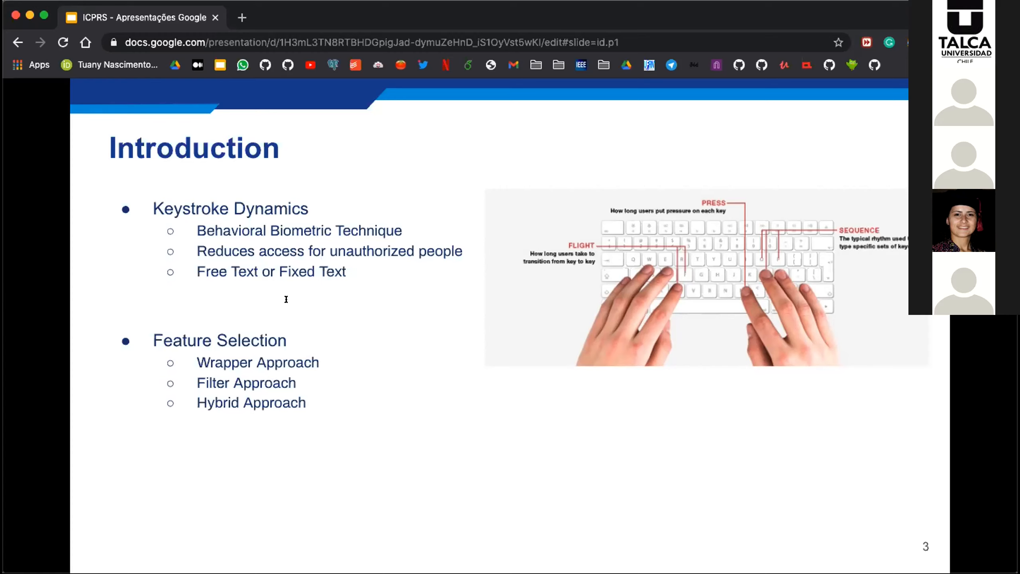
{"action": "mouse_move", "coordinate": [278, 295]}
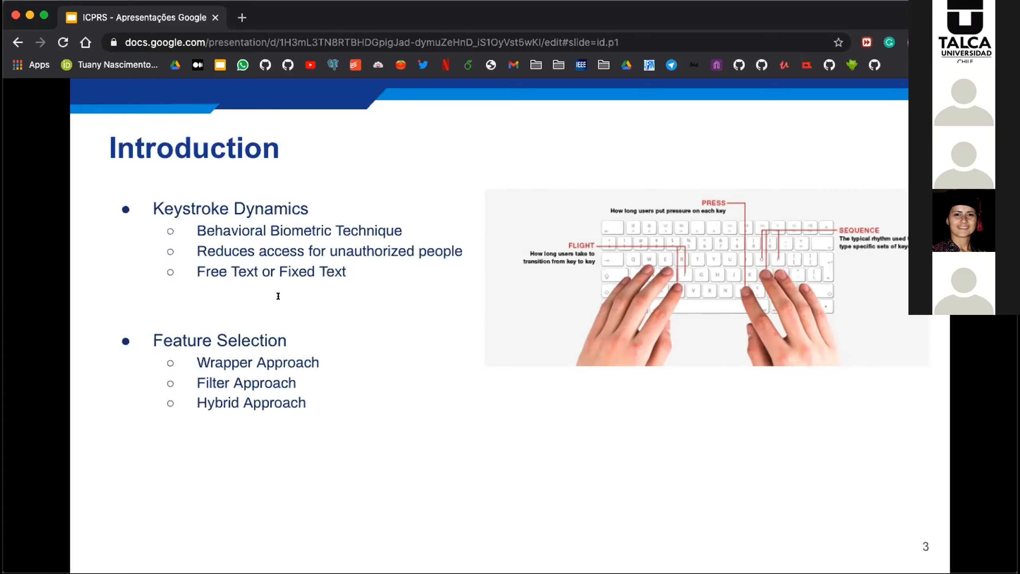
{"action": "mouse_move", "coordinate": [355, 274]}
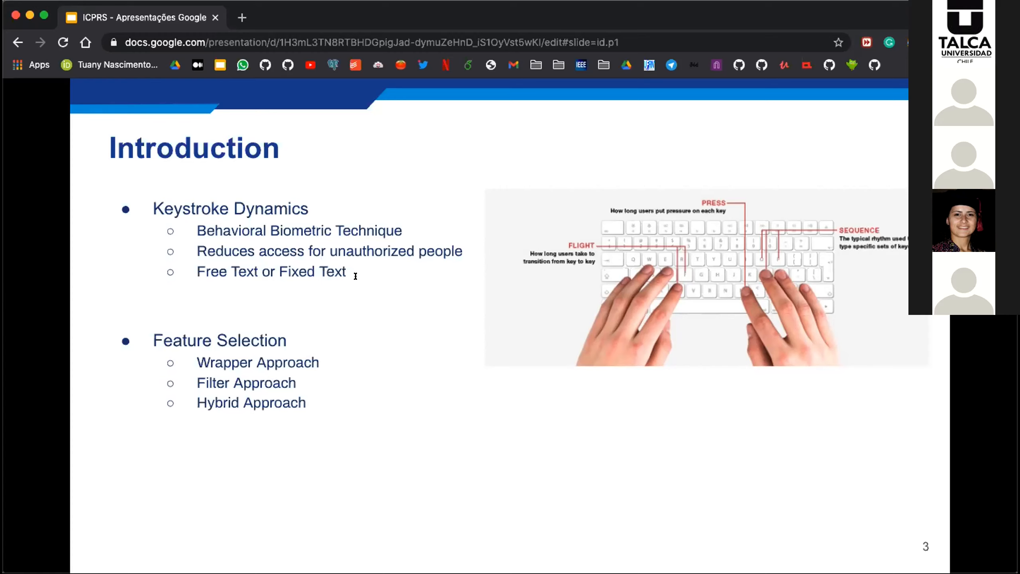
{"action": "mouse_move", "coordinate": [368, 289]}
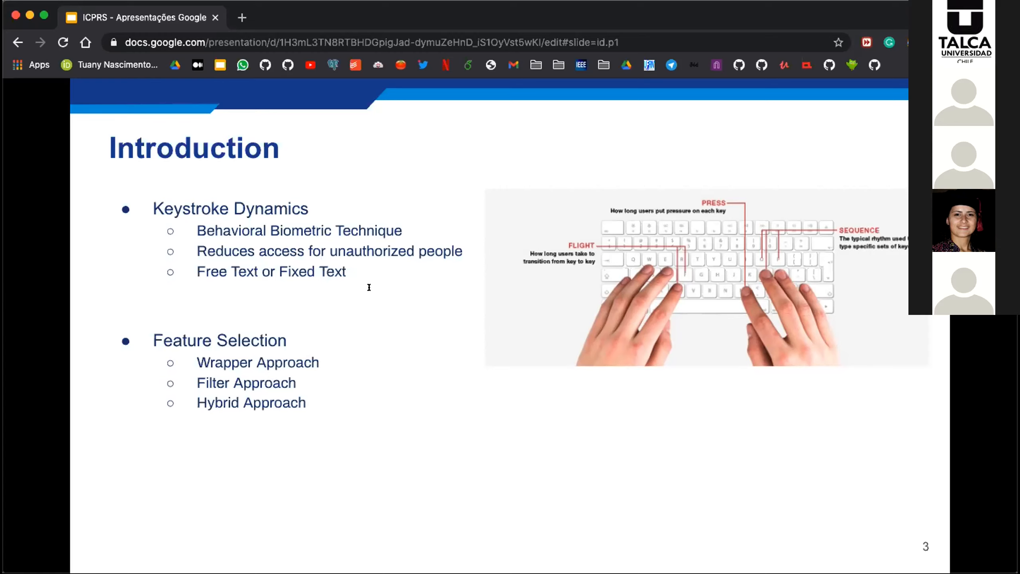
{"action": "mouse_move", "coordinate": [364, 298]}
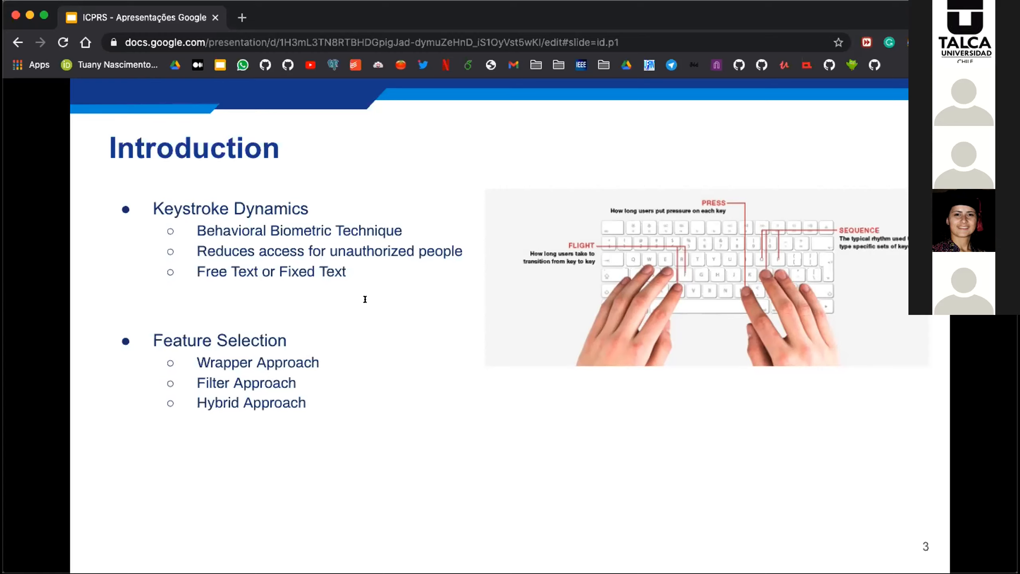
{"action": "mouse_move", "coordinate": [285, 252]}
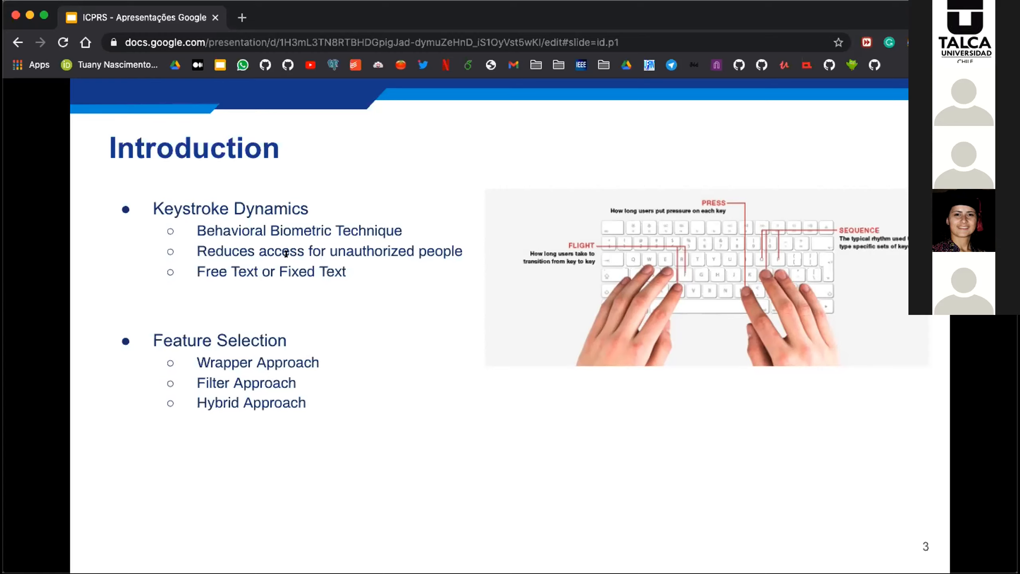
{"action": "mouse_move", "coordinate": [298, 222]}
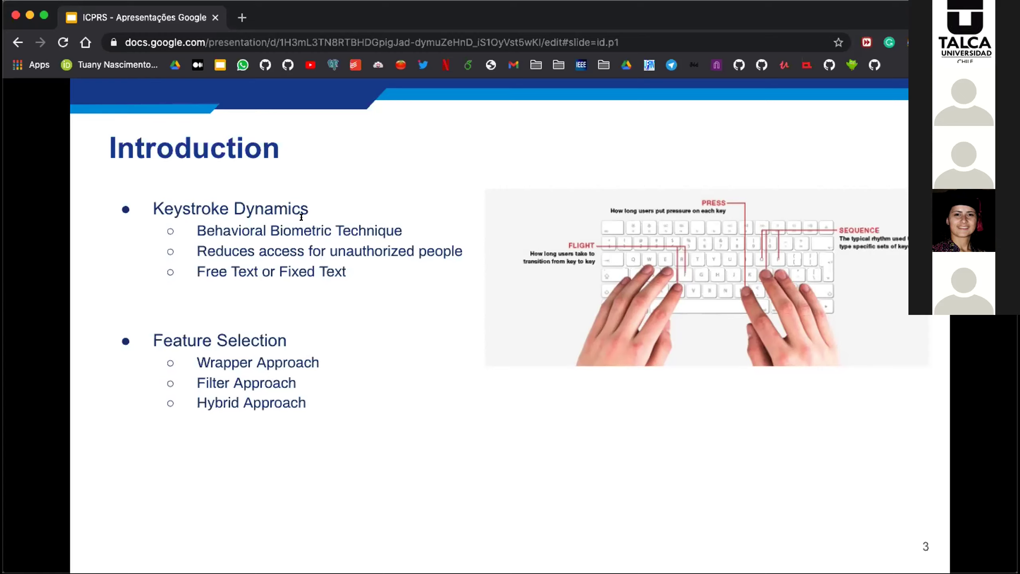
{"action": "mouse_move", "coordinate": [311, 218]}
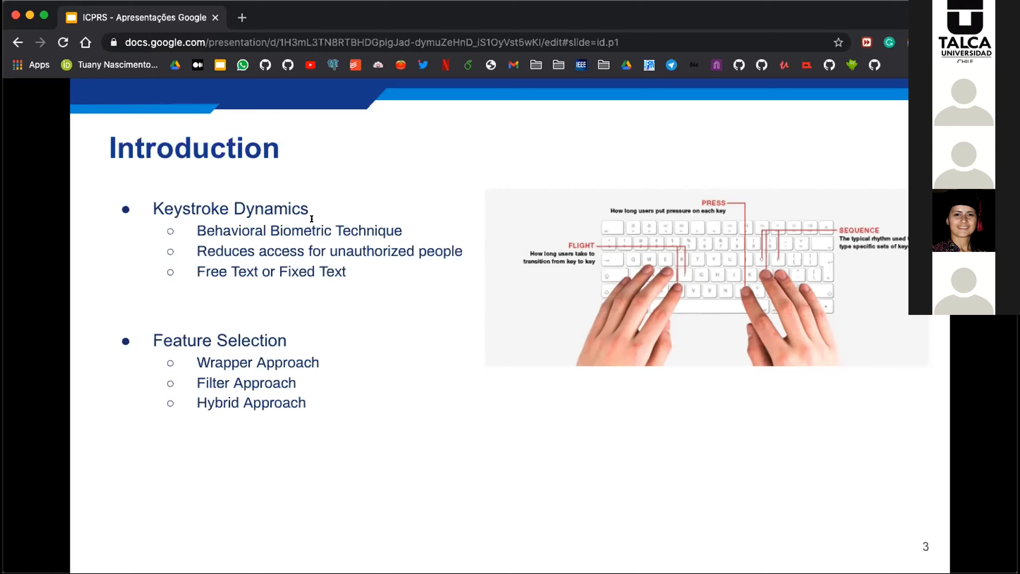
{"action": "mouse_move", "coordinate": [299, 231]}
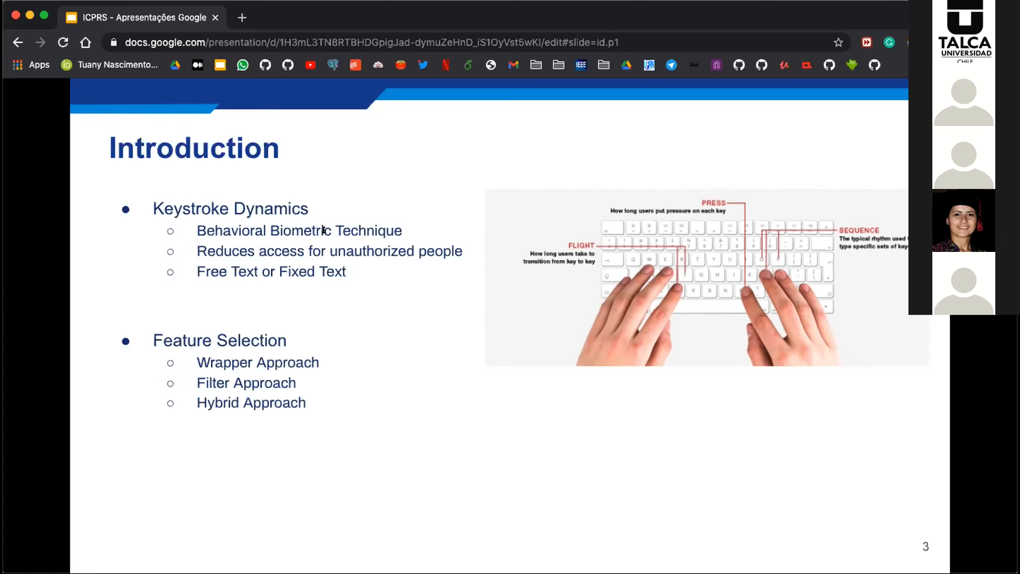
{"action": "mouse_move", "coordinate": [369, 241]}
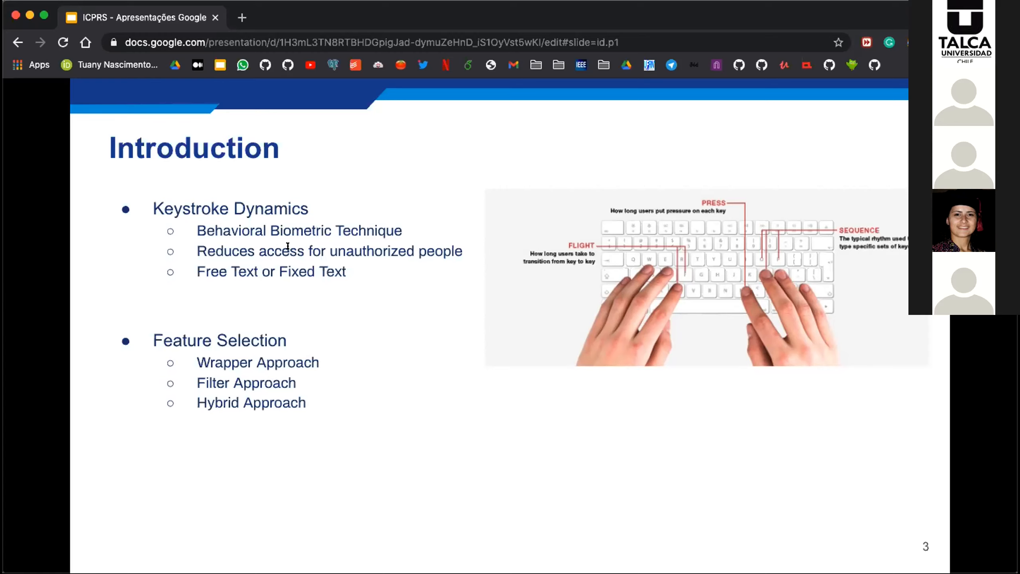
{"action": "mouse_move", "coordinate": [334, 263]}
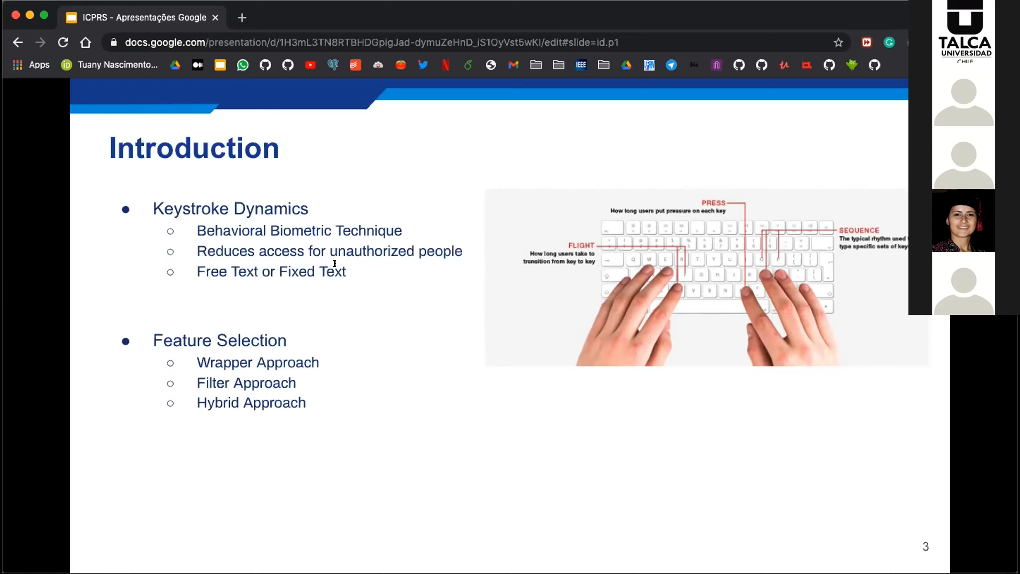
{"action": "mouse_move", "coordinate": [433, 244]}
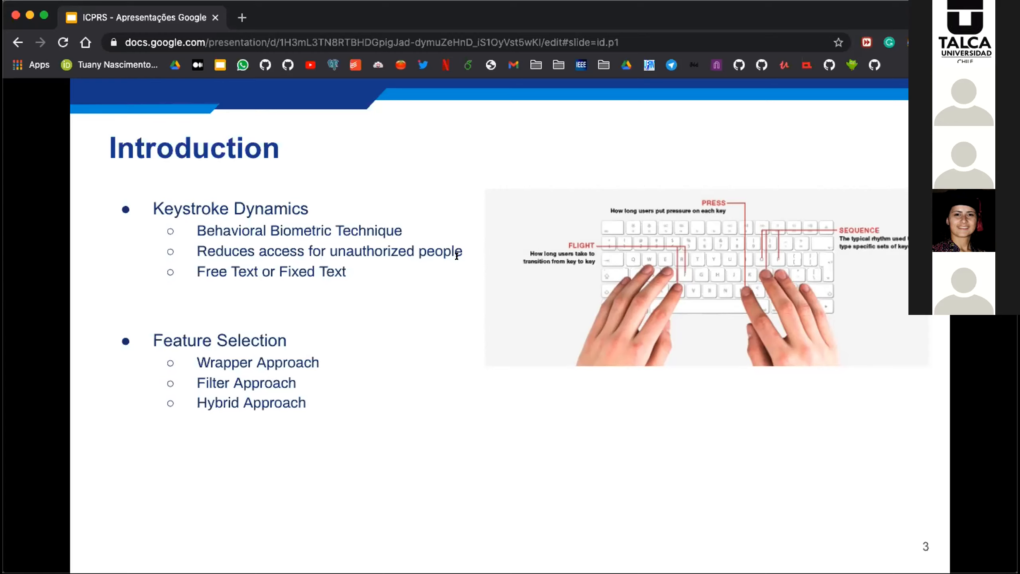
{"action": "mouse_move", "coordinate": [278, 263]}
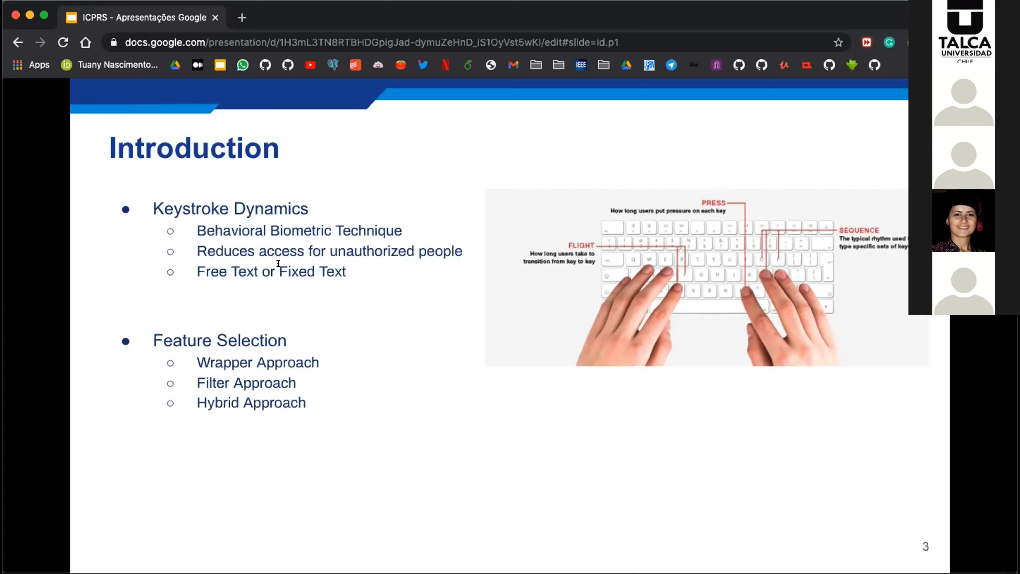
{"action": "mouse_move", "coordinate": [347, 274]}
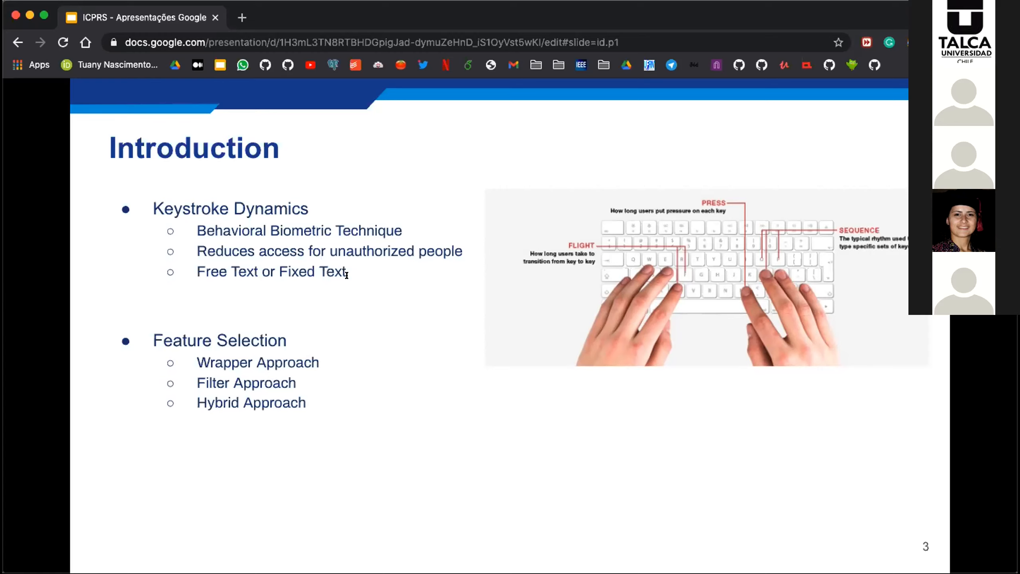
{"action": "mouse_move", "coordinate": [354, 276]}
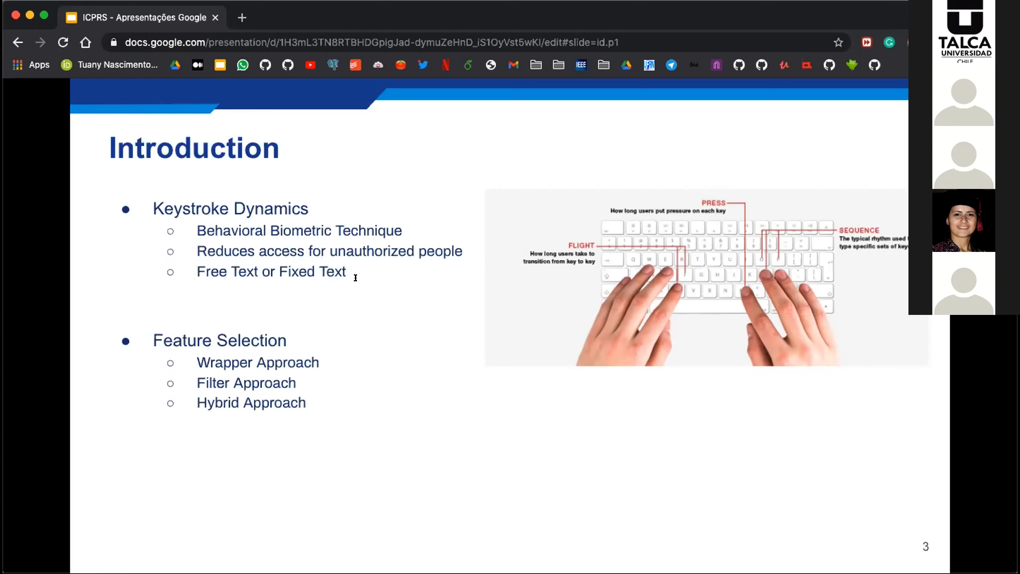
{"action": "mouse_move", "coordinate": [288, 299]}
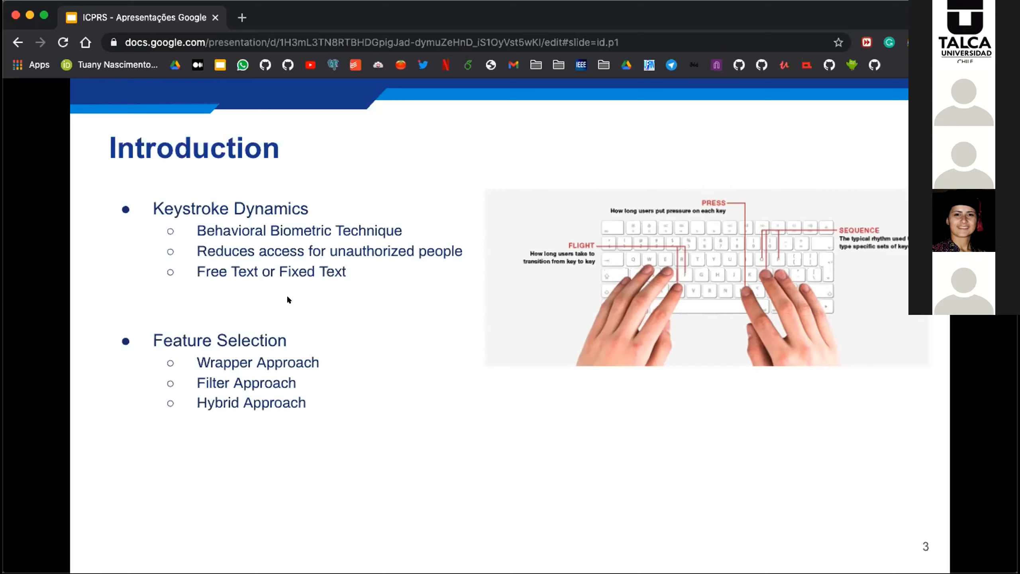
{"action": "mouse_move", "coordinate": [331, 288]}
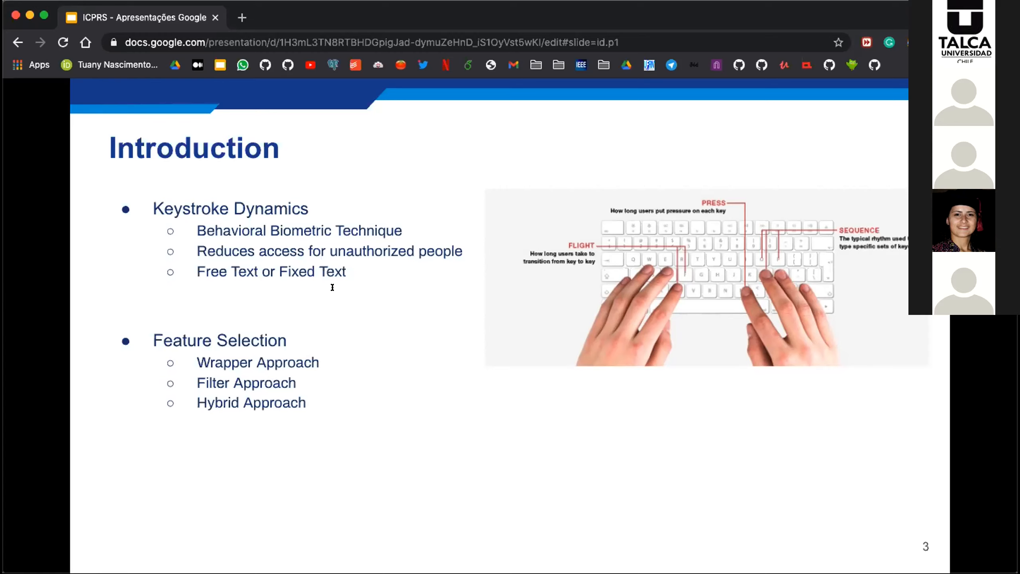
{"action": "mouse_move", "coordinate": [392, 289]}
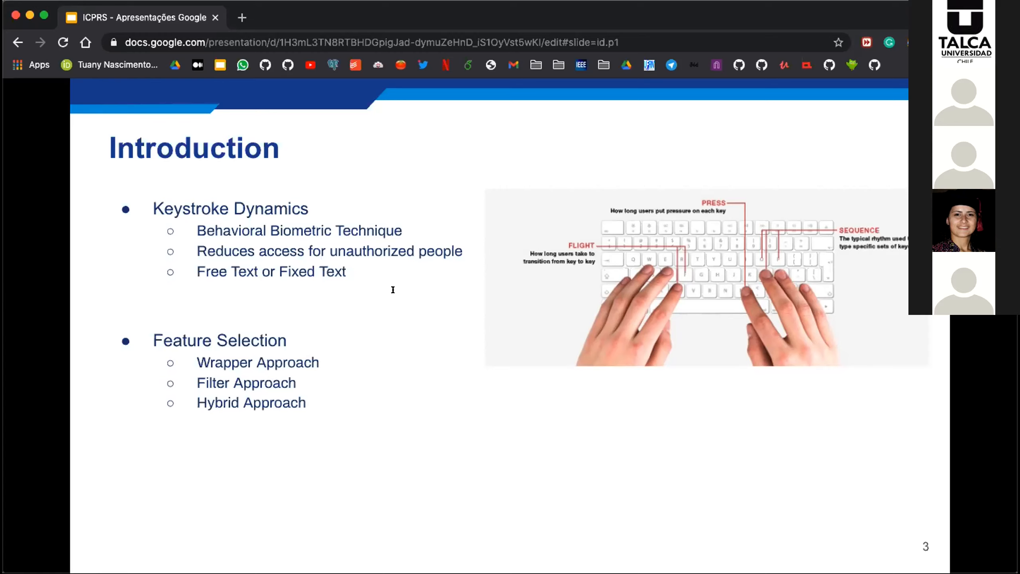
{"action": "mouse_move", "coordinate": [367, 289]}
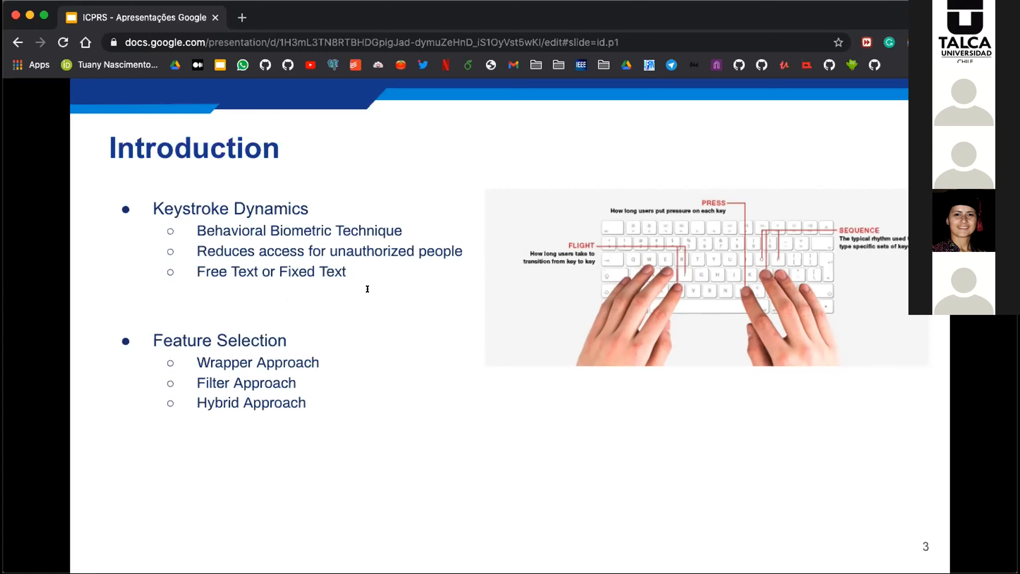
{"action": "mouse_move", "coordinate": [343, 310]}
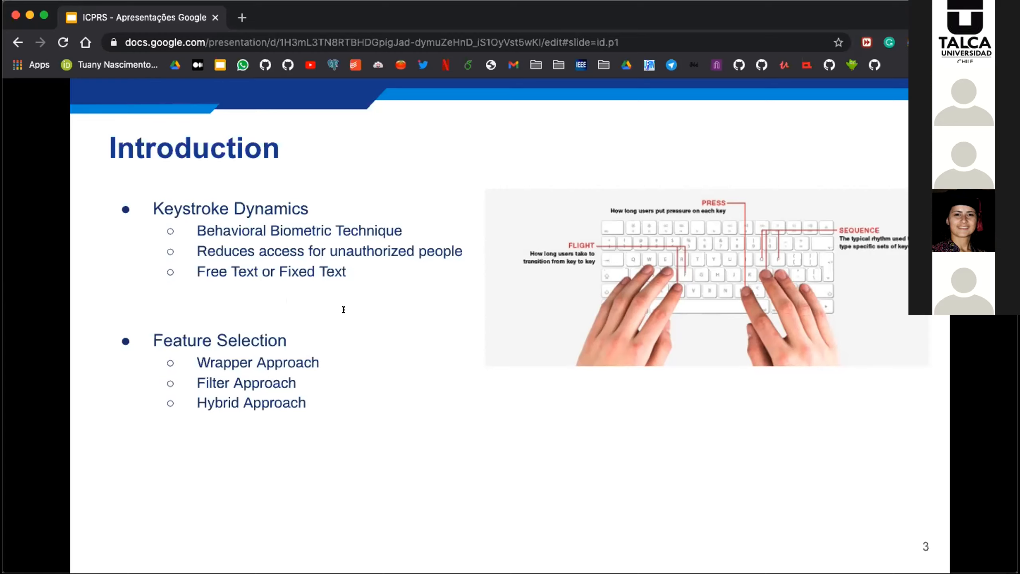
{"action": "mouse_move", "coordinate": [324, 333]}
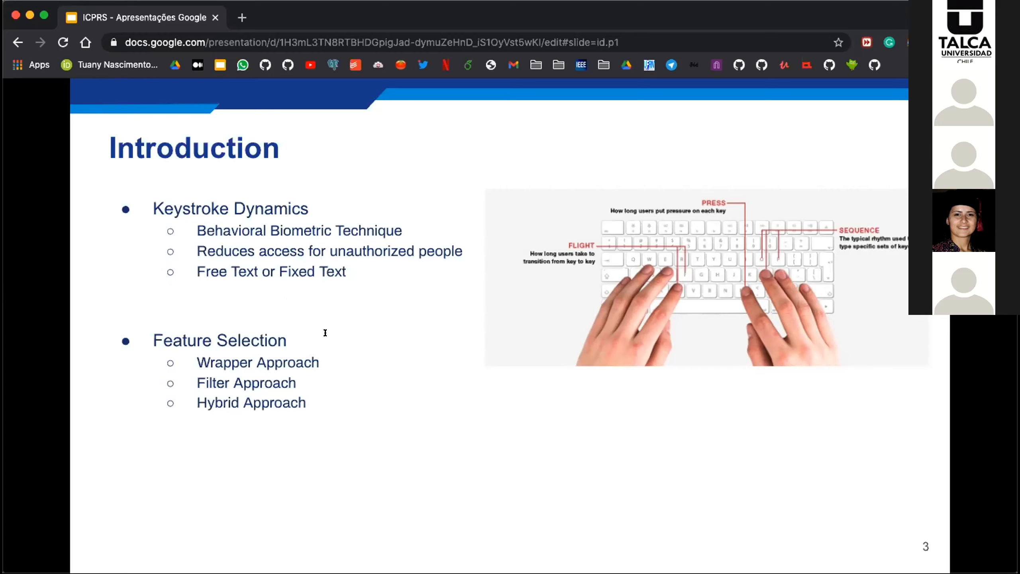
{"action": "mouse_move", "coordinate": [300, 335]}
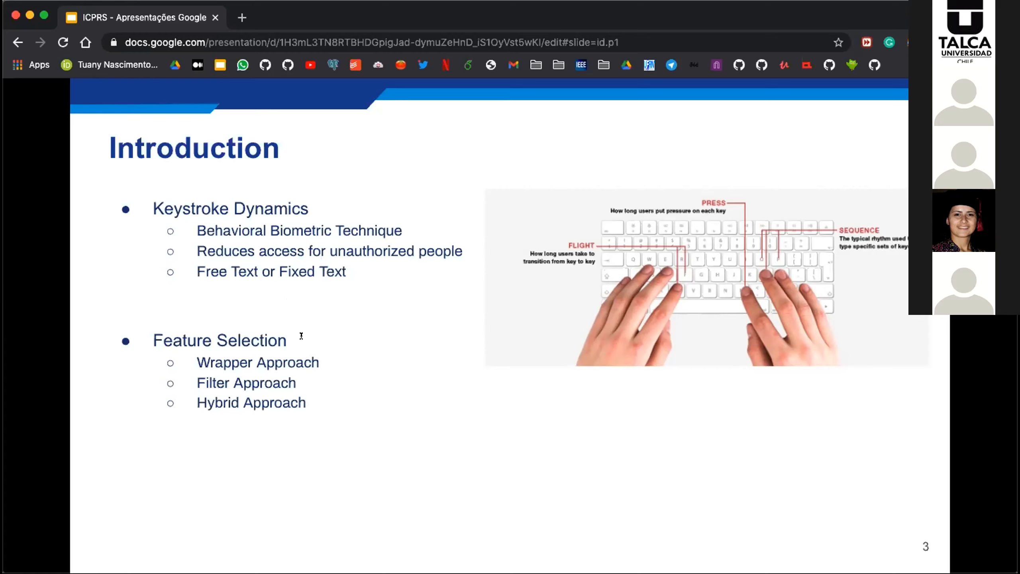
{"action": "mouse_move", "coordinate": [313, 322]}
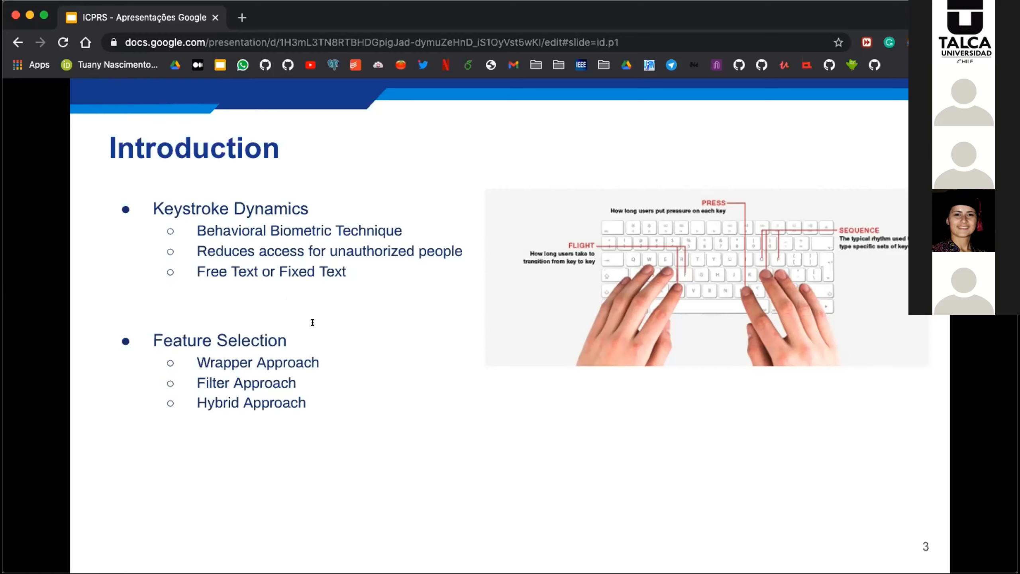
{"action": "mouse_move", "coordinate": [381, 320]}
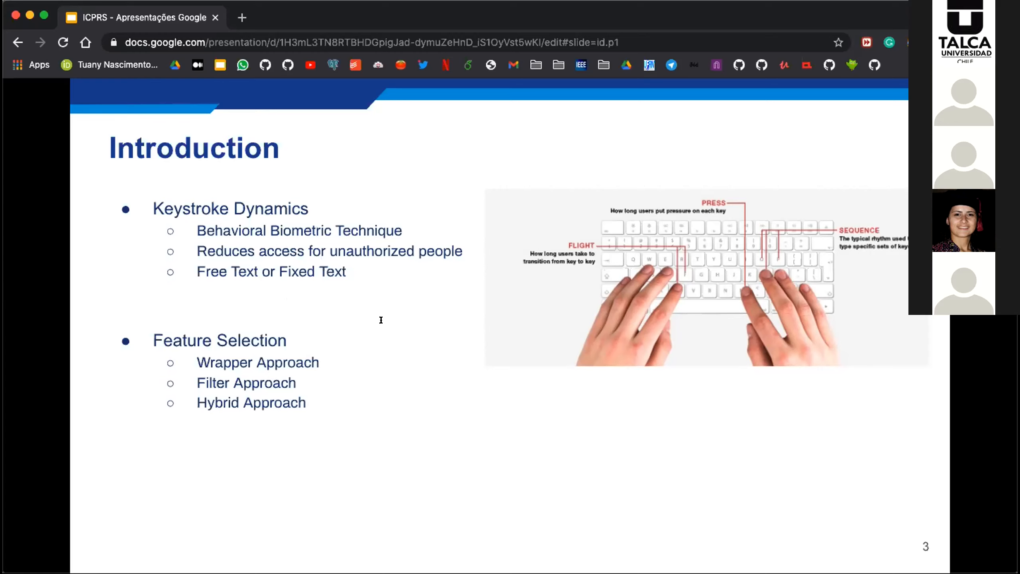
{"action": "mouse_move", "coordinate": [390, 331]}
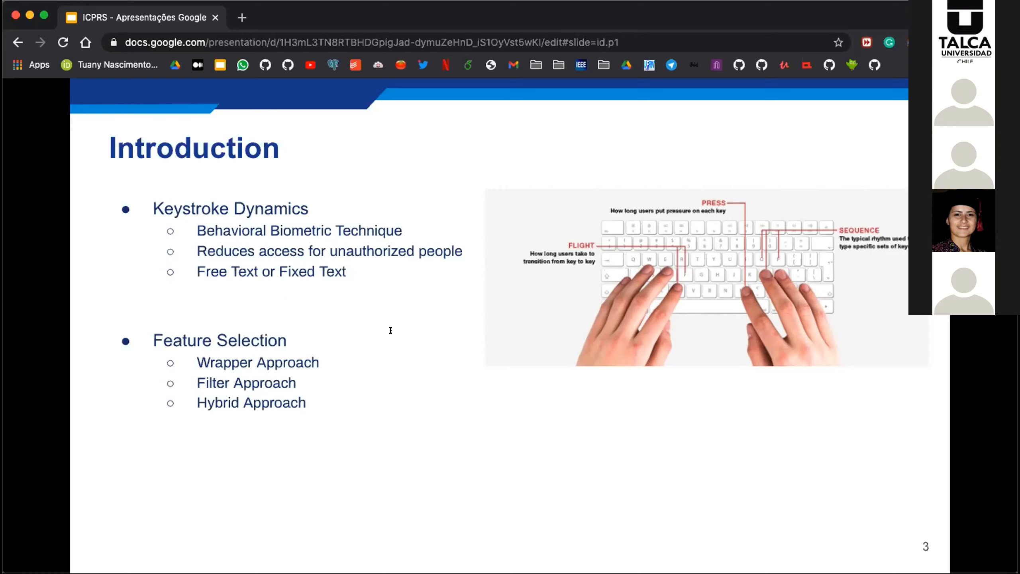
{"action": "mouse_move", "coordinate": [412, 332]}
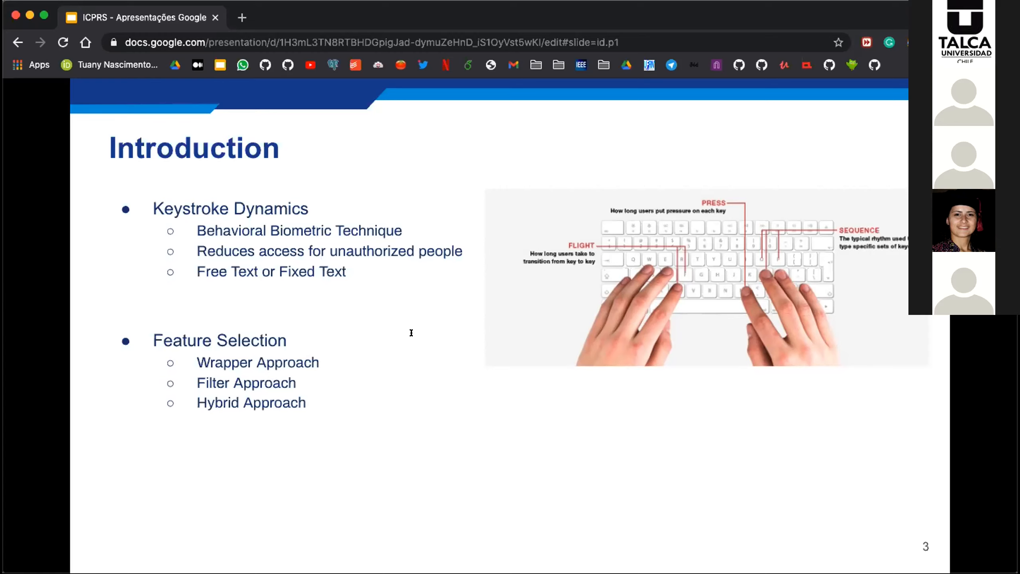
{"action": "mouse_move", "coordinate": [365, 345]}
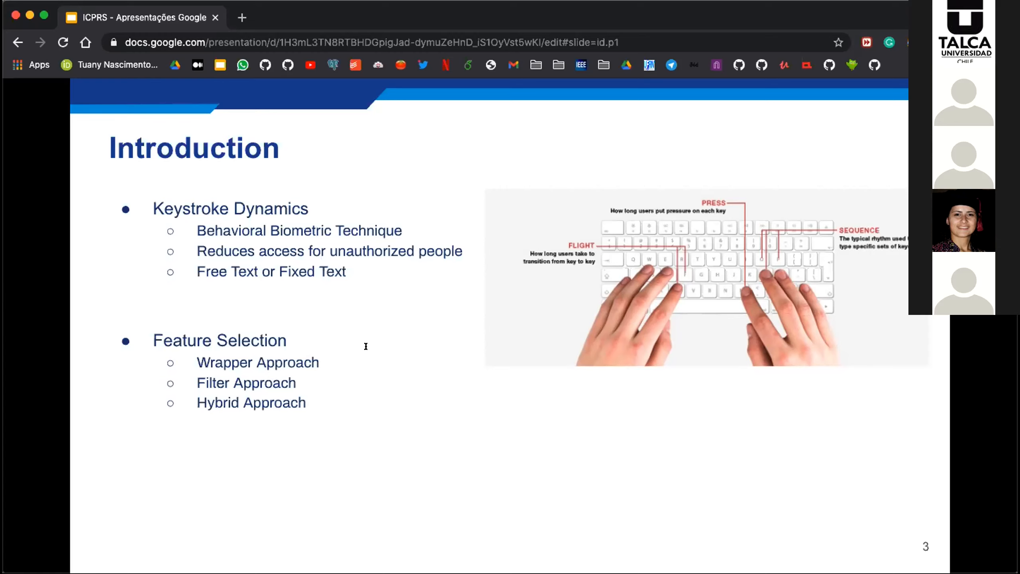
{"action": "mouse_move", "coordinate": [345, 357]}
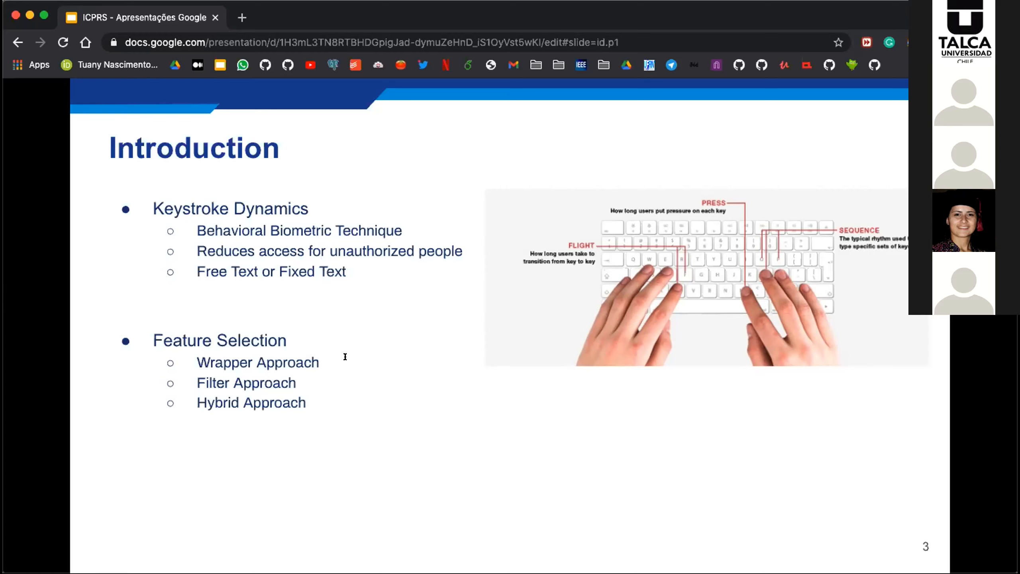
{"action": "mouse_move", "coordinate": [364, 355]}
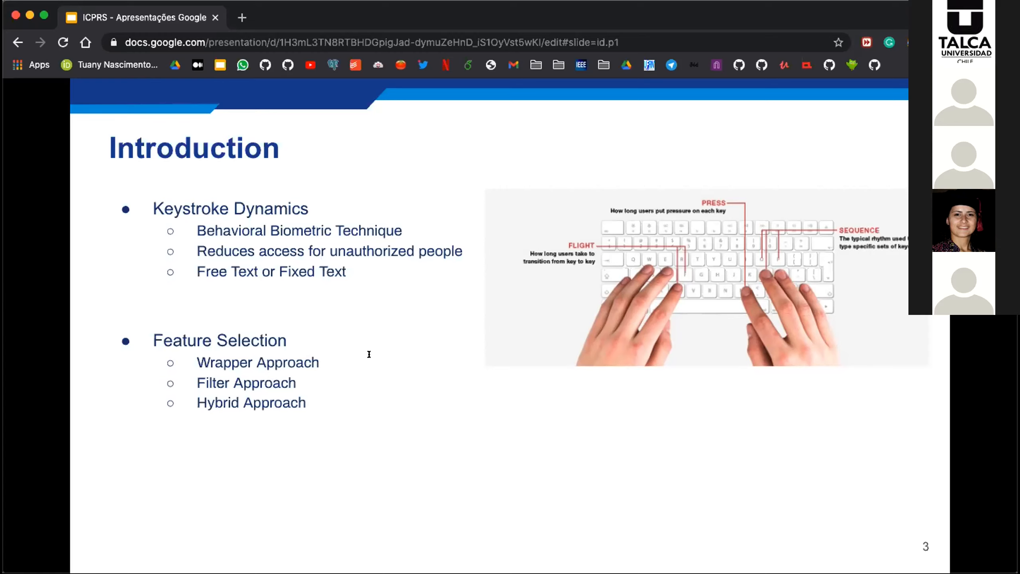
{"action": "mouse_move", "coordinate": [367, 345]}
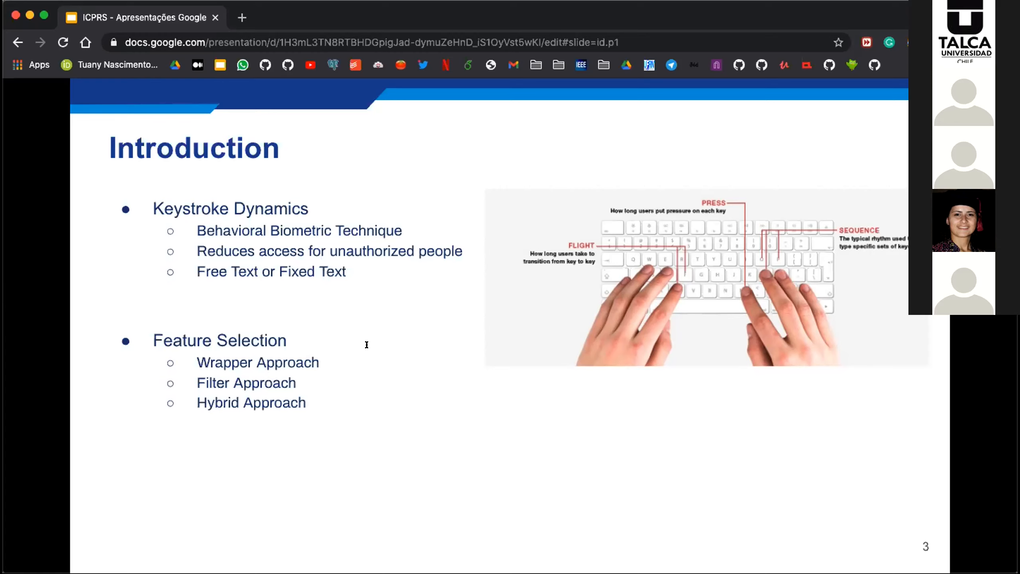
{"action": "mouse_move", "coordinate": [367, 333]}
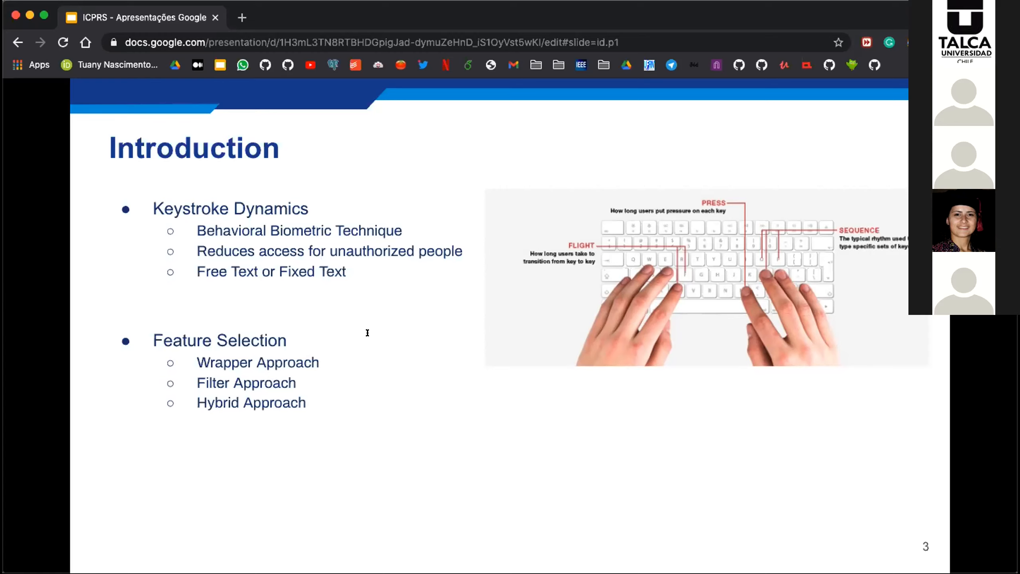
{"action": "mouse_move", "coordinate": [278, 296]}
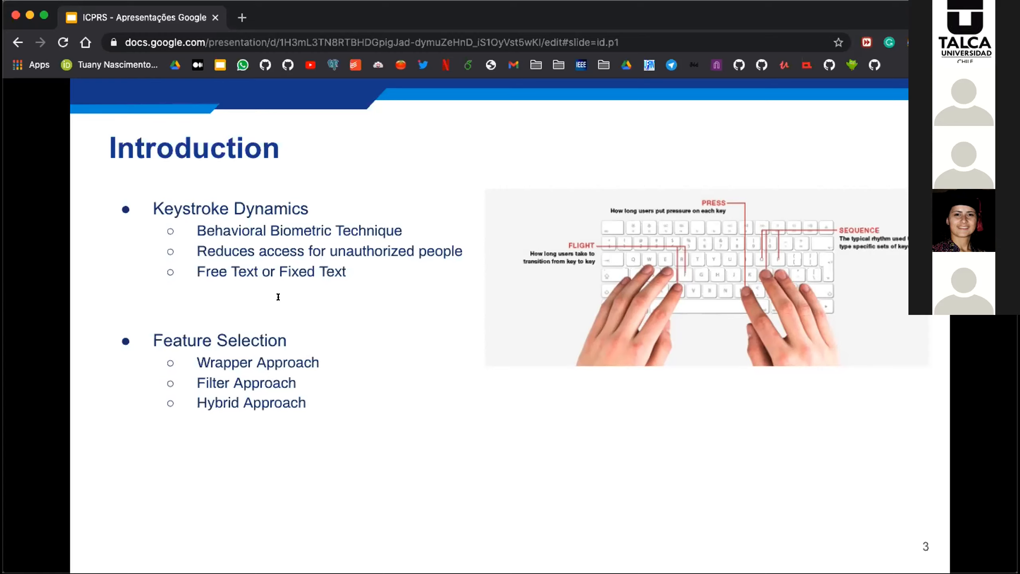
{"action": "mouse_move", "coordinate": [354, 300]}
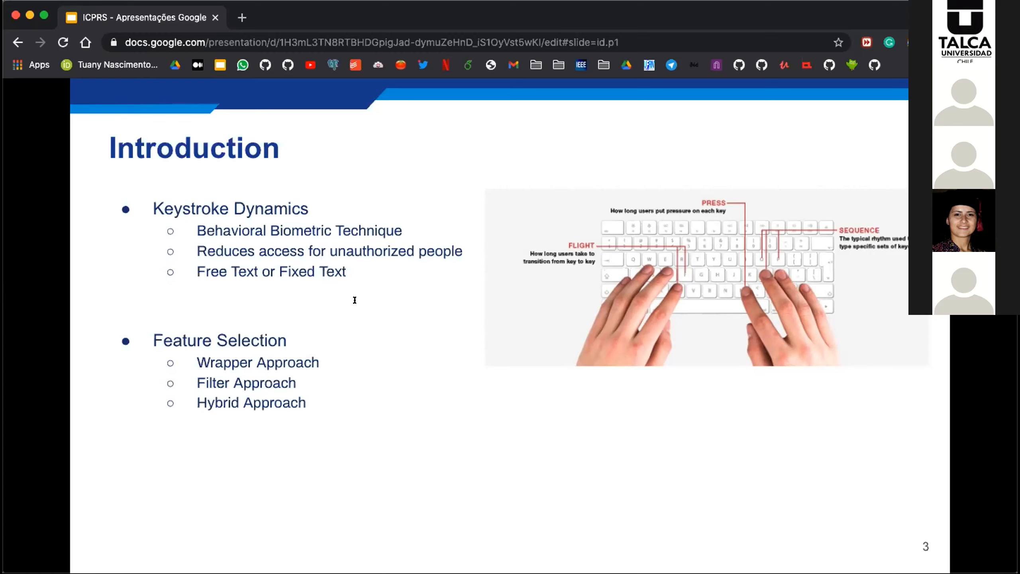
{"action": "mouse_move", "coordinate": [448, 297]}
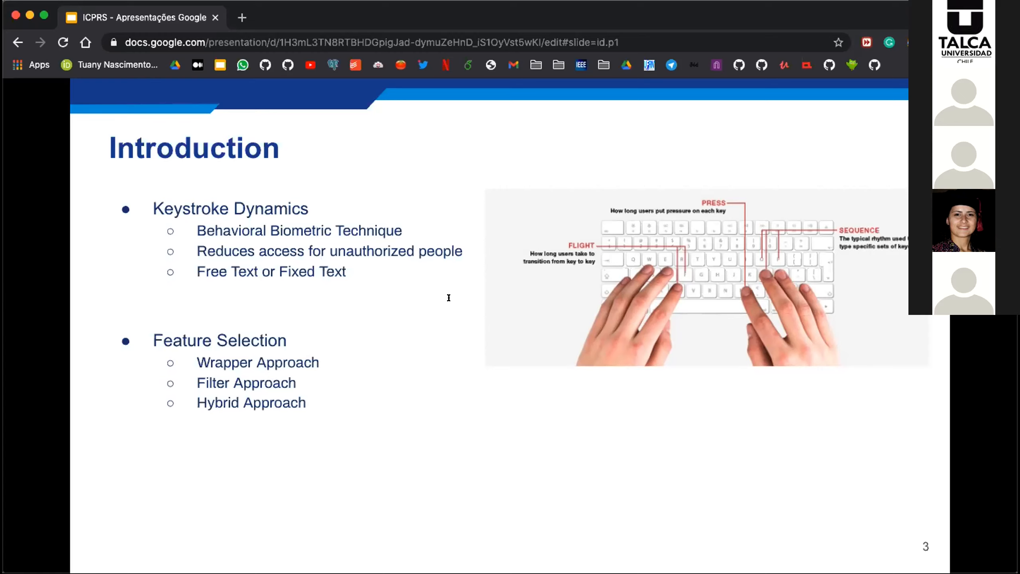
{"action": "mouse_move", "coordinate": [277, 313]}
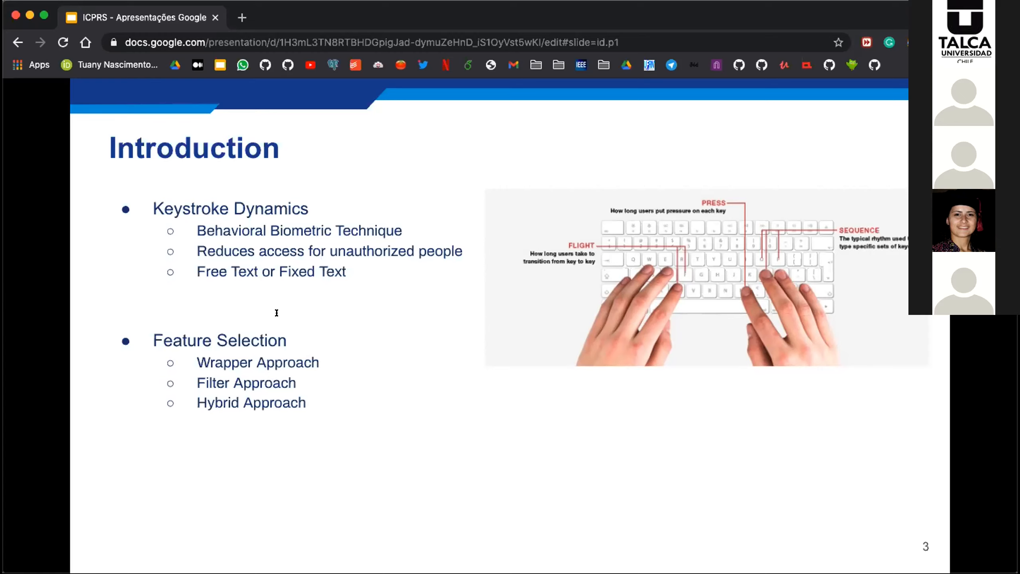
{"action": "mouse_move", "coordinate": [311, 310]}
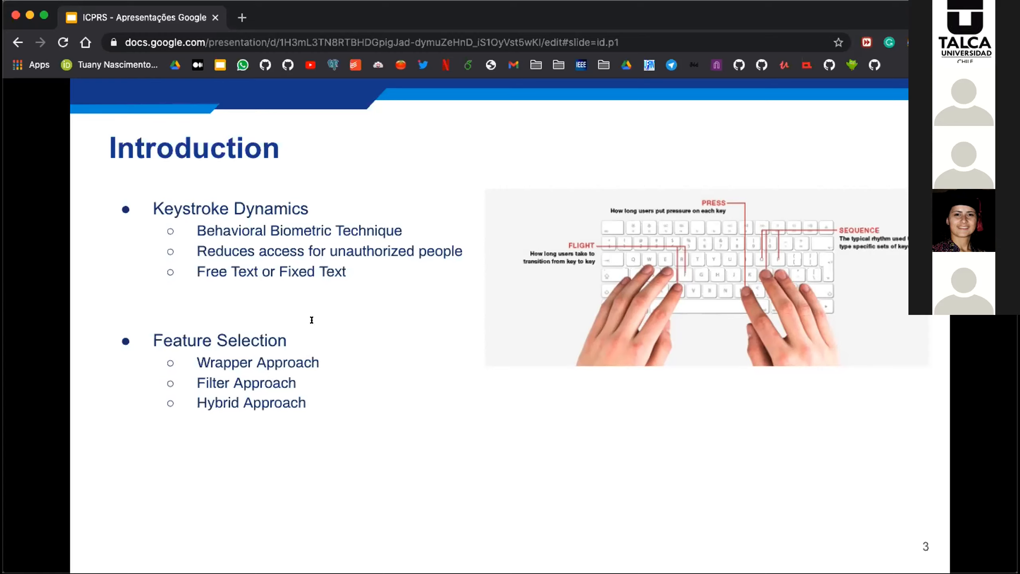
{"action": "mouse_move", "coordinate": [321, 322]}
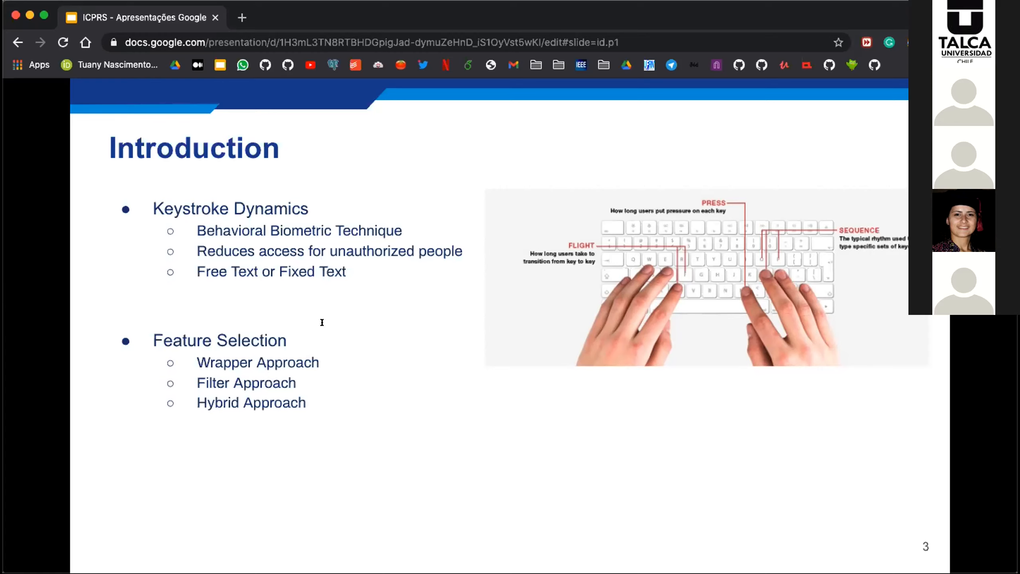
{"action": "mouse_move", "coordinate": [345, 313]}
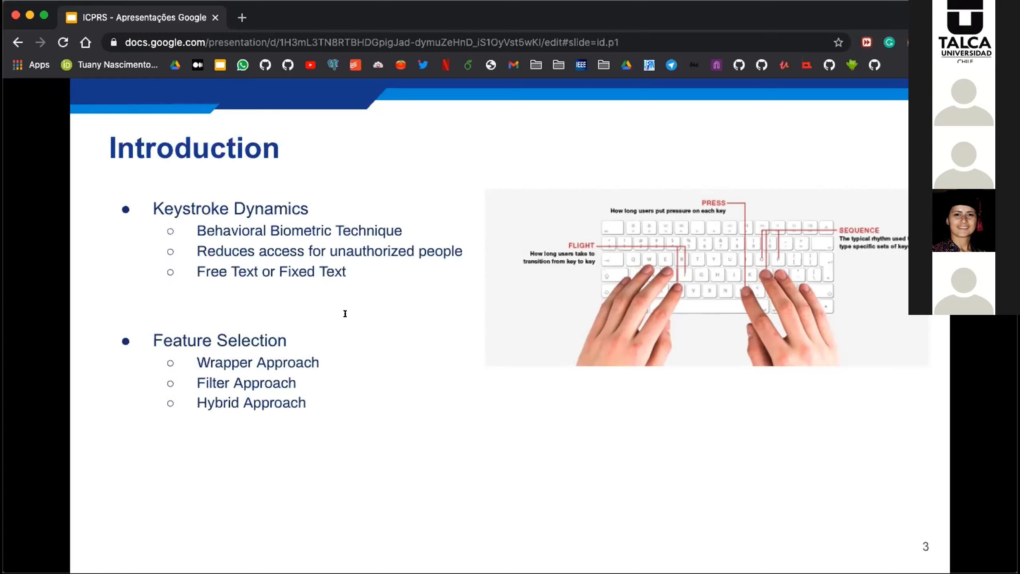
{"action": "mouse_move", "coordinate": [277, 340]}
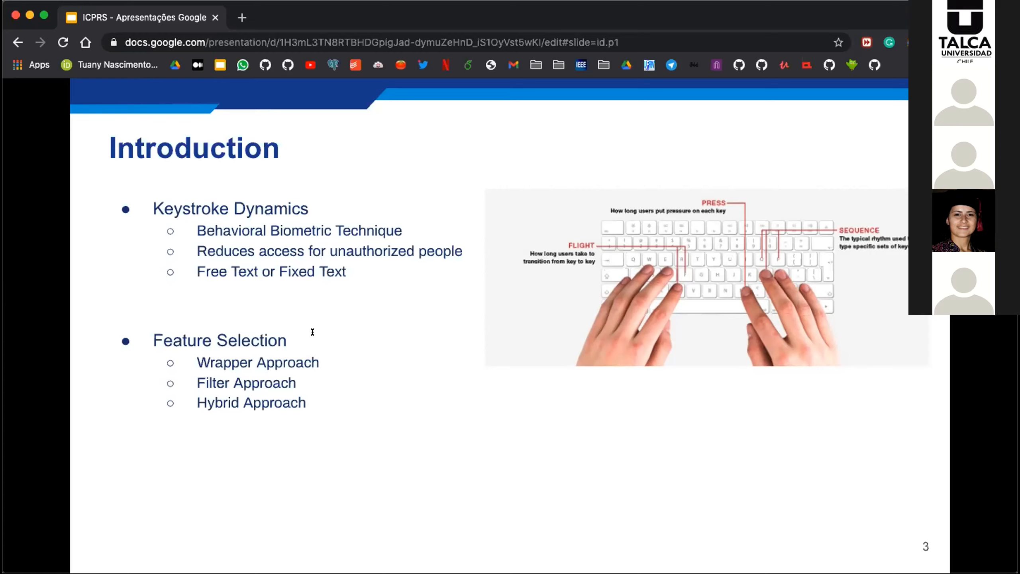
{"action": "mouse_move", "coordinate": [267, 354]}
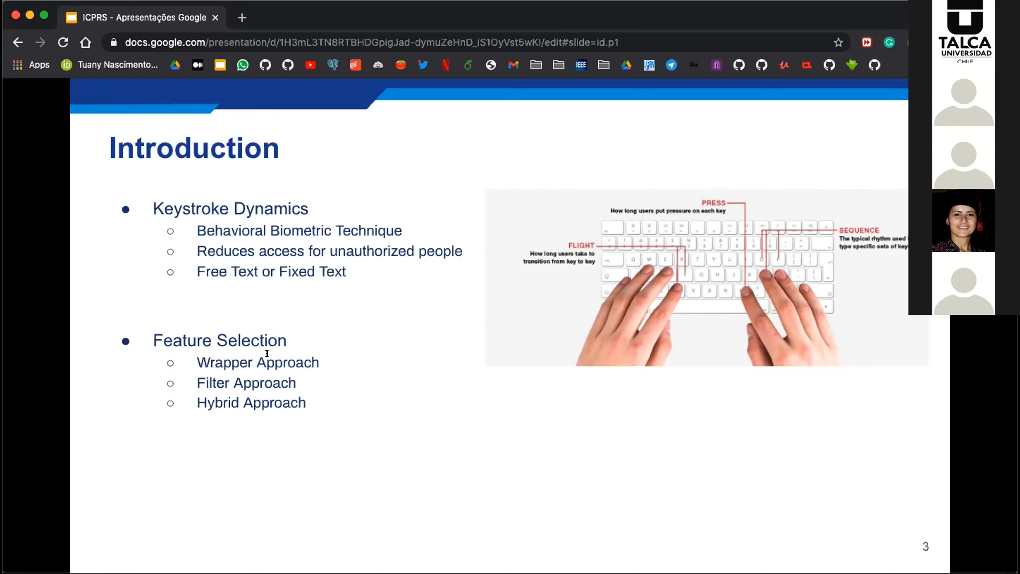
{"action": "mouse_move", "coordinate": [312, 353]}
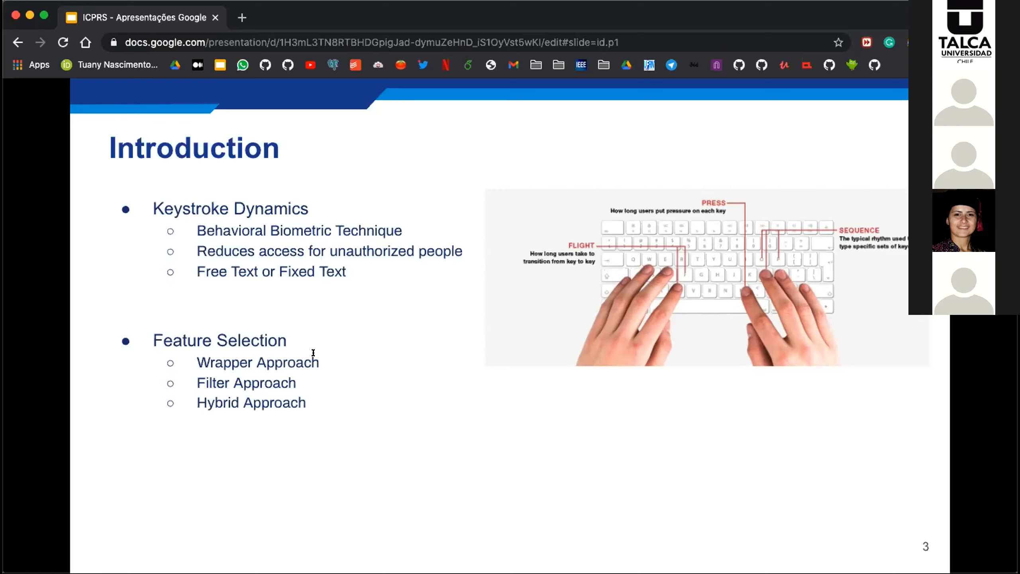
{"action": "mouse_move", "coordinate": [330, 363]}
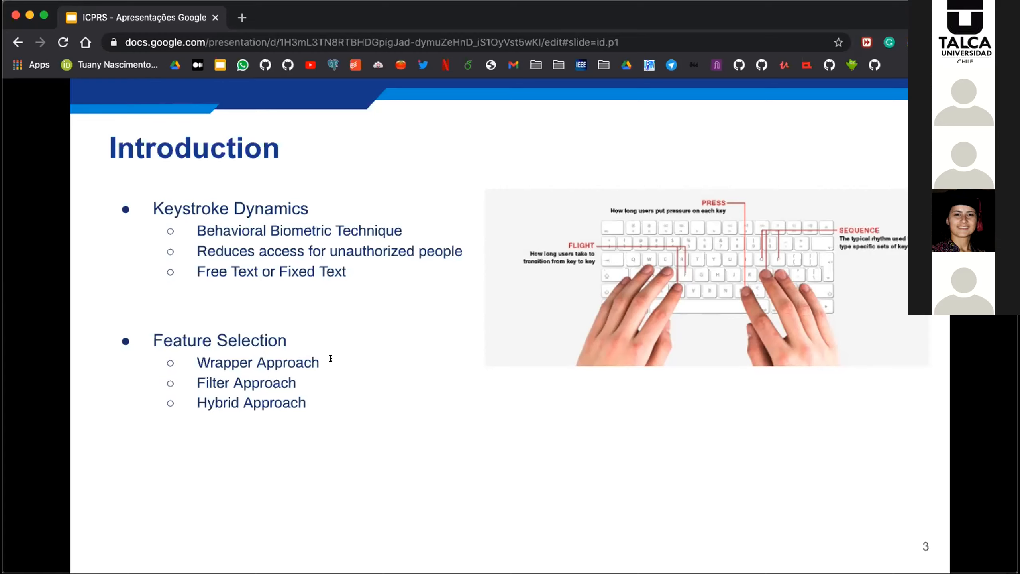
{"action": "mouse_move", "coordinate": [326, 362]}
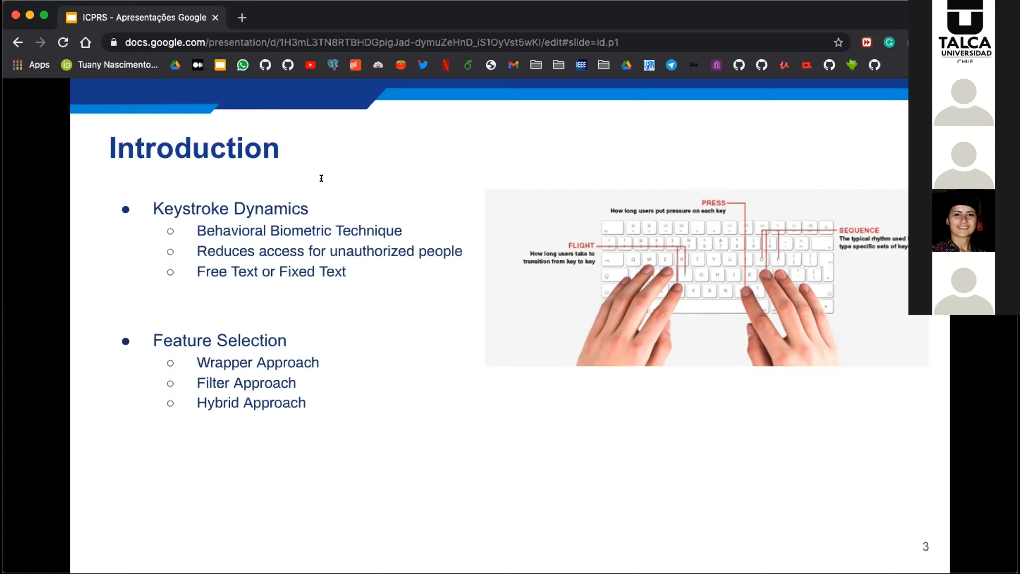
{"action": "mouse_move", "coordinate": [357, 165]}
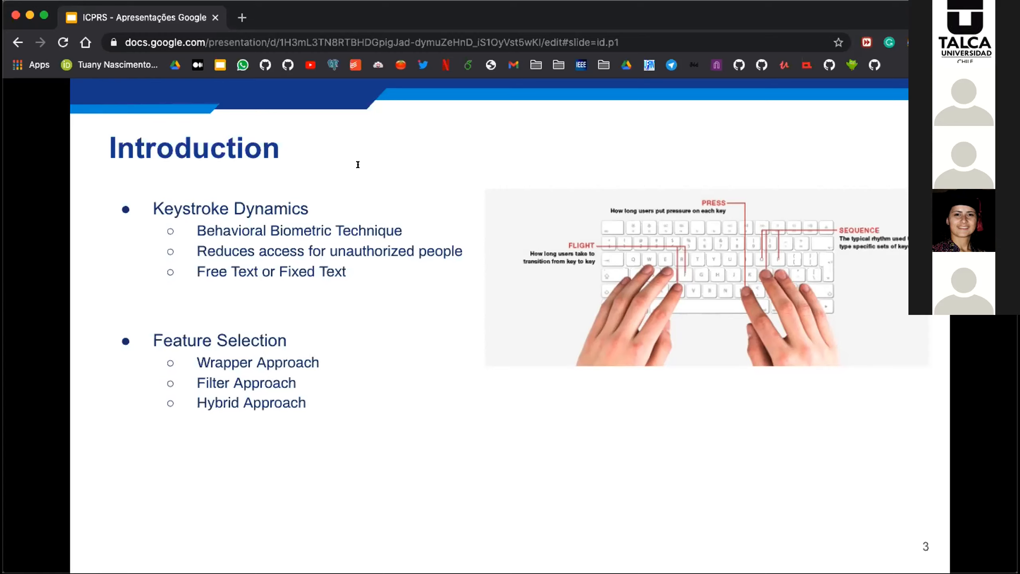
{"action": "mouse_move", "coordinate": [300, 175]}
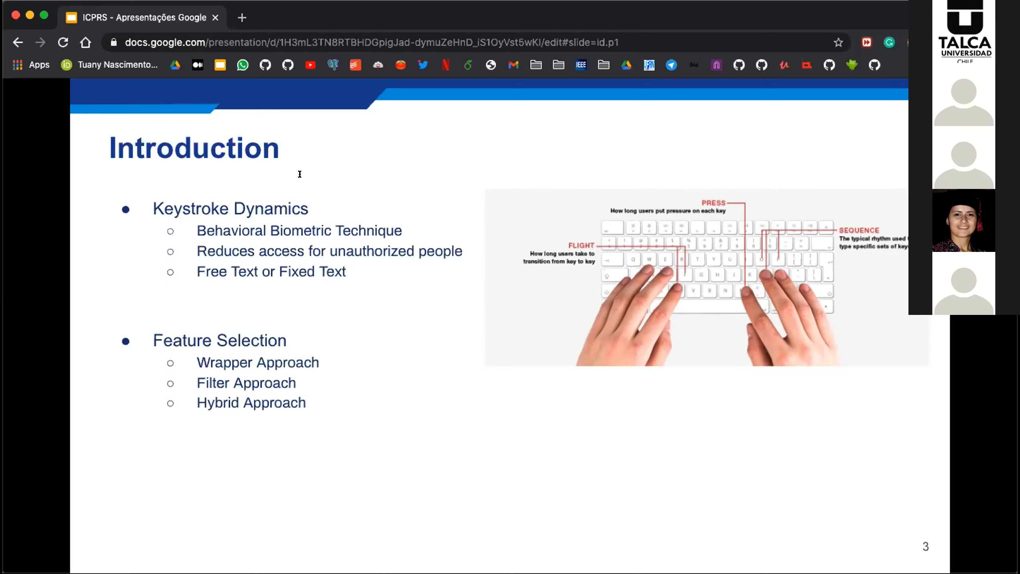
{"action": "mouse_move", "coordinate": [323, 179]}
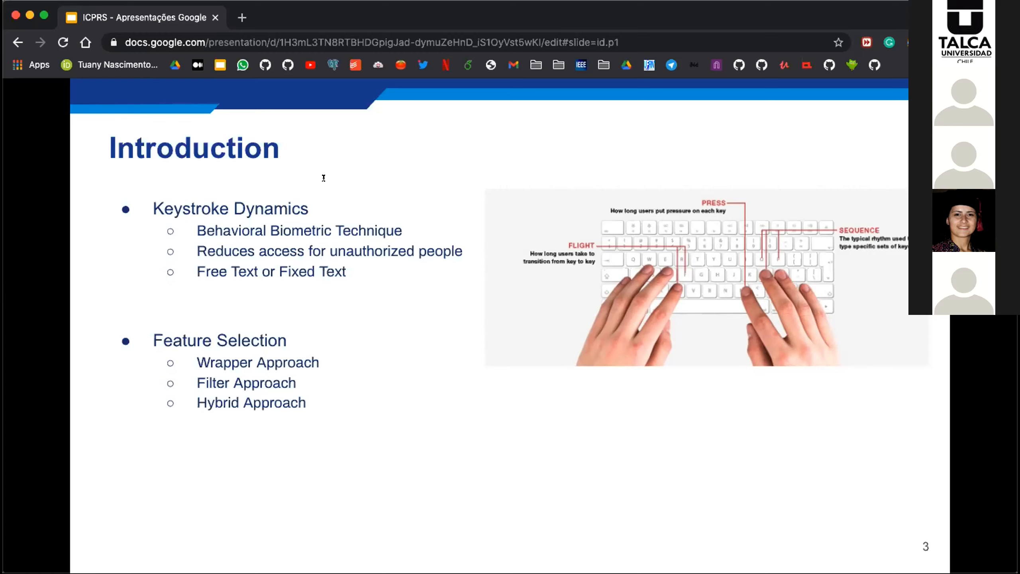
{"action": "mouse_move", "coordinate": [332, 178]}
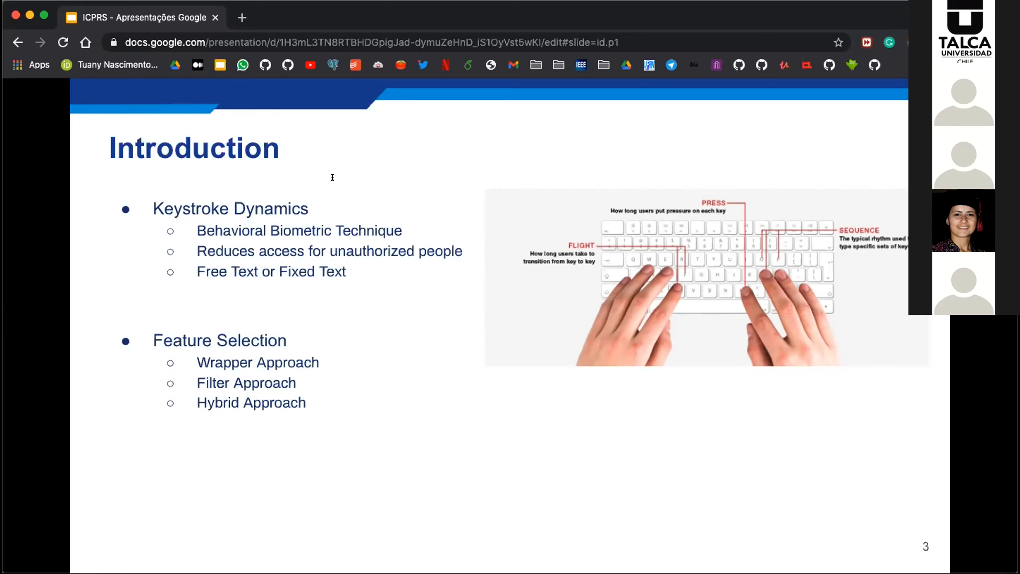
{"action": "mouse_move", "coordinate": [311, 190]}
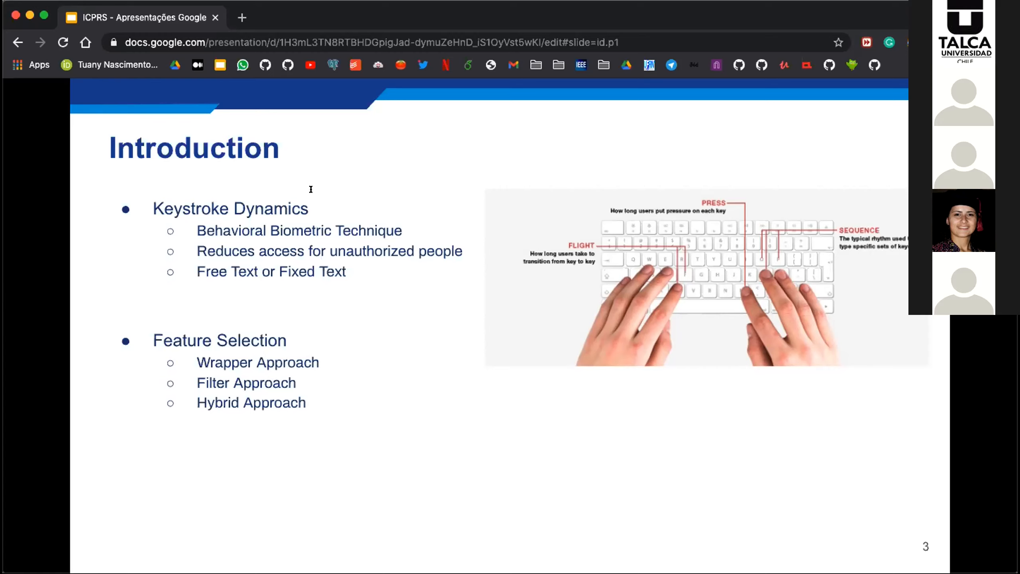
{"action": "mouse_move", "coordinate": [378, 189]}
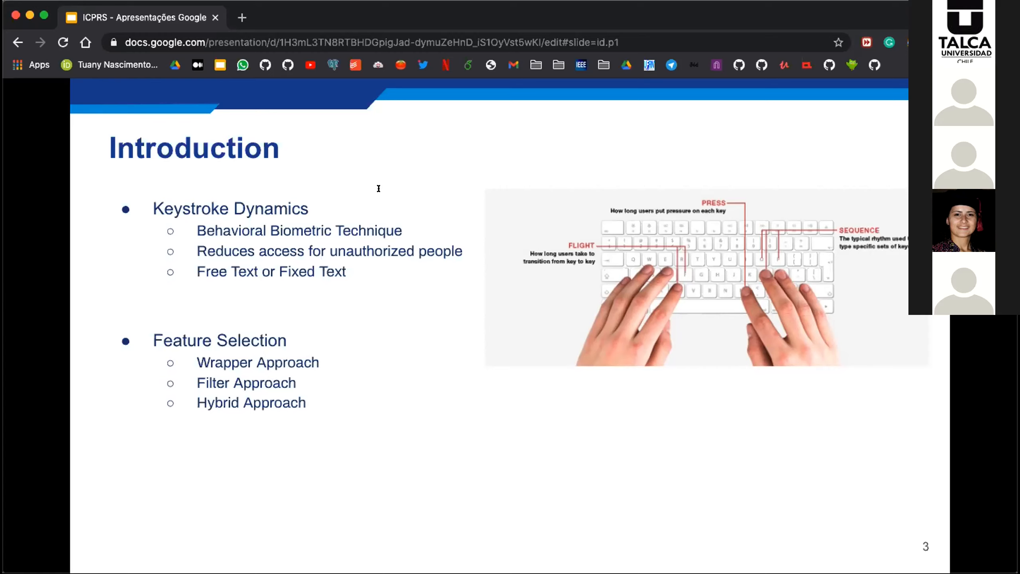
{"action": "mouse_move", "coordinate": [320, 199]}
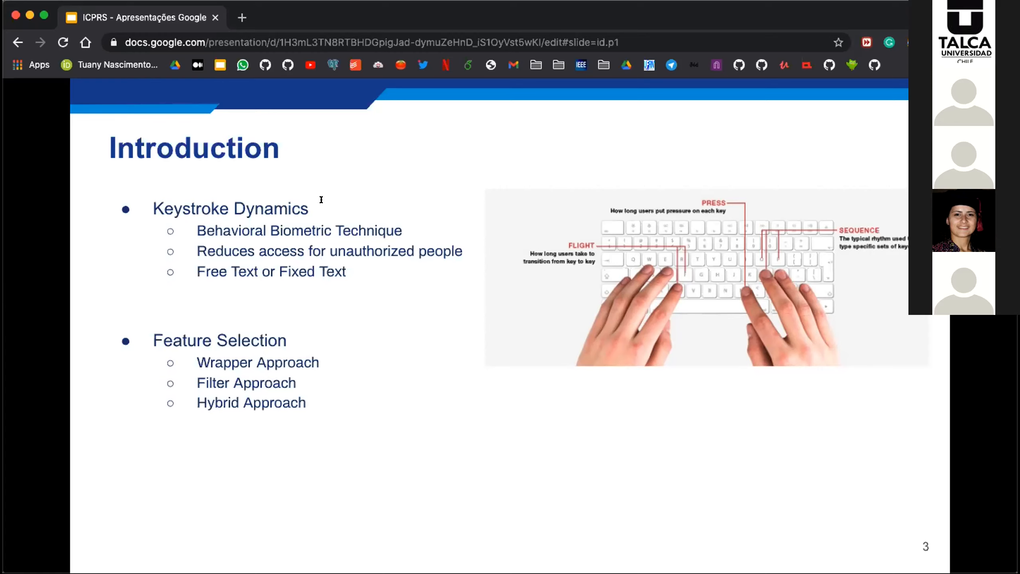
{"action": "mouse_move", "coordinate": [332, 200]}
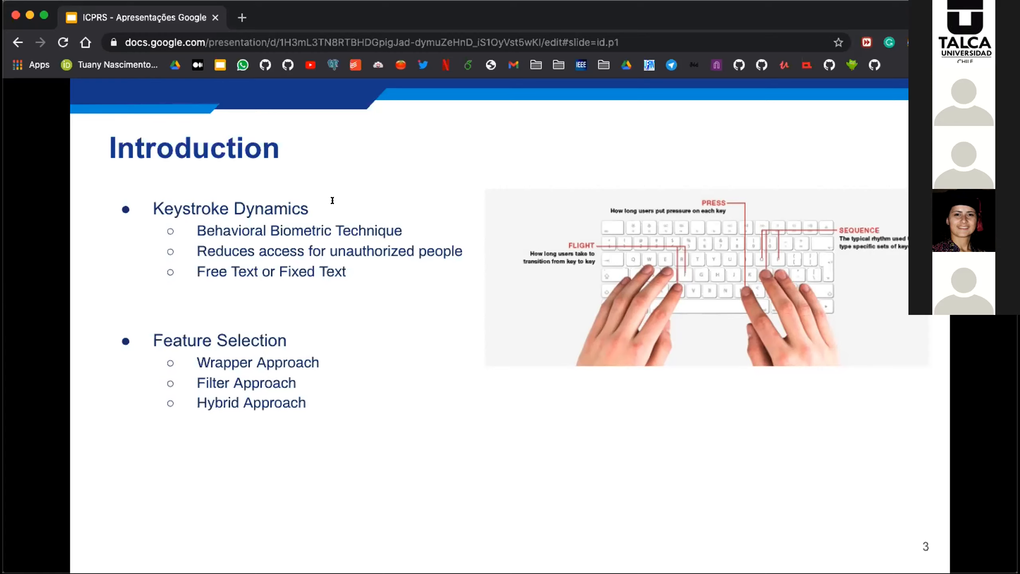
{"action": "mouse_move", "coordinate": [309, 210]}
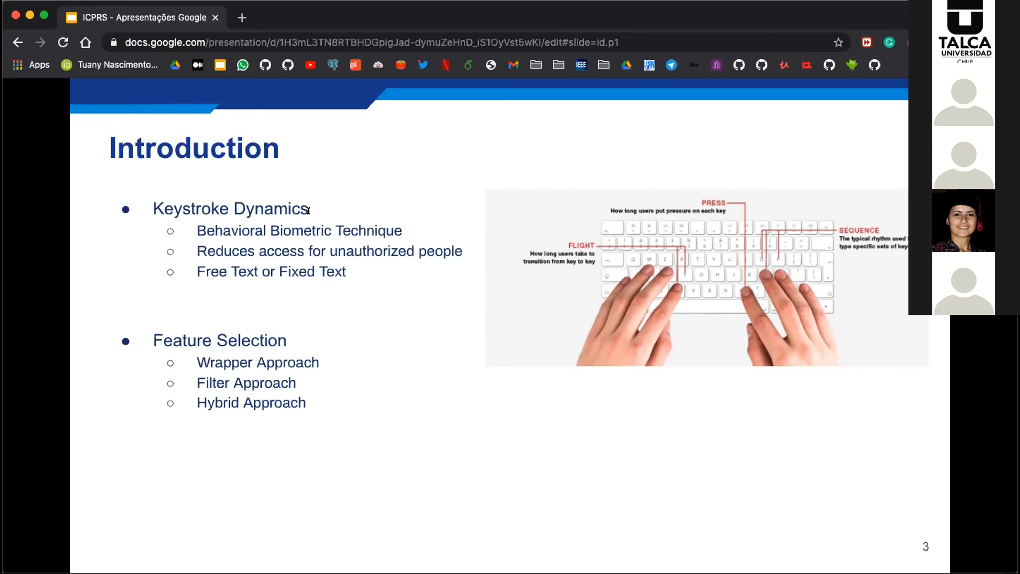
{"action": "mouse_move", "coordinate": [319, 129]}
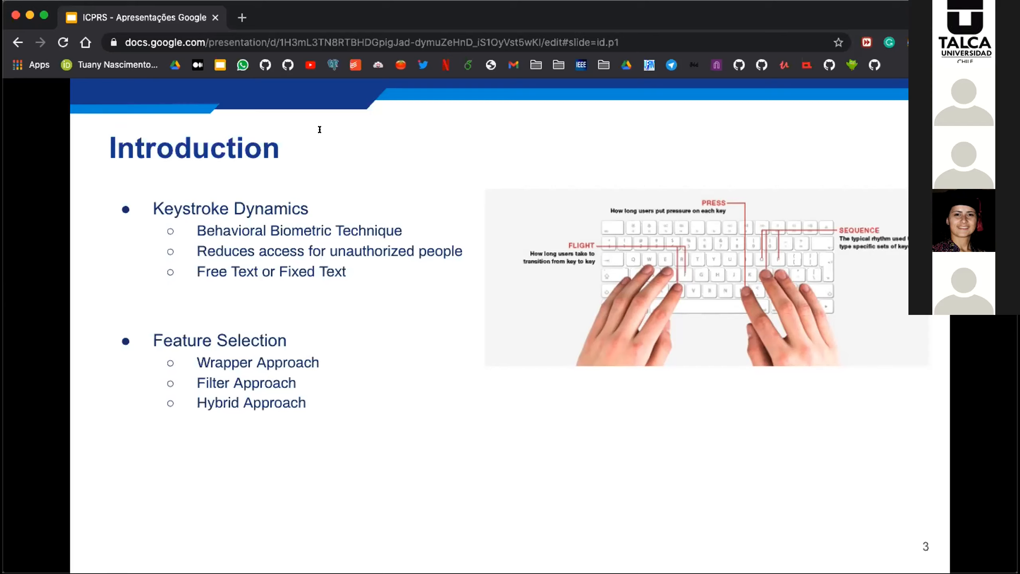
{"action": "mouse_move", "coordinate": [320, 164]}
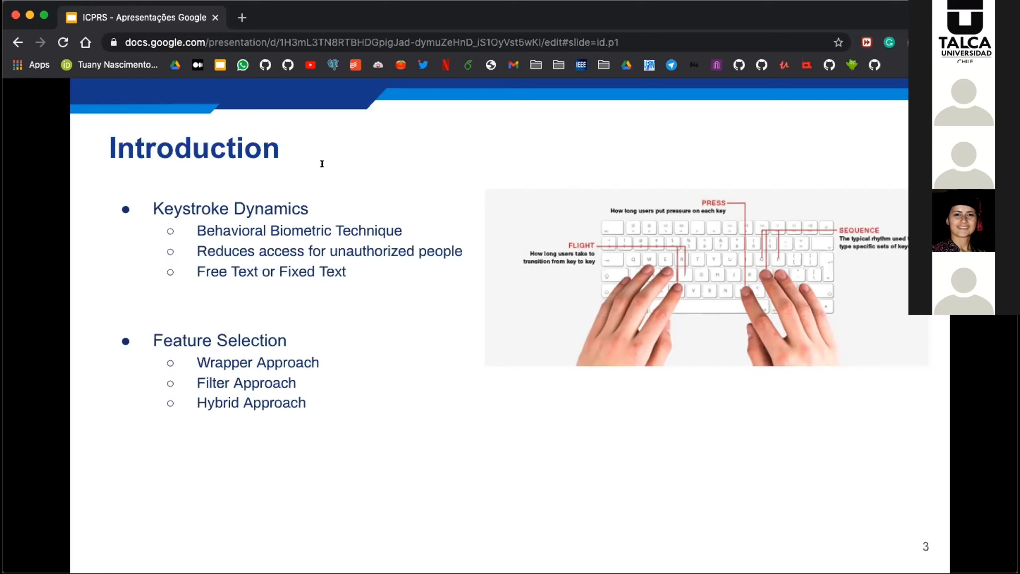
{"action": "mouse_move", "coordinate": [296, 230]}
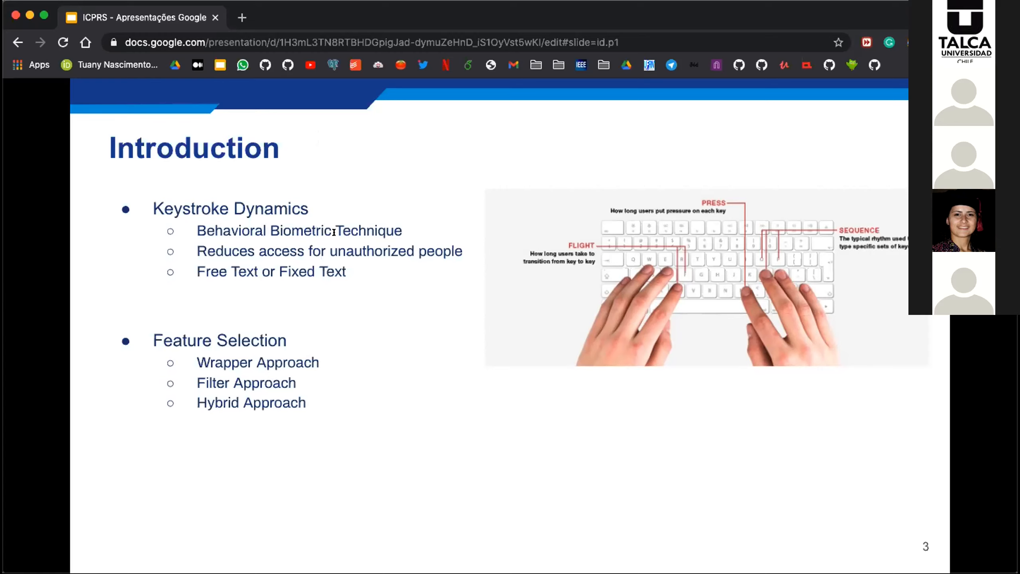
{"action": "mouse_move", "coordinate": [335, 241]}
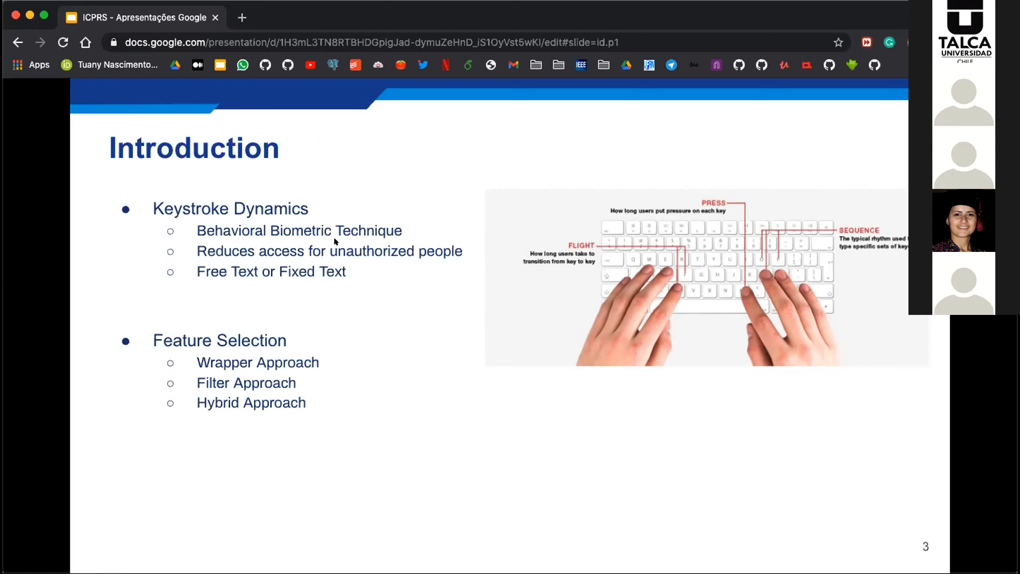
{"action": "mouse_move", "coordinate": [343, 242]}
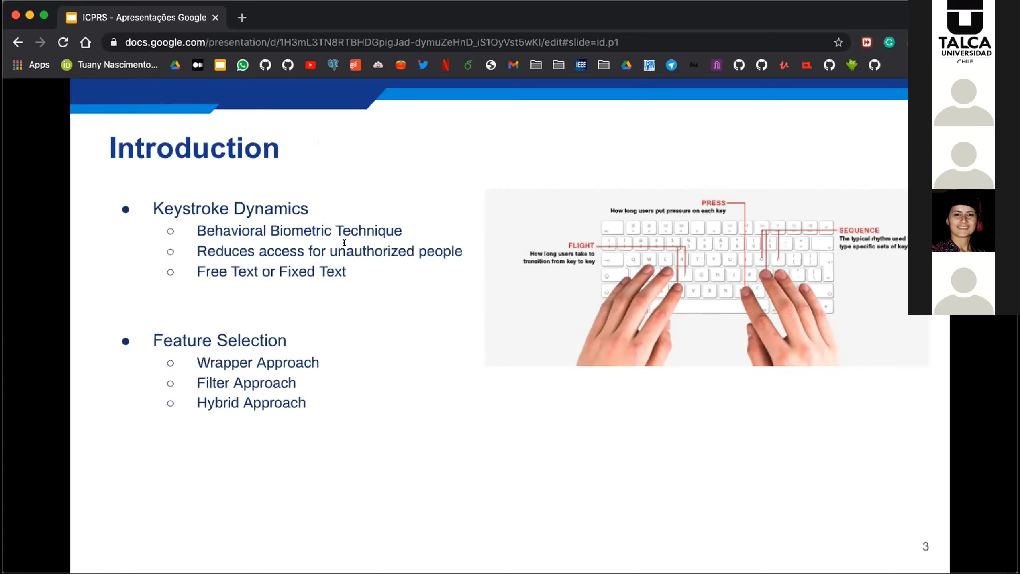
{"action": "mouse_move", "coordinate": [278, 266]}
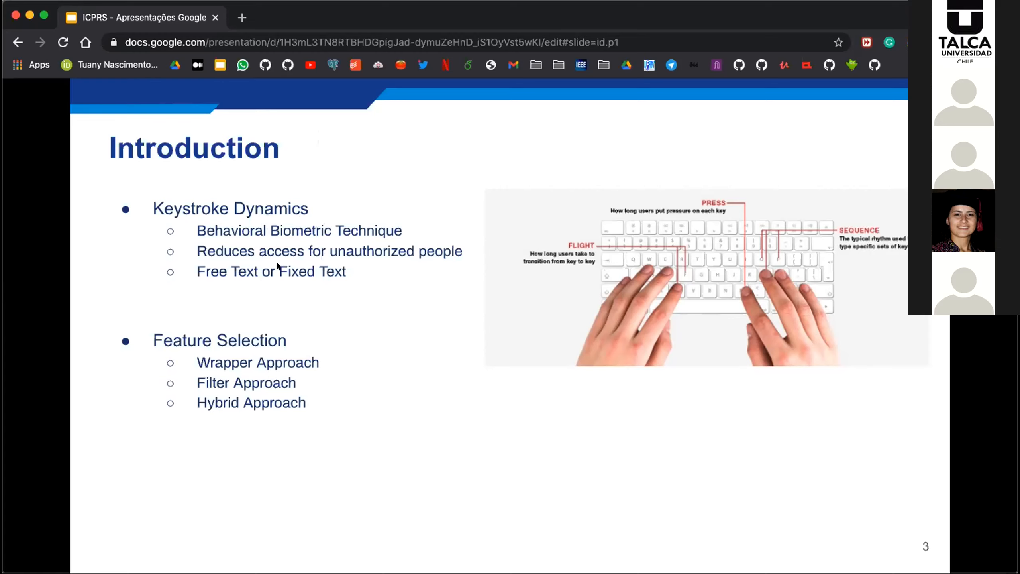
{"action": "mouse_move", "coordinate": [278, 265]}
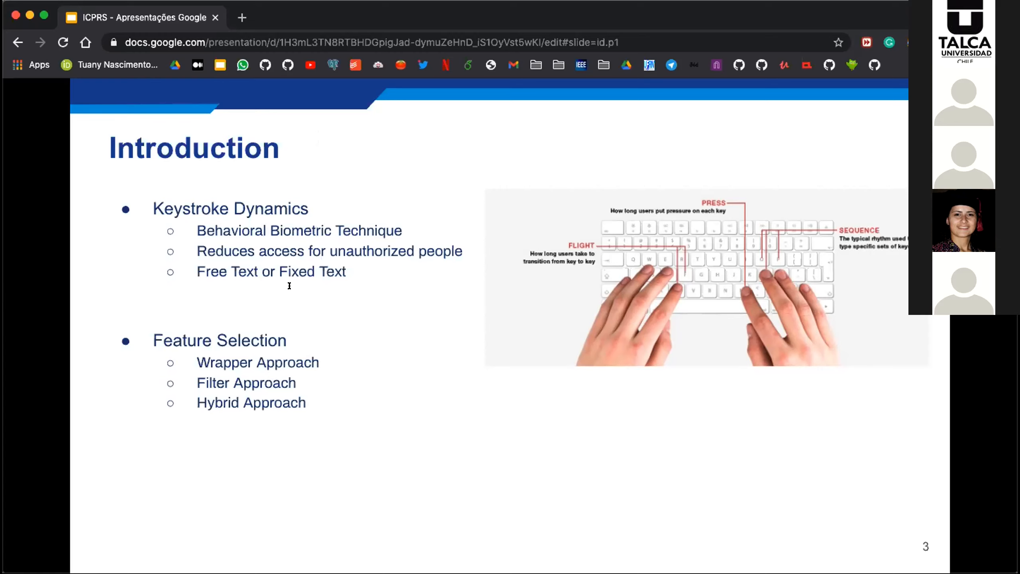
{"action": "mouse_move", "coordinate": [300, 279]}
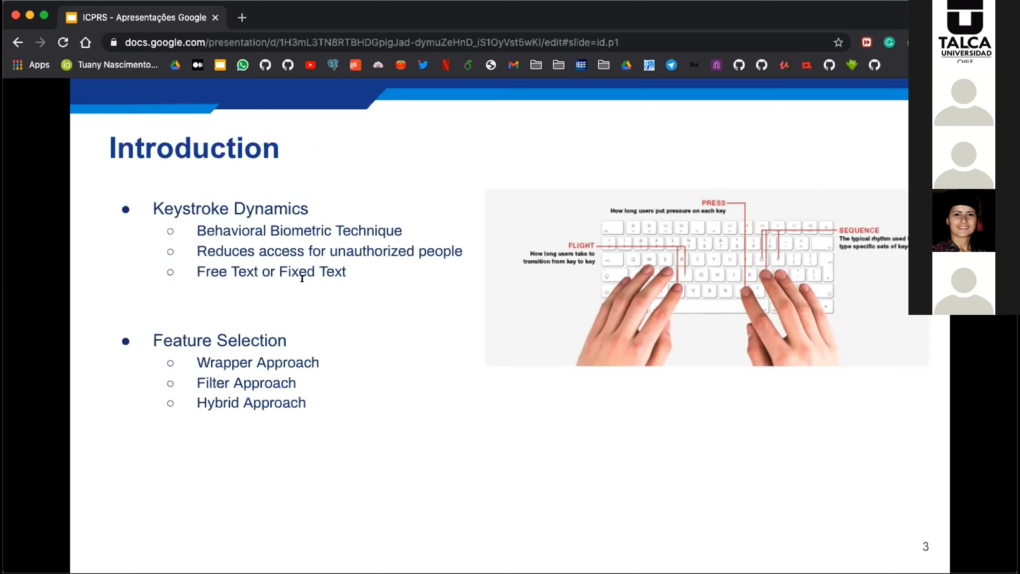
{"action": "mouse_move", "coordinate": [278, 289]}
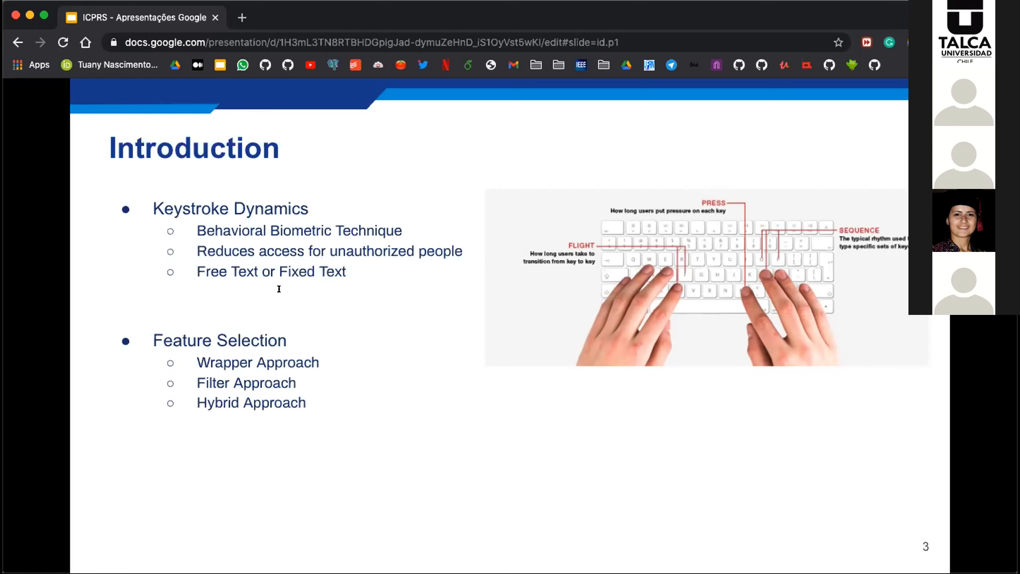
{"action": "mouse_move", "coordinate": [288, 310]}
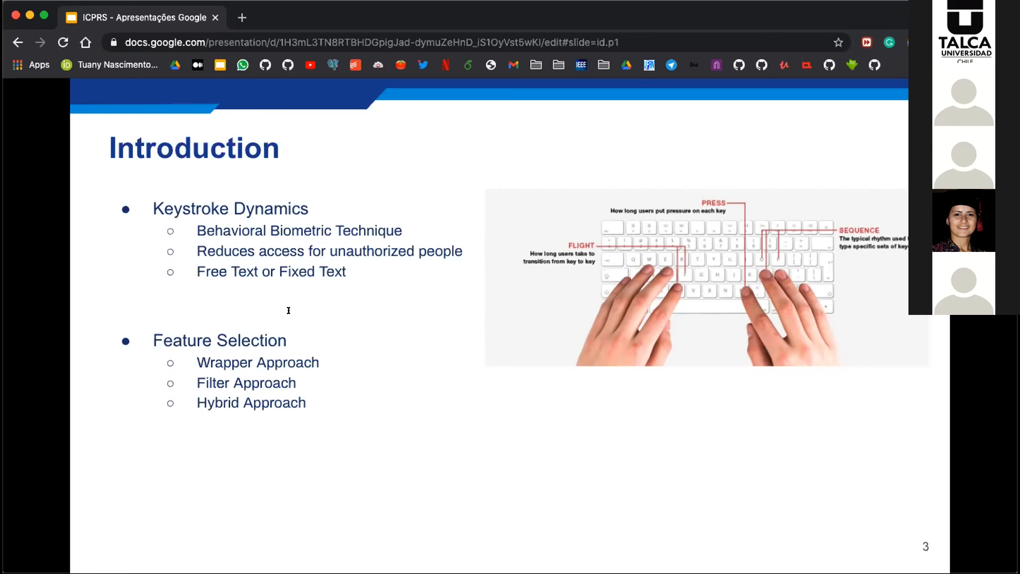
{"action": "mouse_move", "coordinate": [319, 331]}
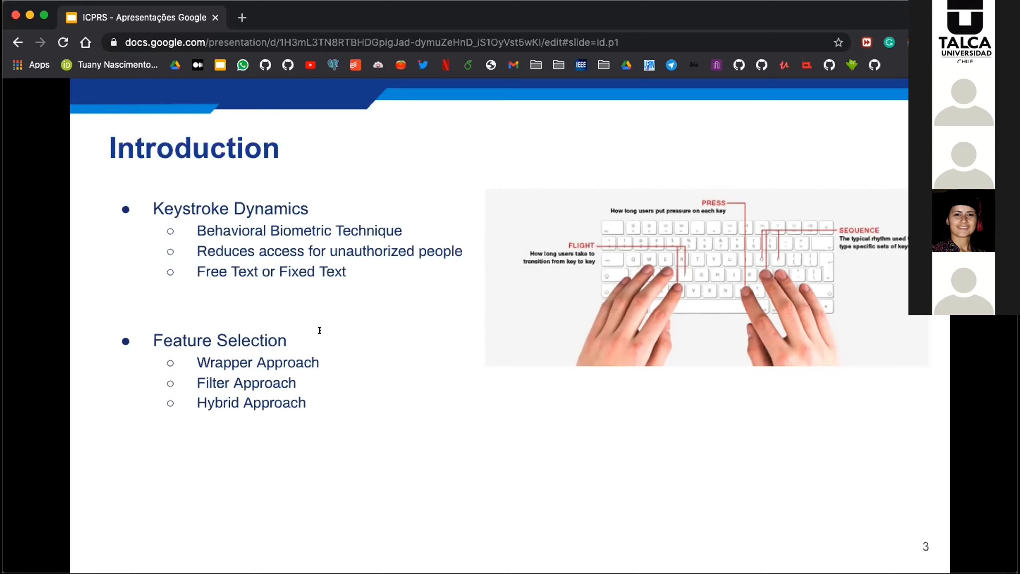
{"action": "mouse_move", "coordinate": [312, 331]}
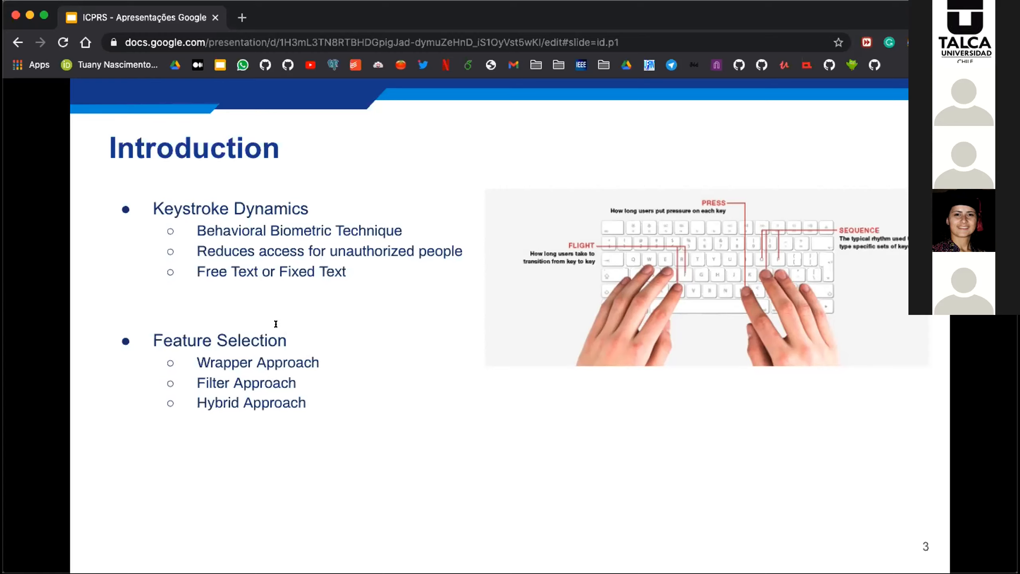
{"action": "mouse_move", "coordinate": [269, 324]}
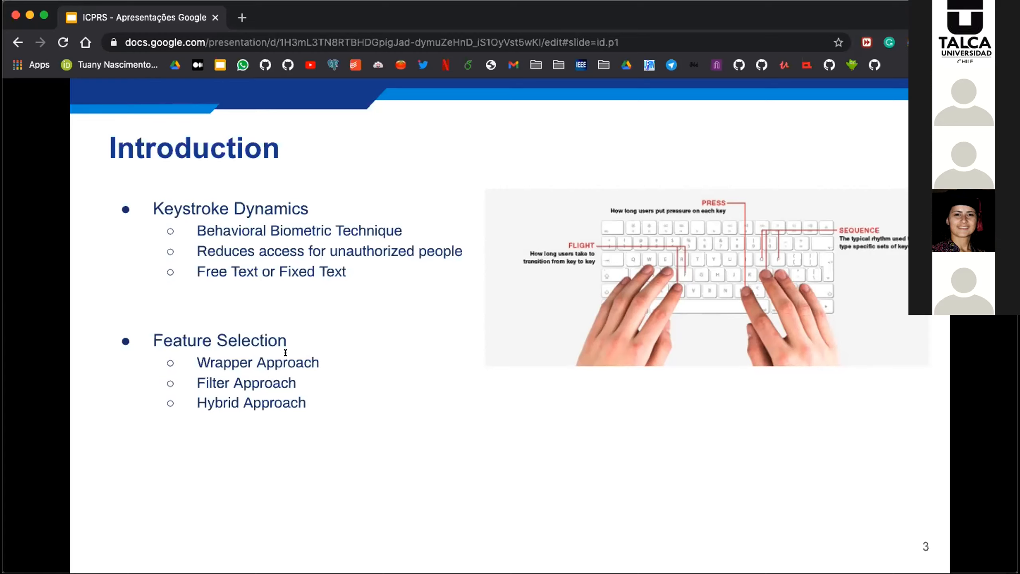
{"action": "mouse_move", "coordinate": [286, 333]}
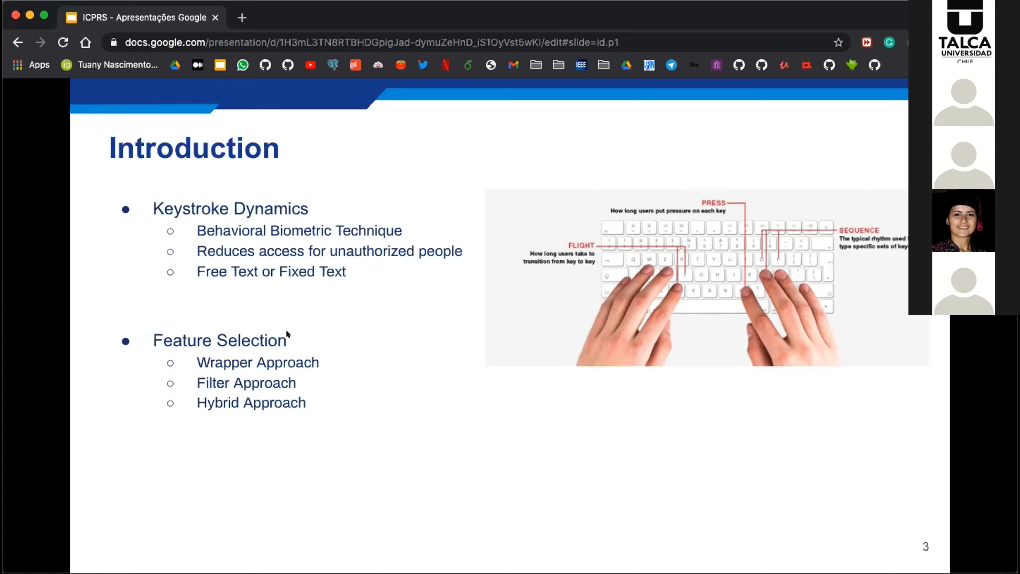
{"action": "mouse_move", "coordinate": [274, 367]}
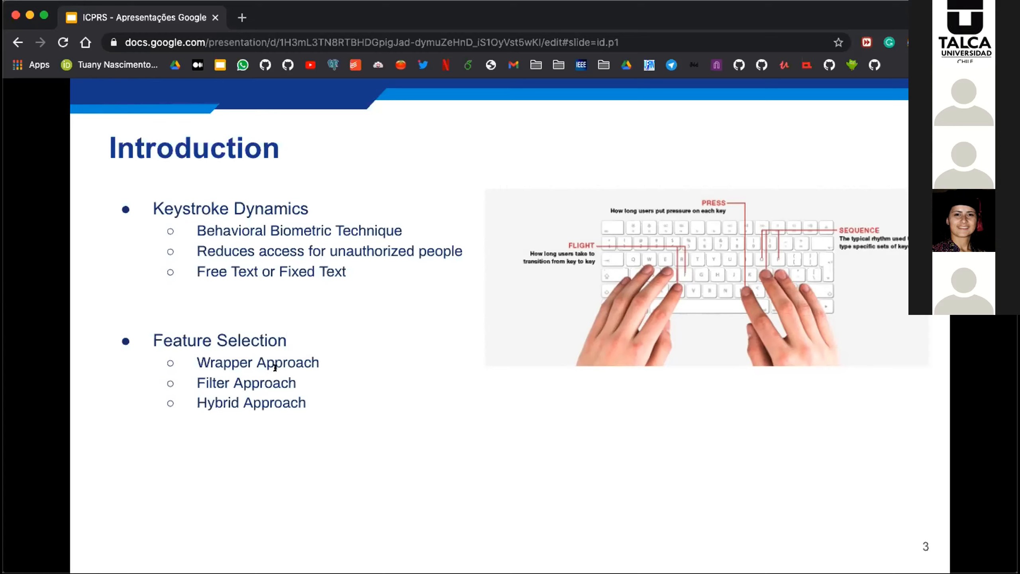
{"action": "mouse_move", "coordinate": [308, 381]}
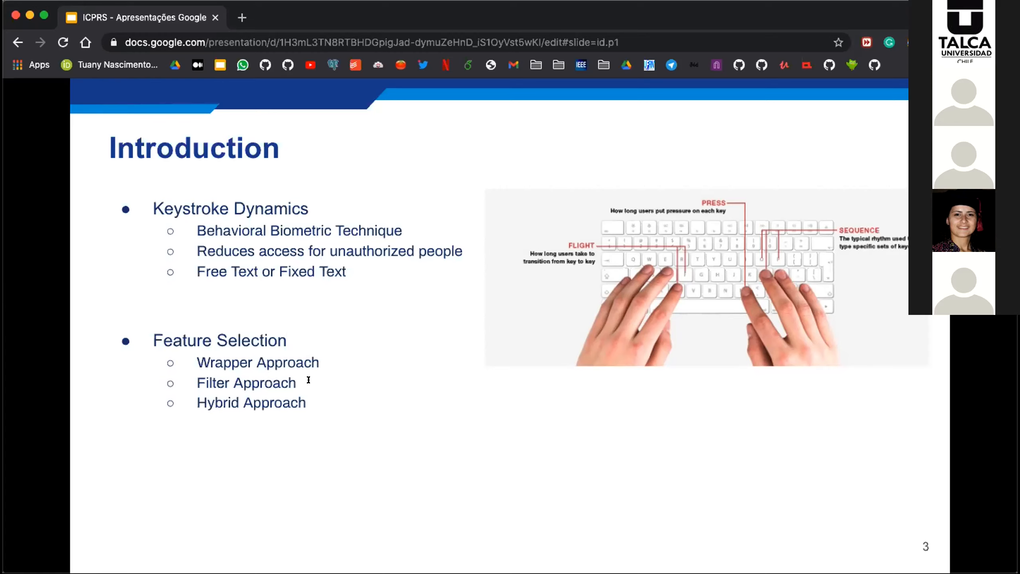
{"action": "mouse_move", "coordinate": [353, 377]}
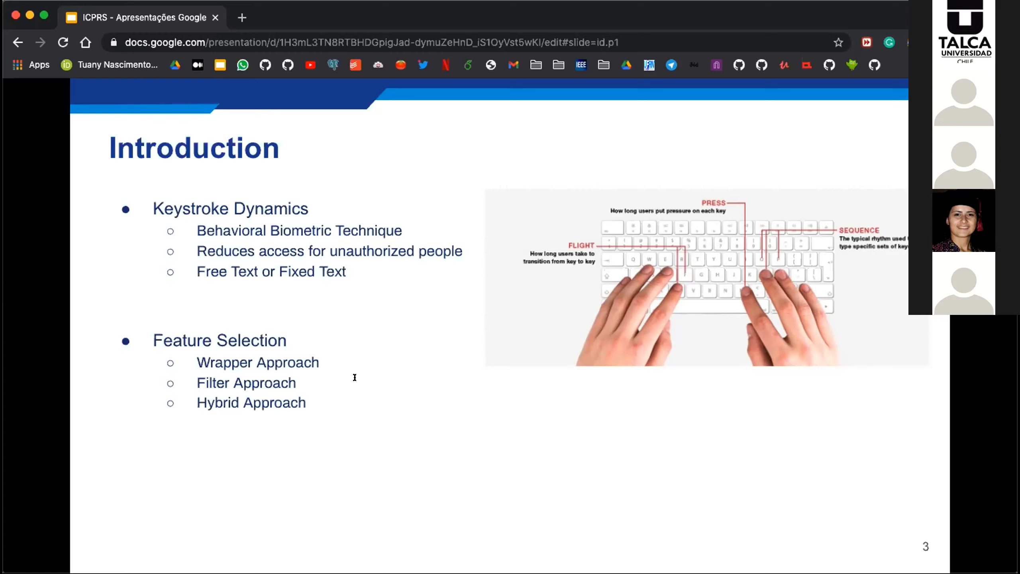
{"action": "mouse_move", "coordinate": [410, 381]}
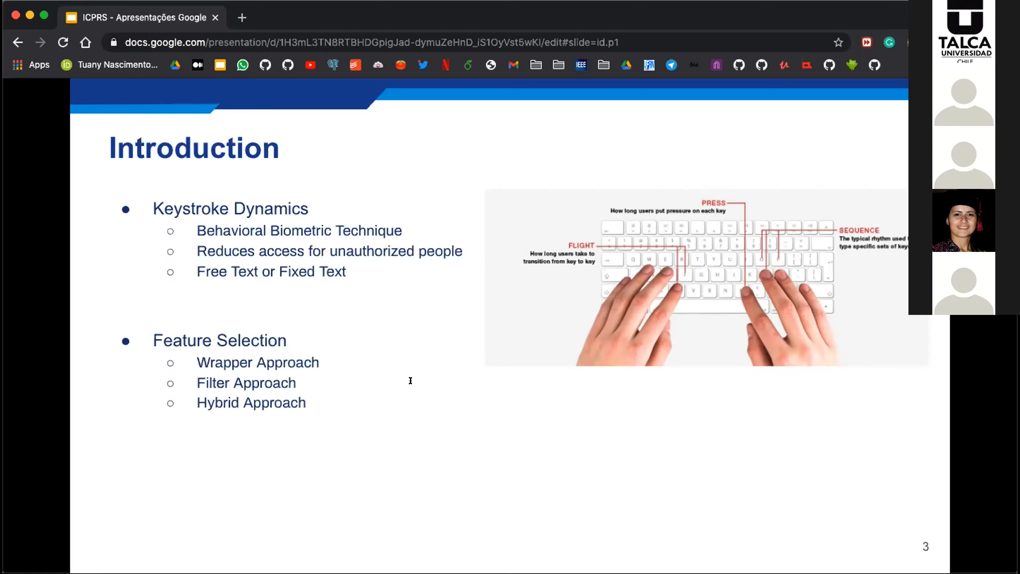
{"action": "mouse_move", "coordinate": [378, 389]}
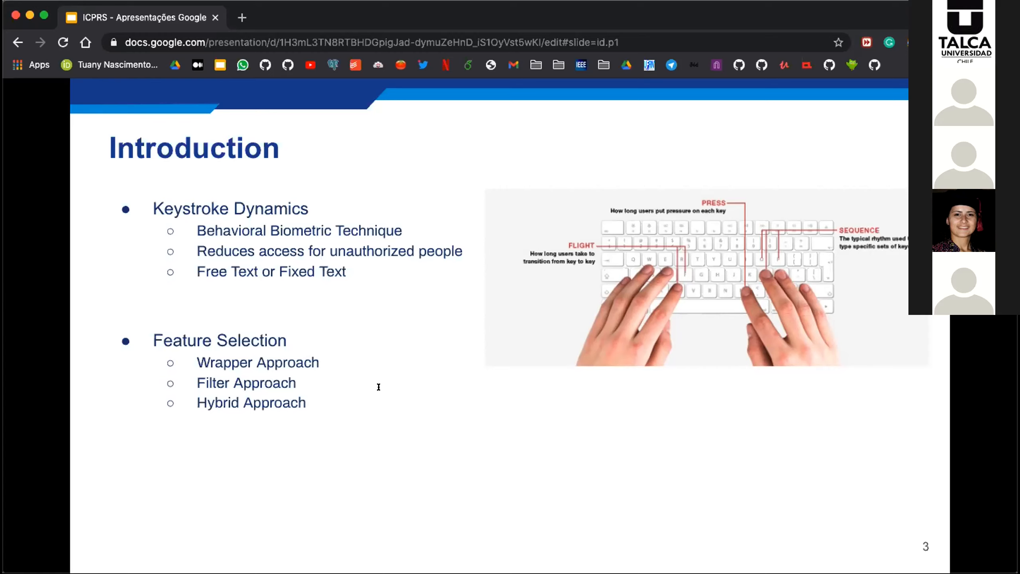
{"action": "mouse_move", "coordinate": [356, 402]}
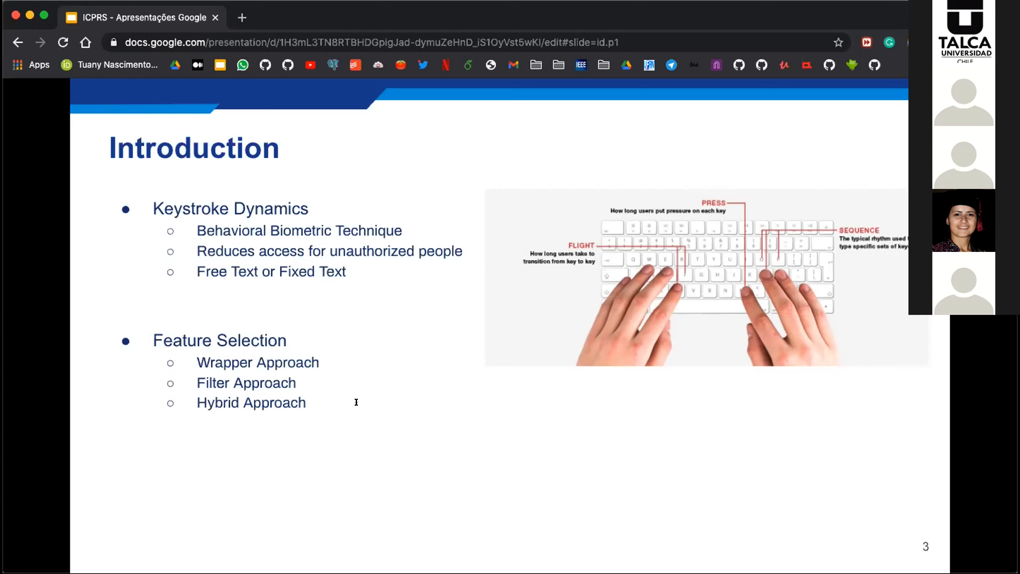
{"action": "mouse_move", "coordinate": [342, 409]}
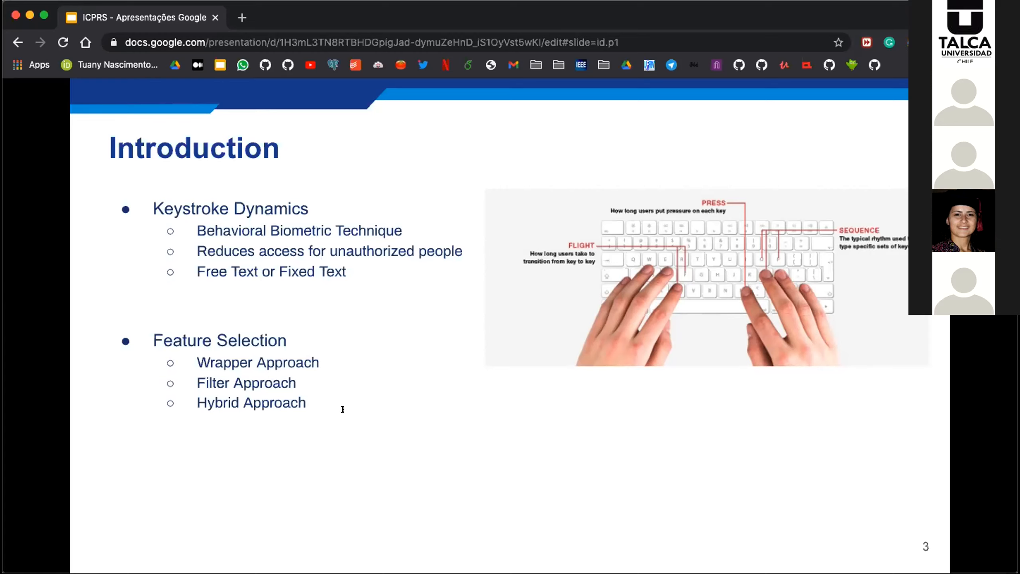
{"action": "mouse_move", "coordinate": [324, 413]}
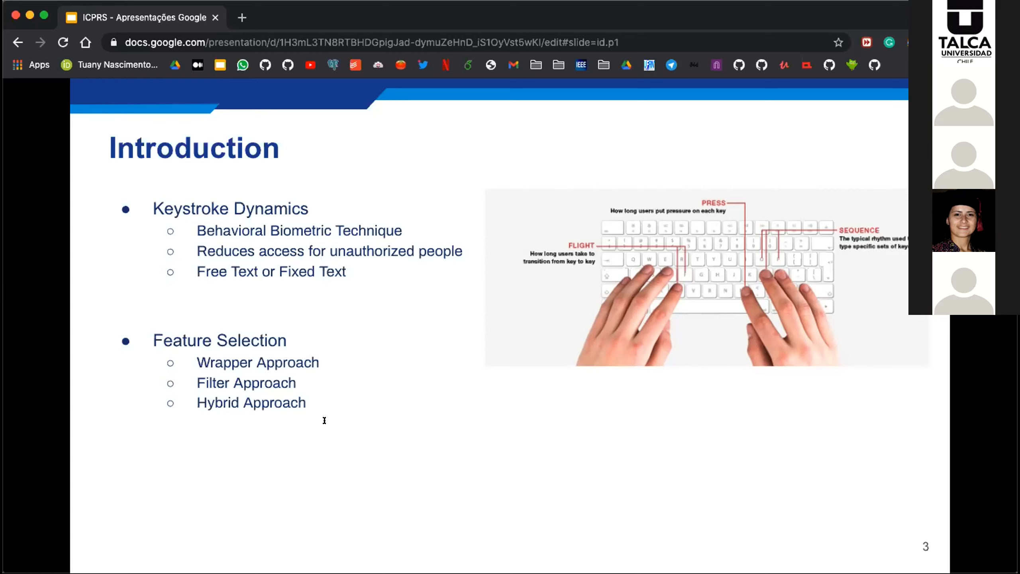
{"action": "mouse_move", "coordinate": [333, 426]}
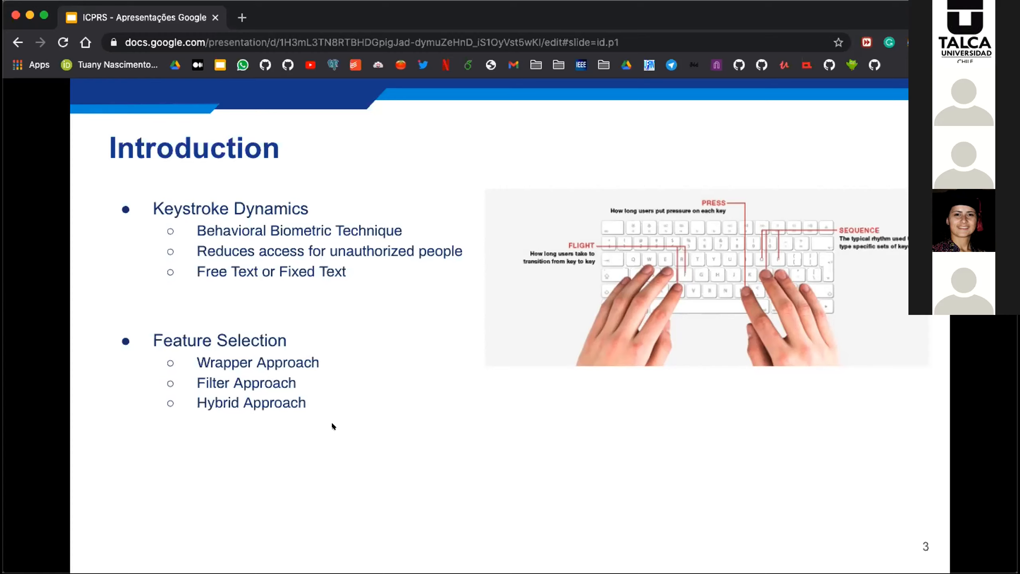
{"action": "mouse_move", "coordinate": [277, 524]}
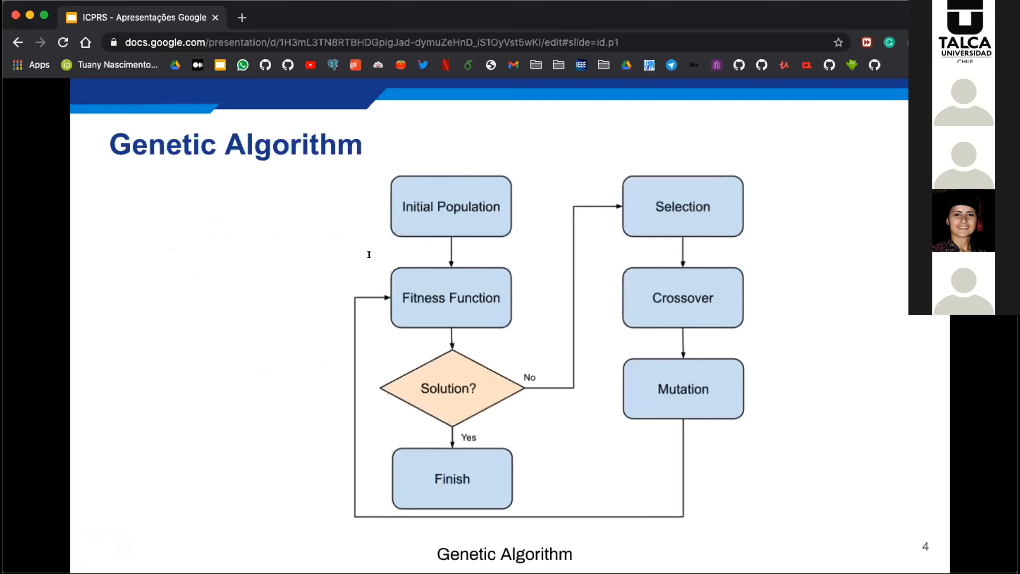
{"action": "mouse_move", "coordinate": [347, 201]}
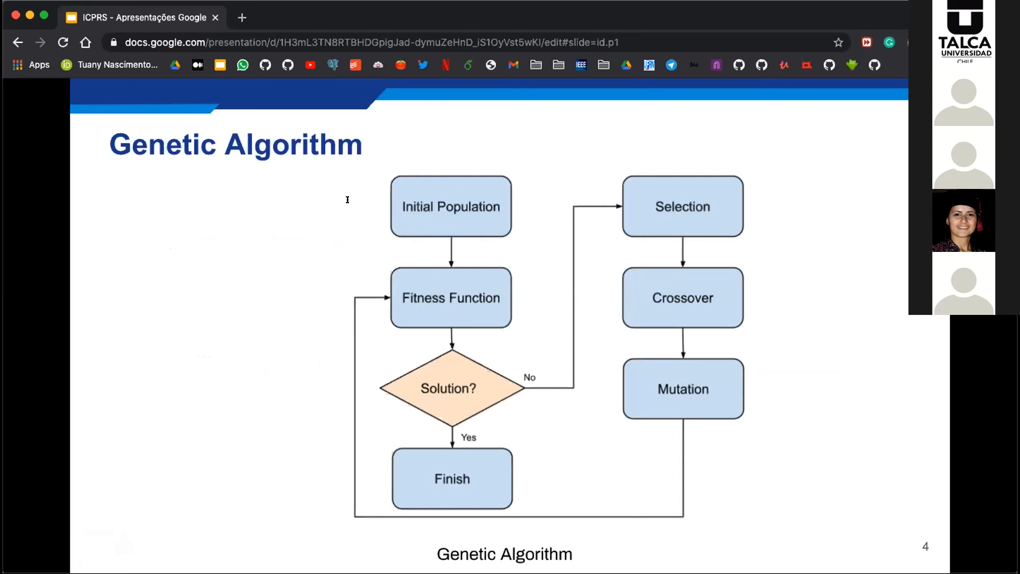
{"action": "mouse_move", "coordinate": [389, 189]}
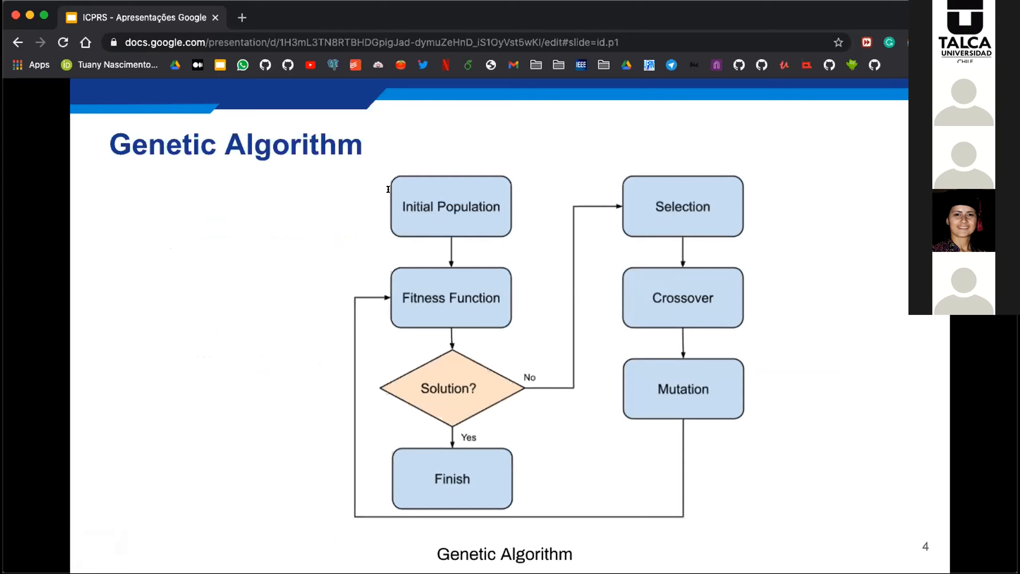
{"action": "mouse_move", "coordinate": [369, 167]}
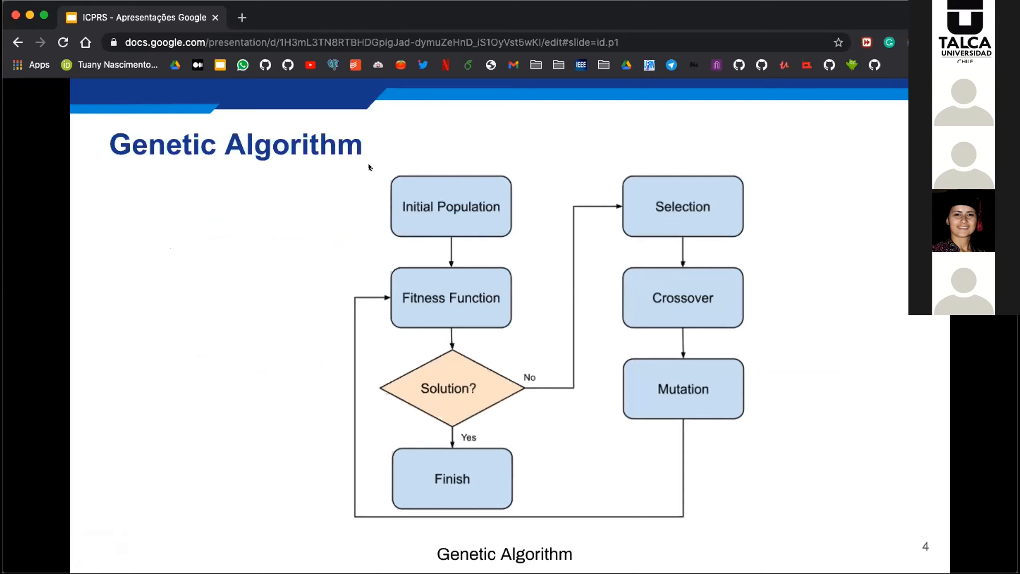
{"action": "mouse_move", "coordinate": [369, 165]}
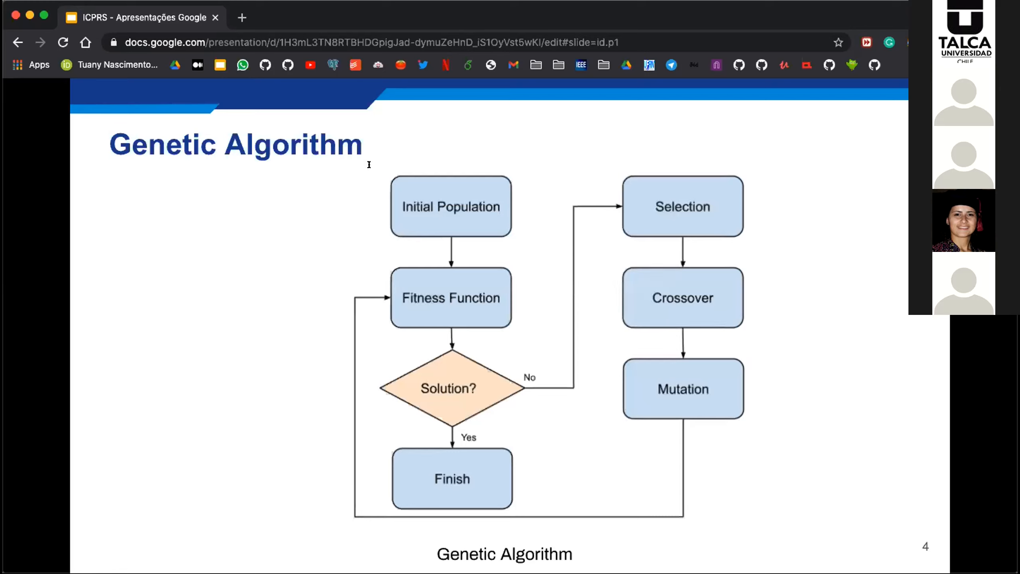
{"action": "mouse_move", "coordinate": [313, 187]}
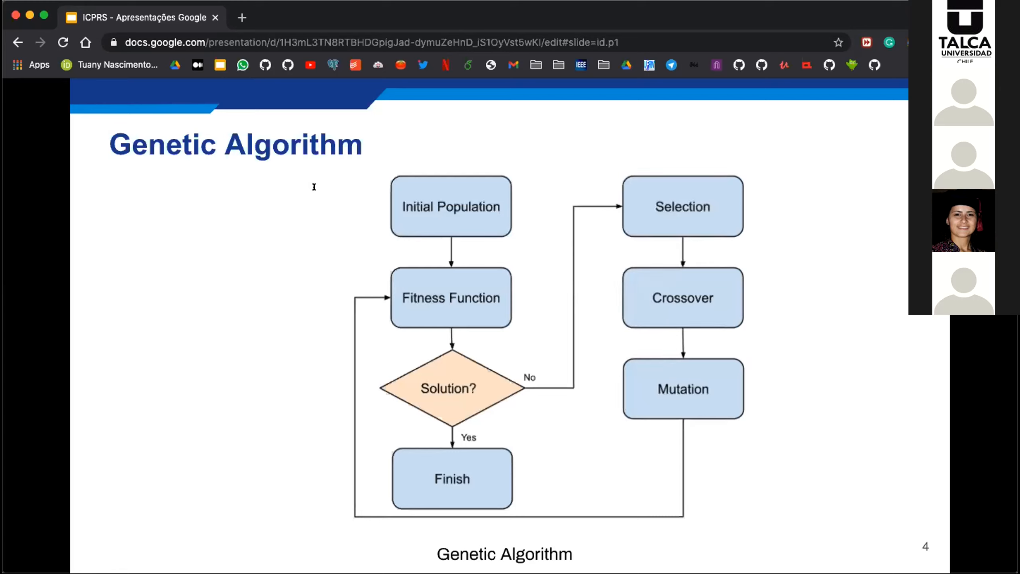
{"action": "mouse_move", "coordinate": [323, 189]}
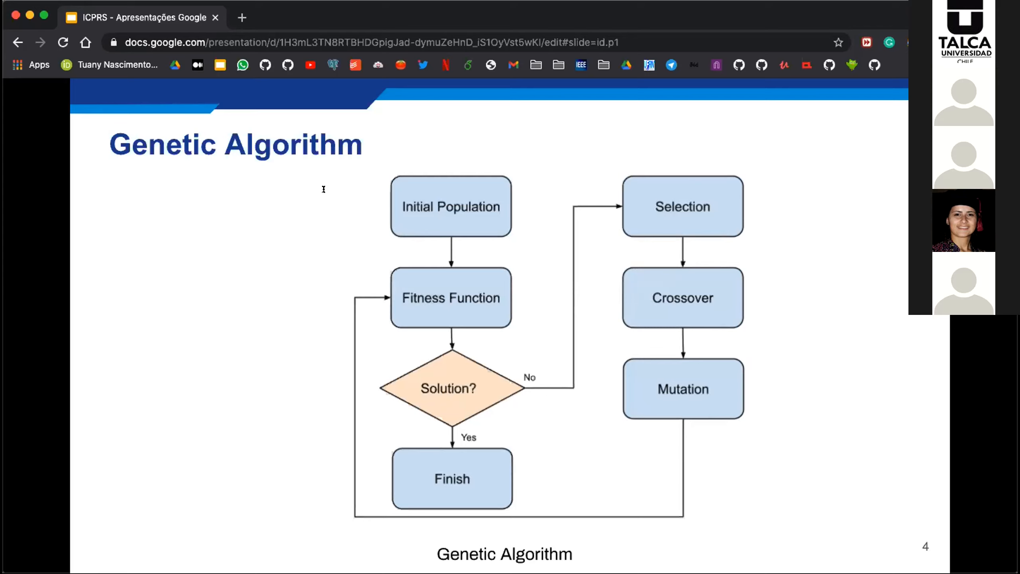
{"action": "mouse_move", "coordinate": [313, 206]}
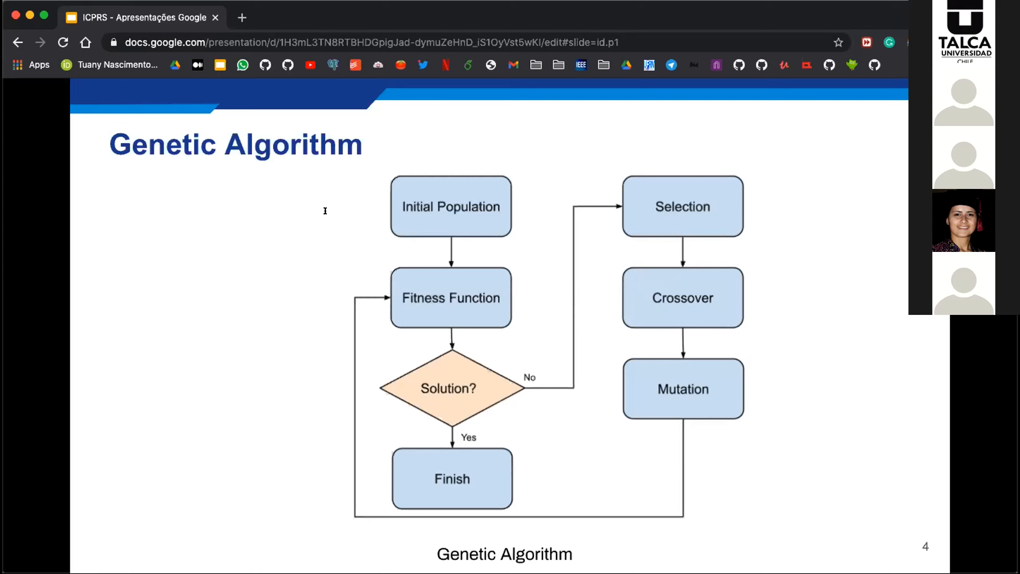
{"action": "mouse_move", "coordinate": [291, 221]}
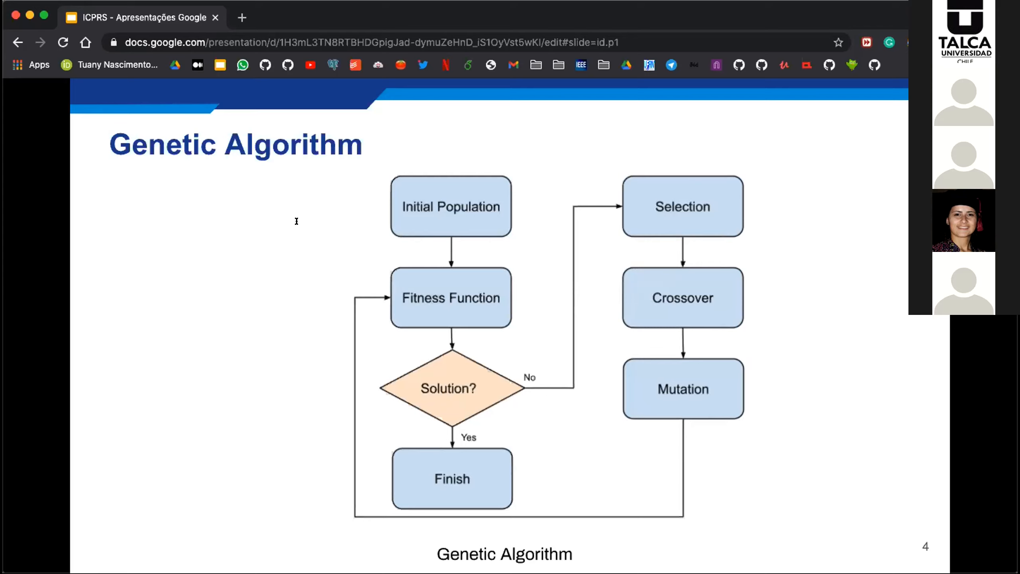
{"action": "mouse_move", "coordinate": [289, 234]}
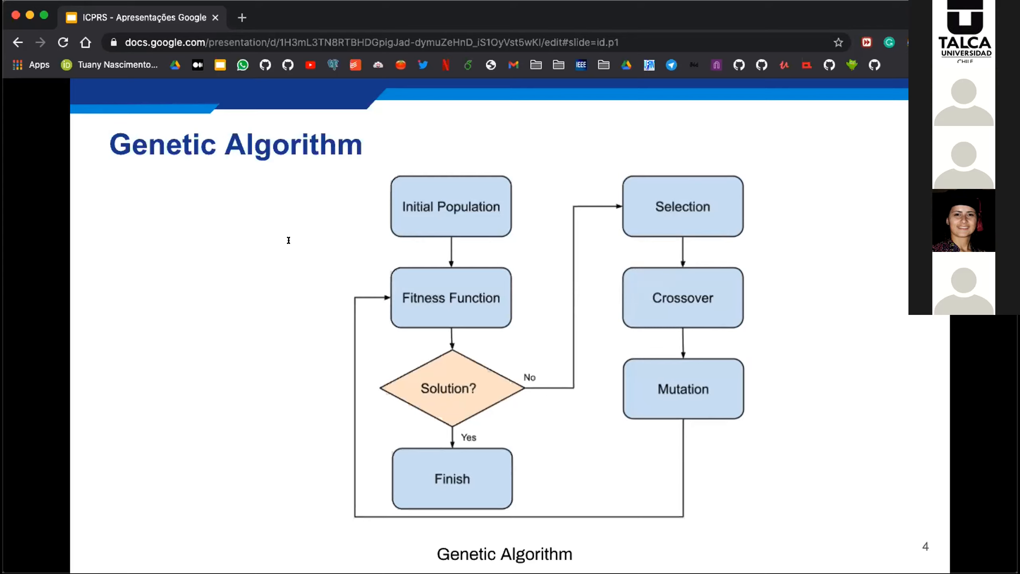
{"action": "mouse_move", "coordinate": [356, 265]}
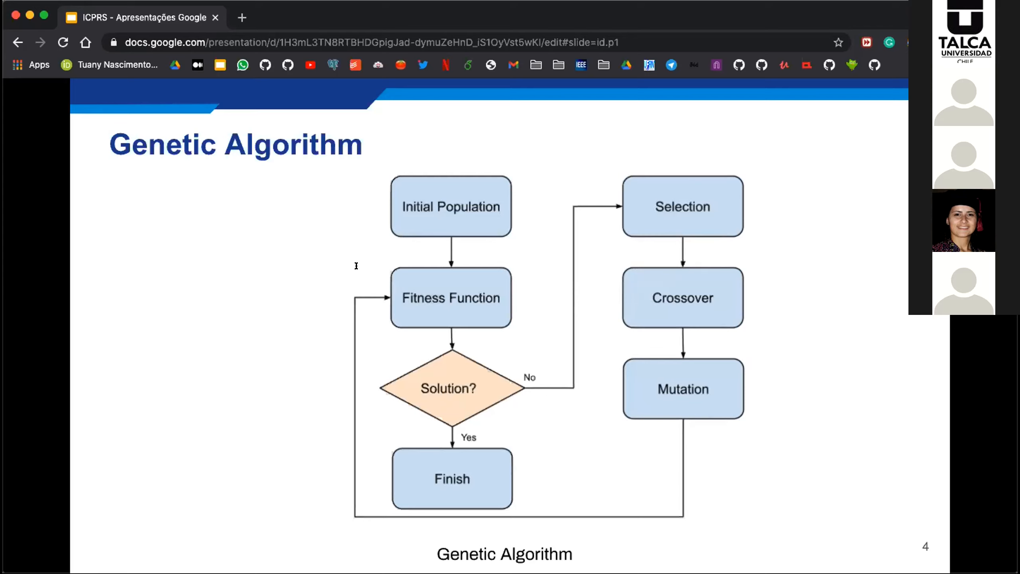
{"action": "mouse_move", "coordinate": [368, 245]}
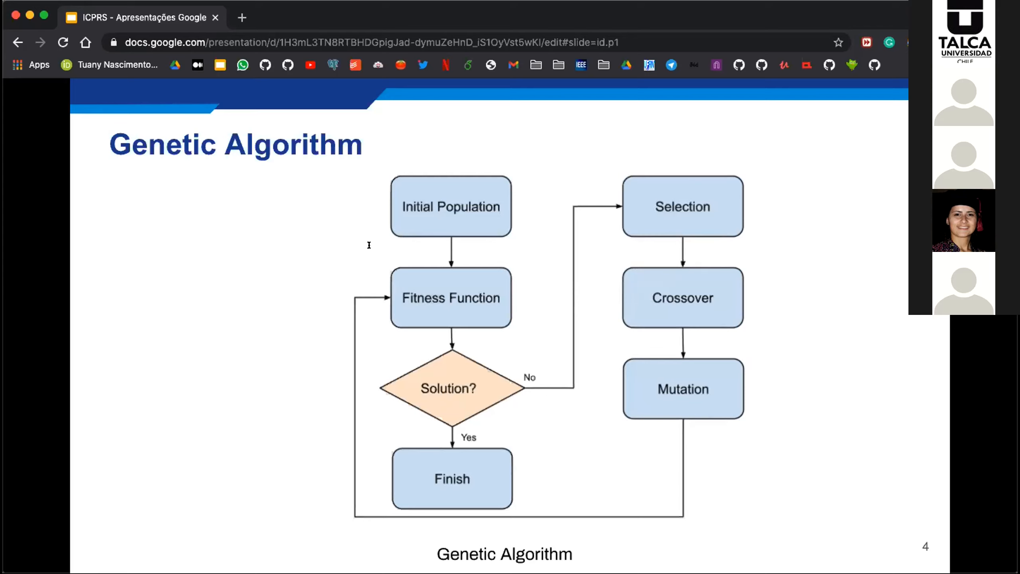
{"action": "mouse_move", "coordinate": [389, 266]}
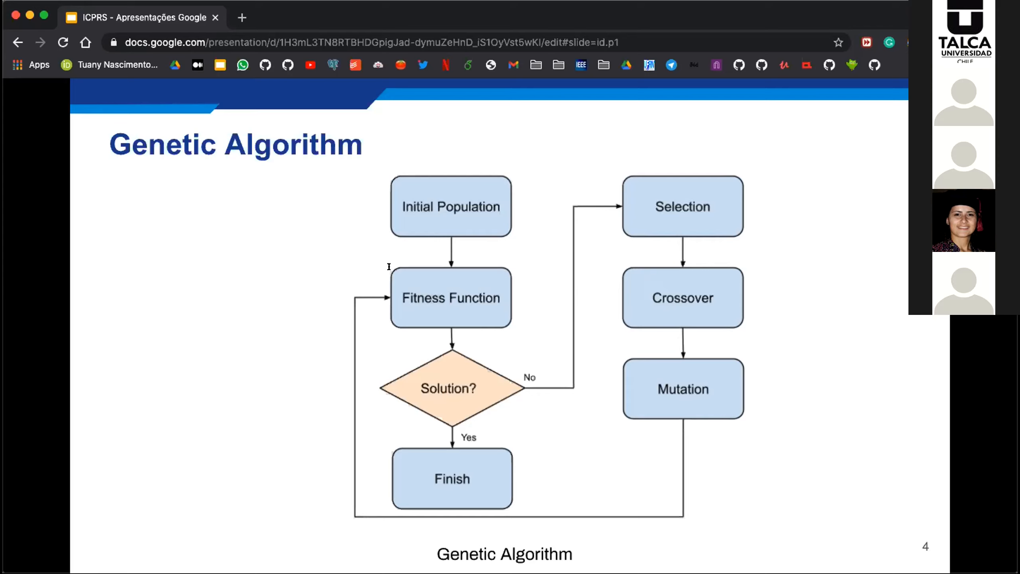
{"action": "mouse_move", "coordinate": [381, 268]}
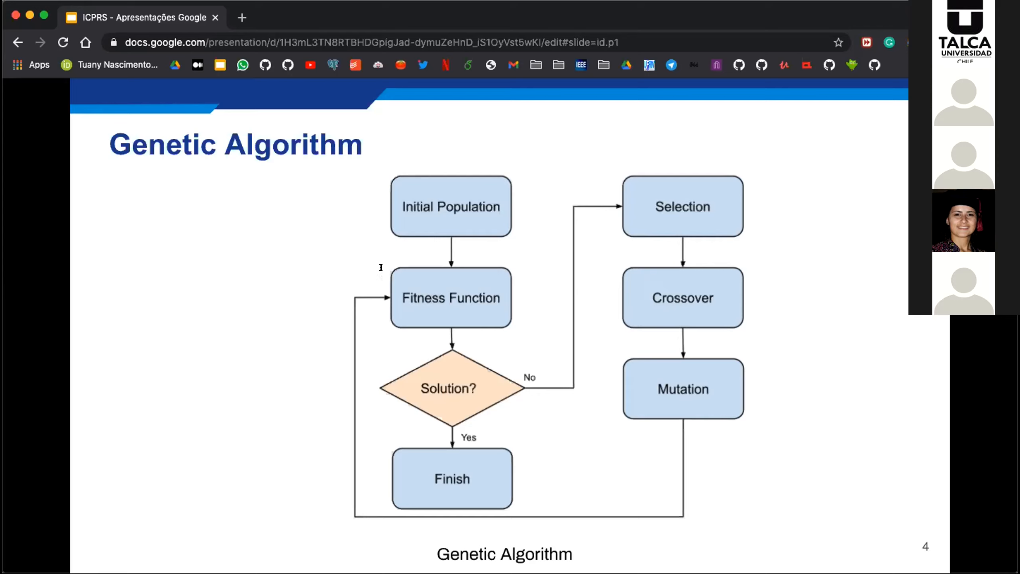
{"action": "mouse_move", "coordinate": [386, 267]}
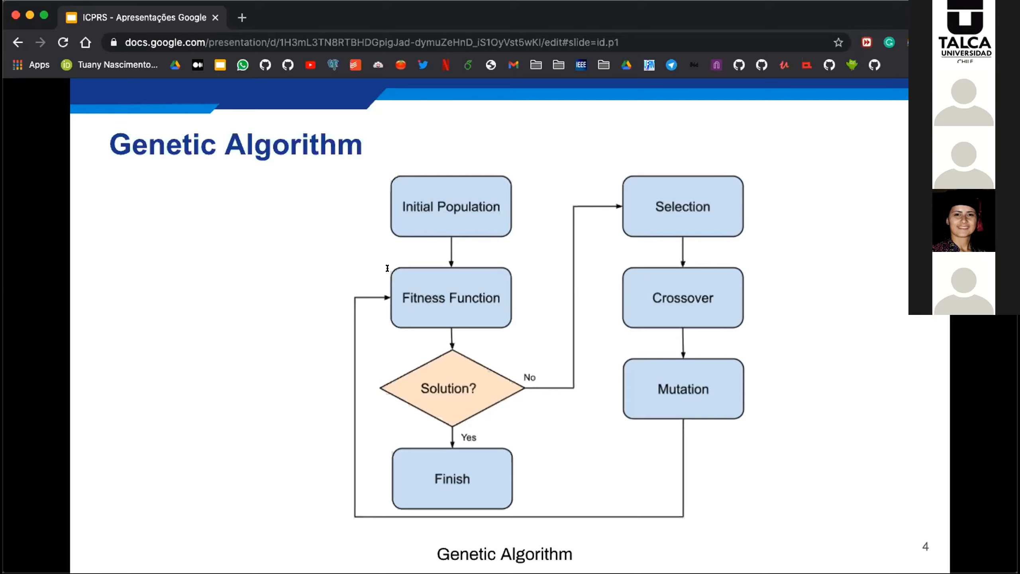
{"action": "mouse_move", "coordinate": [379, 268]}
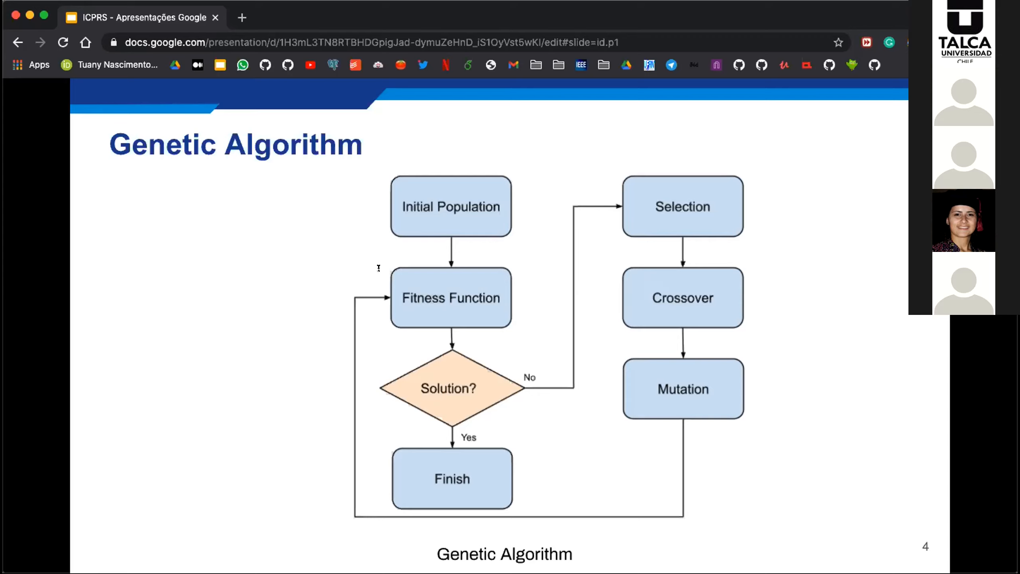
{"action": "mouse_move", "coordinate": [334, 286]}
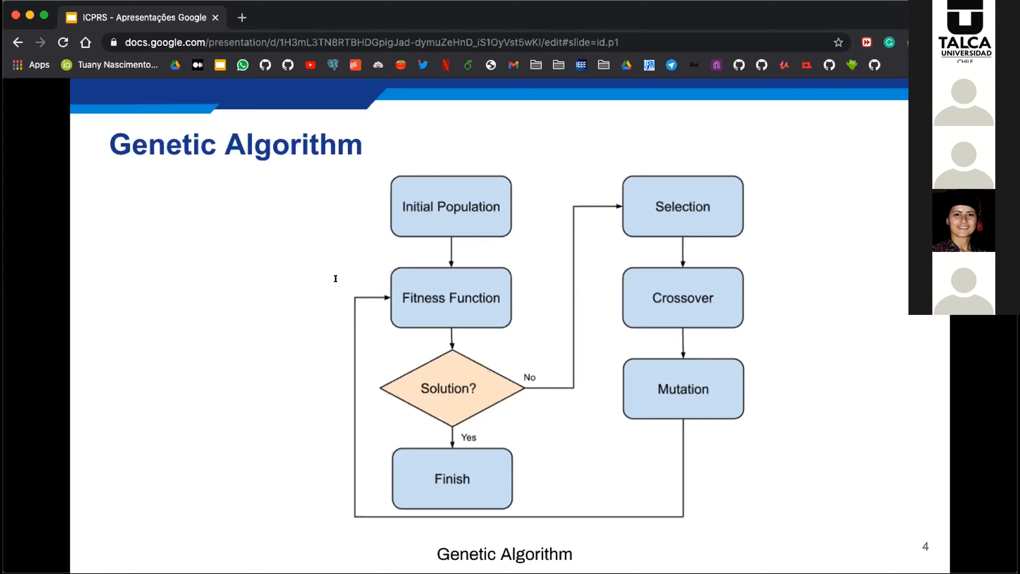
{"action": "mouse_move", "coordinate": [262, 297]}
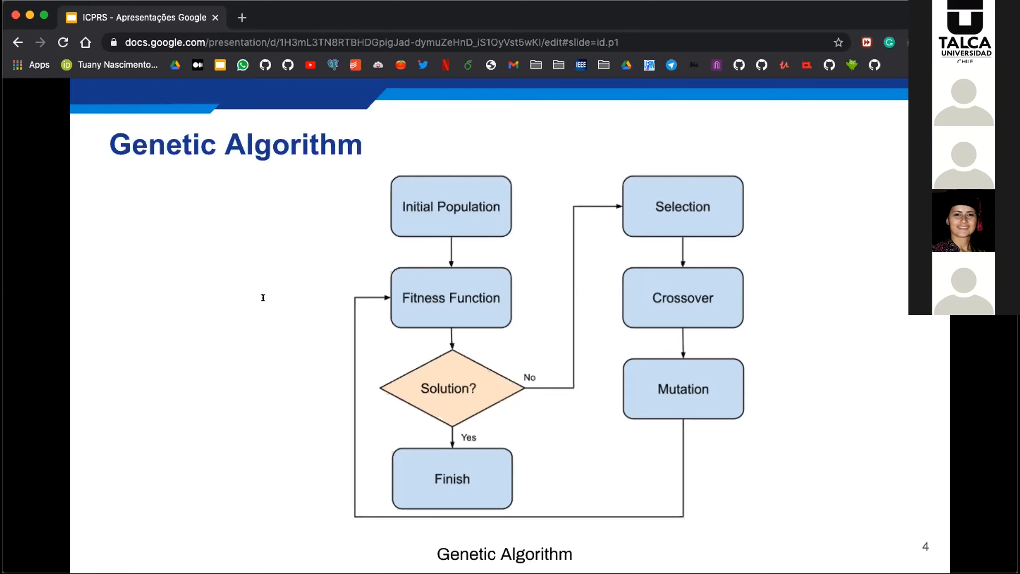
{"action": "mouse_move", "coordinate": [182, 269]}
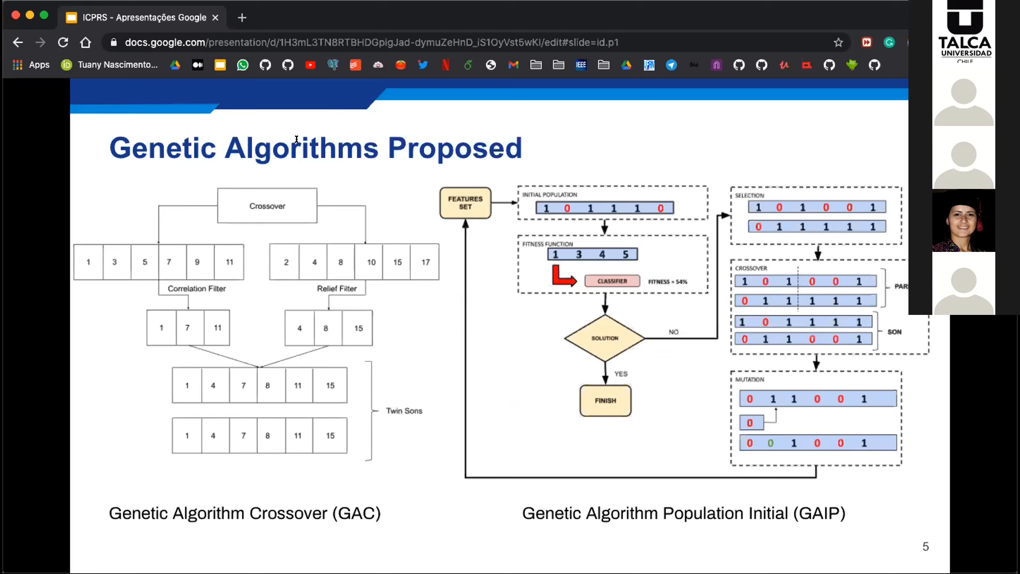
{"action": "mouse_move", "coordinate": [314, 129]}
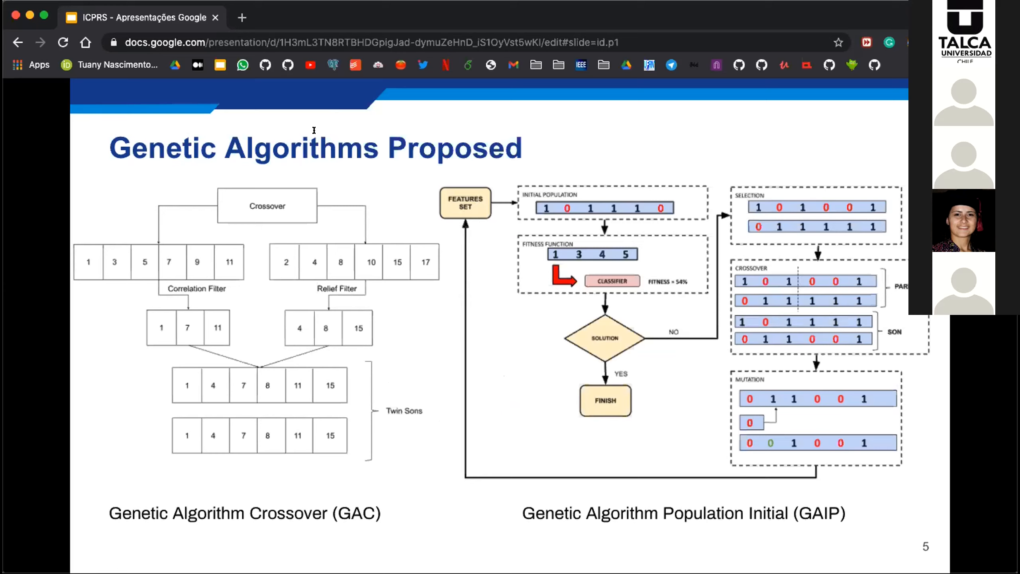
{"action": "mouse_move", "coordinate": [321, 122]}
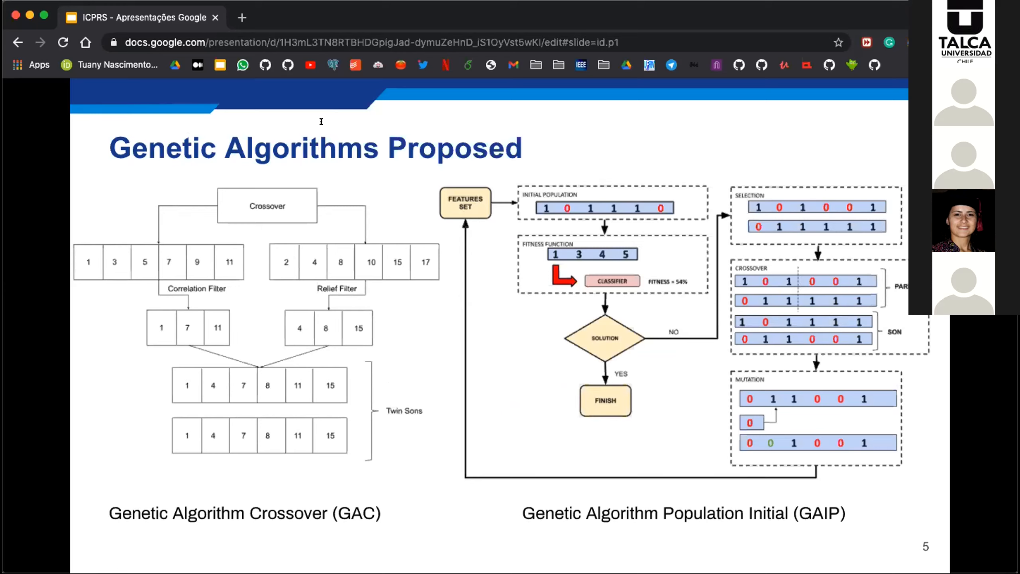
{"action": "mouse_move", "coordinate": [330, 133]}
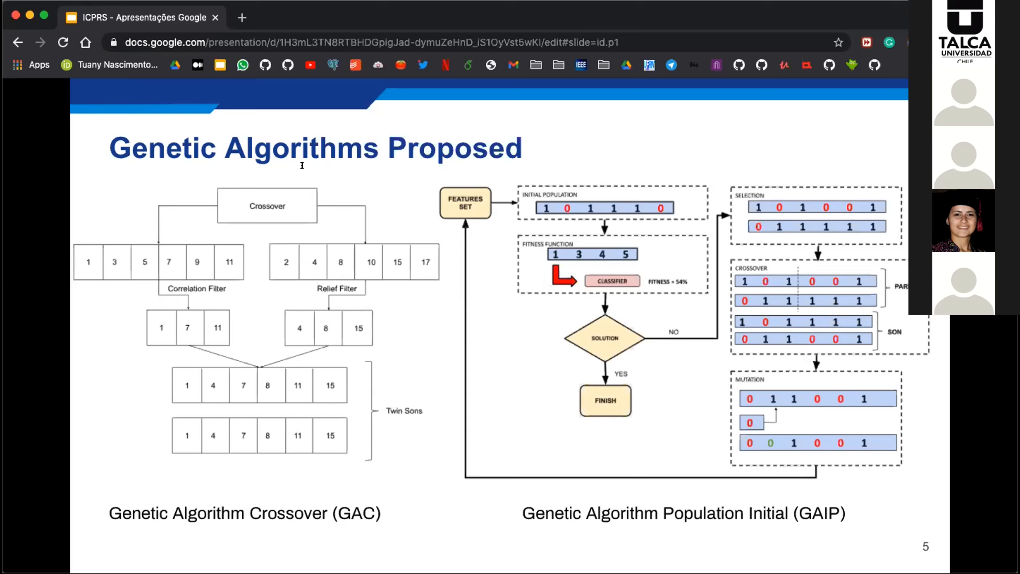
{"action": "mouse_move", "coordinate": [300, 188]}
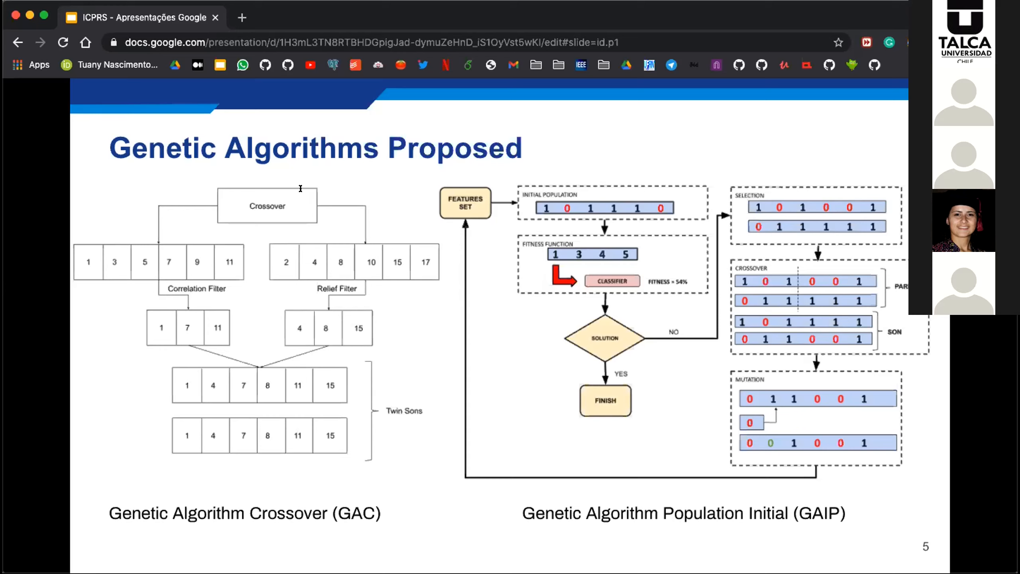
{"action": "mouse_move", "coordinate": [322, 188]}
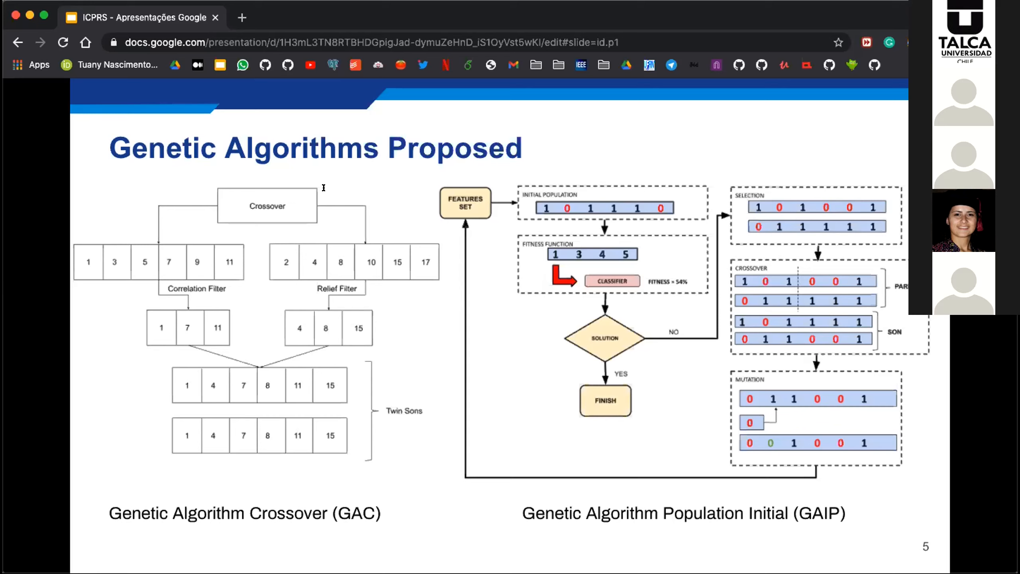
{"action": "mouse_move", "coordinate": [410, 186]}
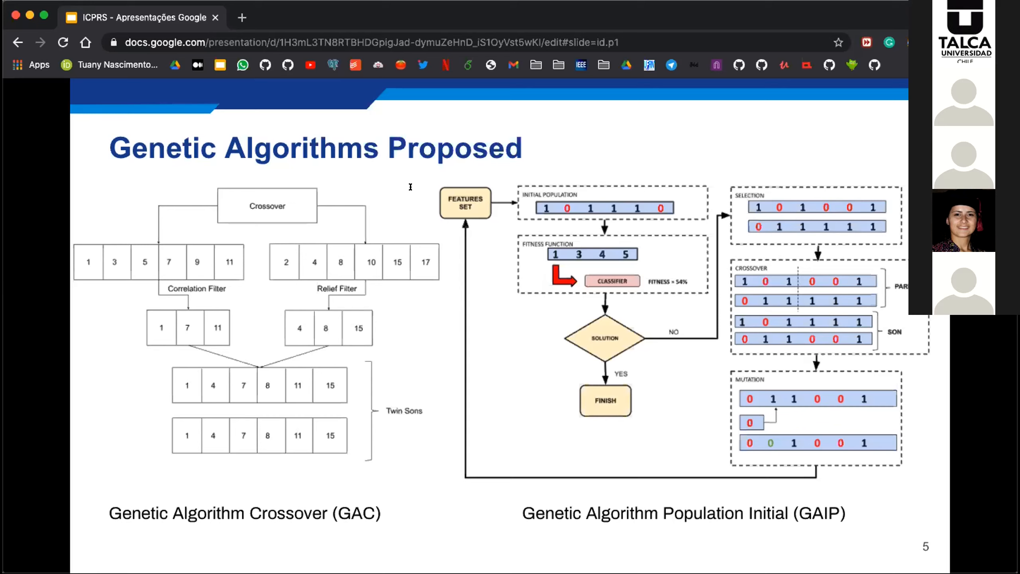
{"action": "mouse_move", "coordinate": [411, 189]}
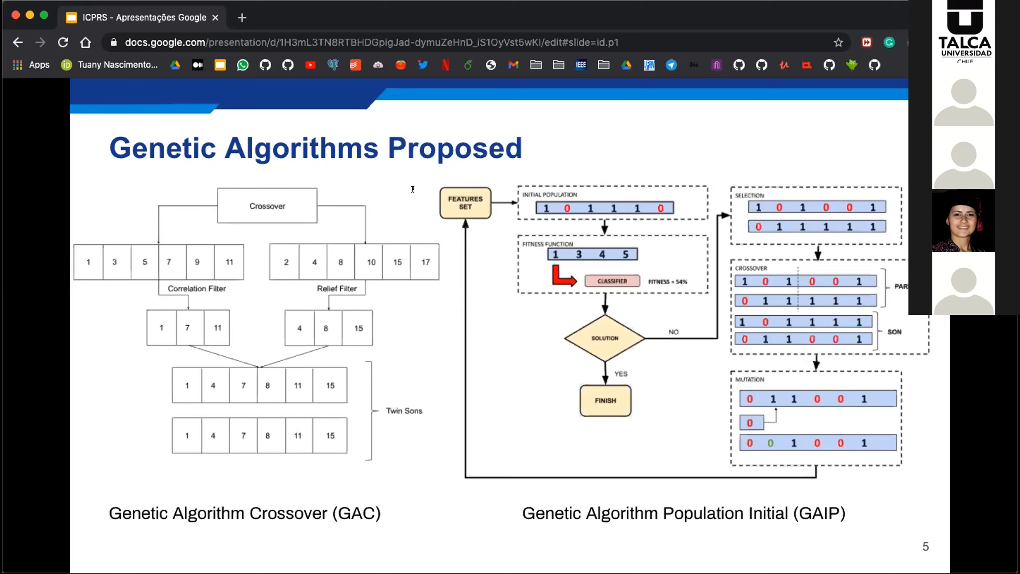
{"action": "mouse_move", "coordinate": [379, 196]}
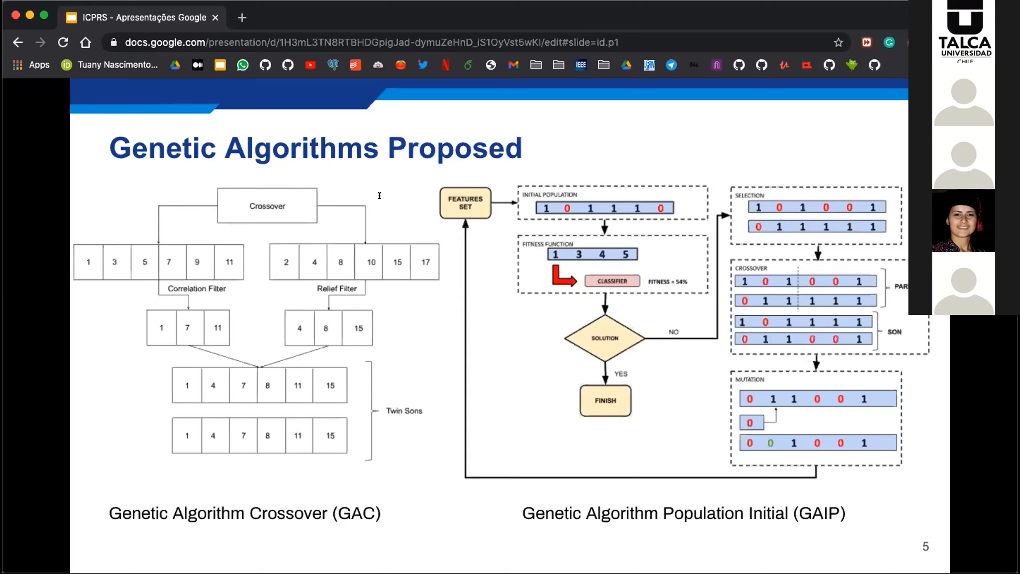
{"action": "mouse_move", "coordinate": [285, 210]}
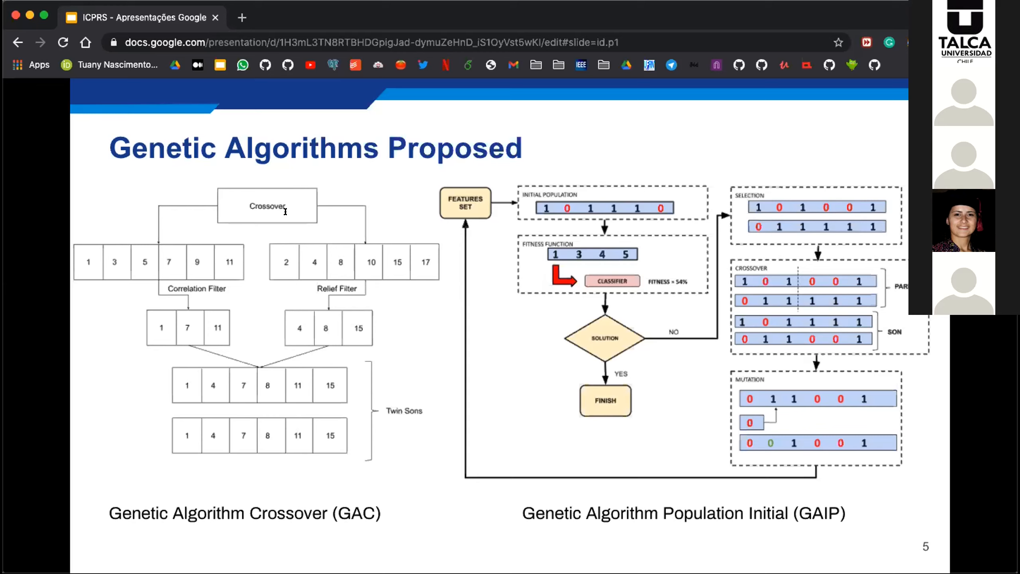
{"action": "mouse_move", "coordinate": [374, 207]}
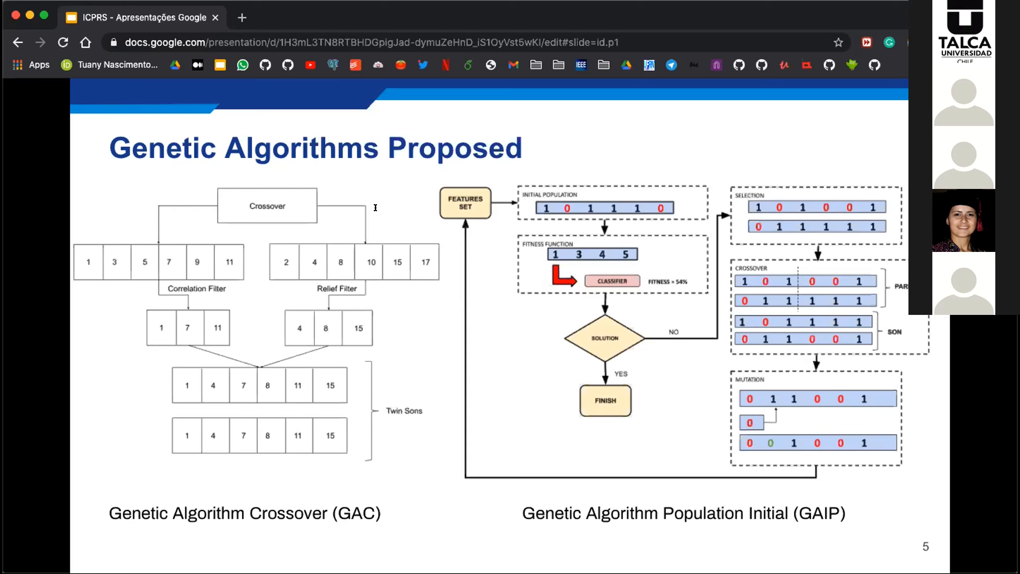
{"action": "mouse_move", "coordinate": [398, 211]}
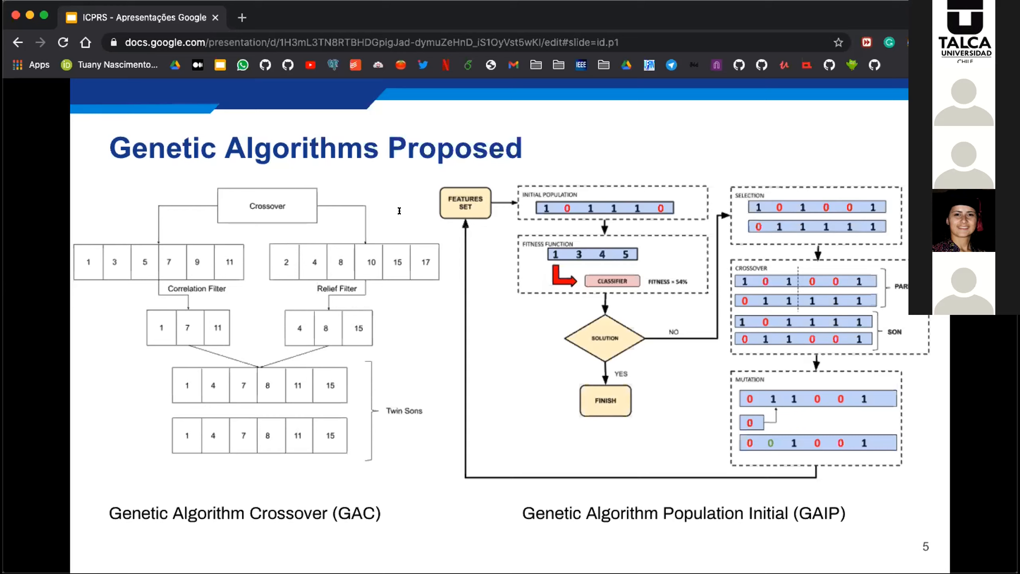
{"action": "mouse_move", "coordinate": [421, 222]}
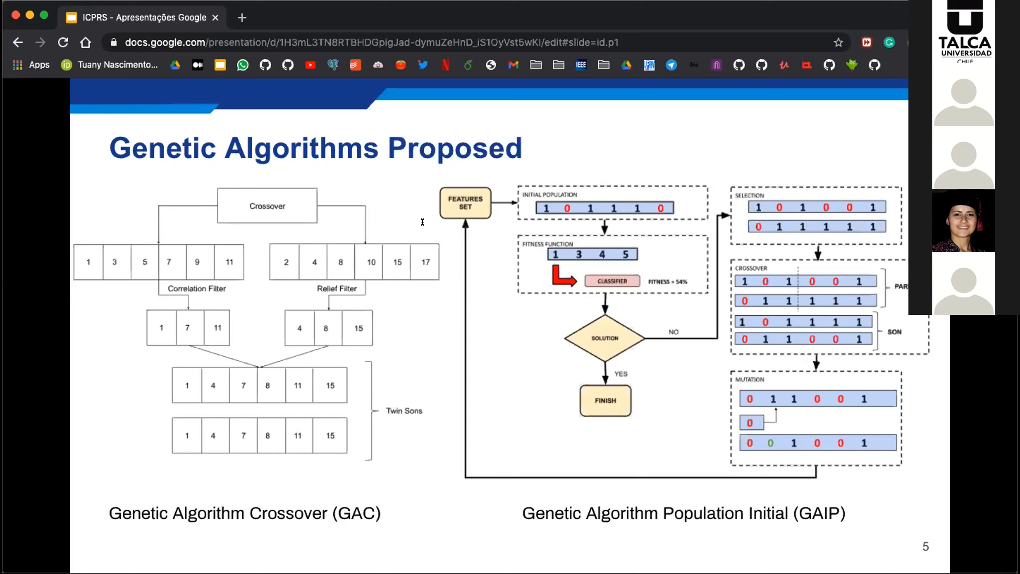
{"action": "mouse_move", "coordinate": [447, 222]}
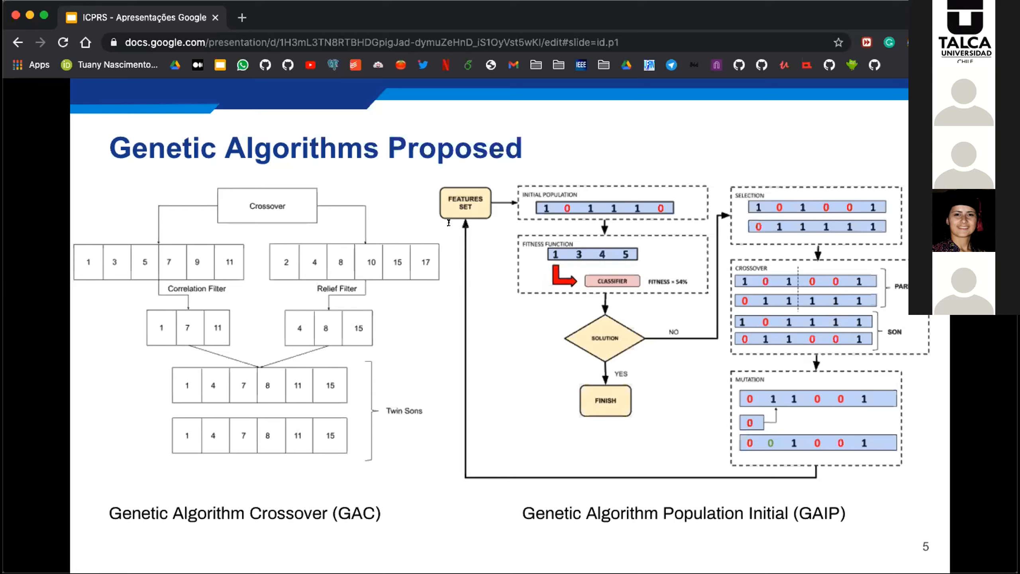
{"action": "mouse_move", "coordinate": [447, 233]}
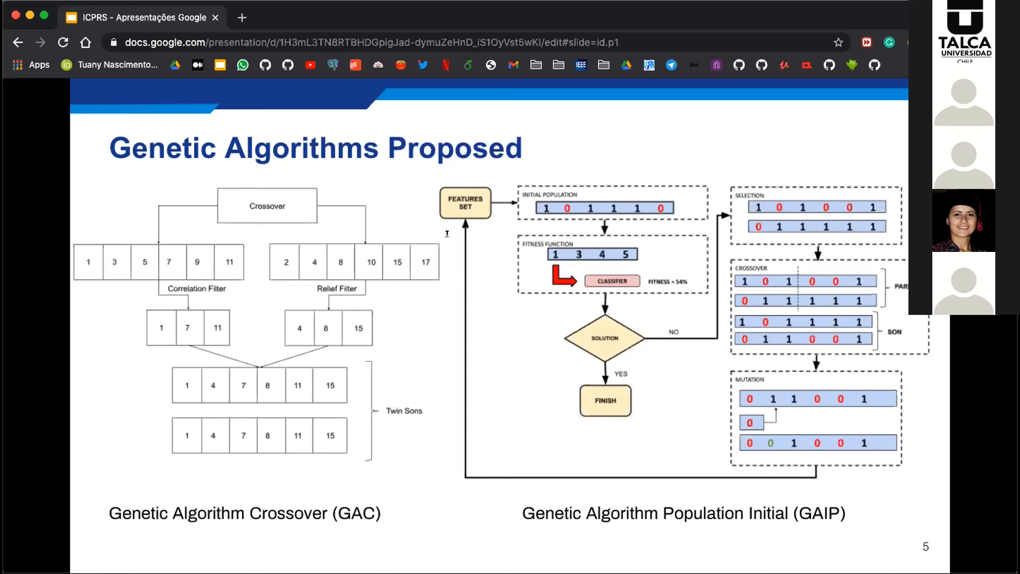
{"action": "mouse_move", "coordinate": [456, 252]}
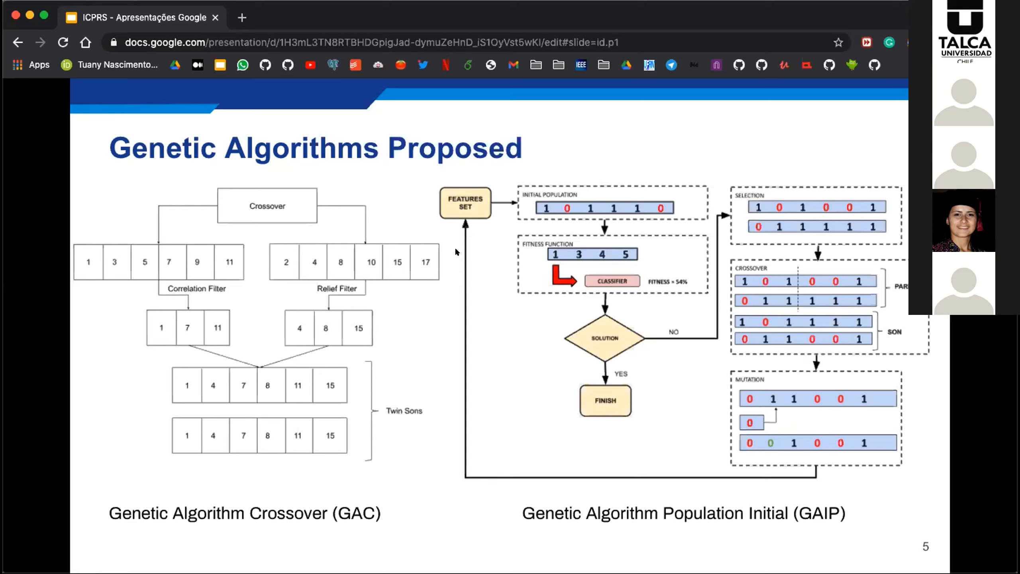
{"action": "mouse_move", "coordinate": [455, 253]}
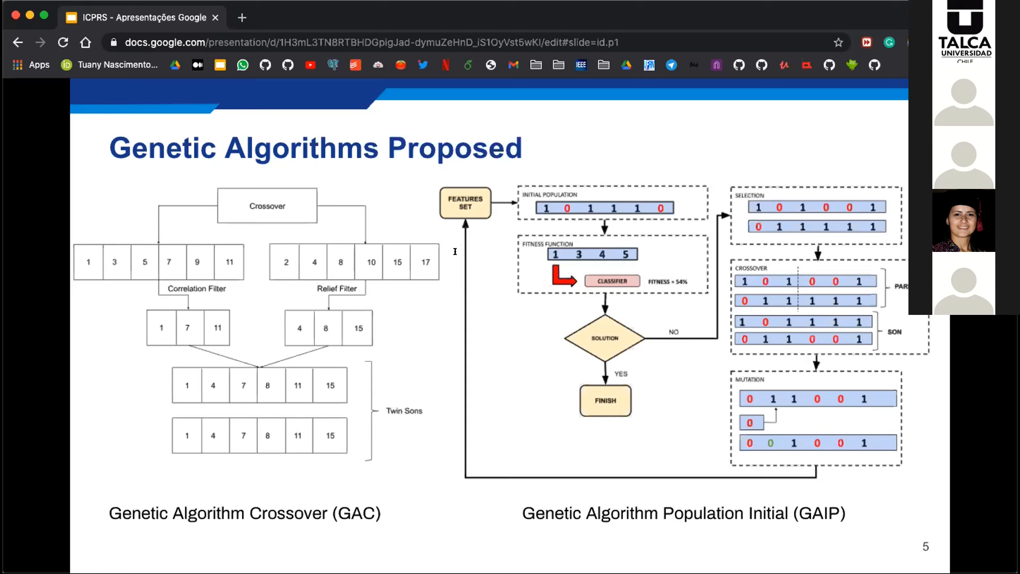
{"action": "mouse_move", "coordinate": [467, 253]}
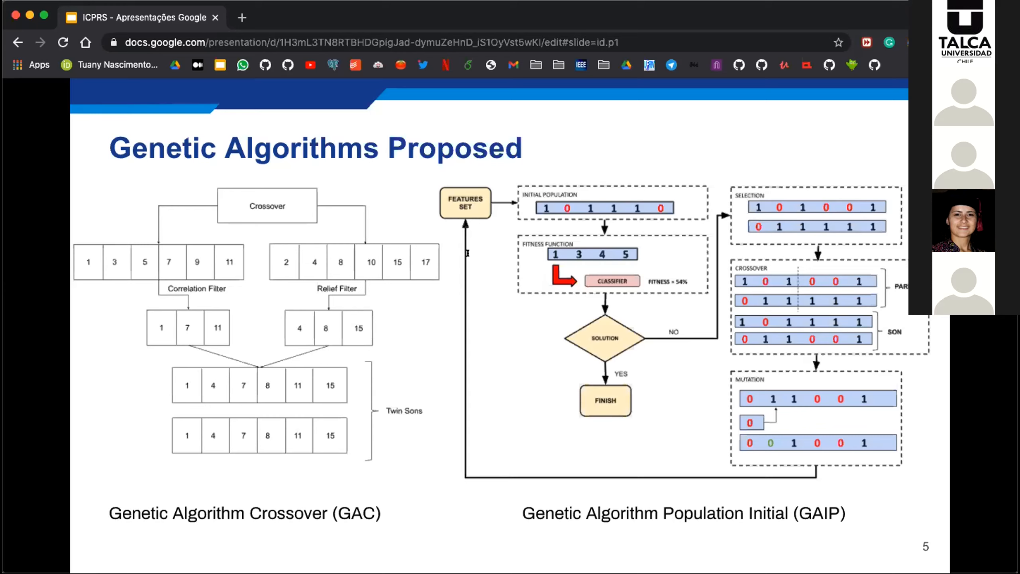
{"action": "mouse_move", "coordinate": [459, 254]}
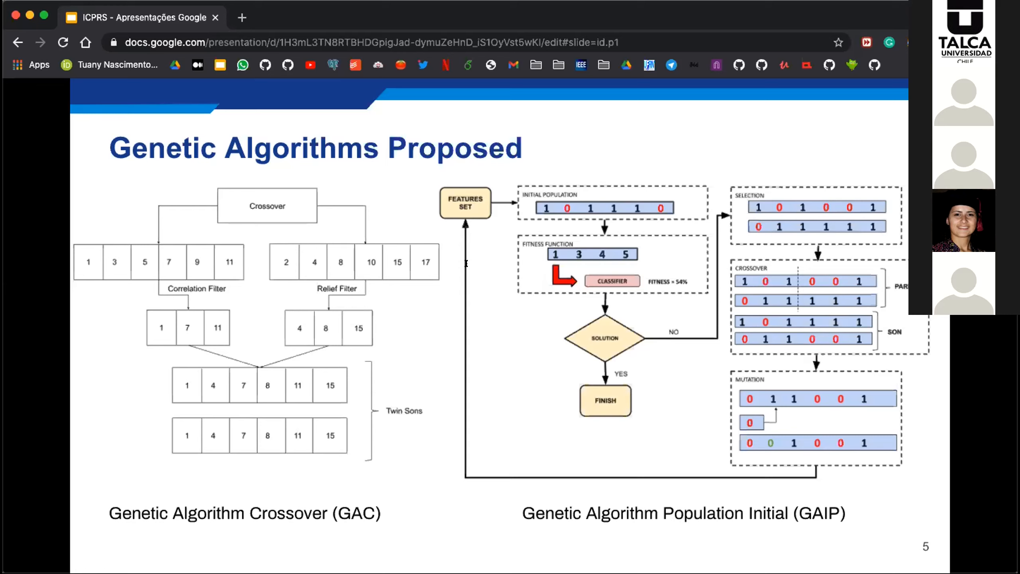
{"action": "mouse_move", "coordinate": [435, 229]}
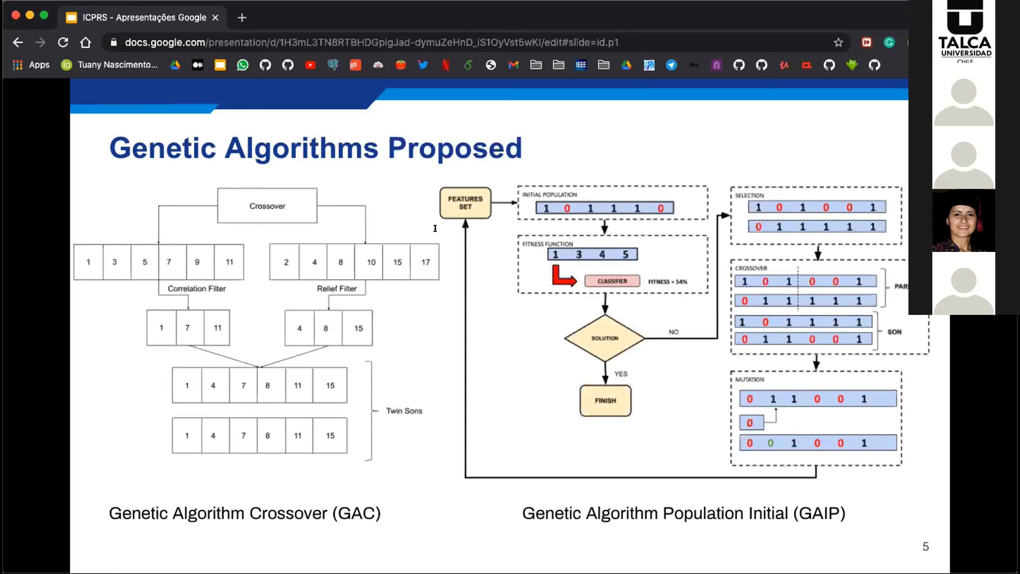
{"action": "mouse_move", "coordinate": [470, 289]}
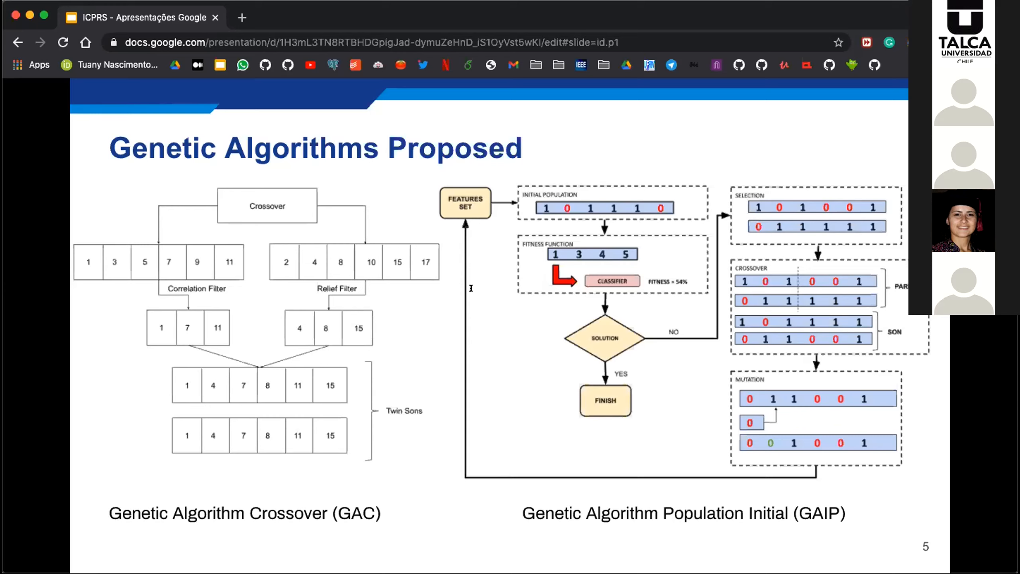
{"action": "mouse_move", "coordinate": [413, 278]}
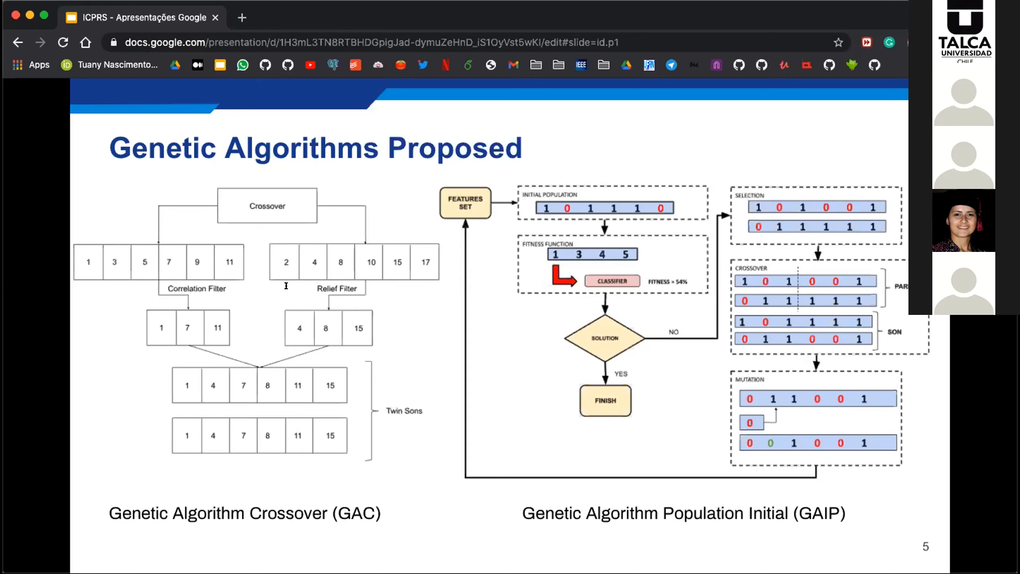
{"action": "mouse_move", "coordinate": [380, 286]}
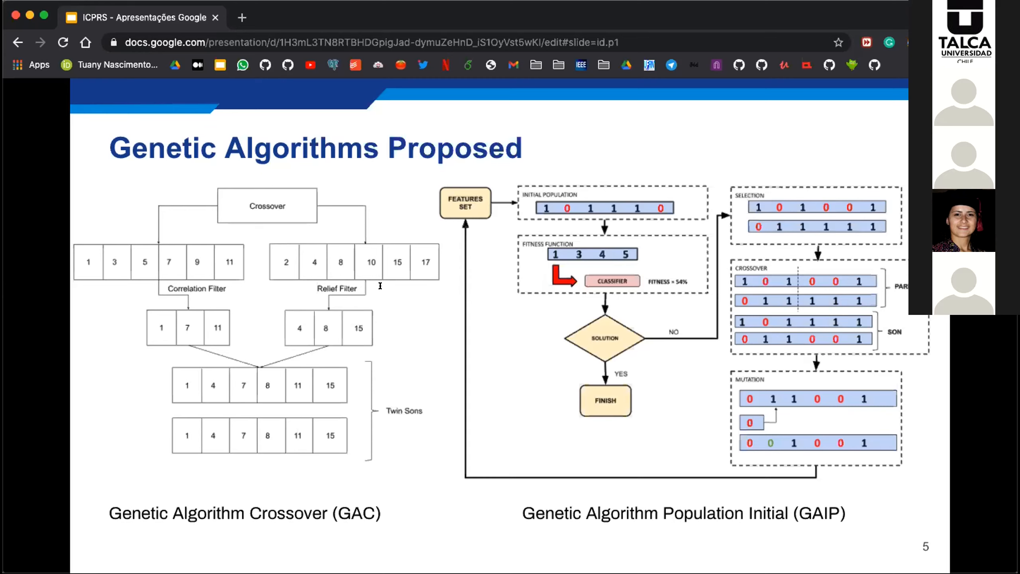
{"action": "mouse_move", "coordinate": [274, 289]}
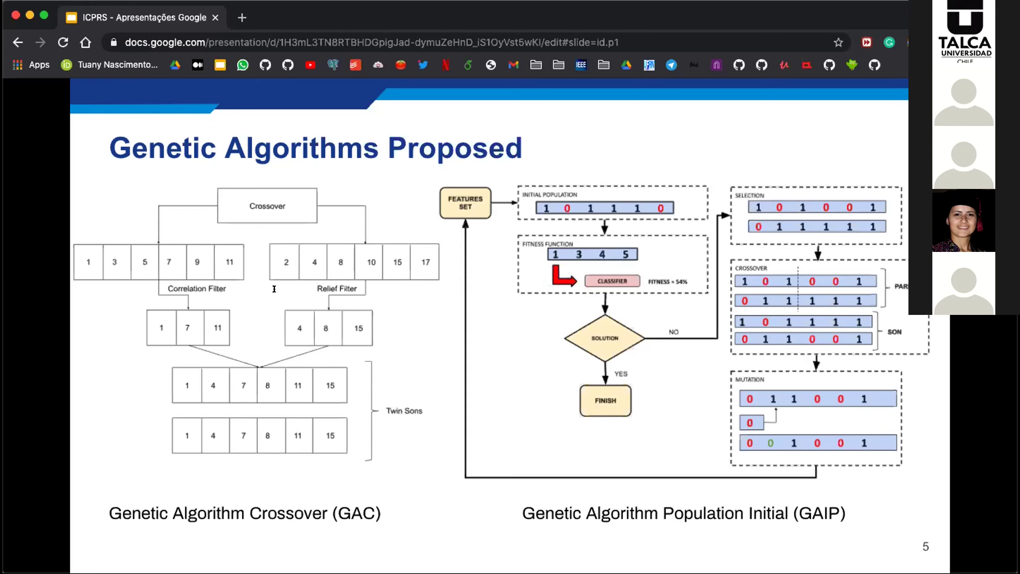
{"action": "mouse_move", "coordinate": [288, 298]}
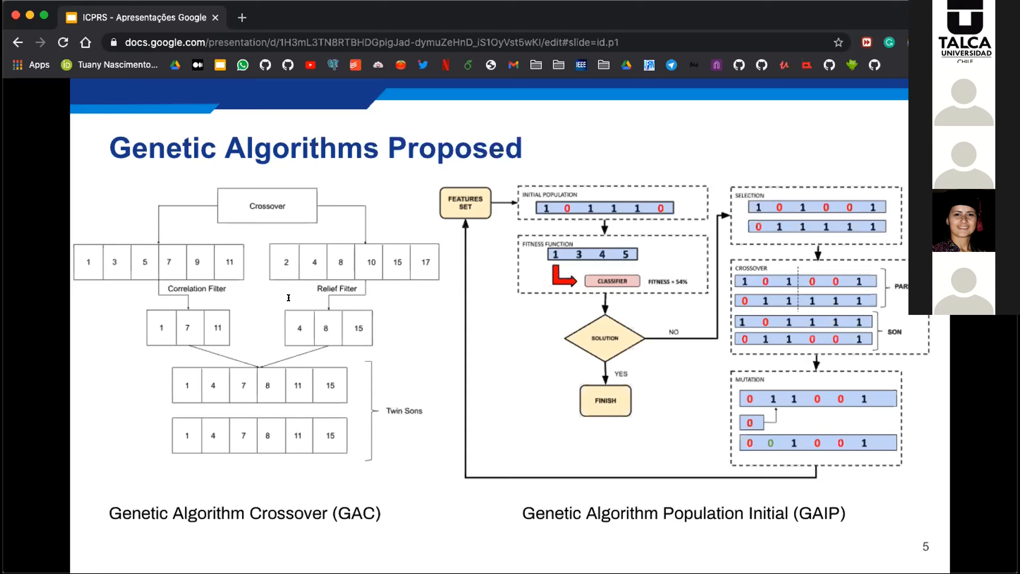
{"action": "mouse_move", "coordinate": [392, 296]}
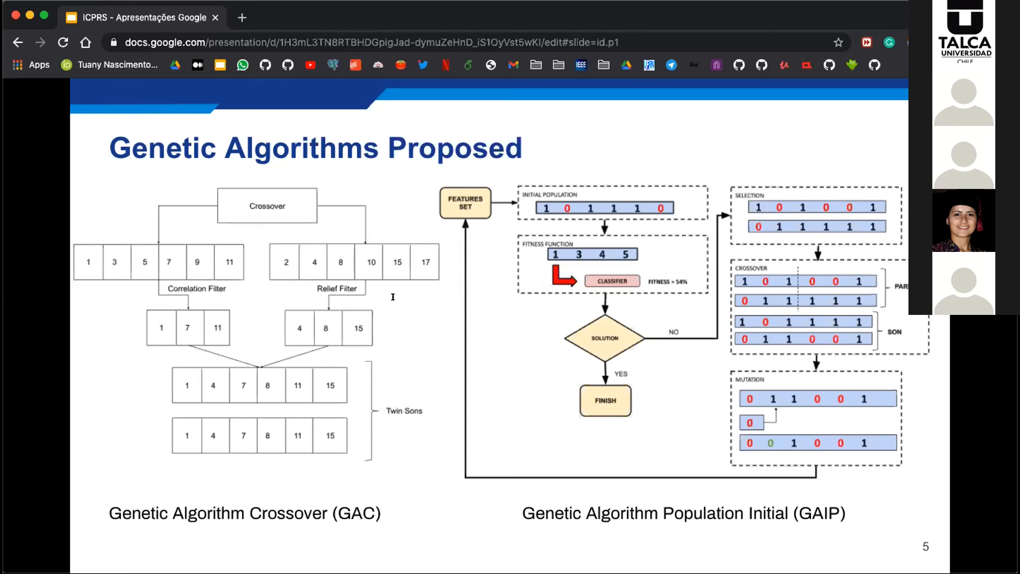
{"action": "mouse_move", "coordinate": [436, 289]}
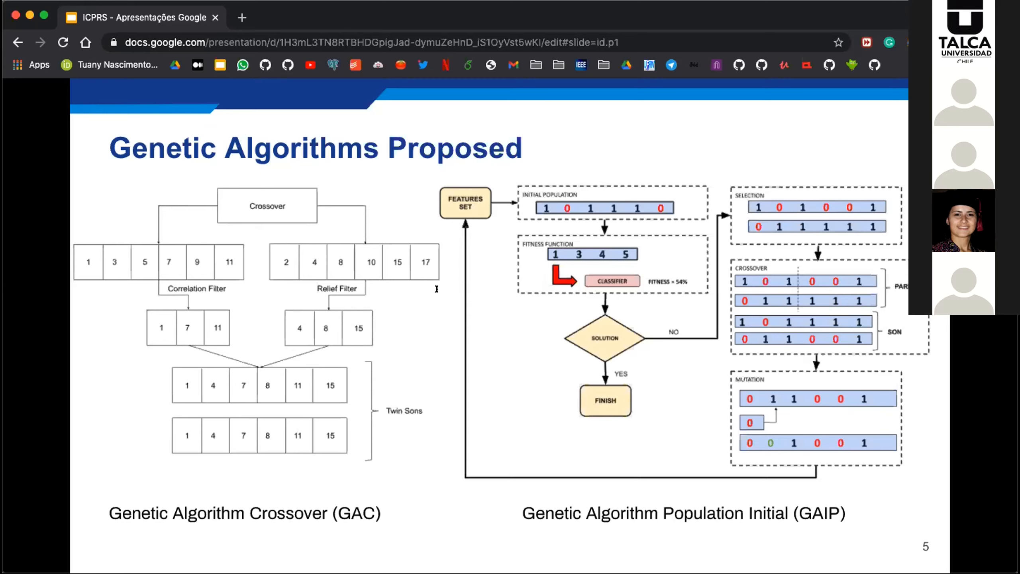
{"action": "mouse_move", "coordinate": [330, 302]}
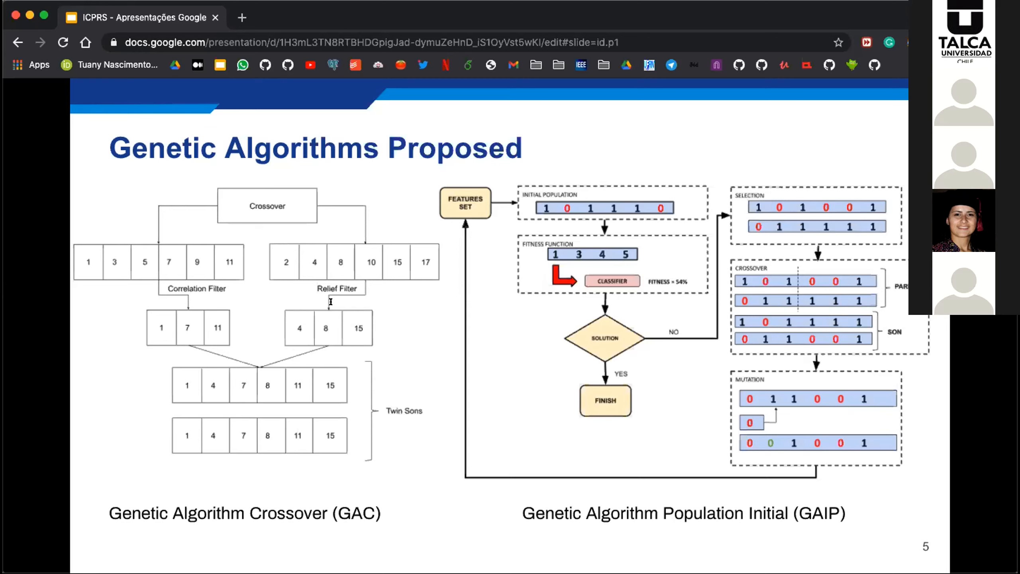
{"action": "mouse_move", "coordinate": [398, 297]}
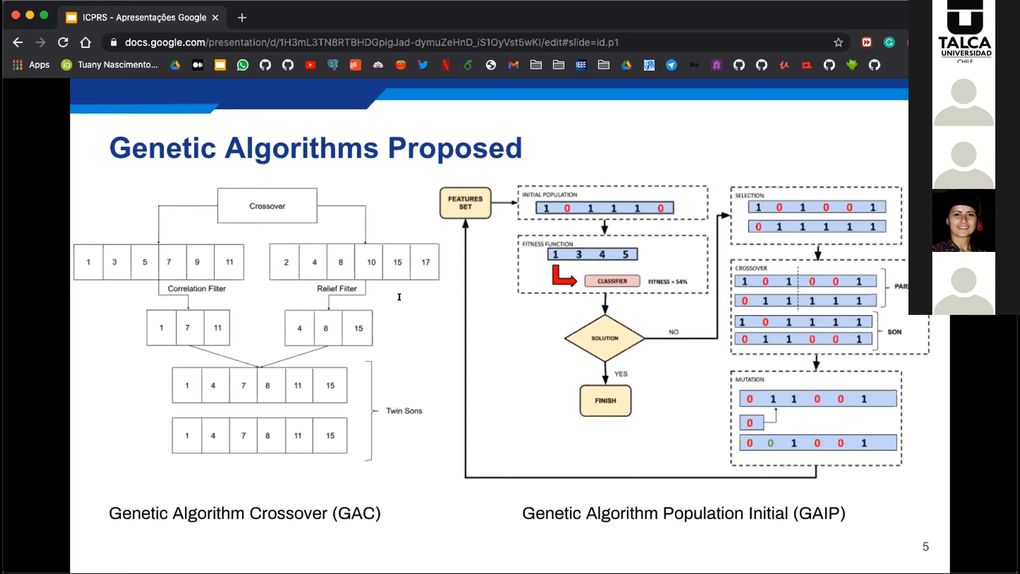
{"action": "mouse_move", "coordinate": [276, 323]}
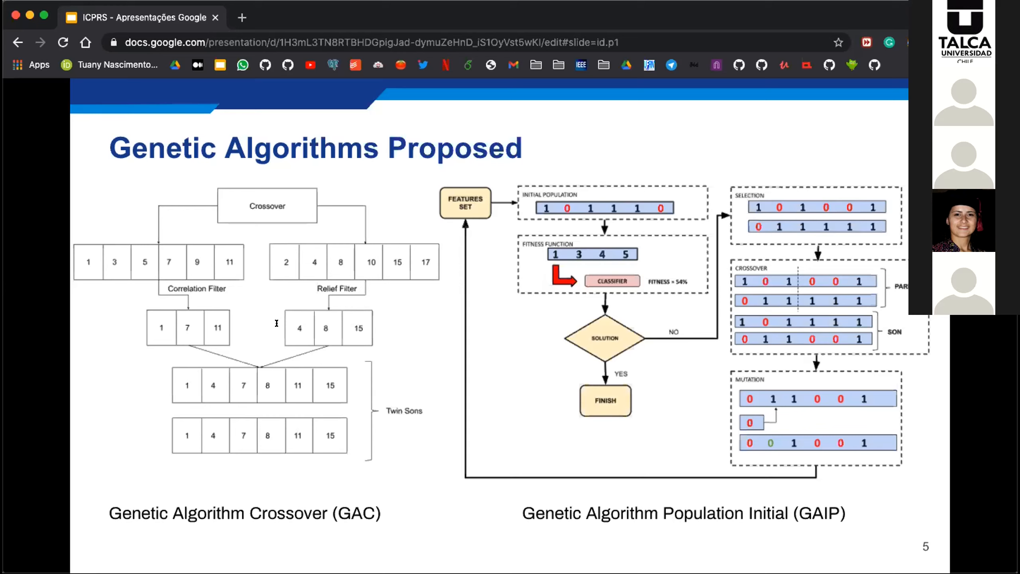
{"action": "mouse_move", "coordinate": [388, 307]}
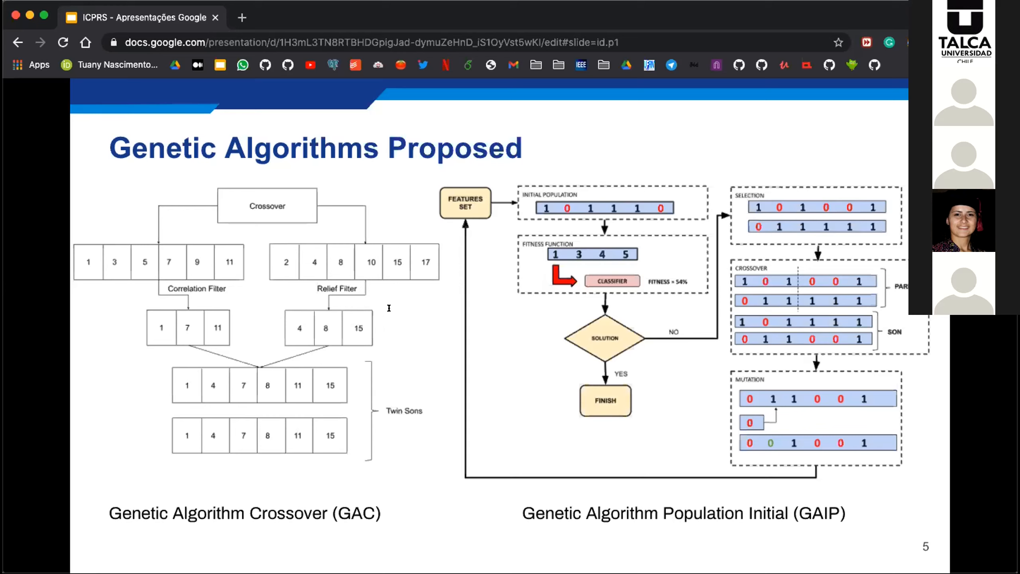
{"action": "mouse_move", "coordinate": [375, 230]}
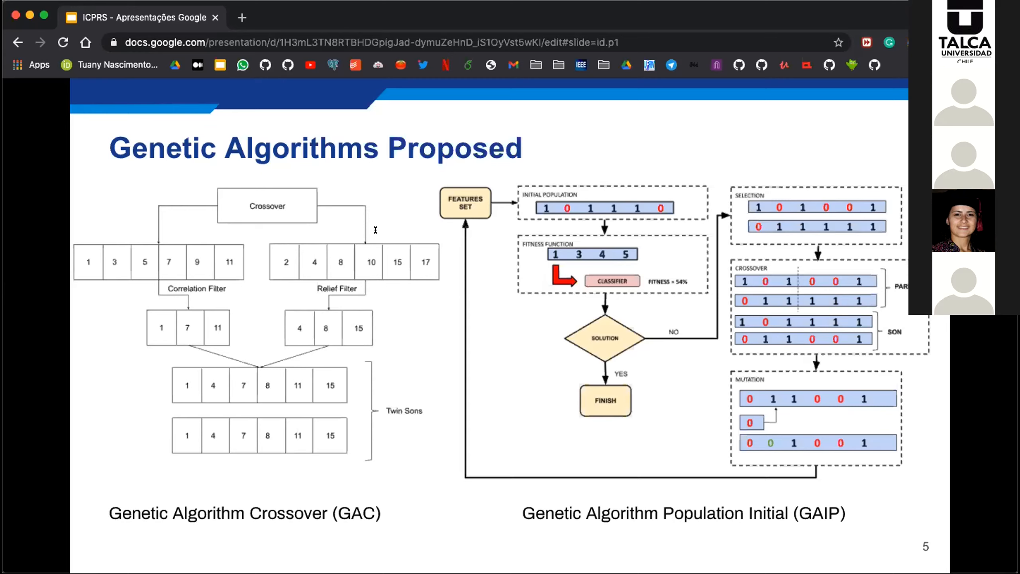
{"action": "mouse_move", "coordinate": [264, 243]}
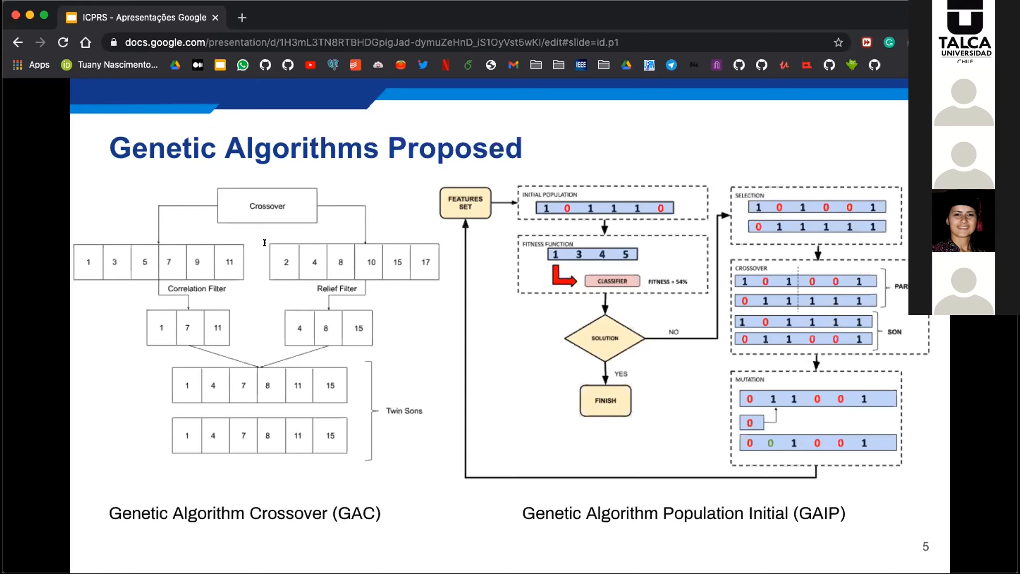
{"action": "mouse_move", "coordinate": [324, 231]}
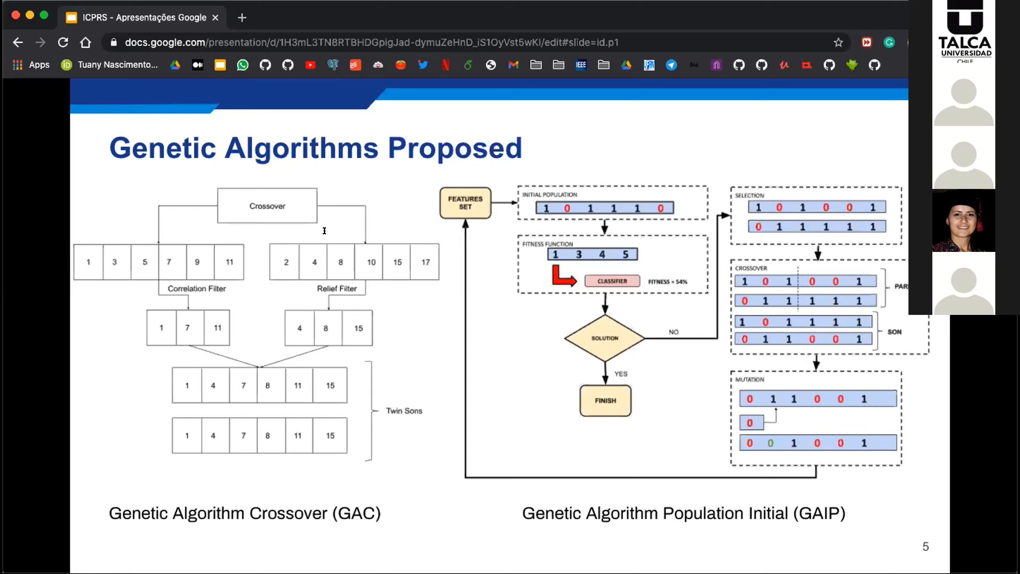
{"action": "mouse_move", "coordinate": [265, 246]}
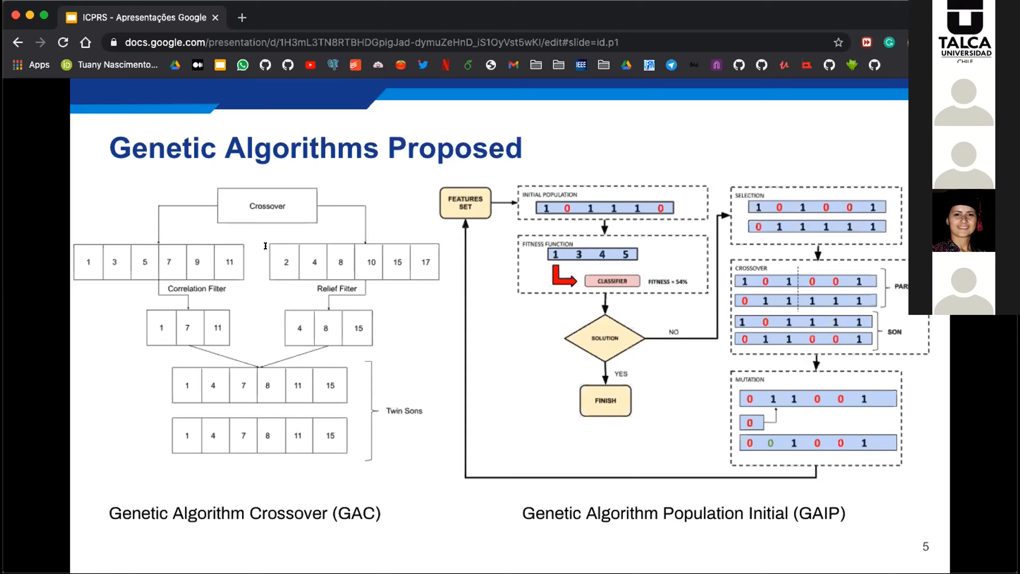
{"action": "mouse_move", "coordinate": [298, 245]}
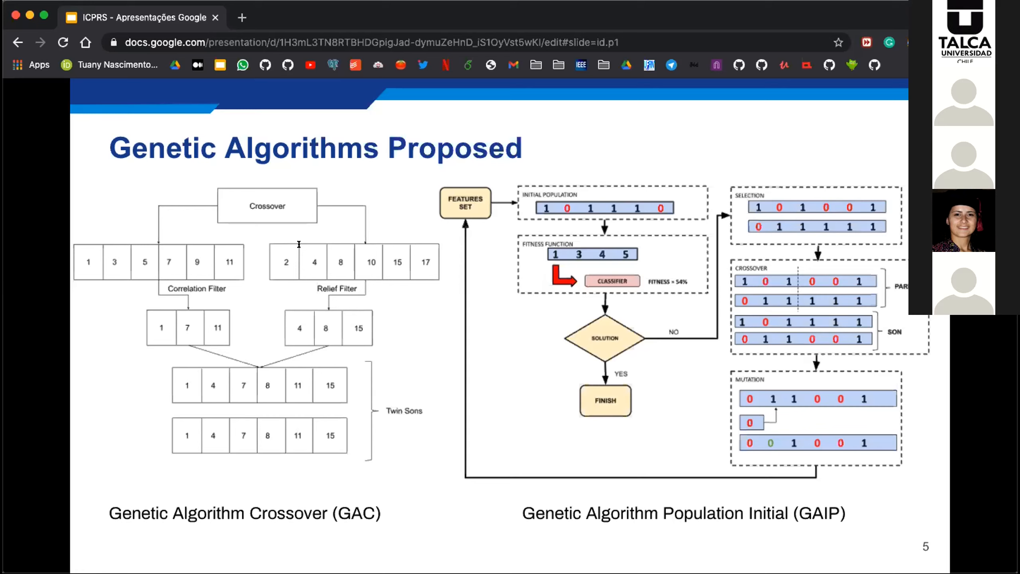
{"action": "mouse_move", "coordinate": [333, 246]}
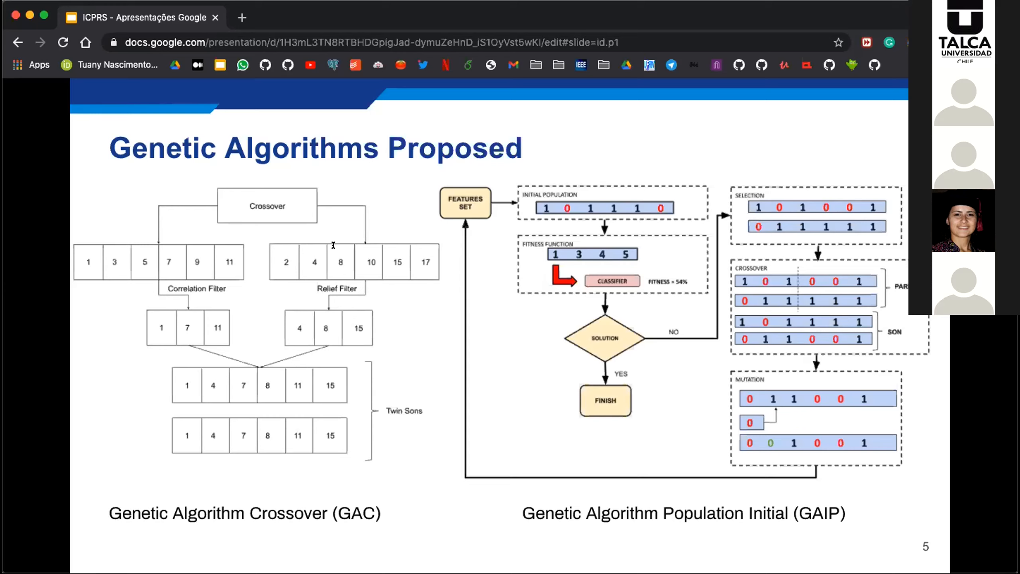
{"action": "mouse_move", "coordinate": [336, 255]}
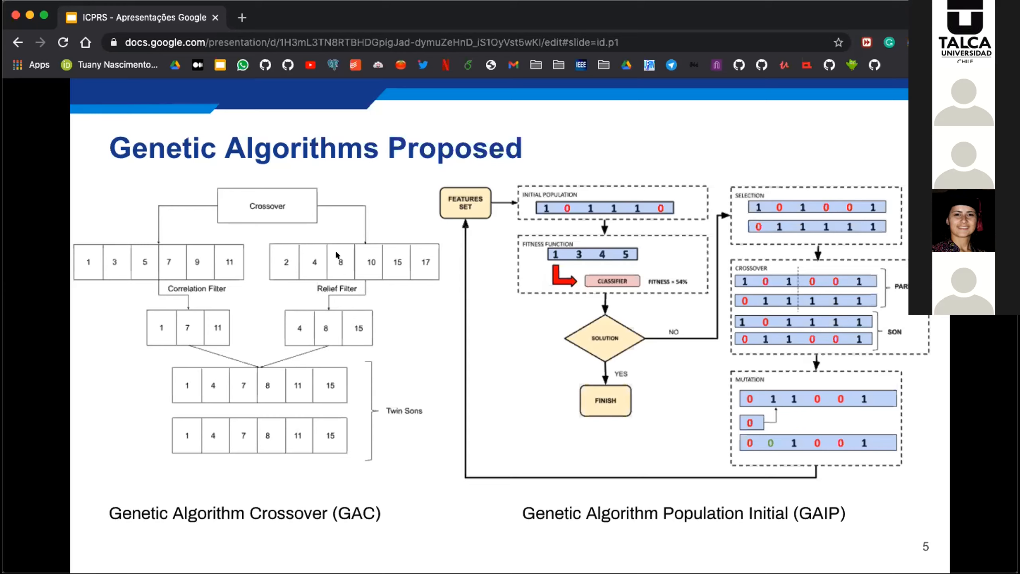
{"action": "mouse_move", "coordinate": [398, 265]}
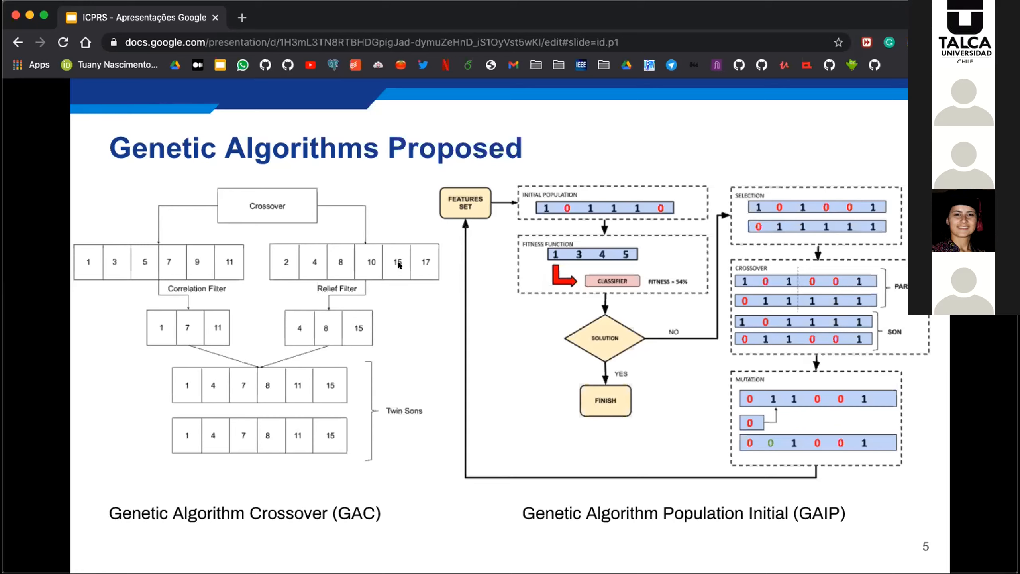
{"action": "mouse_move", "coordinate": [330, 266]}
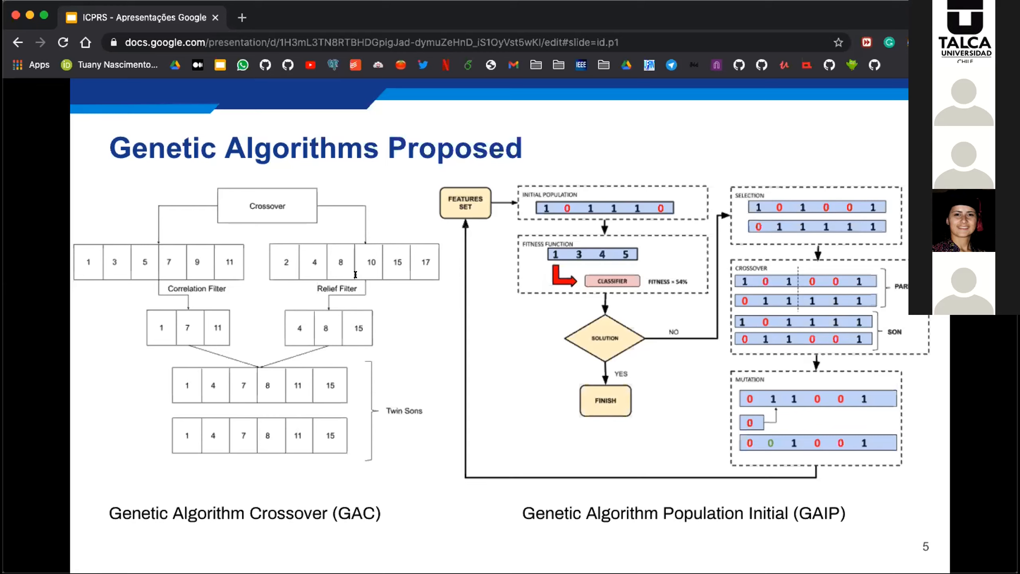
{"action": "mouse_move", "coordinate": [391, 275]}
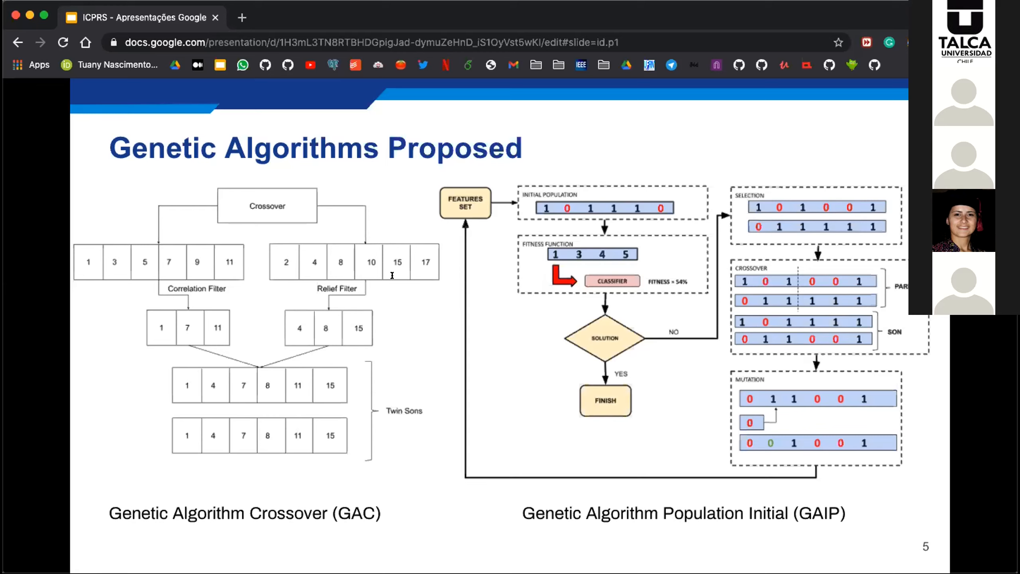
{"action": "mouse_move", "coordinate": [438, 267]}
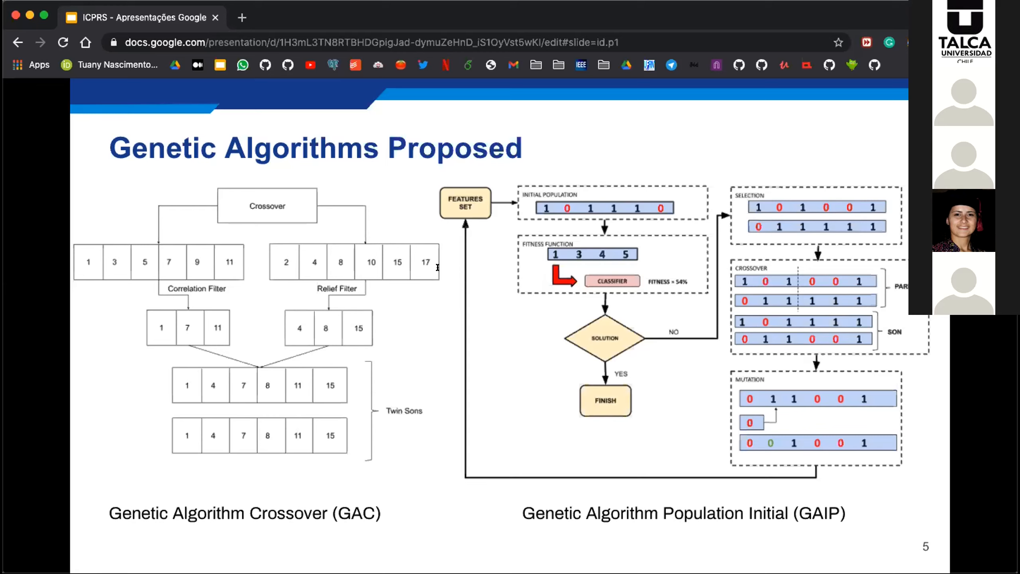
{"action": "mouse_move", "coordinate": [331, 287]}
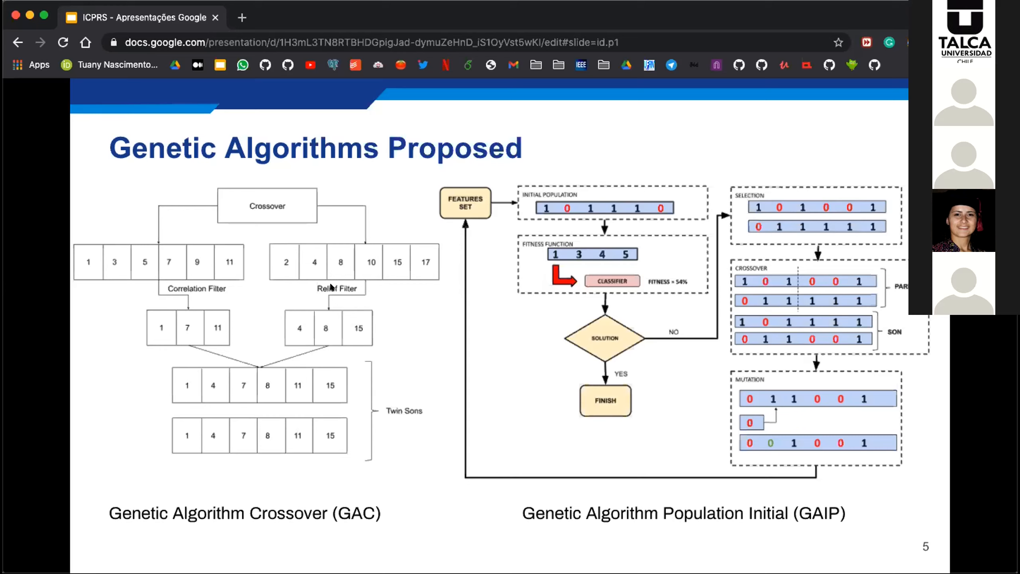
{"action": "mouse_move", "coordinate": [278, 287]}
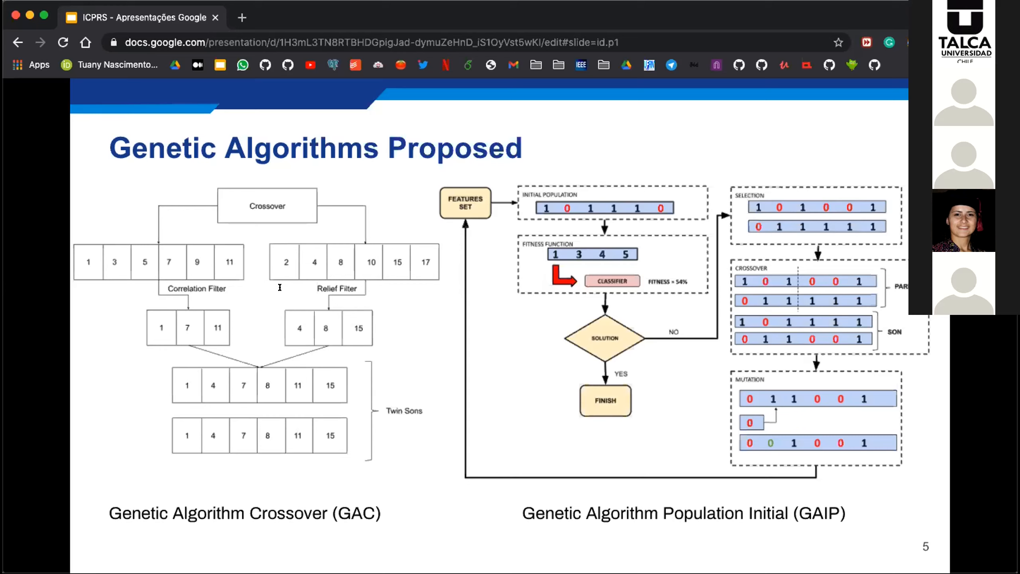
{"action": "mouse_move", "coordinate": [254, 288]}
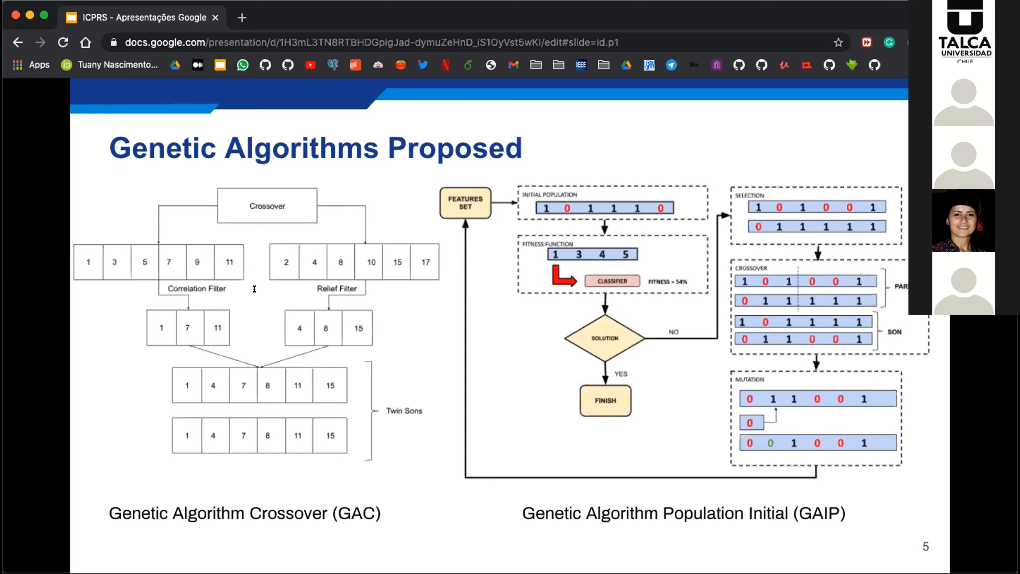
{"action": "mouse_move", "coordinate": [254, 300]}
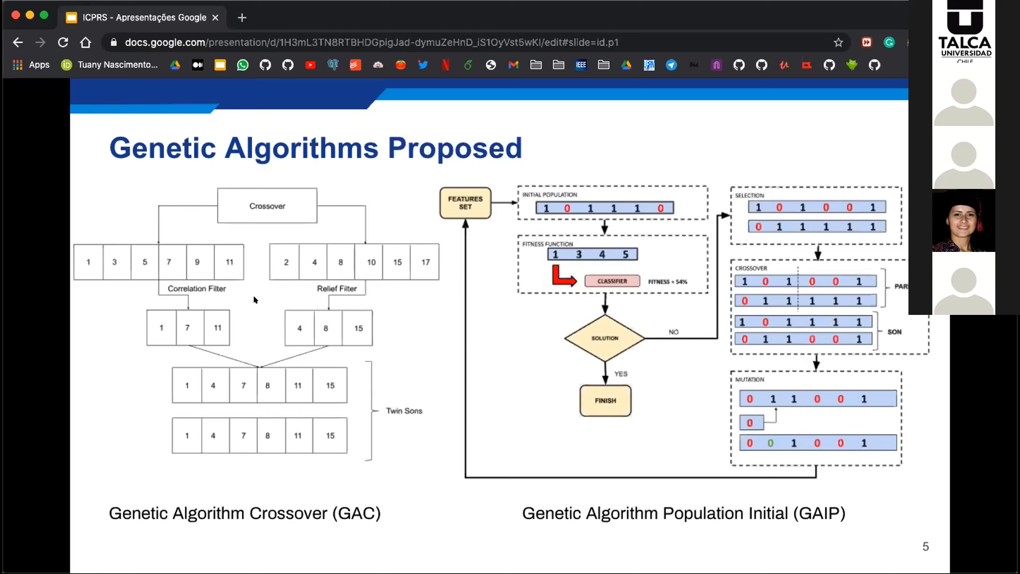
{"action": "mouse_move", "coordinate": [257, 301]}
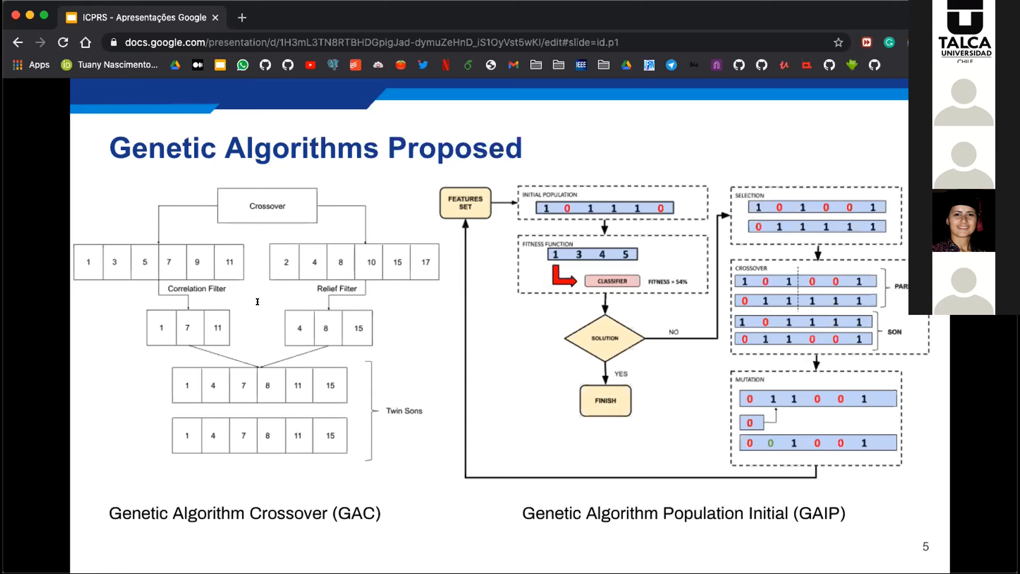
{"action": "mouse_move", "coordinate": [331, 307]}
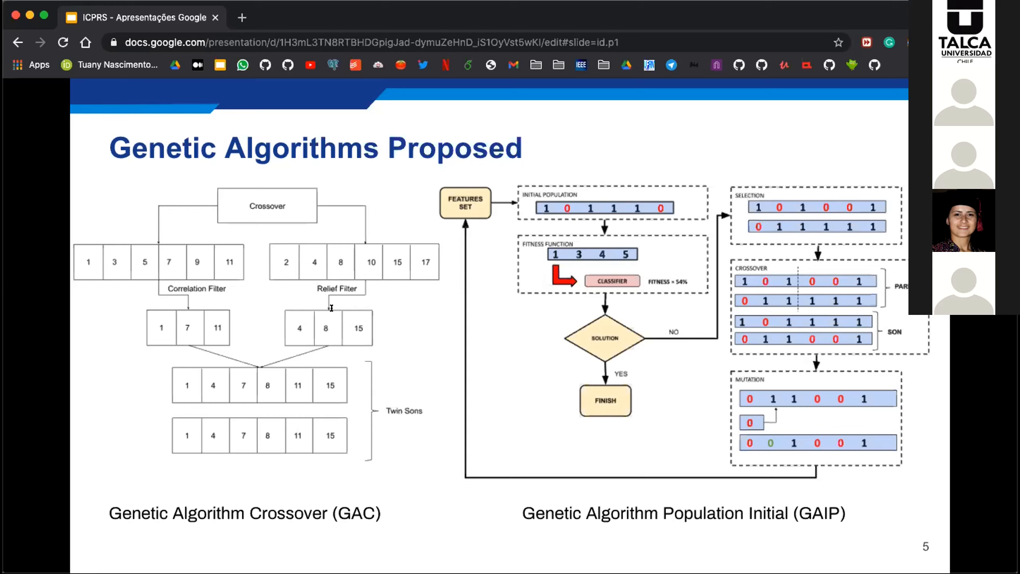
{"action": "mouse_move", "coordinate": [364, 309]}
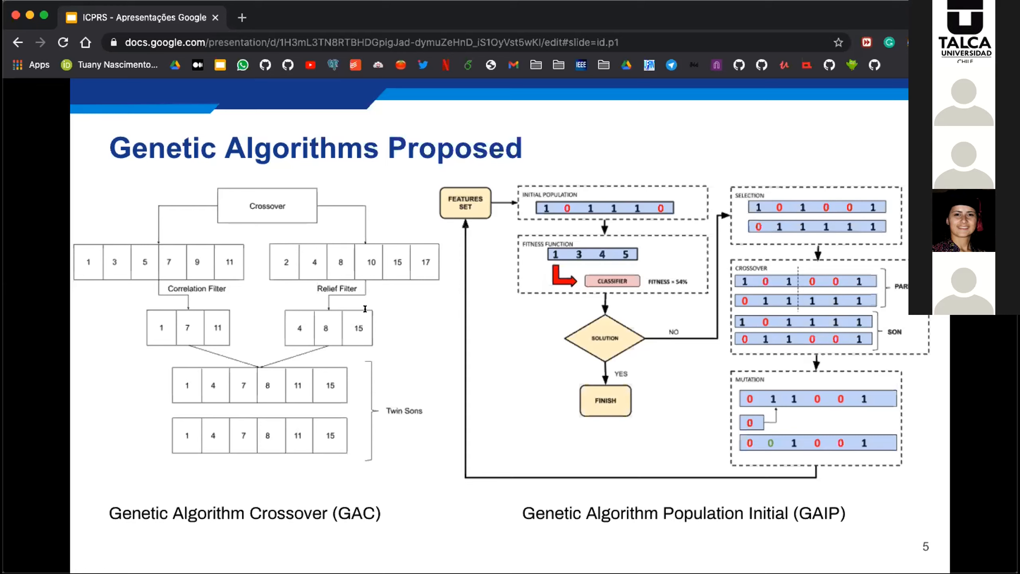
{"action": "mouse_move", "coordinate": [454, 314]}
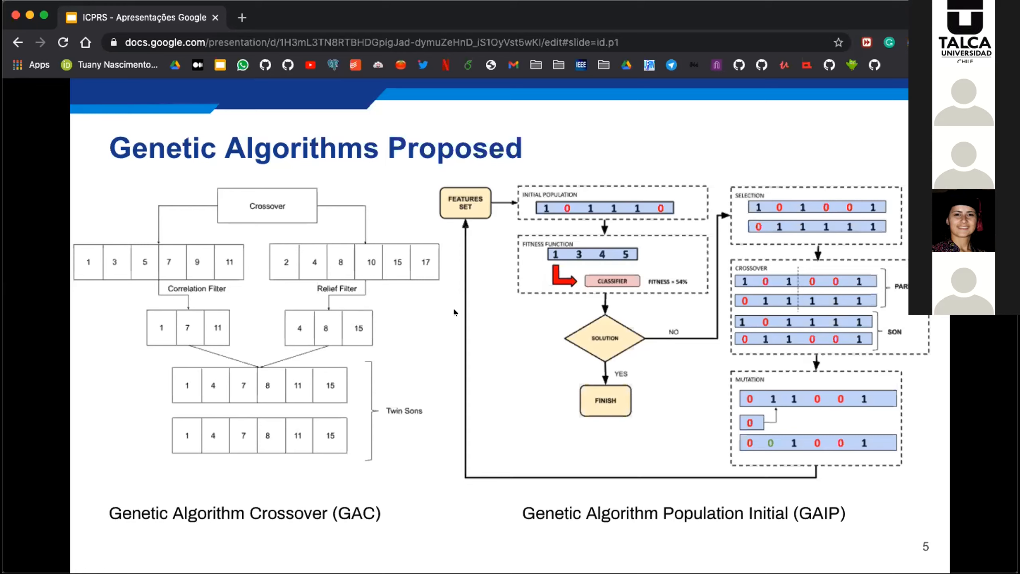
{"action": "mouse_move", "coordinate": [256, 330]}
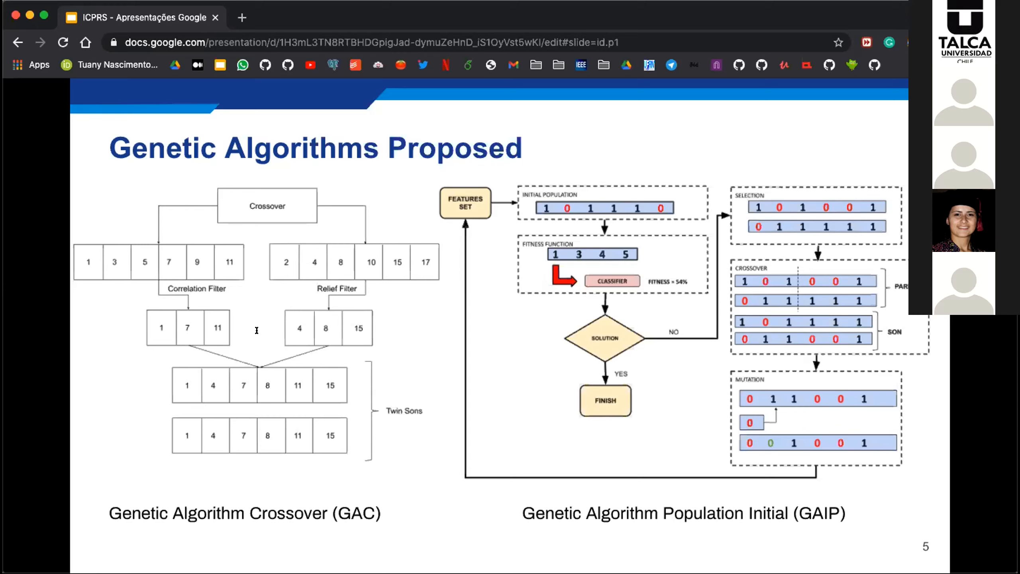
{"action": "mouse_move", "coordinate": [344, 319]}
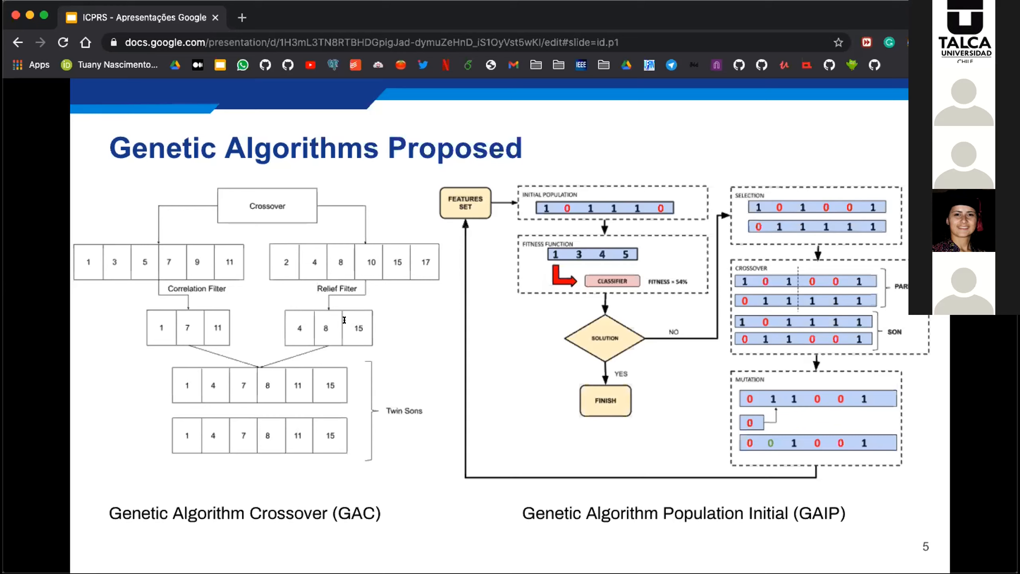
{"action": "mouse_move", "coordinate": [376, 321]}
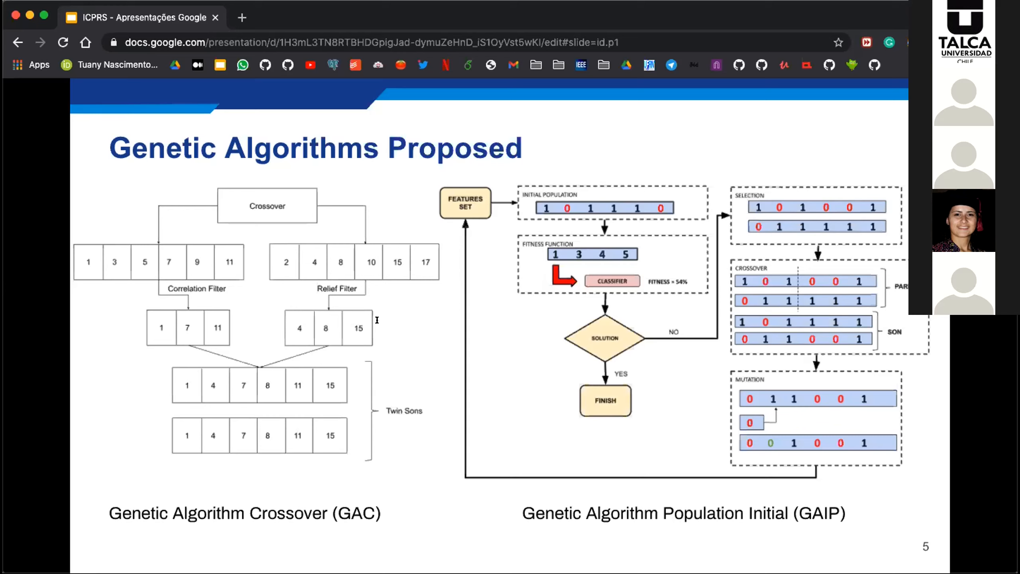
{"action": "mouse_move", "coordinate": [469, 332]}
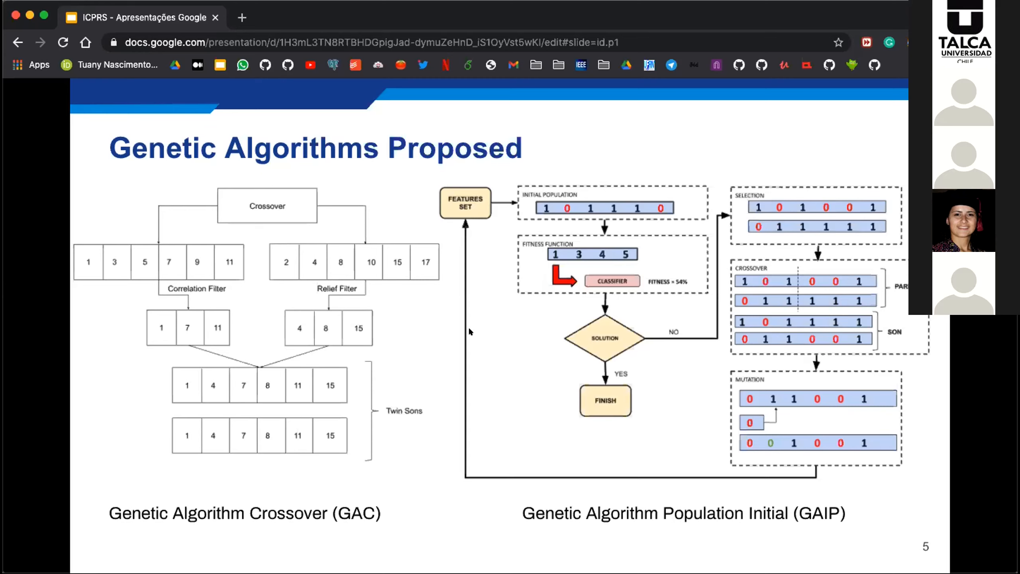
{"action": "mouse_move", "coordinate": [455, 333]}
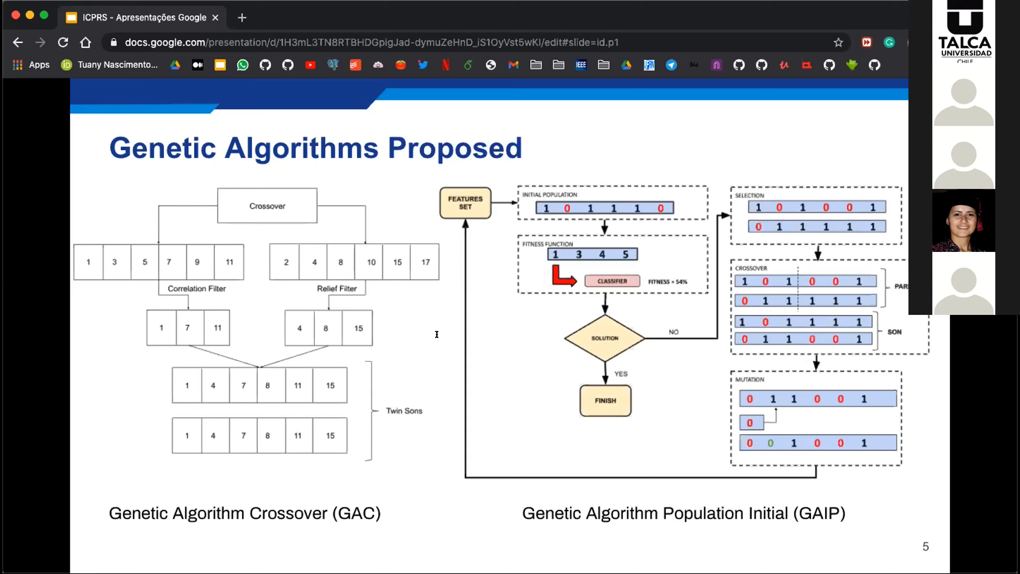
{"action": "mouse_move", "coordinate": [290, 347]}
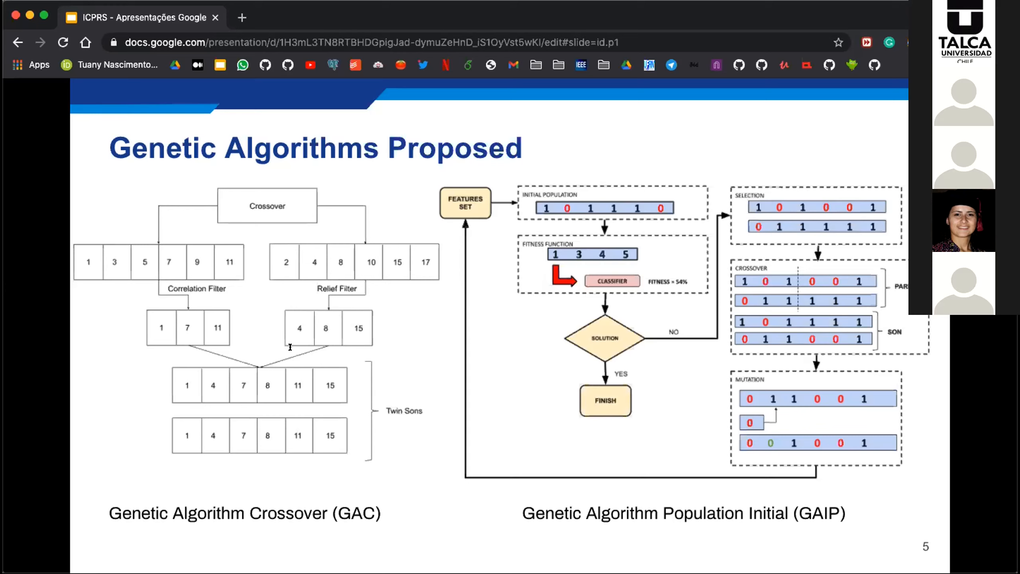
{"action": "mouse_move", "coordinate": [324, 345]}
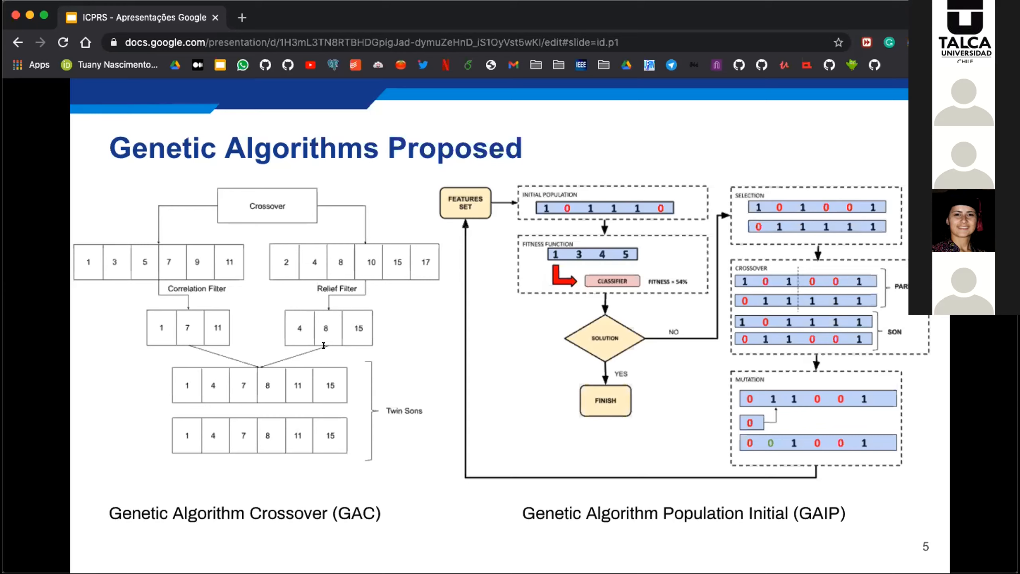
{"action": "mouse_move", "coordinate": [343, 376]}
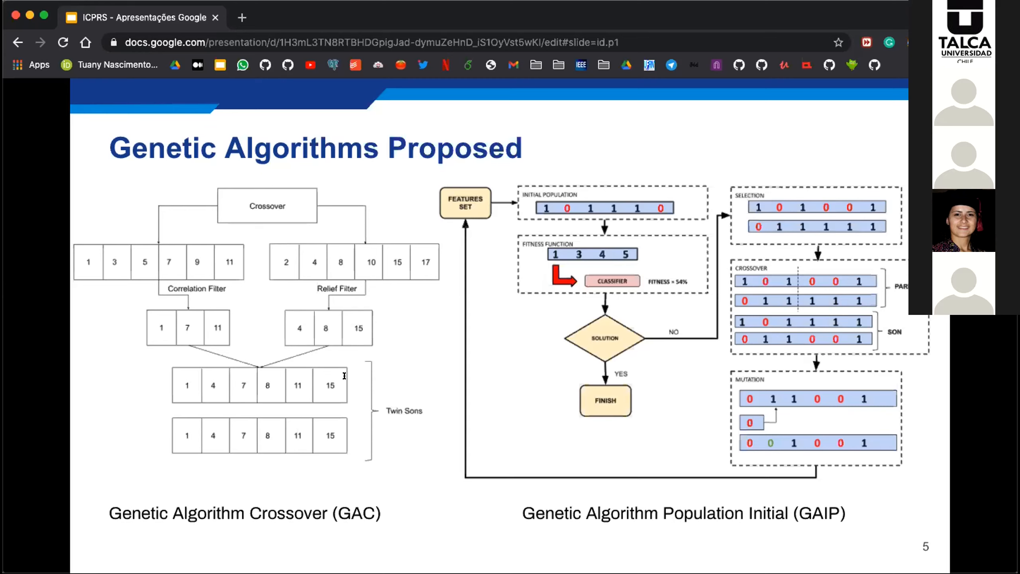
{"action": "mouse_move", "coordinate": [277, 358]}
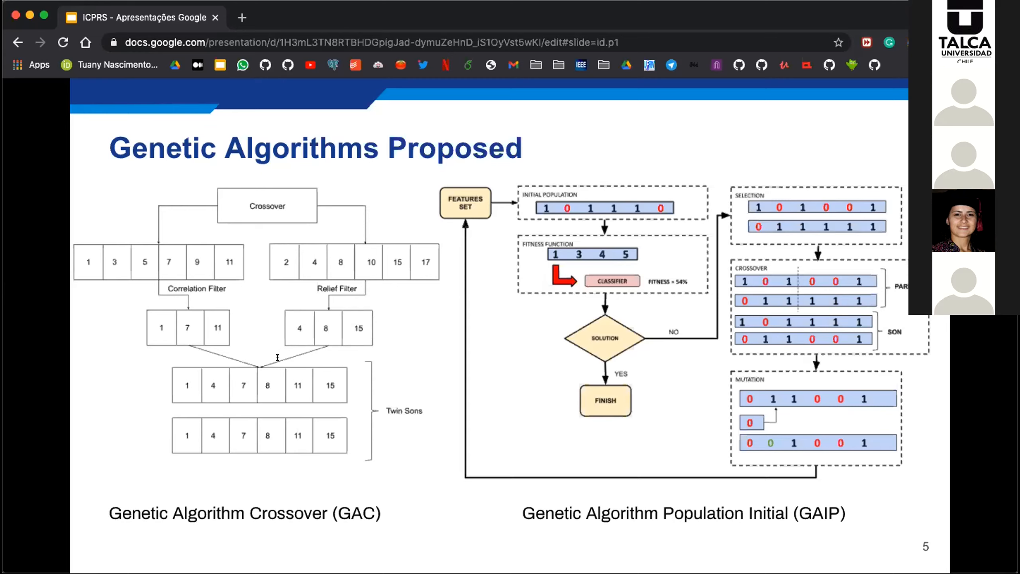
{"action": "mouse_move", "coordinate": [399, 375]}
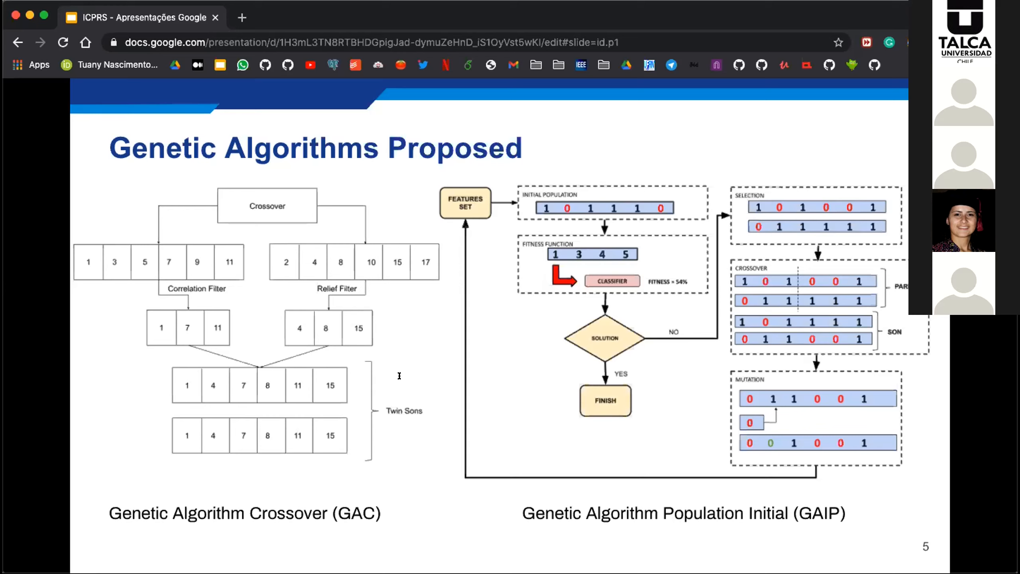
{"action": "mouse_move", "coordinate": [322, 376]}
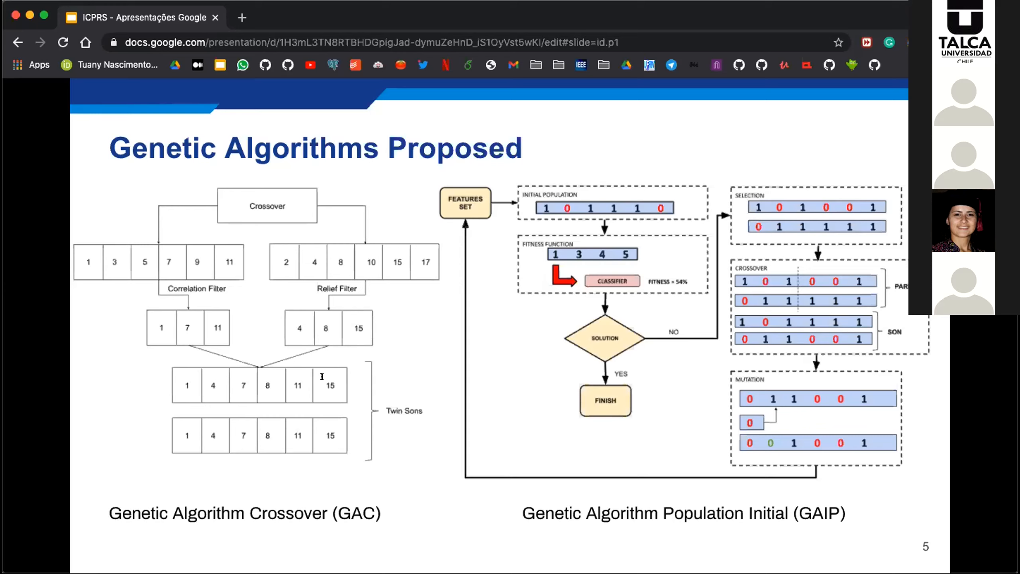
{"action": "mouse_move", "coordinate": [378, 387]}
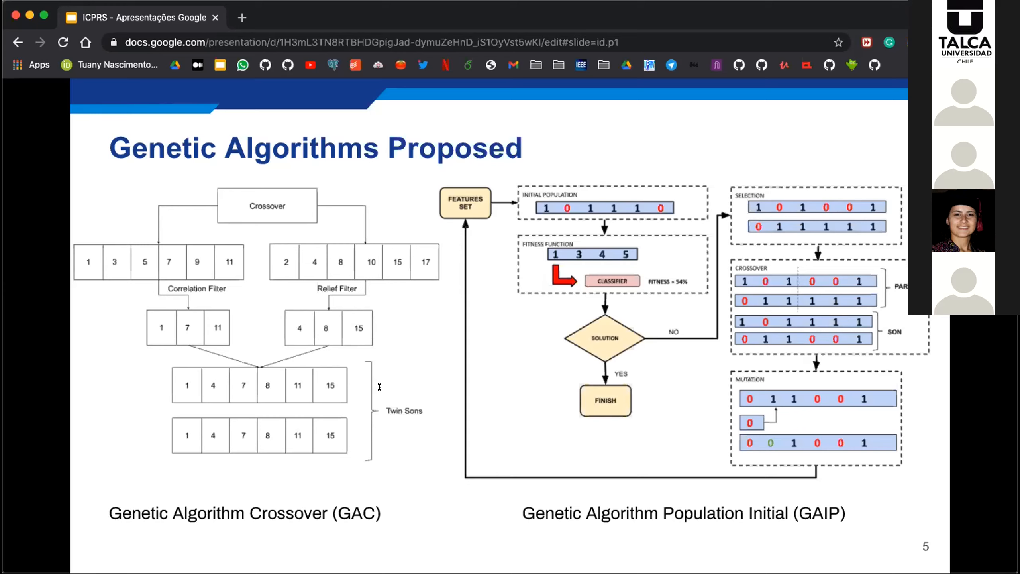
{"action": "mouse_move", "coordinate": [310, 398]}
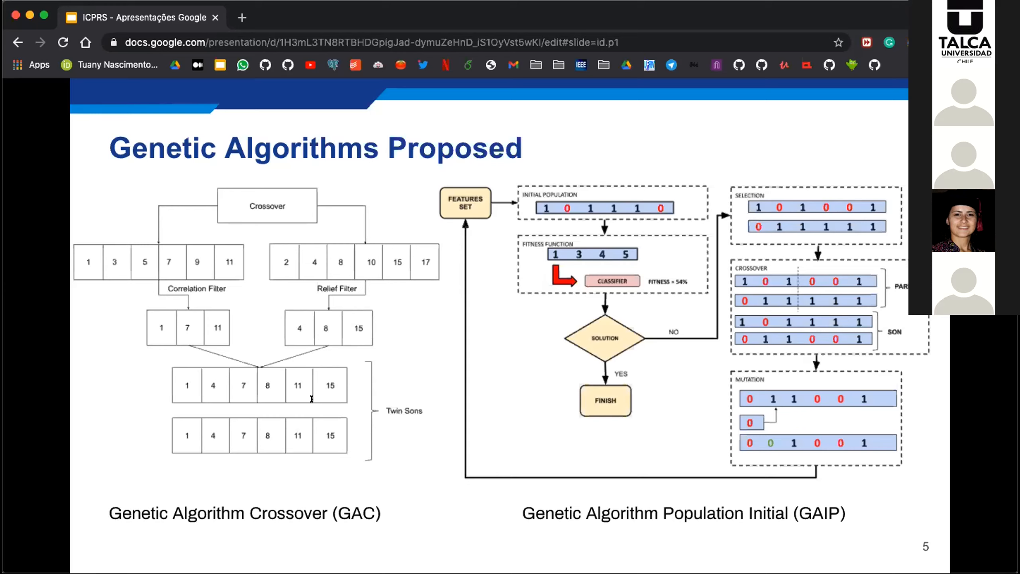
{"action": "mouse_move", "coordinate": [378, 375]}
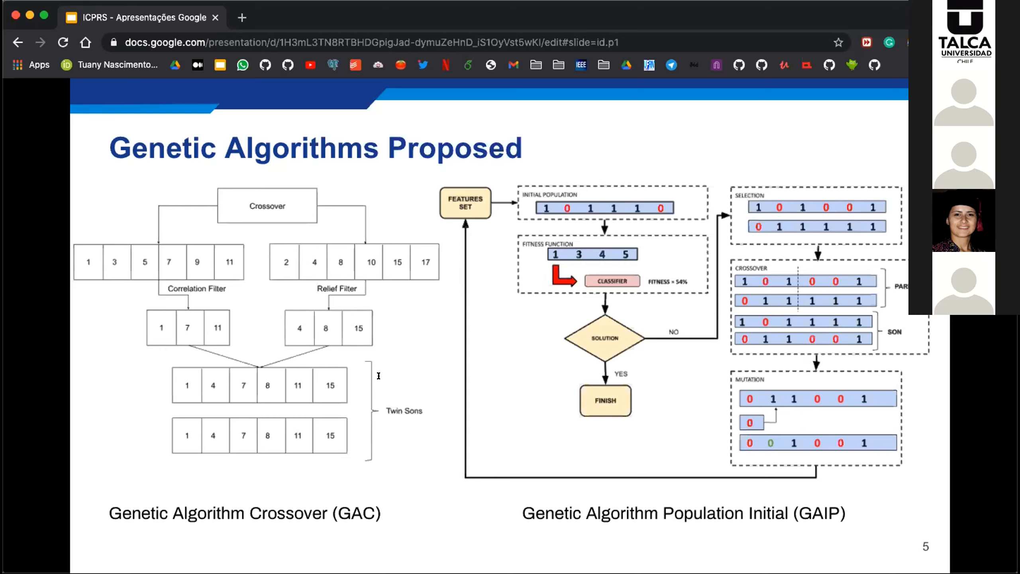
{"action": "mouse_move", "coordinate": [264, 398]}
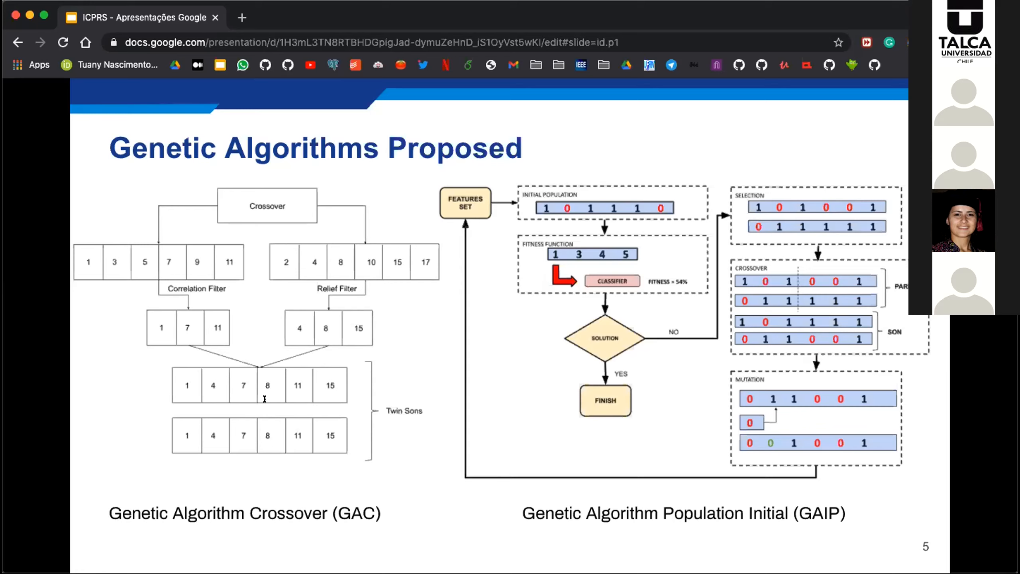
{"action": "mouse_move", "coordinate": [333, 448]}
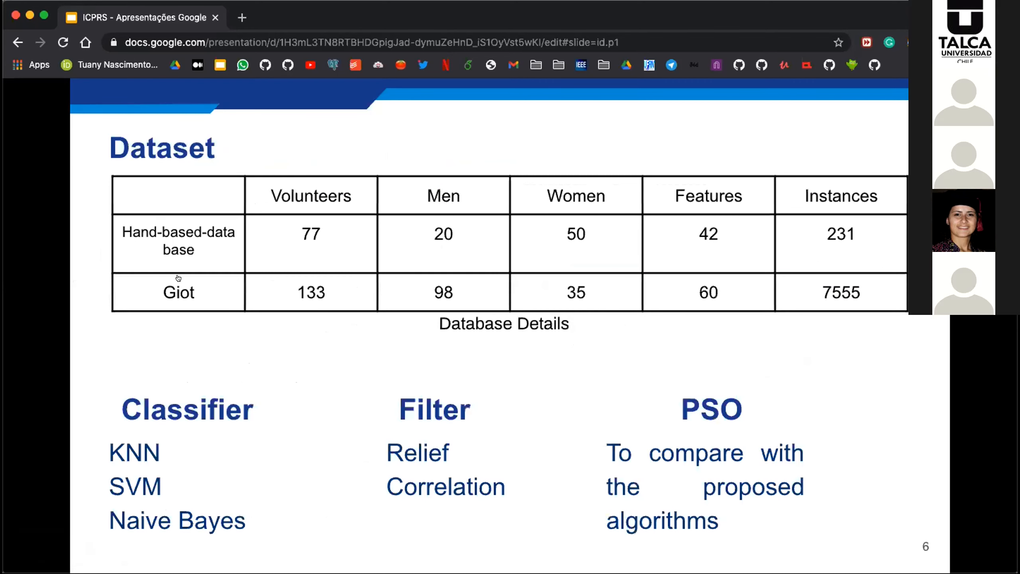
{"action": "mouse_move", "coordinate": [178, 220]}
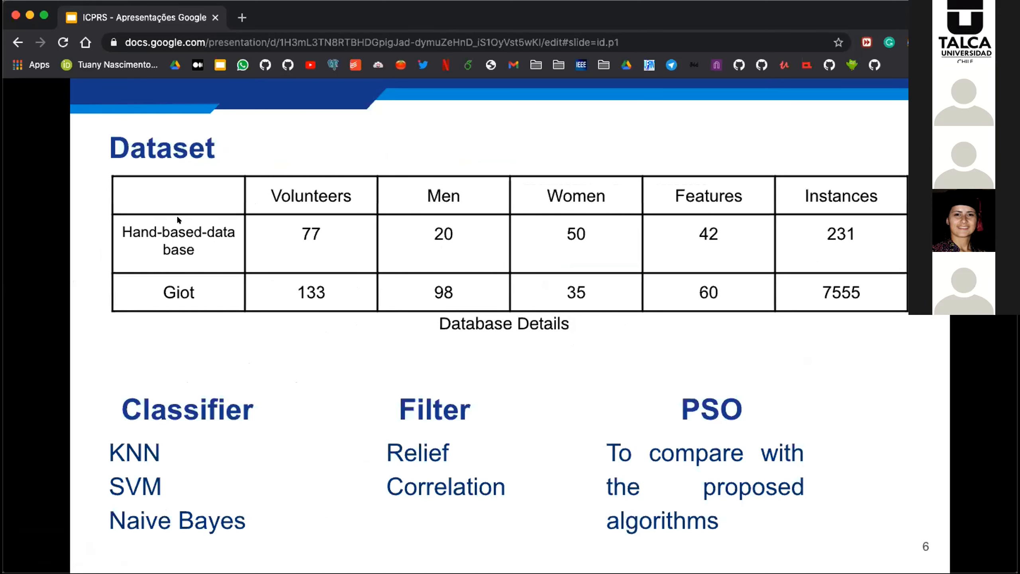
{"action": "mouse_move", "coordinate": [210, 195]}
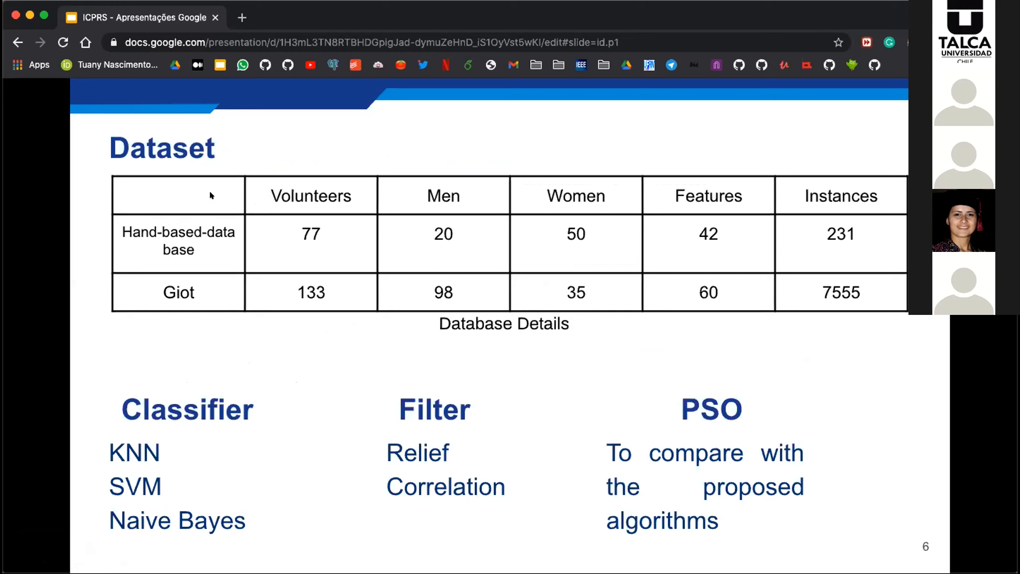
{"action": "mouse_move", "coordinate": [246, 155]}
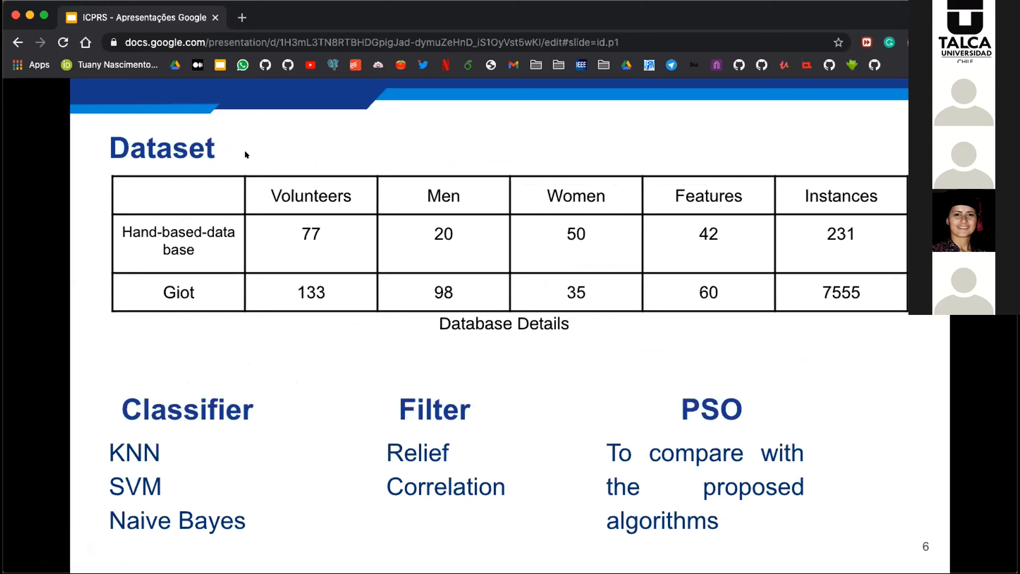
{"action": "mouse_move", "coordinate": [277, 175]}
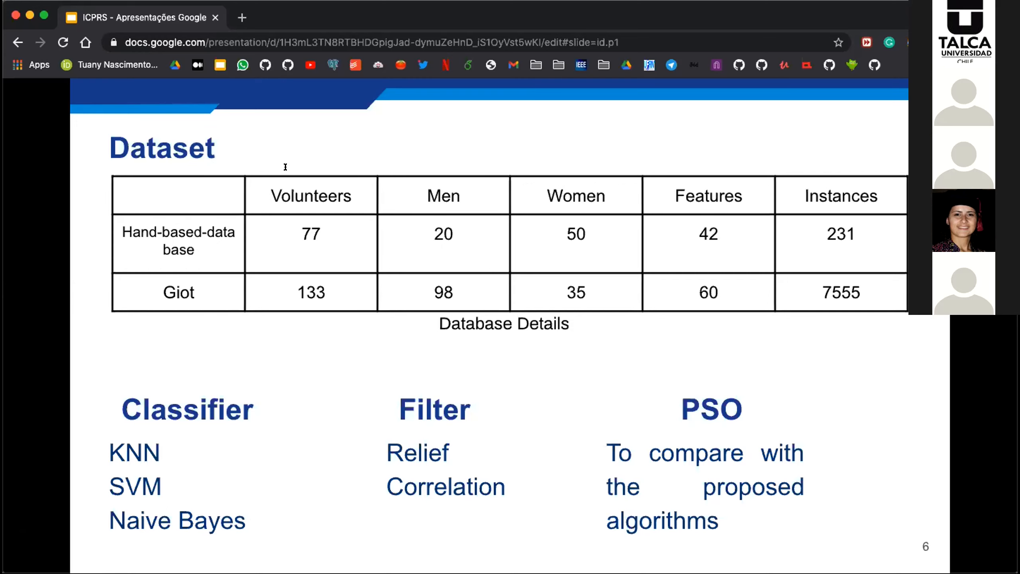
{"action": "mouse_move", "coordinate": [334, 184]}
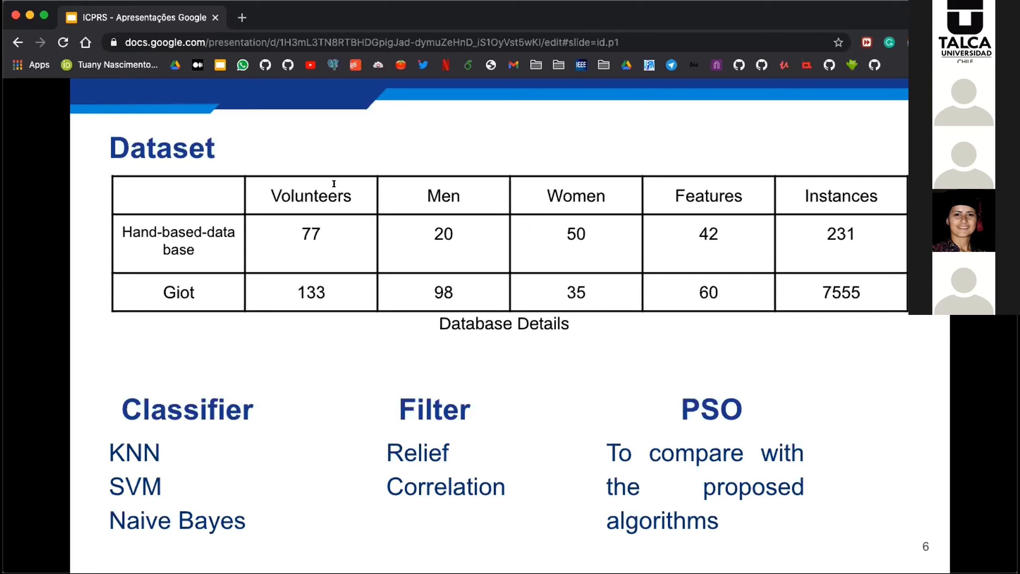
{"action": "mouse_move", "coordinate": [290, 165]}
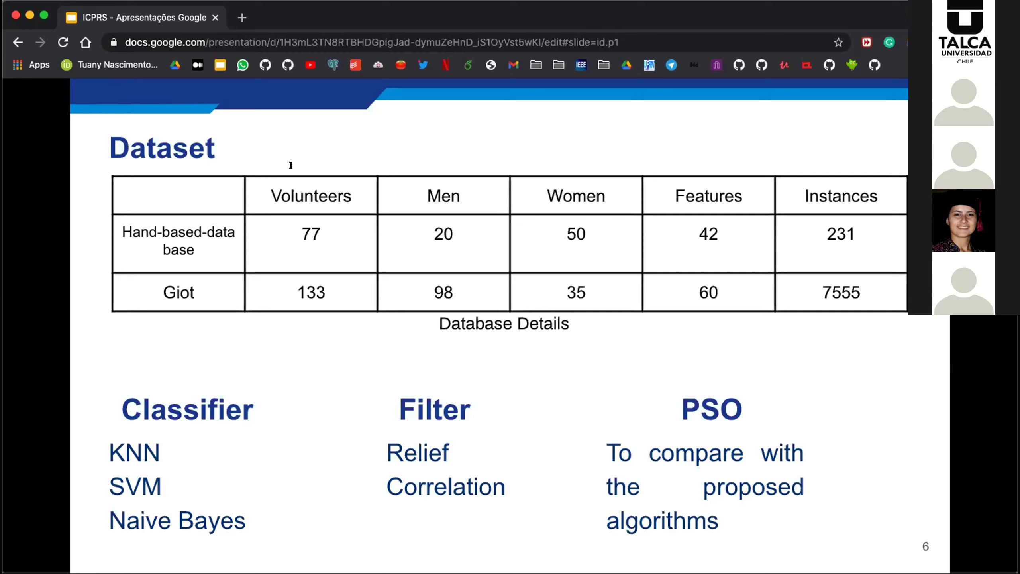
{"action": "mouse_move", "coordinate": [234, 370]}
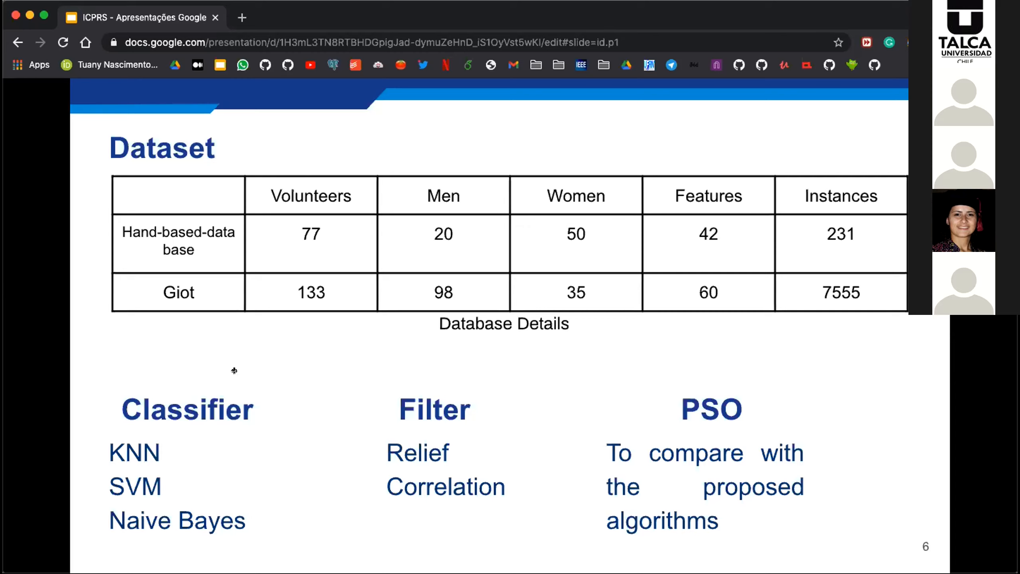
{"action": "mouse_move", "coordinate": [390, 254]}
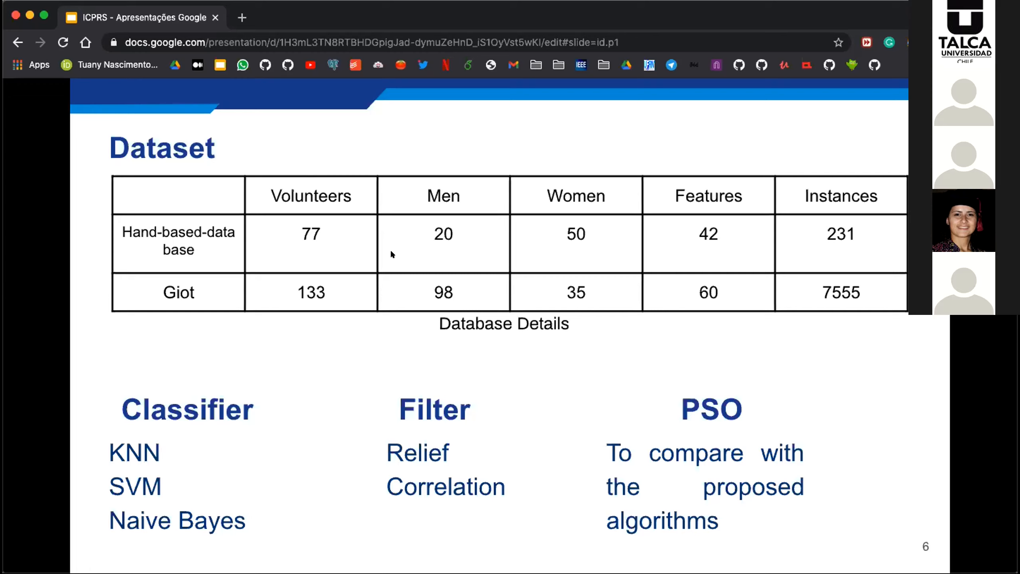
{"action": "mouse_move", "coordinate": [392, 229]}
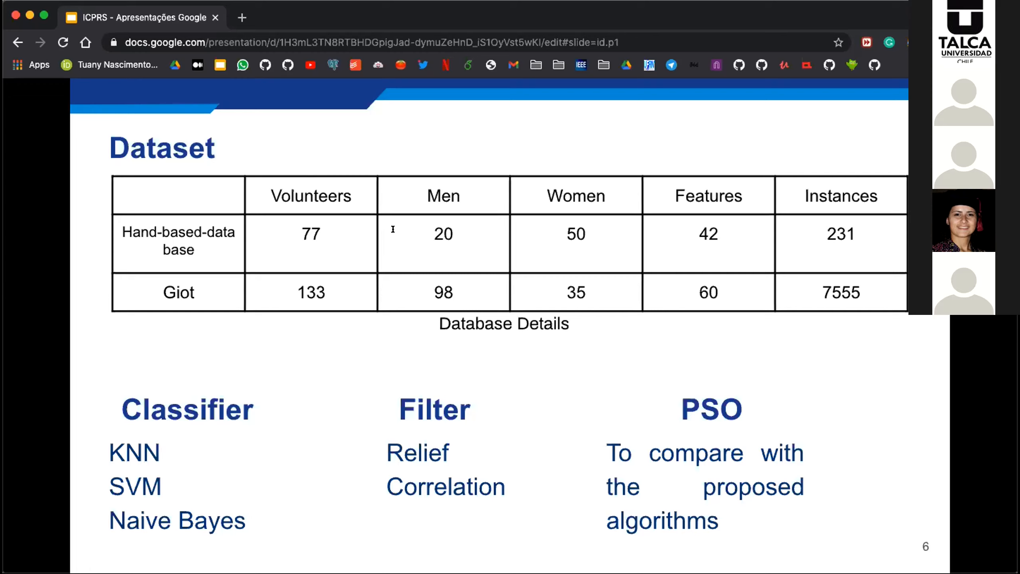
{"action": "mouse_move", "coordinate": [468, 164]}
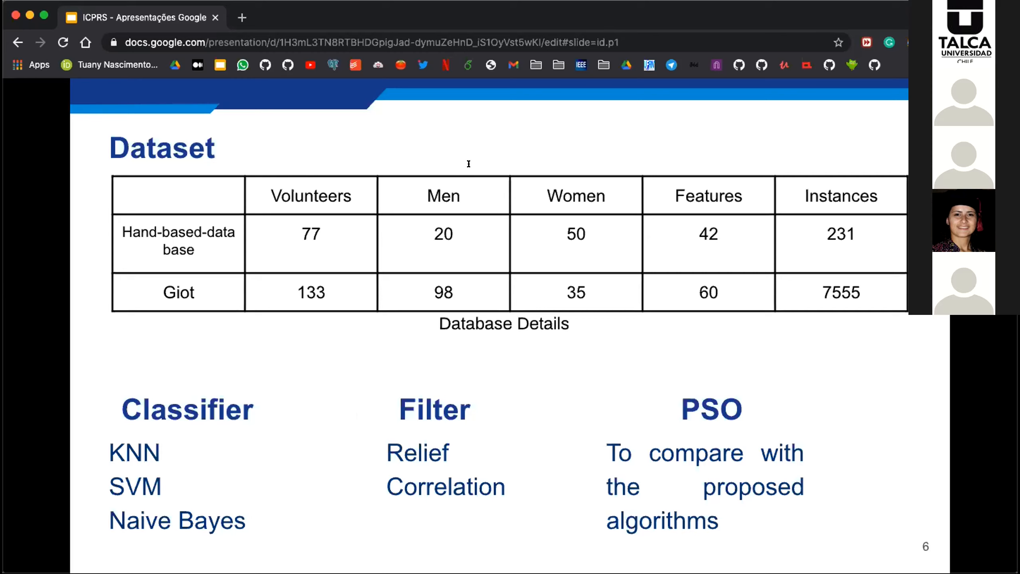
{"action": "mouse_move", "coordinate": [342, 175]}
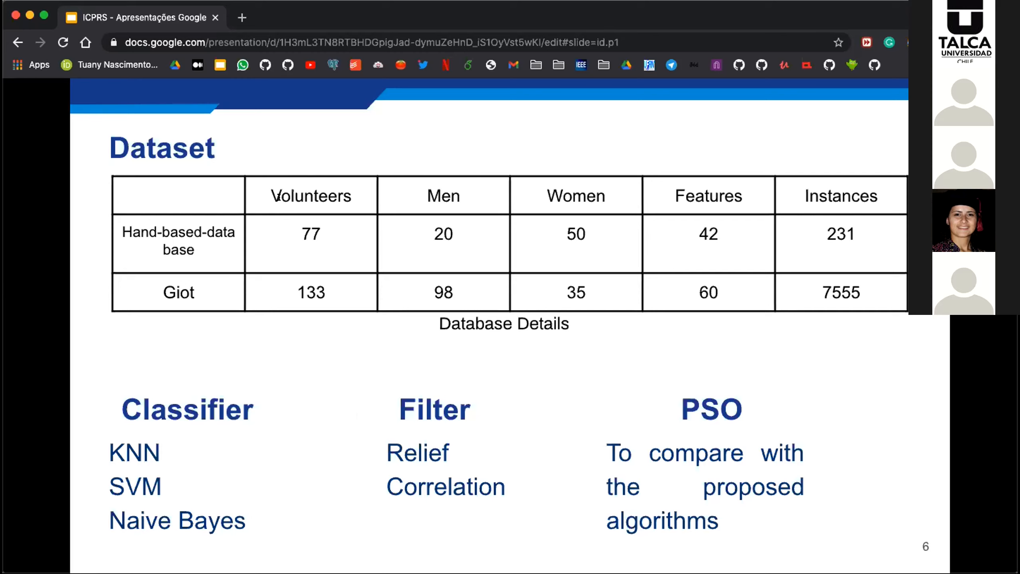
{"action": "mouse_move", "coordinate": [291, 210]}
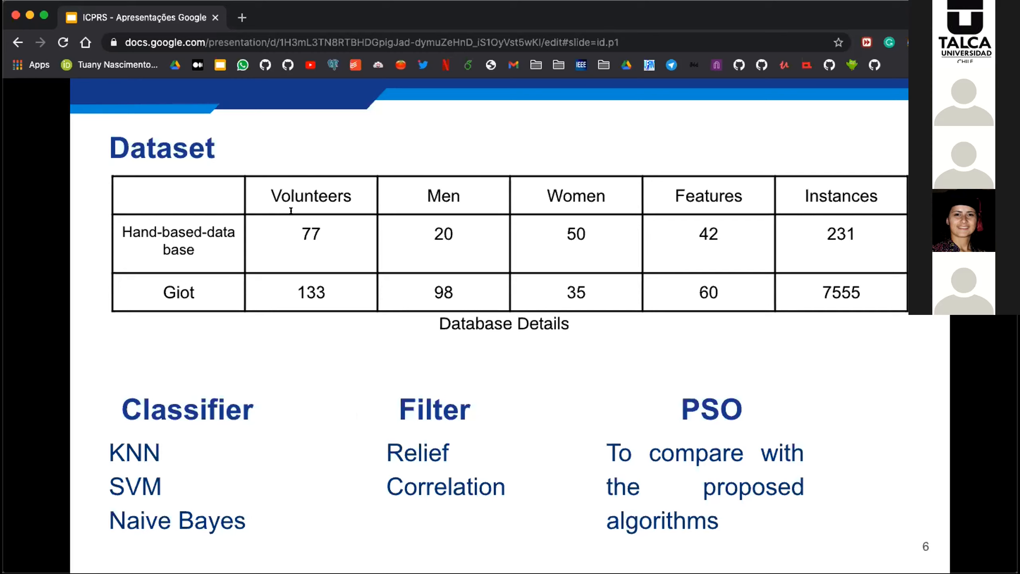
{"action": "mouse_move", "coordinate": [262, 229]}
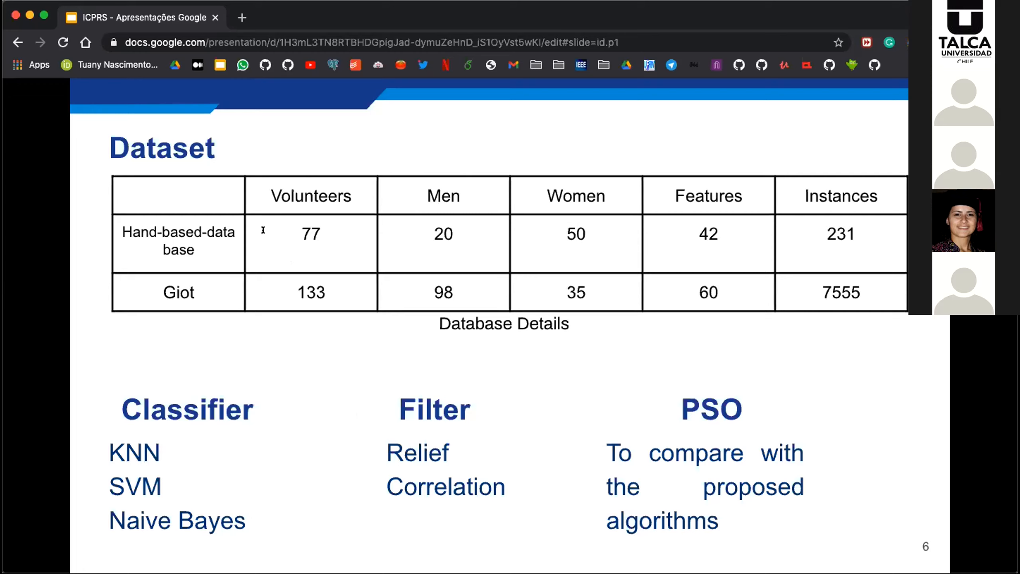
{"action": "mouse_move", "coordinate": [278, 234]}
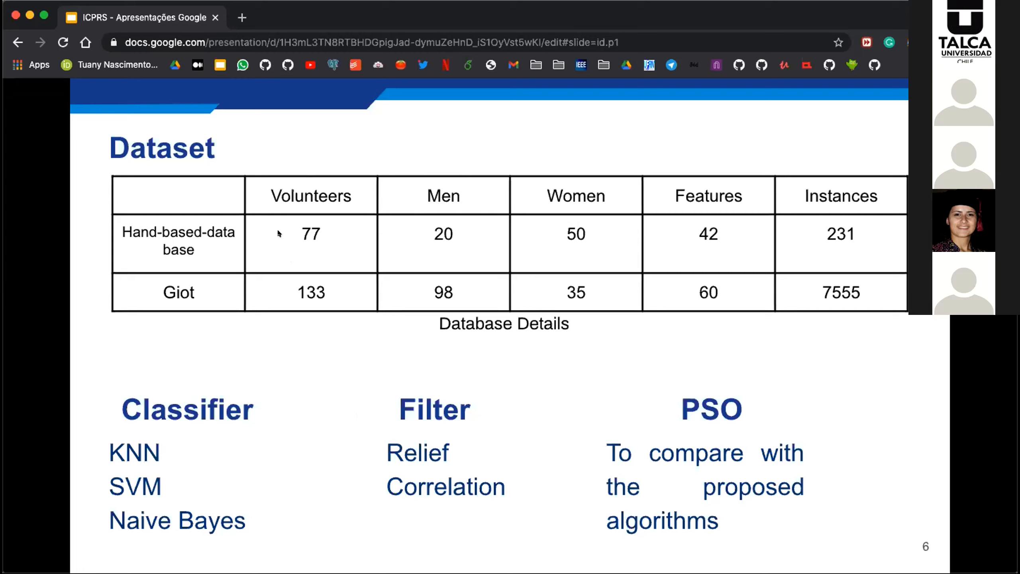
{"action": "mouse_move", "coordinate": [290, 233]}
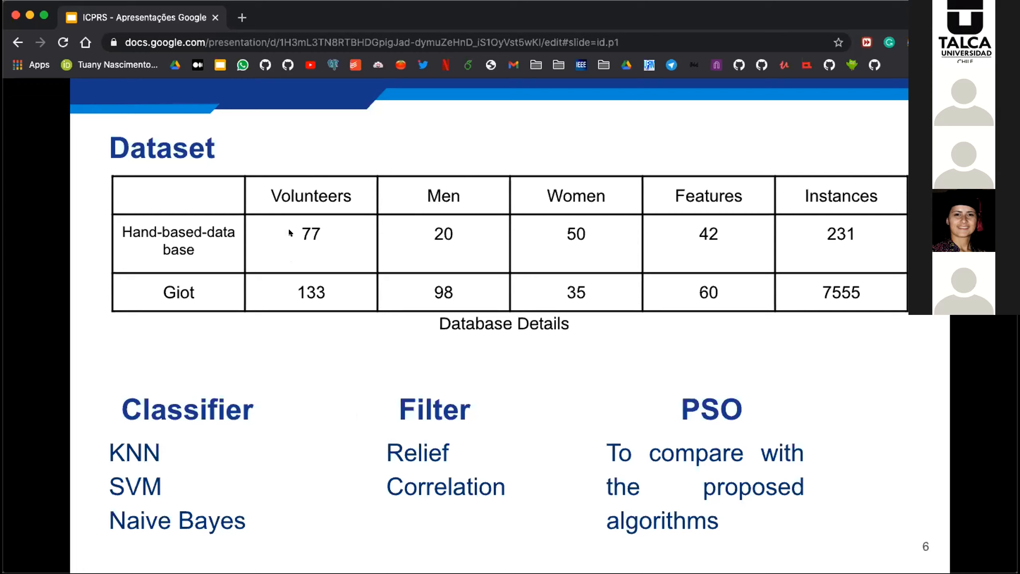
{"action": "mouse_move", "coordinate": [410, 233]}
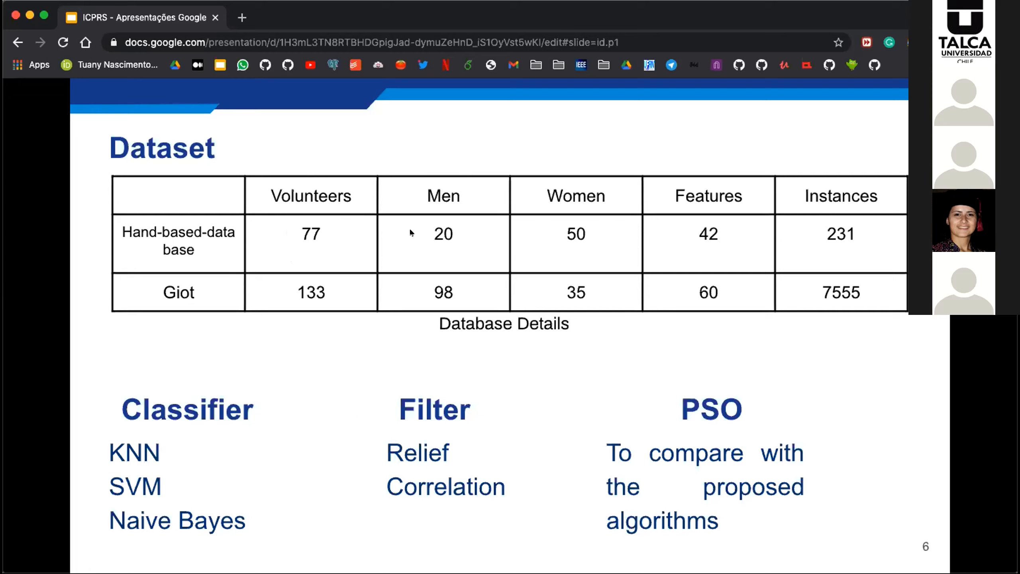
{"action": "mouse_move", "coordinate": [312, 242]}
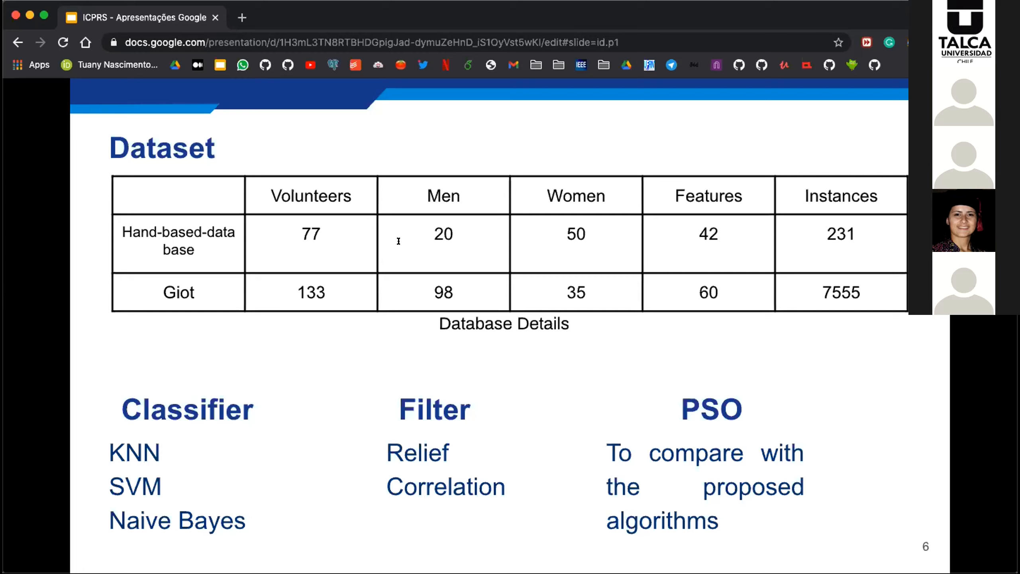
{"action": "mouse_move", "coordinate": [400, 252]}
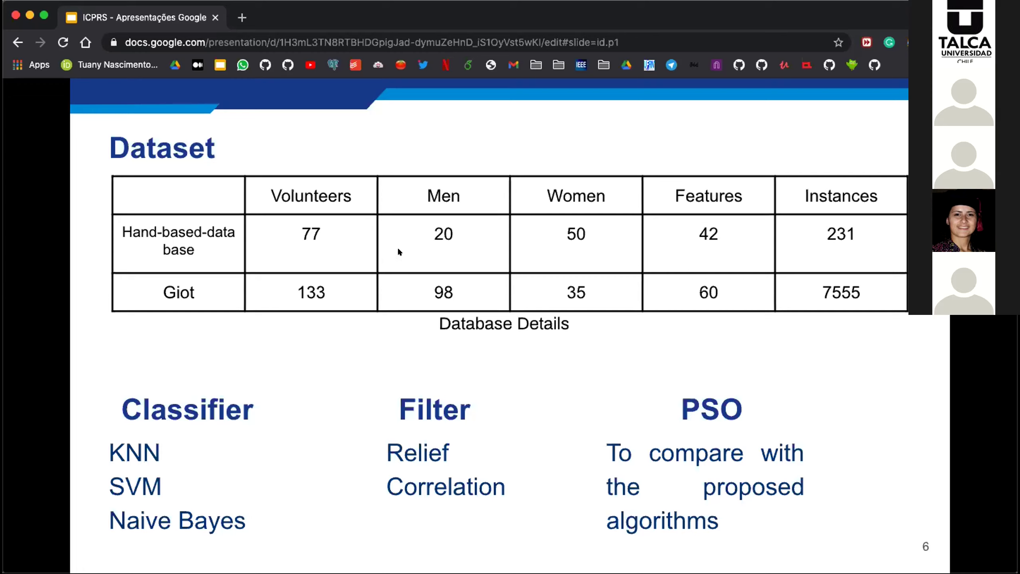
{"action": "mouse_move", "coordinate": [379, 234]}
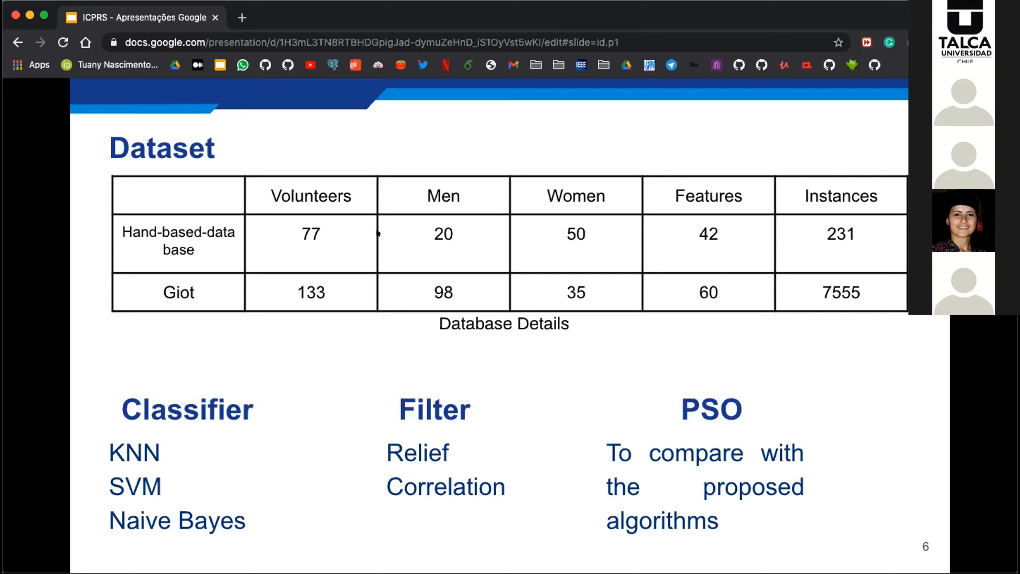
{"action": "mouse_move", "coordinate": [378, 232]}
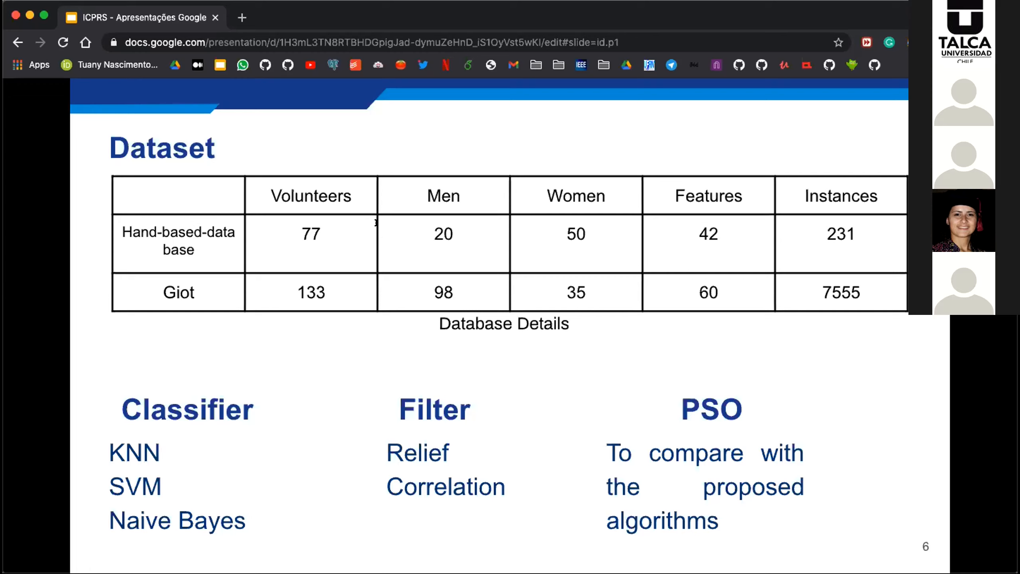
{"action": "mouse_move", "coordinate": [378, 267]}
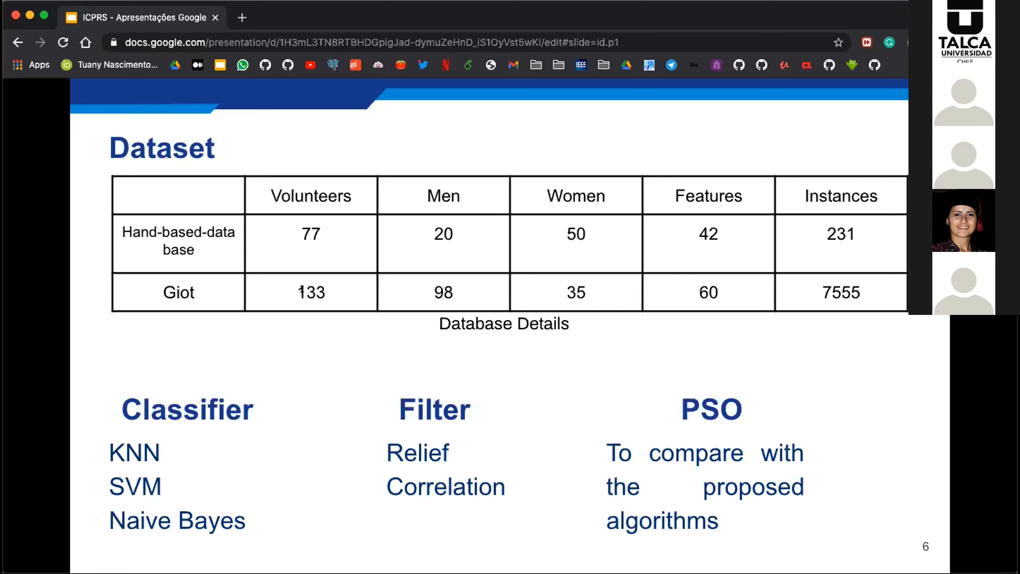
{"action": "mouse_move", "coordinate": [275, 381]}
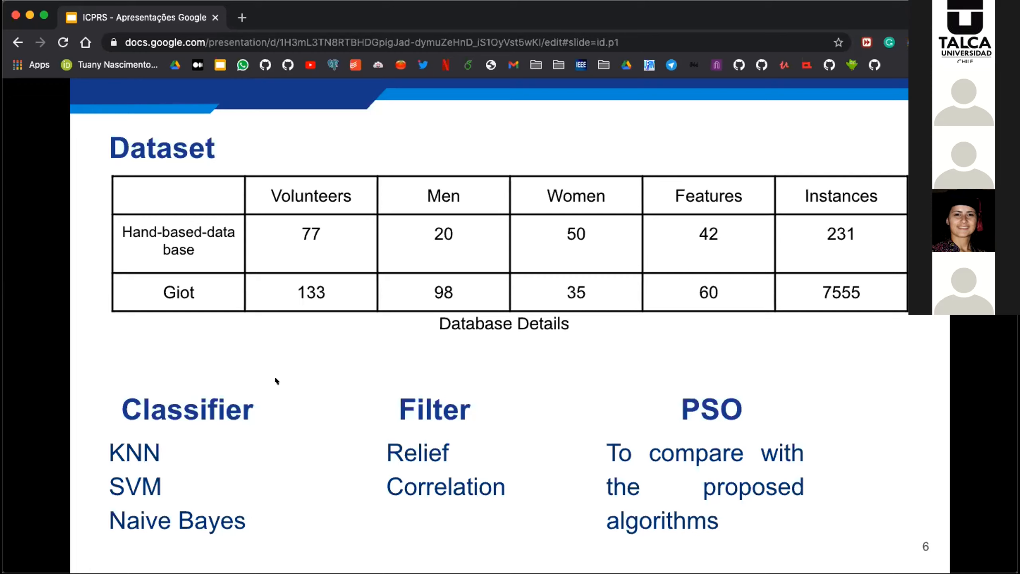
{"action": "mouse_move", "coordinate": [204, 280]}
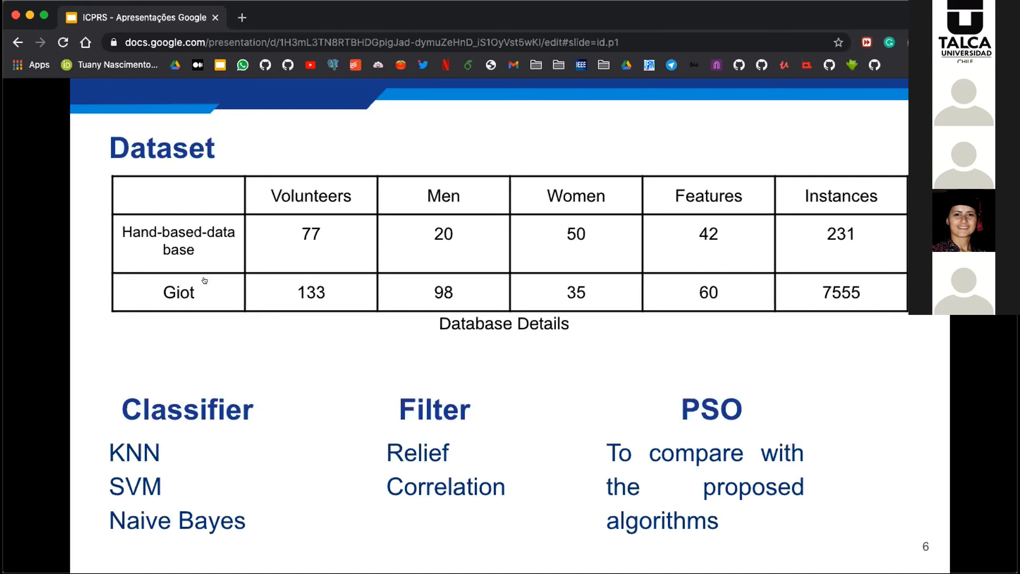
{"action": "mouse_move", "coordinate": [173, 257]}
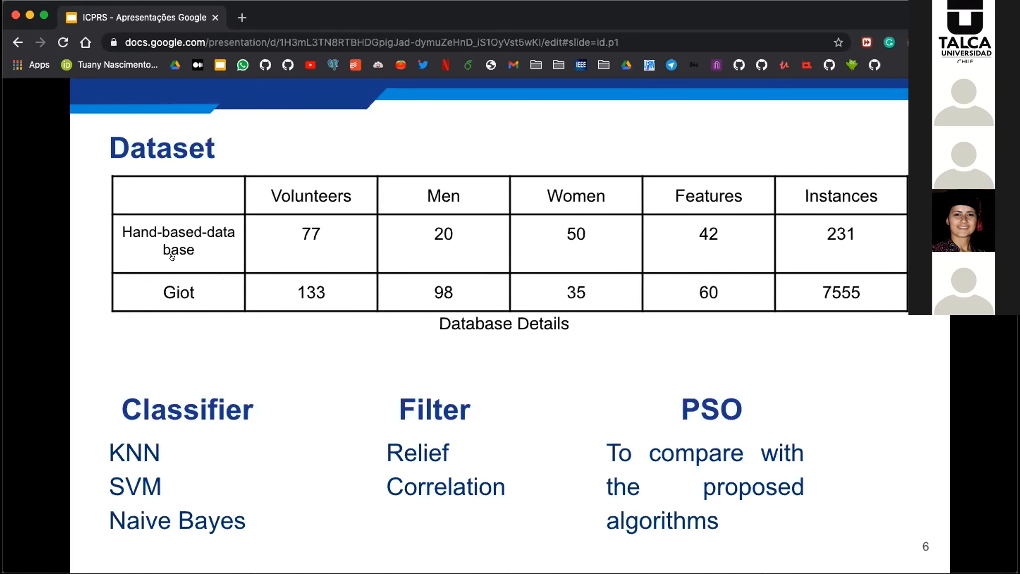
Advance from the Dataset slide to slide 7, Results and Conclusion
{"action": "key", "text": "Right"}
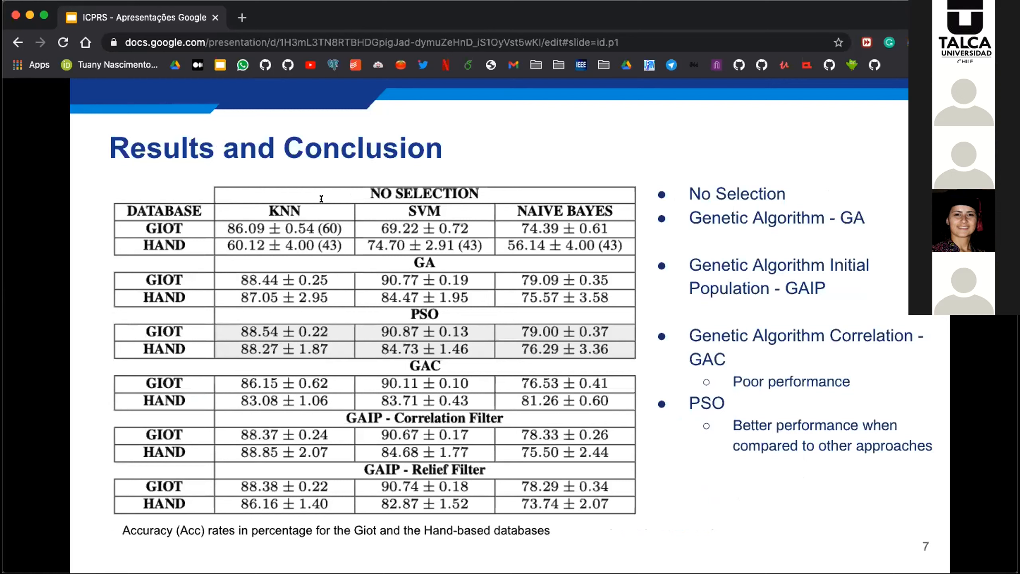
{"action": "mouse_move", "coordinate": [388, 119]}
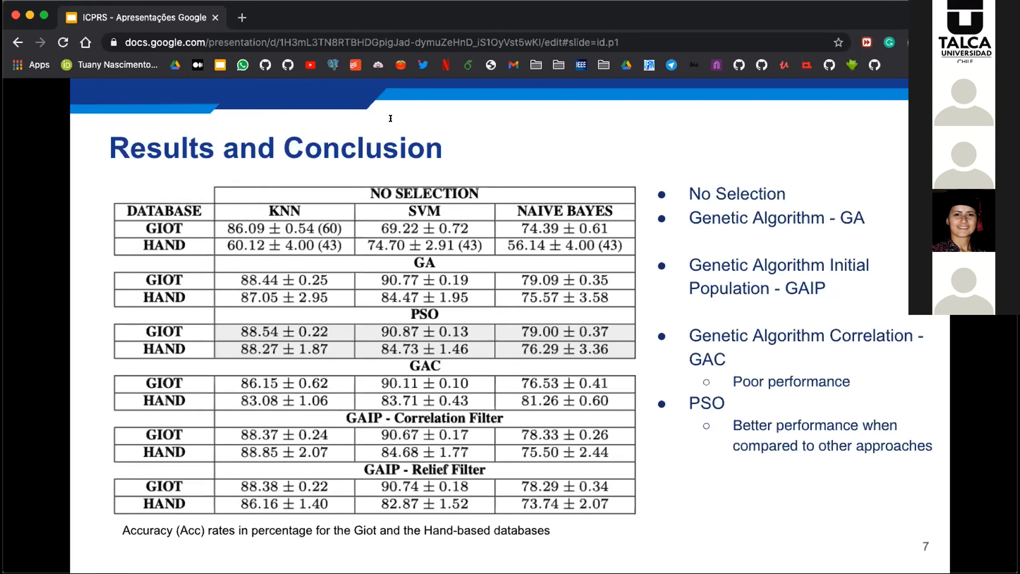
{"action": "mouse_move", "coordinate": [276, 132]}
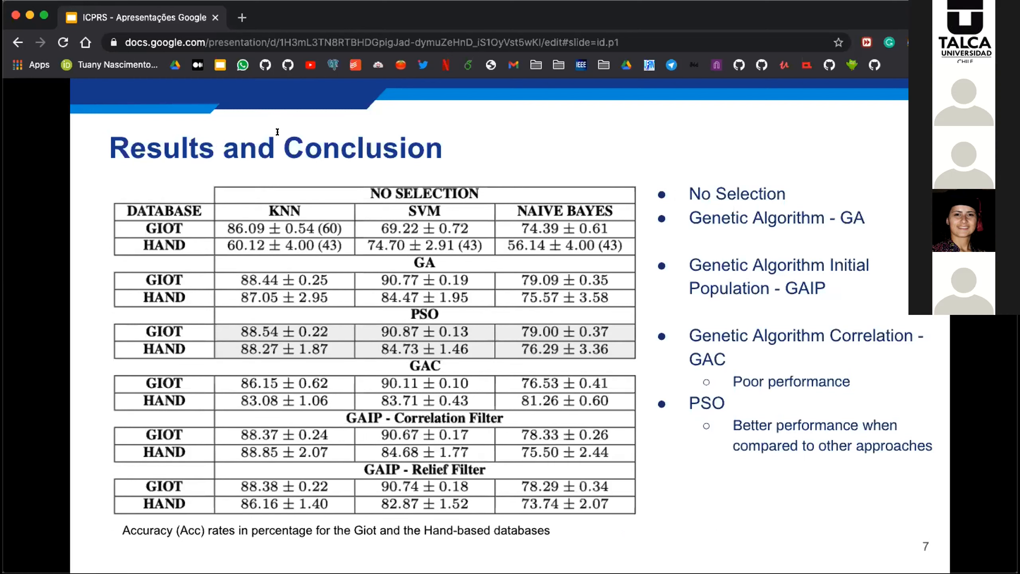
{"action": "mouse_move", "coordinate": [409, 139]}
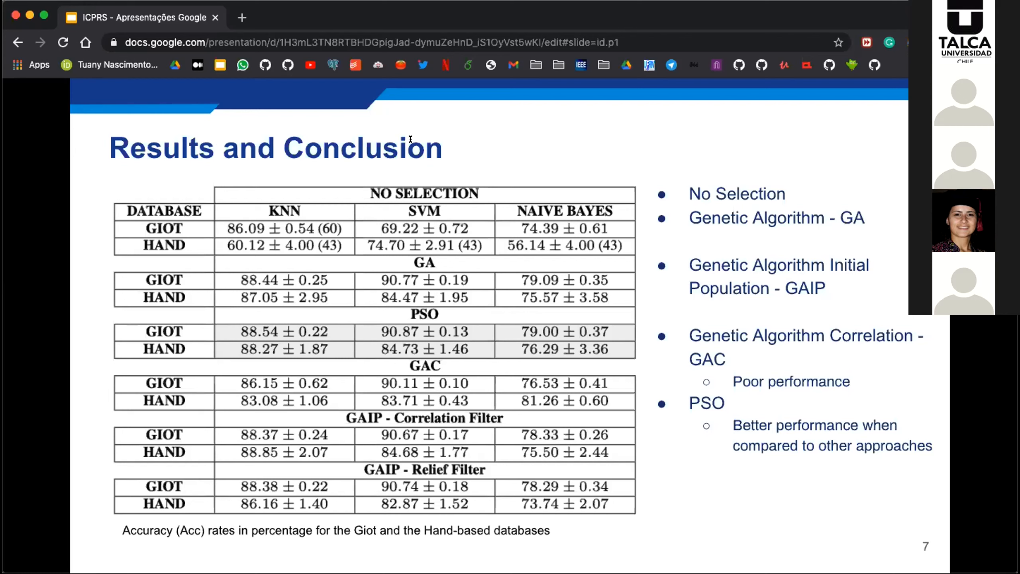
{"action": "mouse_move", "coordinate": [433, 140]}
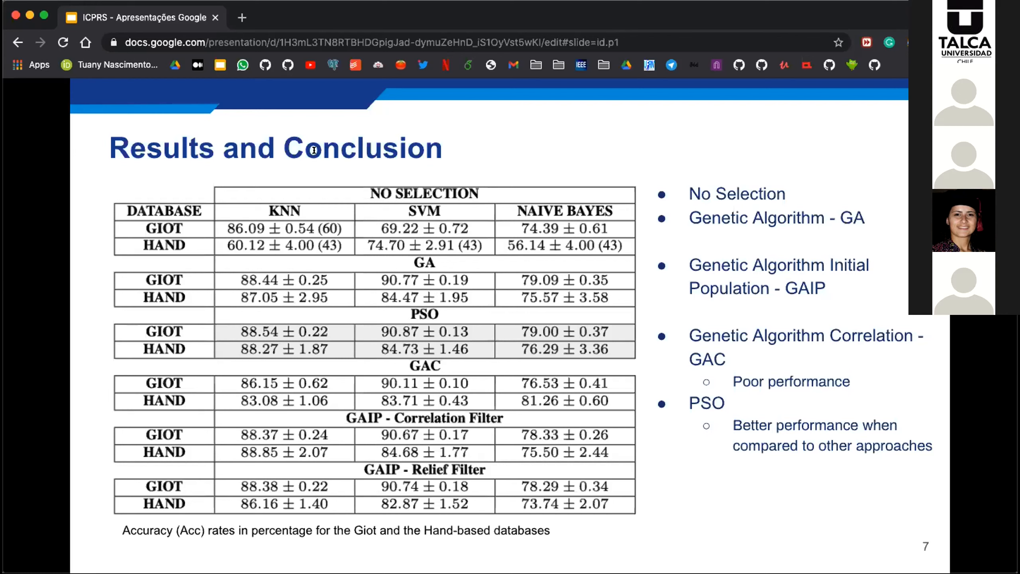
{"action": "mouse_move", "coordinate": [402, 151]}
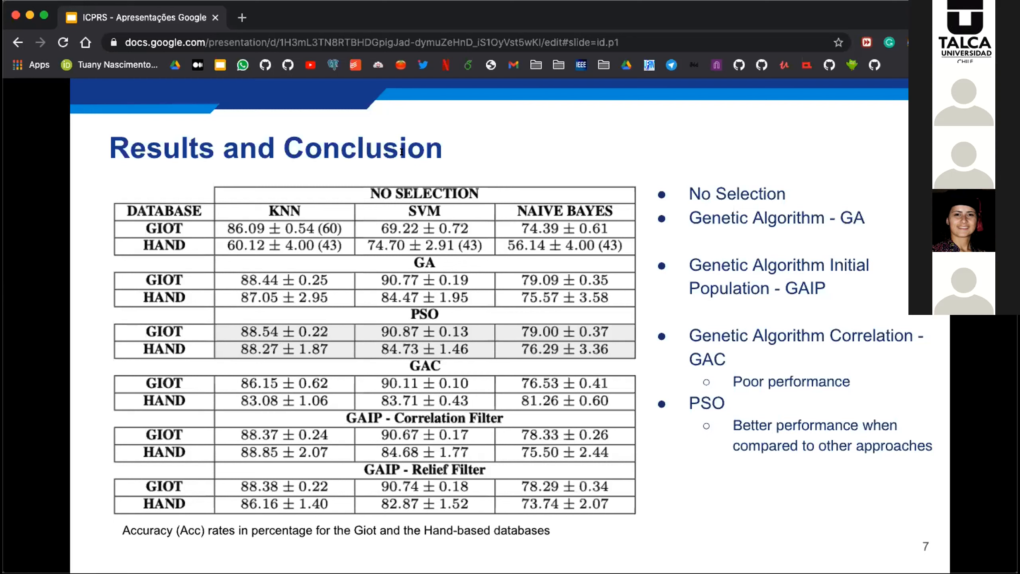
{"action": "mouse_move", "coordinate": [278, 165]}
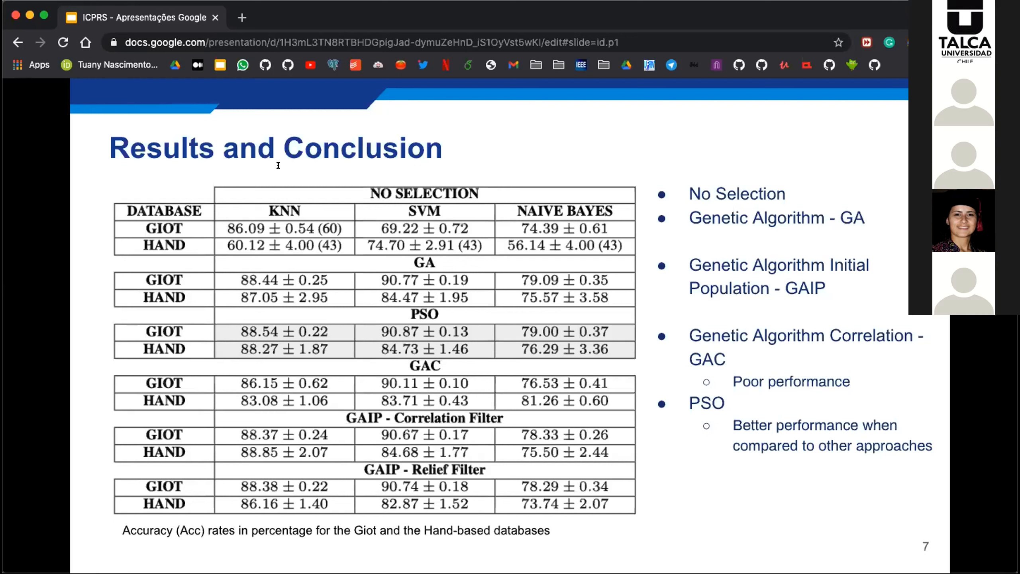
{"action": "mouse_move", "coordinate": [299, 163]}
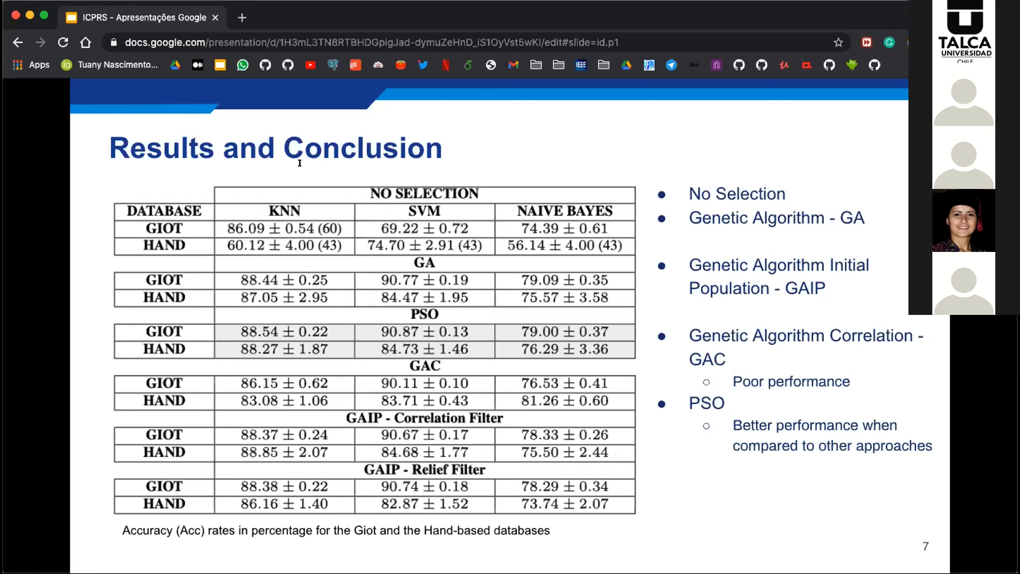
{"action": "mouse_move", "coordinate": [369, 165]}
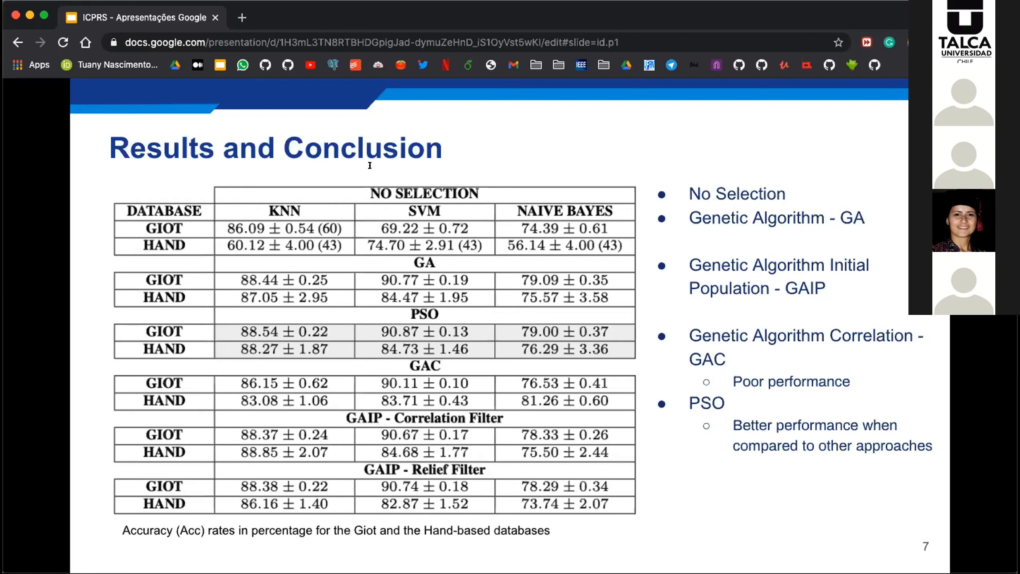
{"action": "mouse_move", "coordinate": [390, 164]}
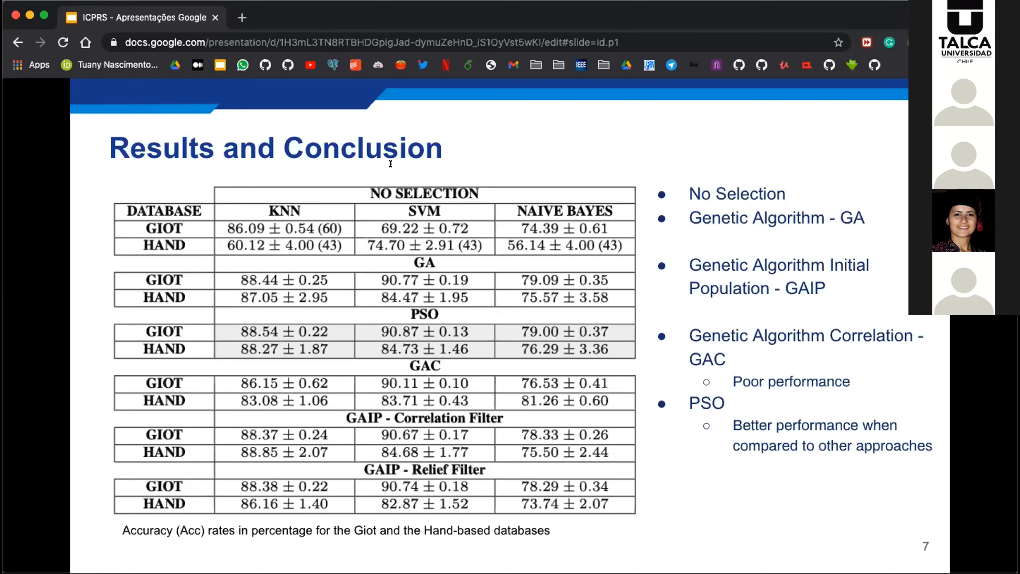
{"action": "mouse_move", "coordinate": [325, 184]}
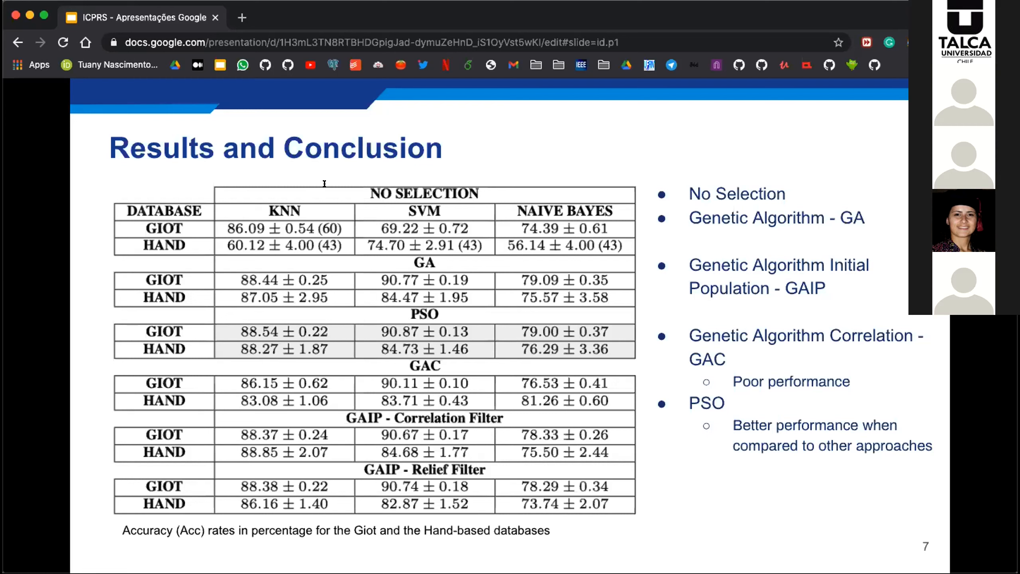
{"action": "mouse_move", "coordinate": [387, 166]}
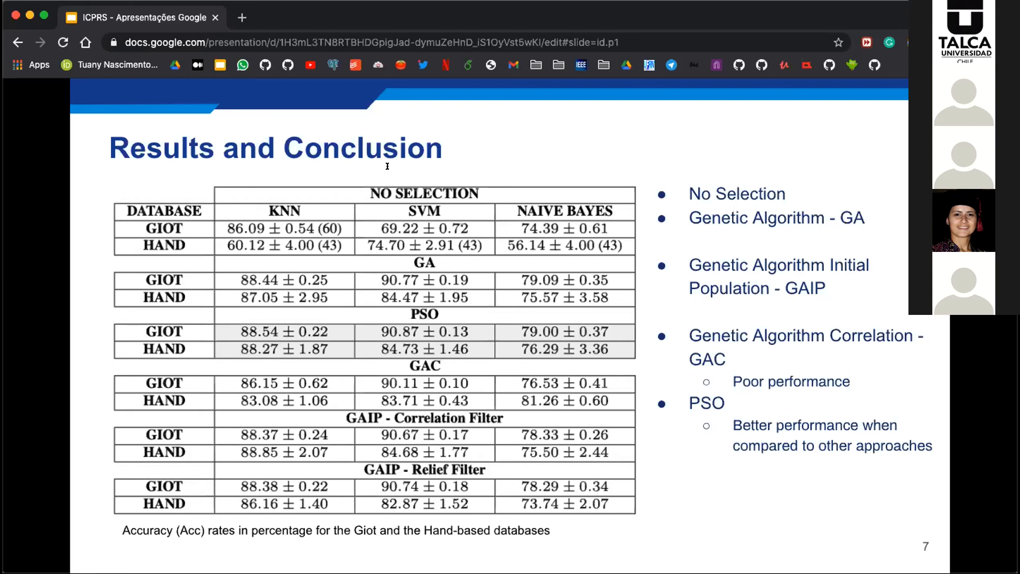
{"action": "mouse_move", "coordinate": [400, 175]}
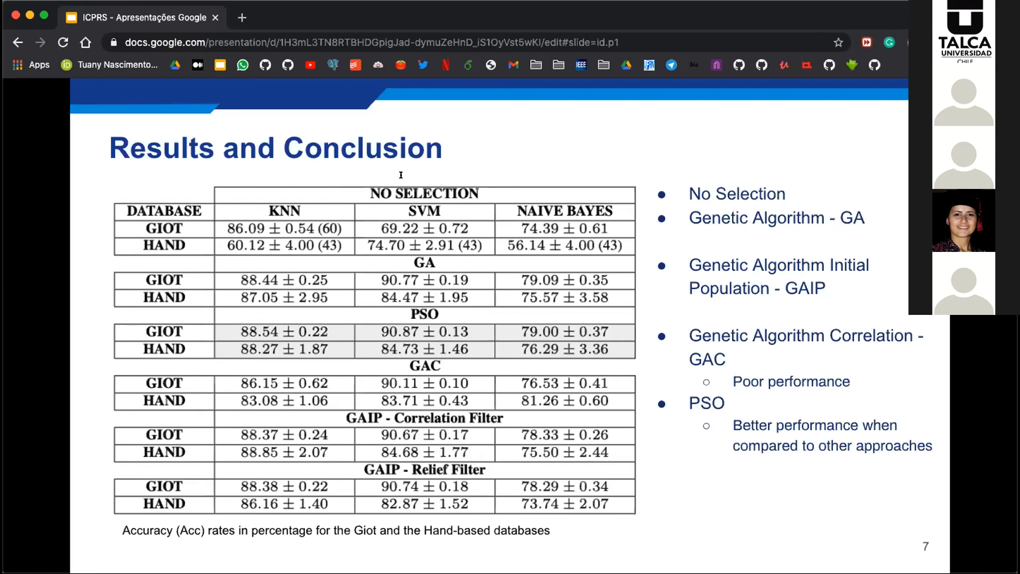
{"action": "mouse_move", "coordinate": [342, 188]}
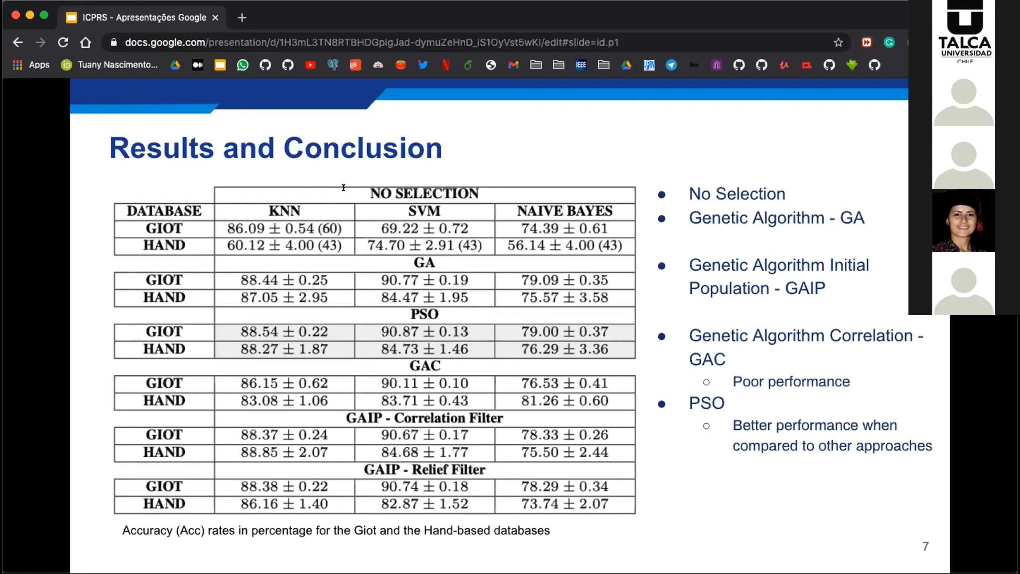
{"action": "mouse_move", "coordinate": [296, 189]}
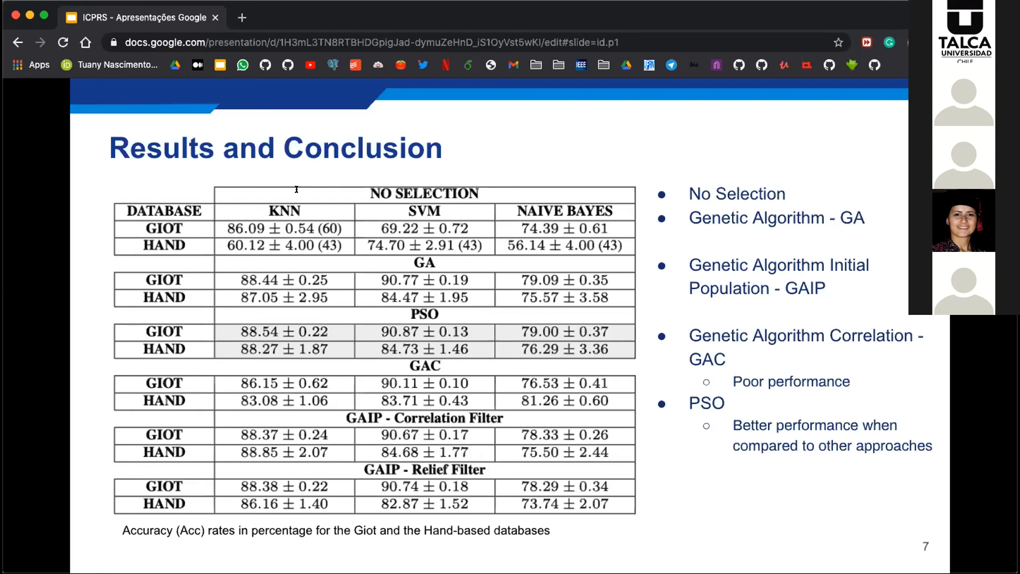
{"action": "mouse_move", "coordinate": [390, 186]}
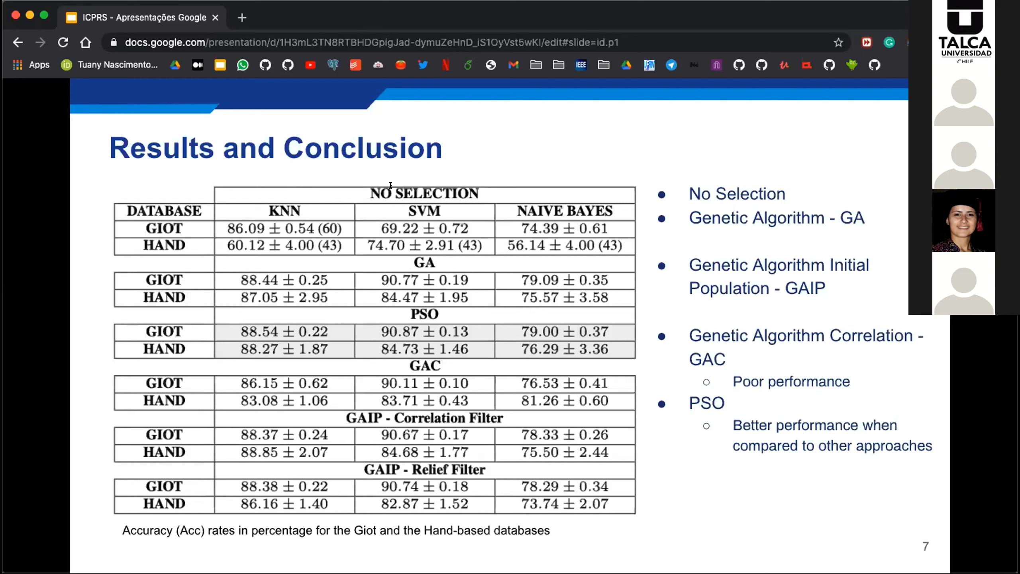
{"action": "mouse_move", "coordinate": [276, 210]}
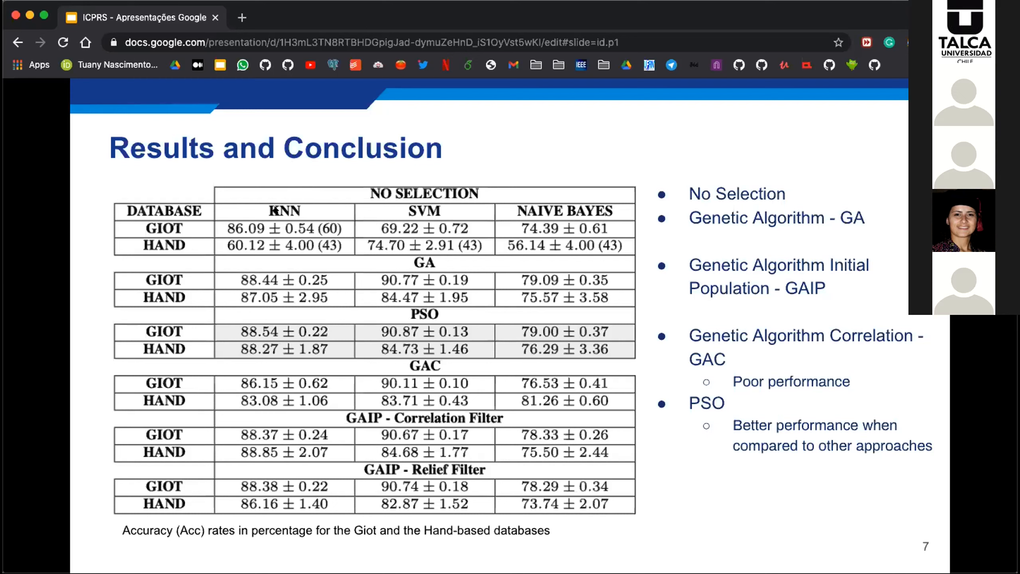
{"action": "mouse_move", "coordinate": [270, 205]}
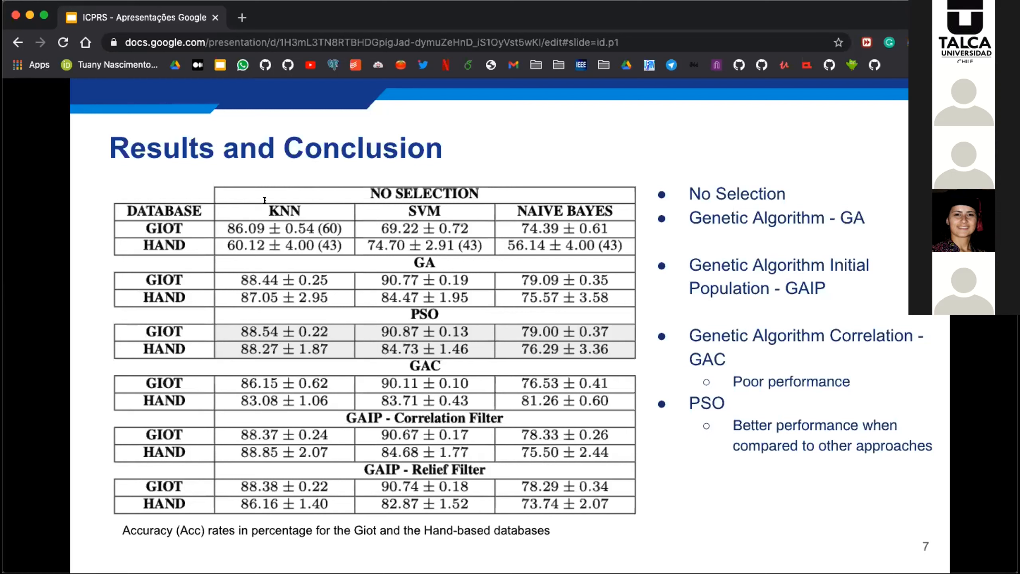
{"action": "mouse_move", "coordinate": [286, 199]}
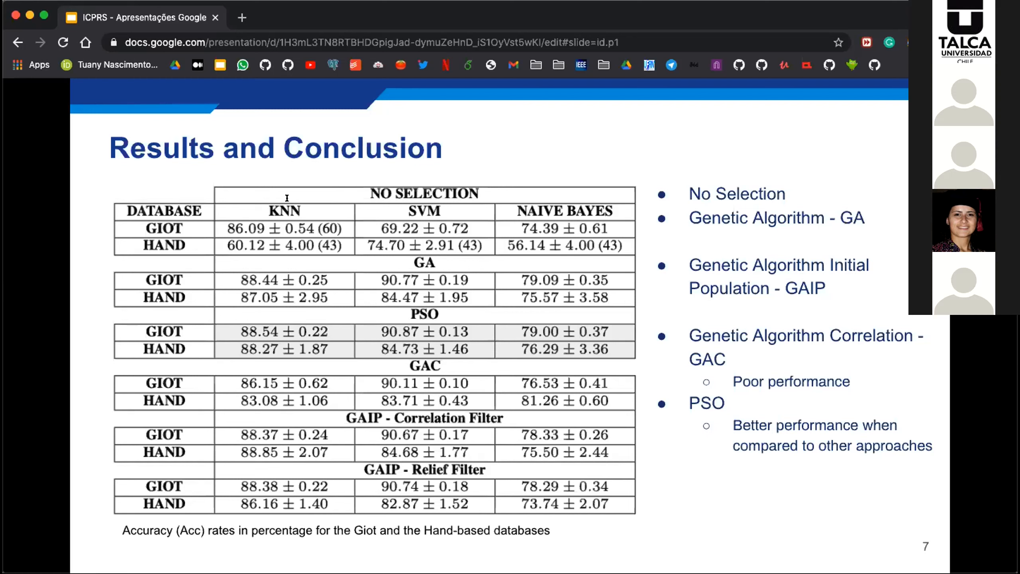
{"action": "mouse_move", "coordinate": [310, 197]}
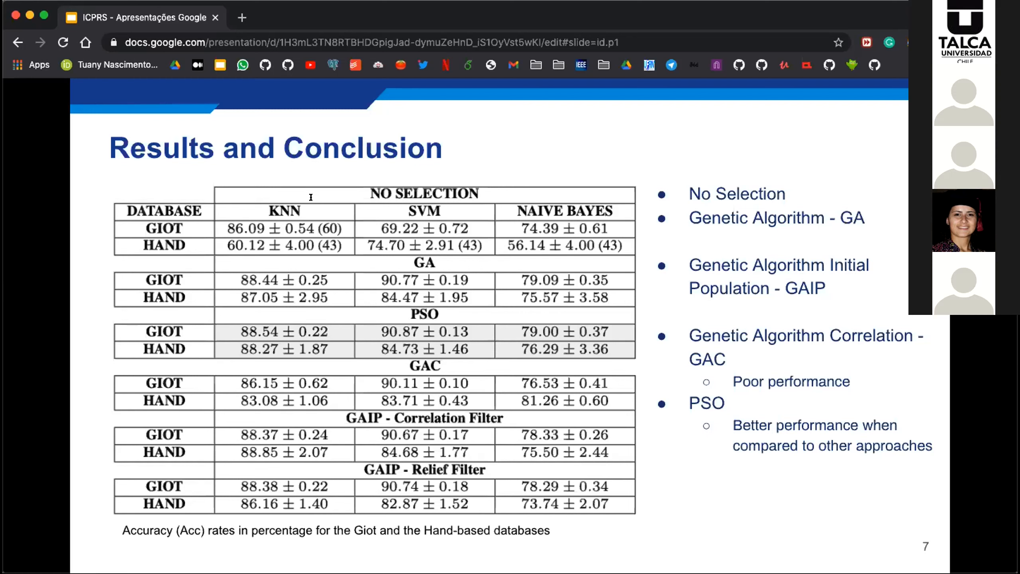
{"action": "mouse_move", "coordinate": [333, 198]}
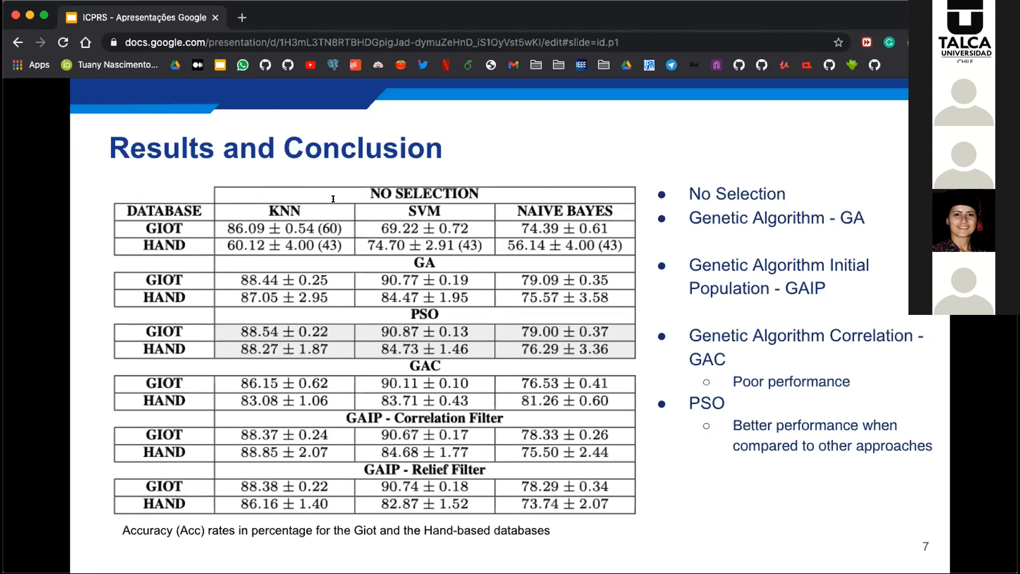
{"action": "mouse_move", "coordinate": [415, 198]}
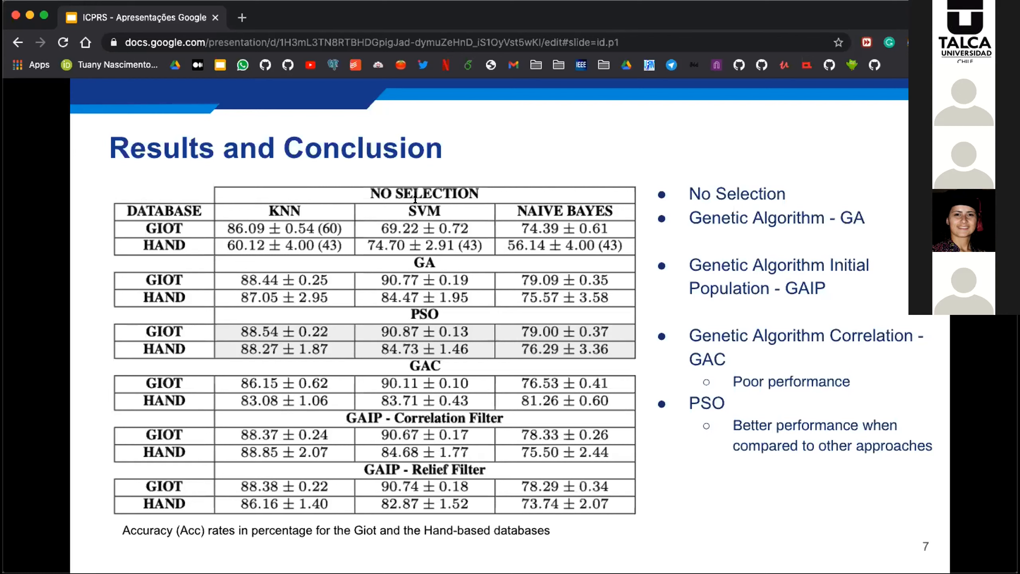
{"action": "mouse_move", "coordinate": [323, 230]}
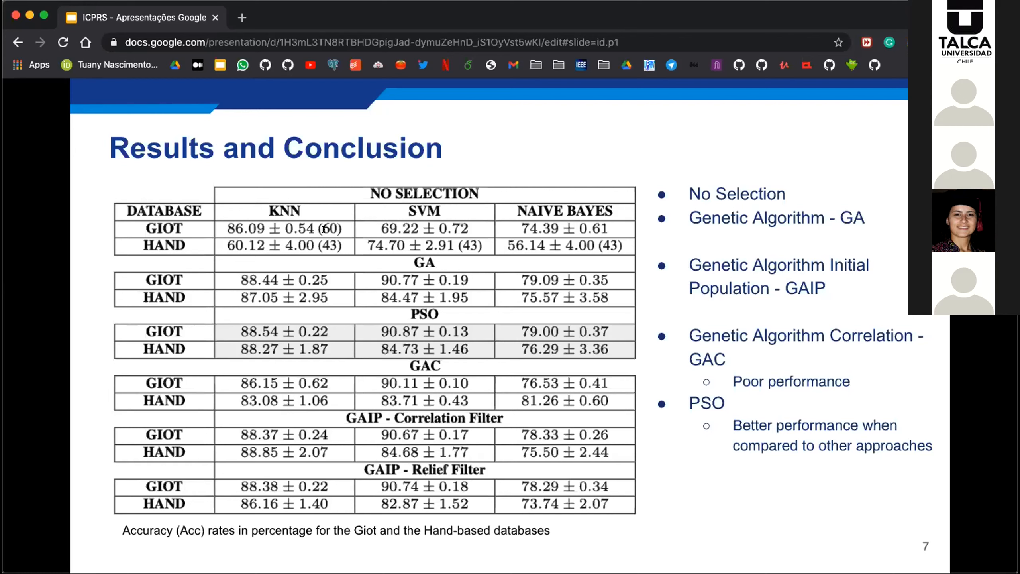
{"action": "mouse_move", "coordinate": [335, 211]}
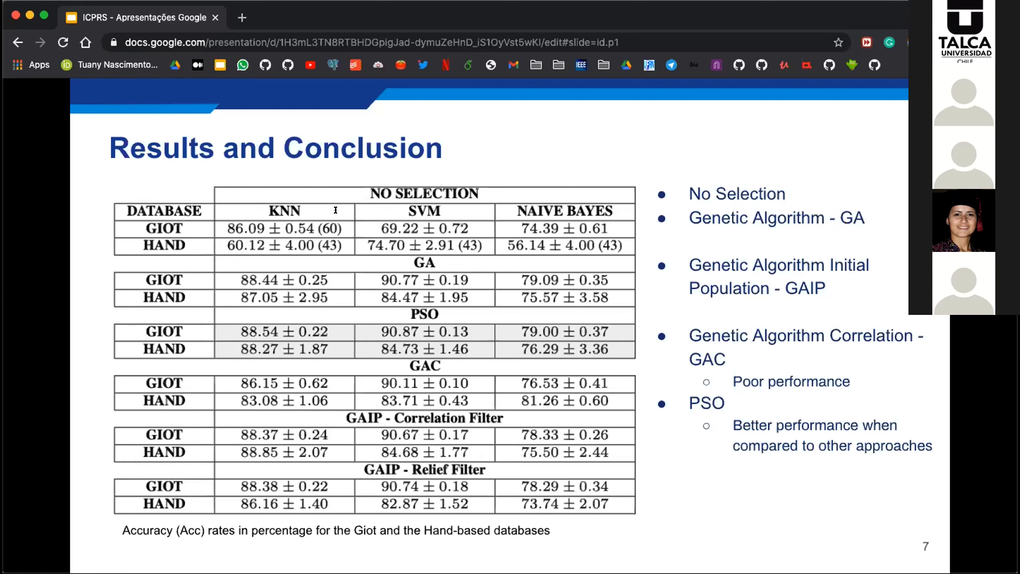
{"action": "mouse_move", "coordinate": [411, 216]}
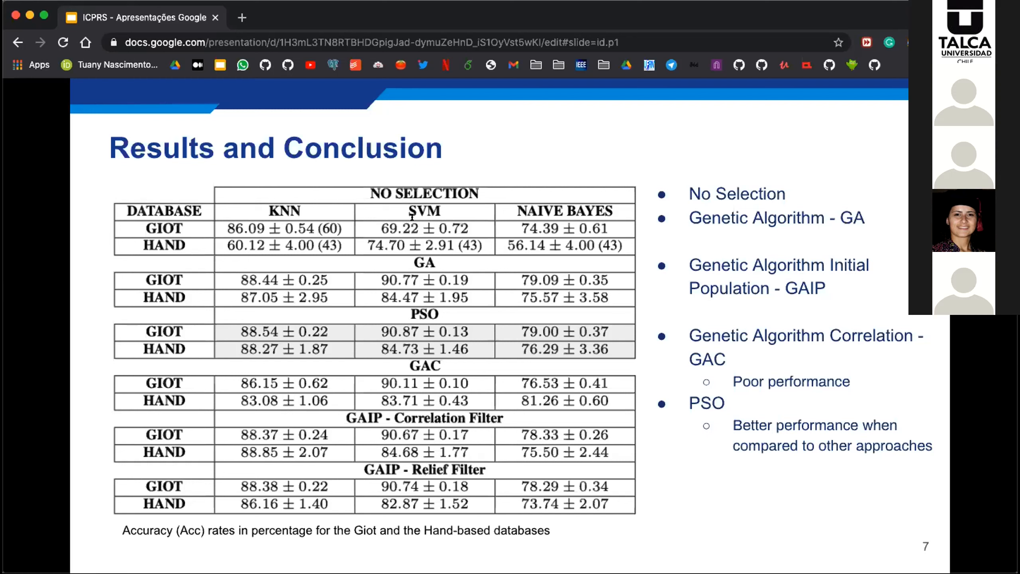
{"action": "mouse_move", "coordinate": [468, 217]}
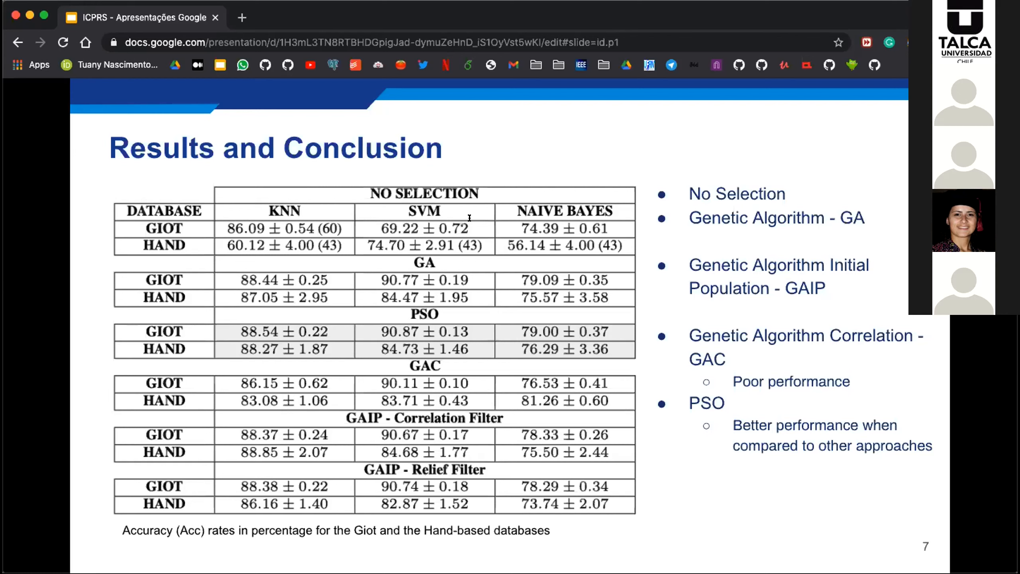
{"action": "mouse_move", "coordinate": [297, 230]}
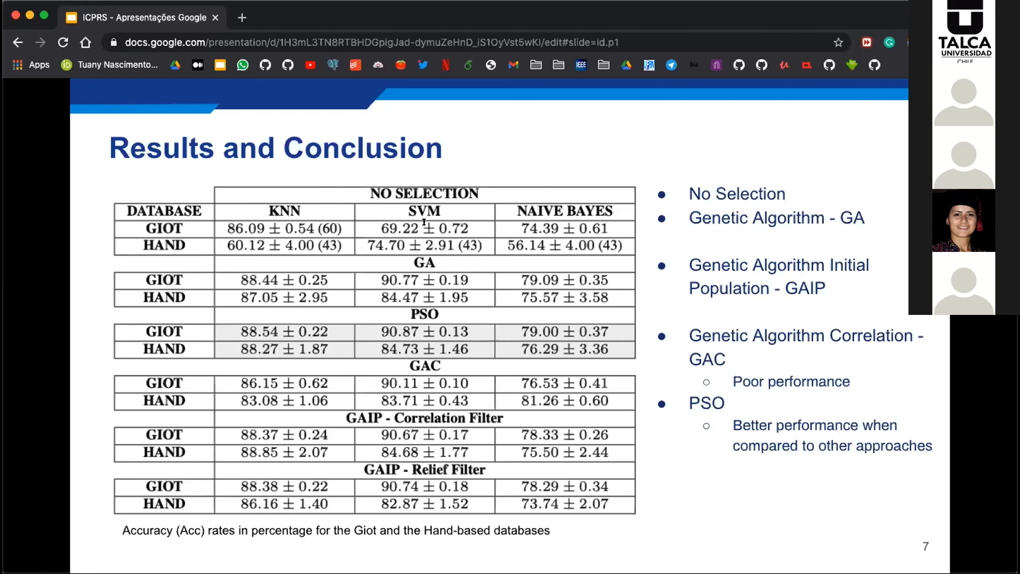
{"action": "mouse_move", "coordinate": [265, 243]}
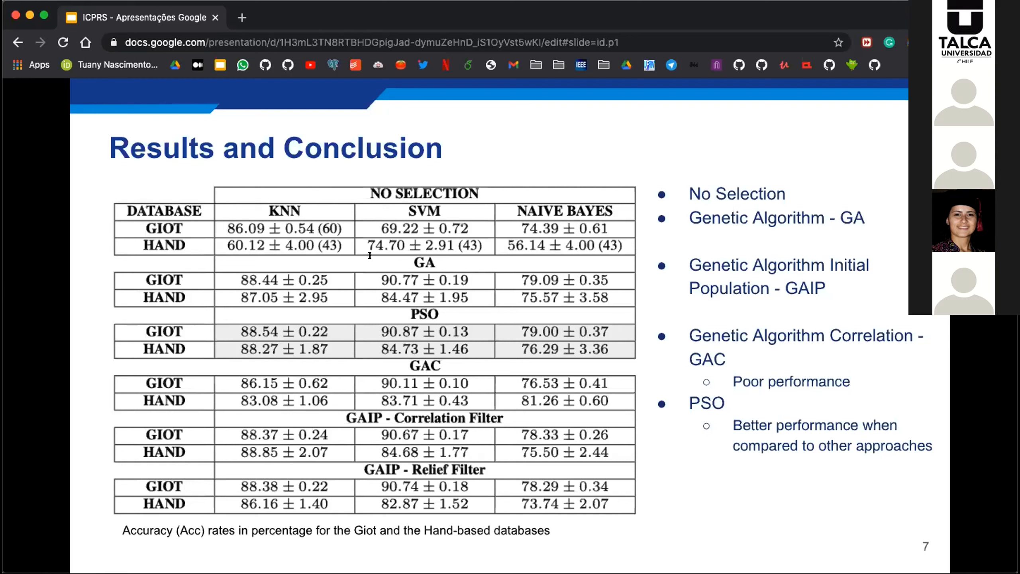
{"action": "mouse_move", "coordinate": [324, 255]}
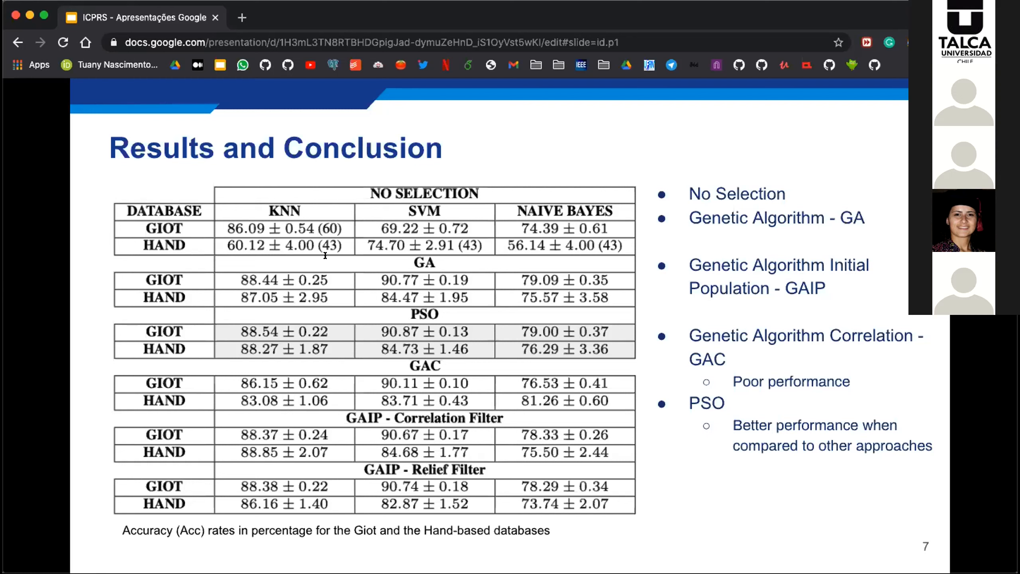
{"action": "mouse_move", "coordinate": [345, 255]}
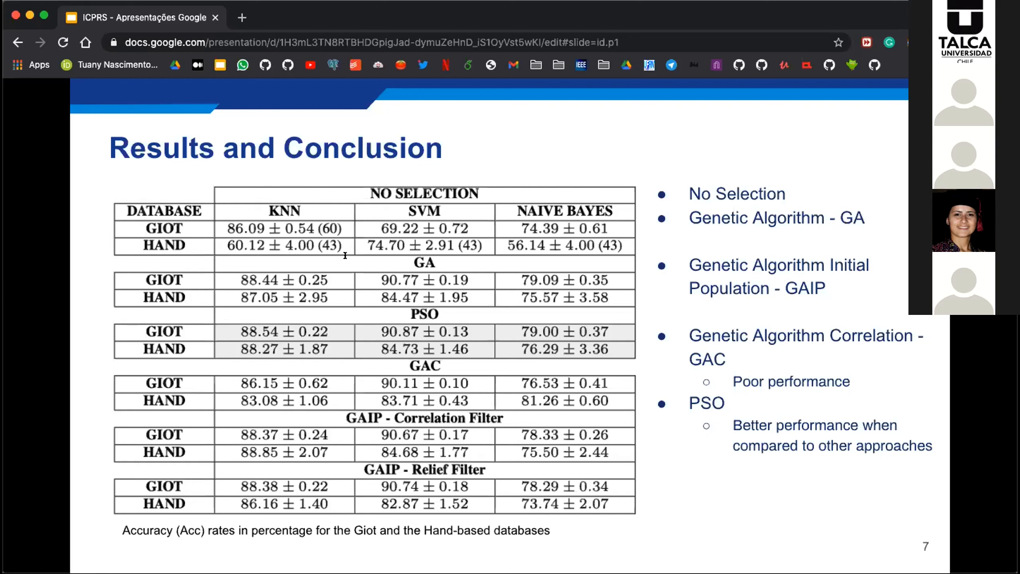
{"action": "mouse_move", "coordinate": [399, 263]}
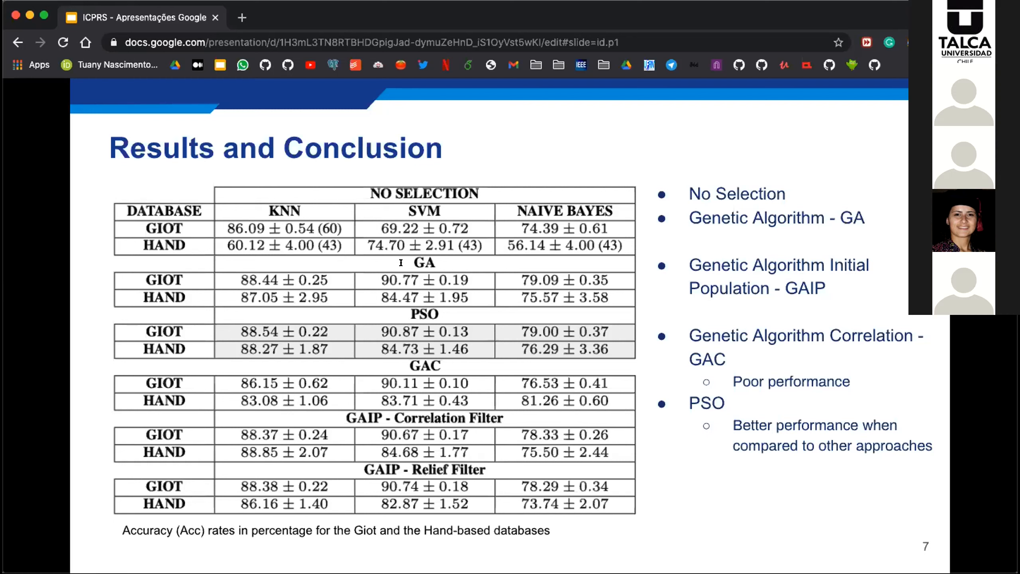
{"action": "mouse_move", "coordinate": [411, 255]}
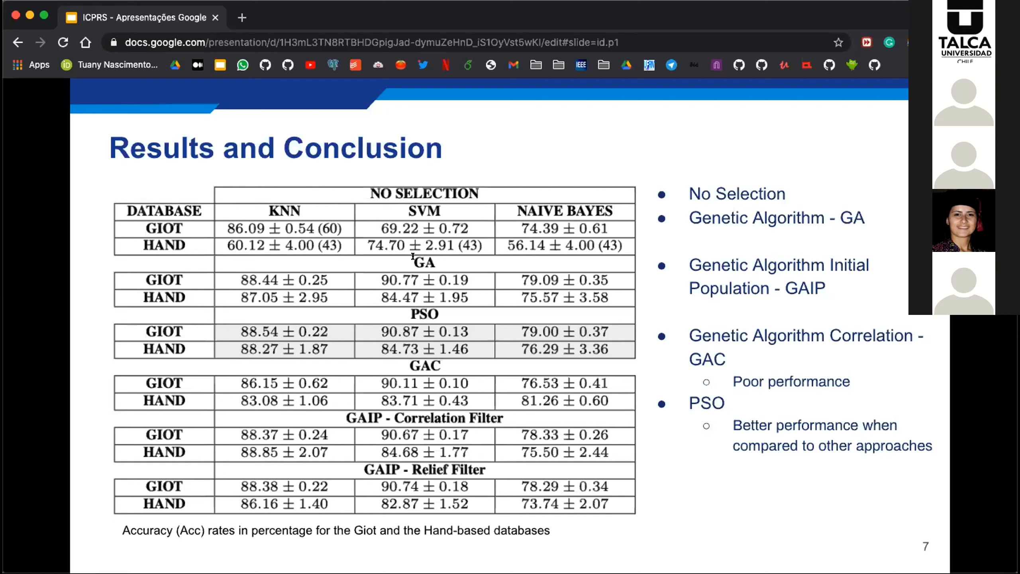
{"action": "mouse_move", "coordinate": [266, 267]}
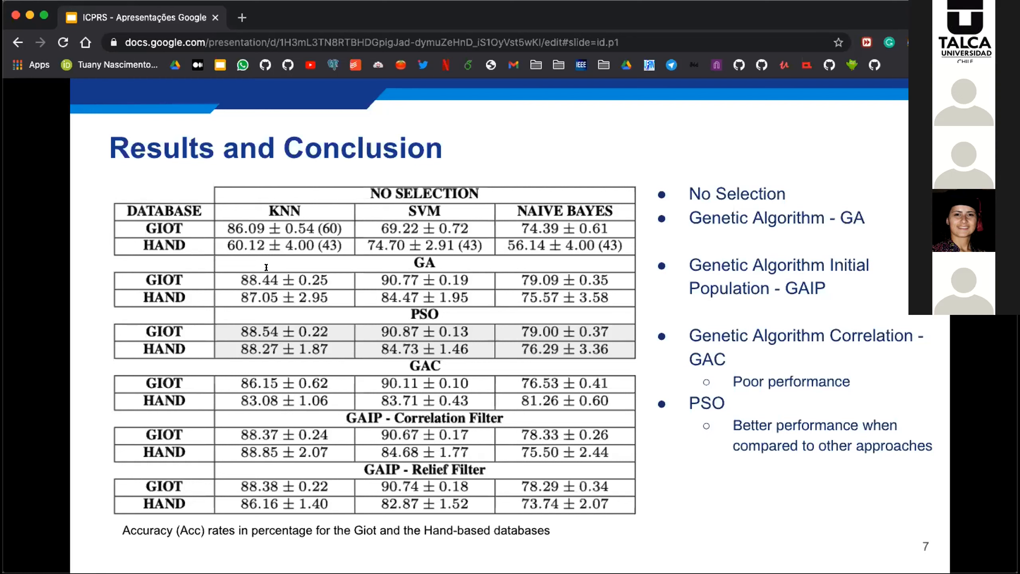
{"action": "mouse_move", "coordinate": [365, 267]}
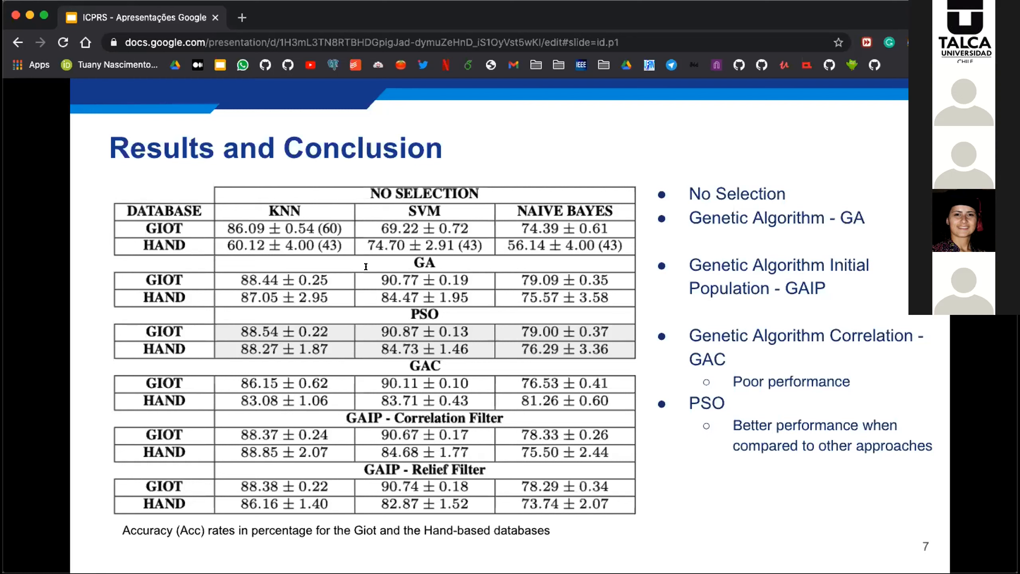
{"action": "mouse_move", "coordinate": [423, 276]}
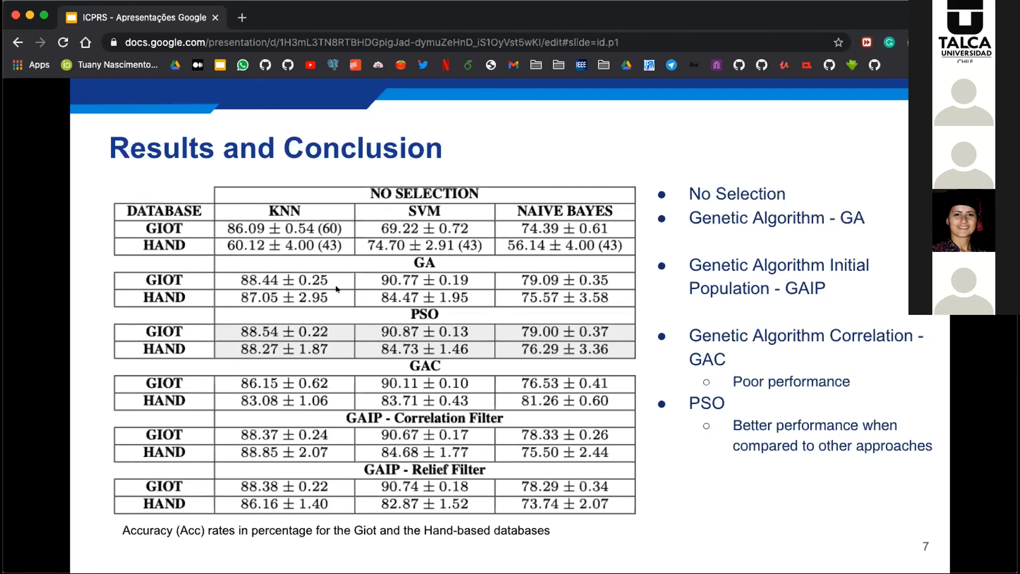
{"action": "mouse_move", "coordinate": [324, 298]}
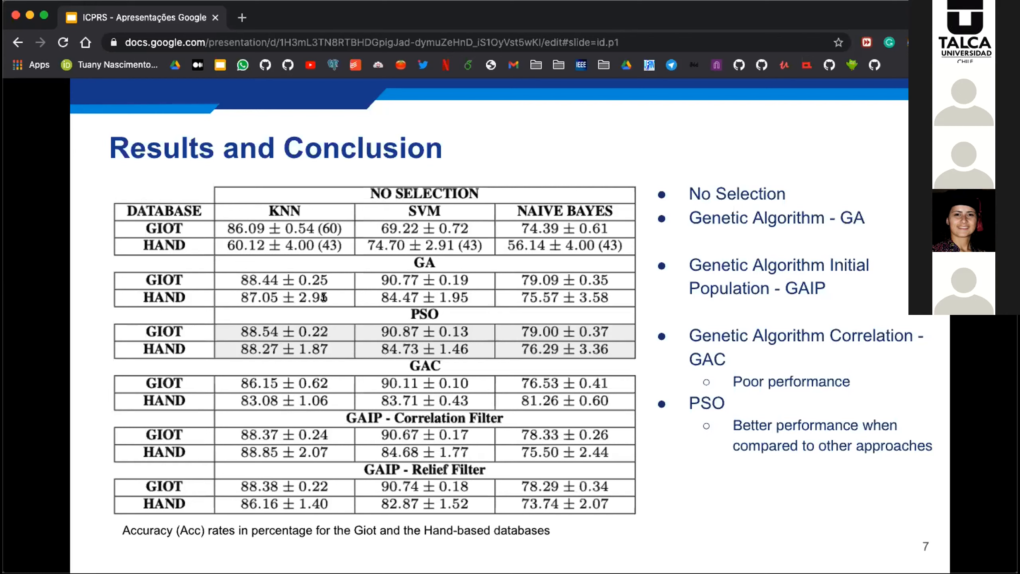
{"action": "mouse_move", "coordinate": [368, 298]}
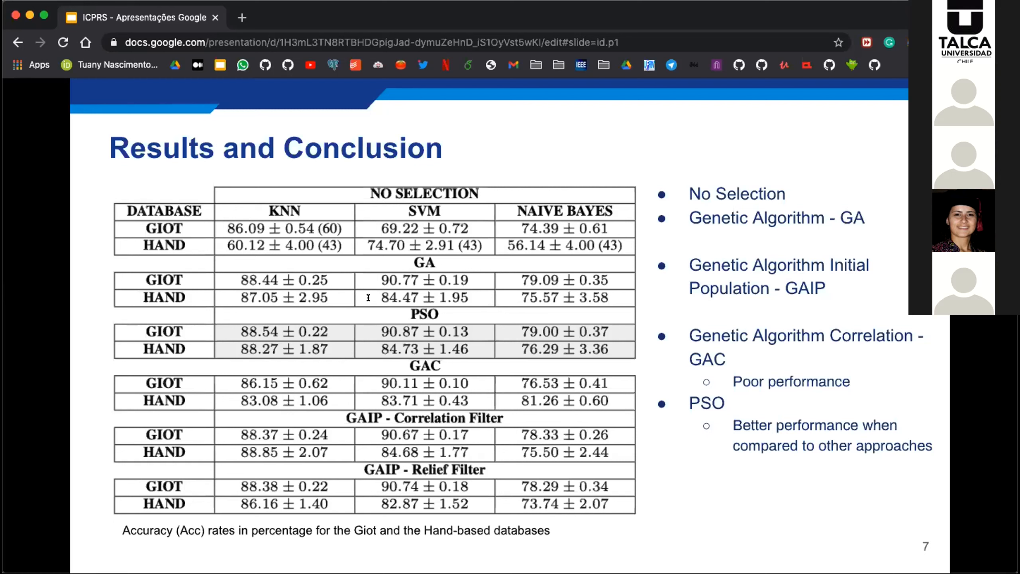
{"action": "mouse_move", "coordinate": [298, 311]}
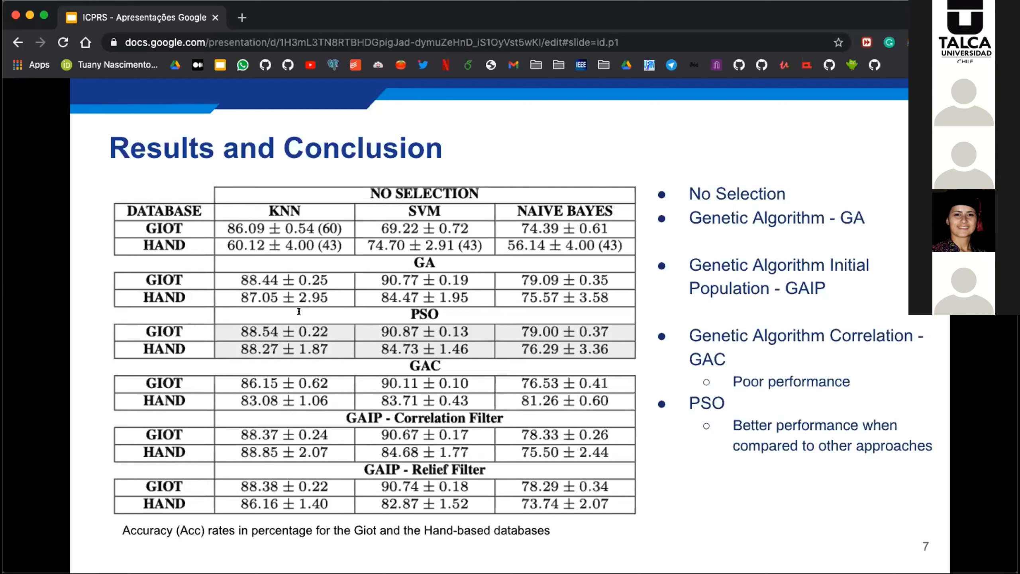
{"action": "mouse_move", "coordinate": [321, 295]}
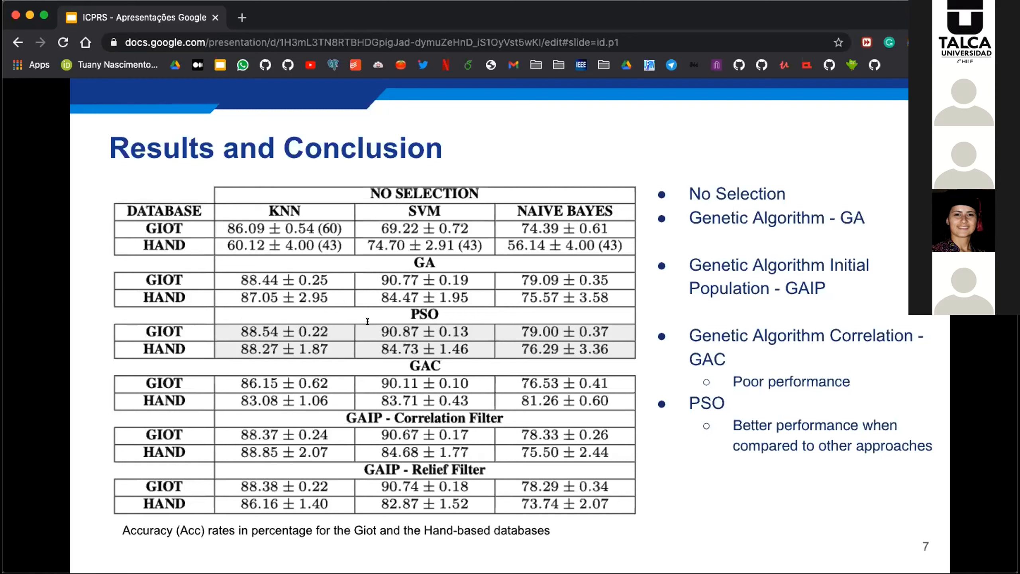
{"action": "mouse_move", "coordinate": [285, 322]}
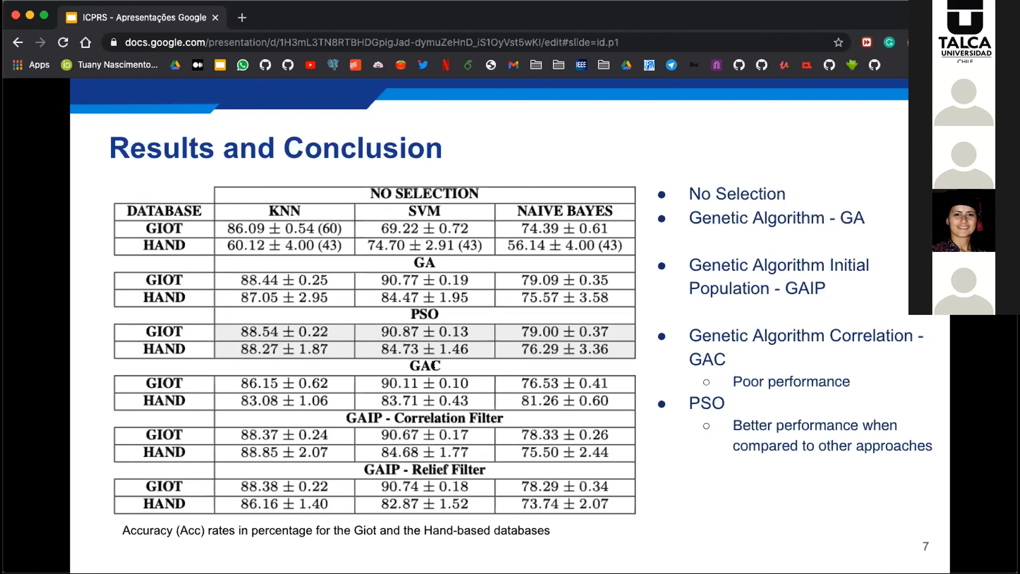
{"action": "mouse_move", "coordinate": [314, 378]}
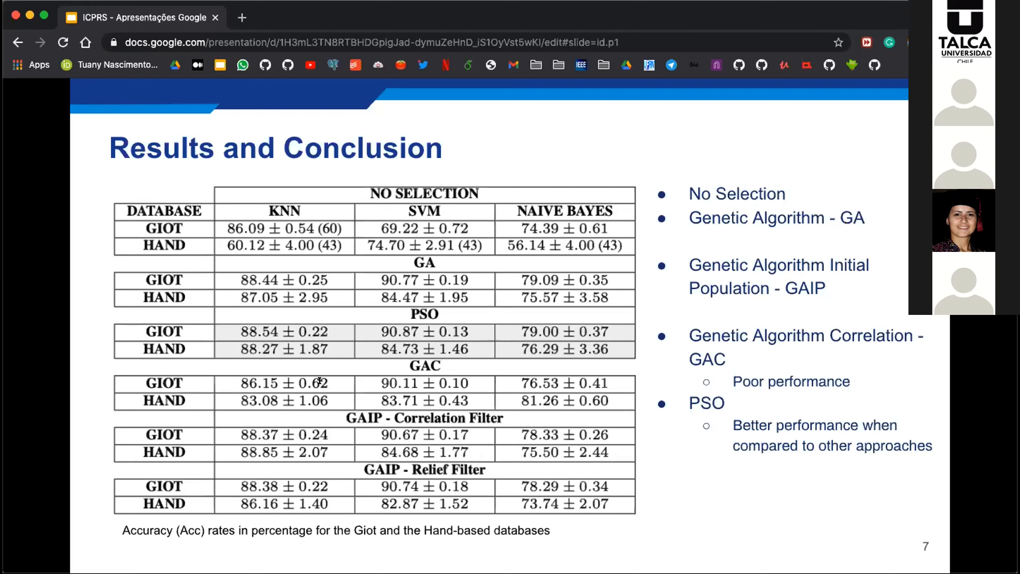
{"action": "mouse_move", "coordinate": [332, 356]}
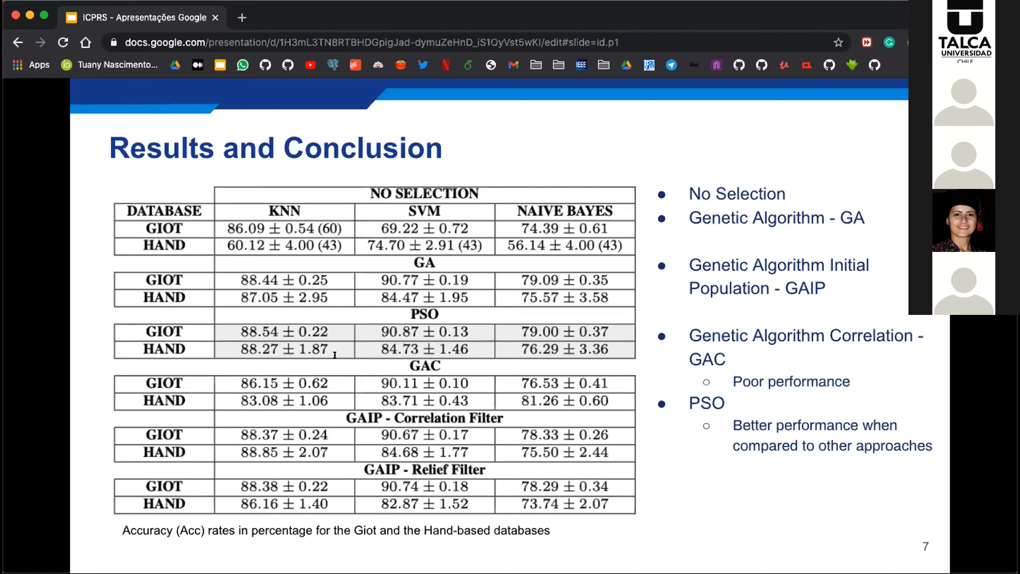
{"action": "mouse_move", "coordinate": [299, 398]}
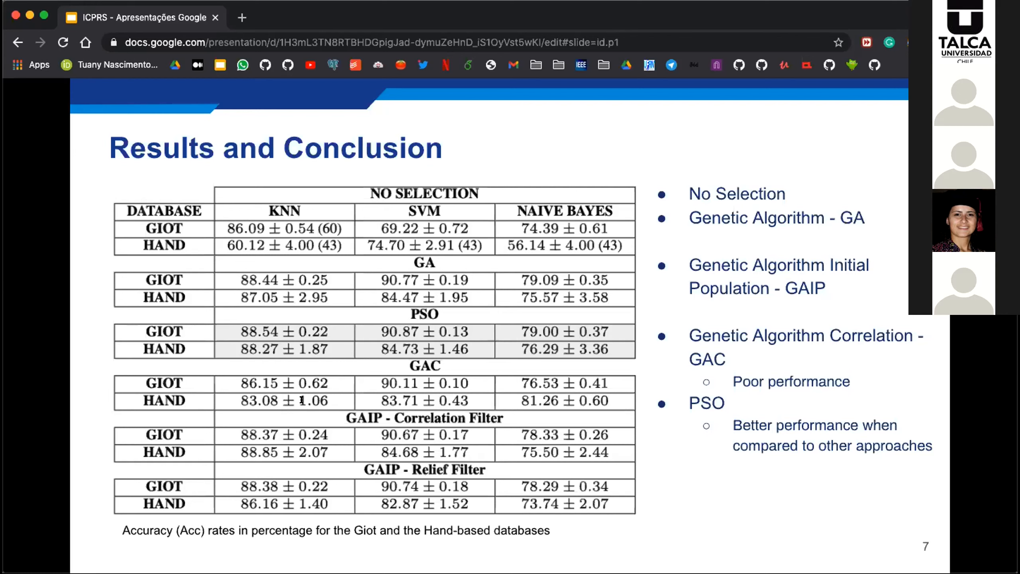
{"action": "mouse_move", "coordinate": [242, 325]}
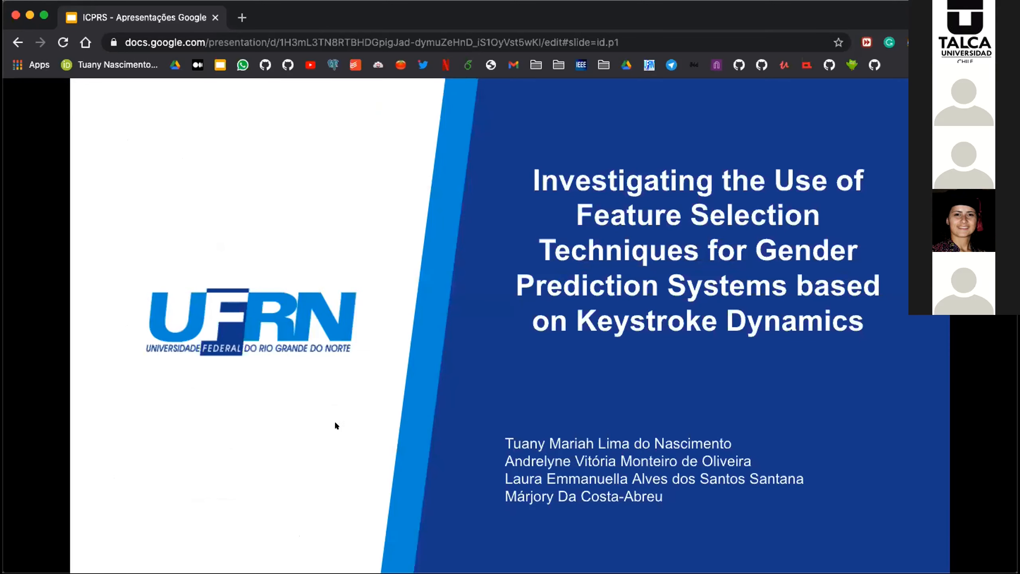
{"action": "mouse_move", "coordinate": [343, 423]}
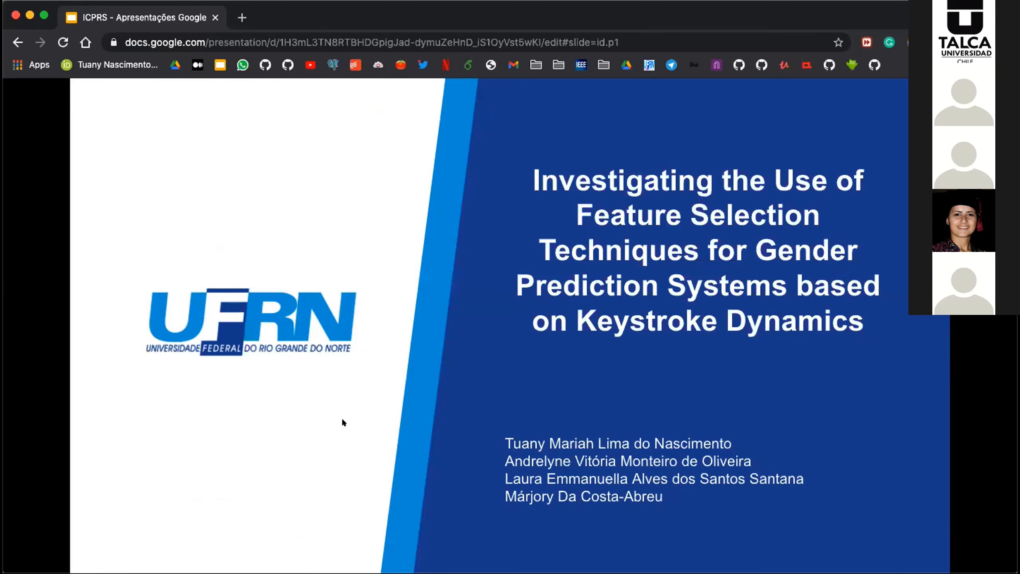
{"action": "mouse_move", "coordinate": [376, 311]}
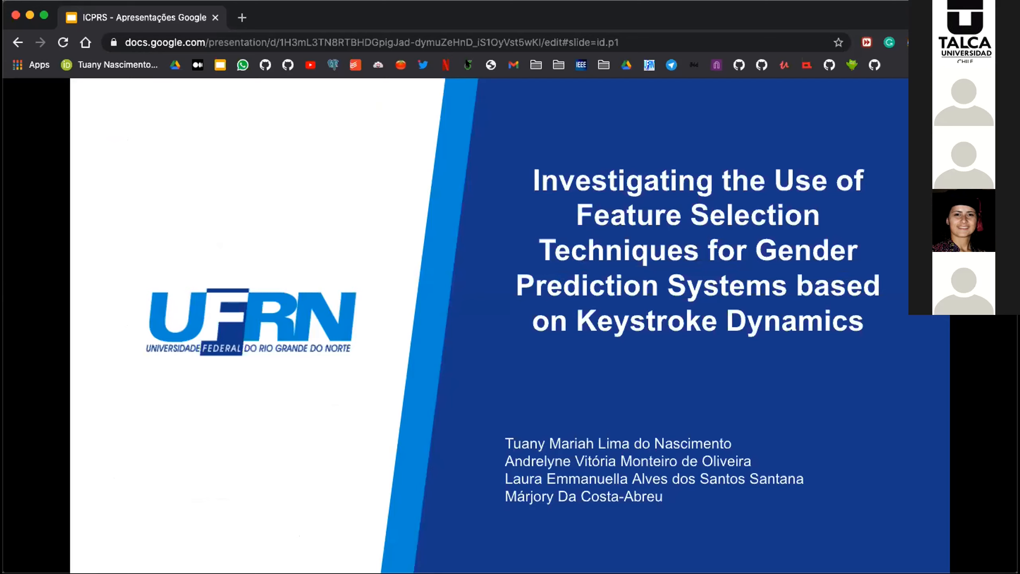
{"action": "mouse_move", "coordinate": [571, 72]}
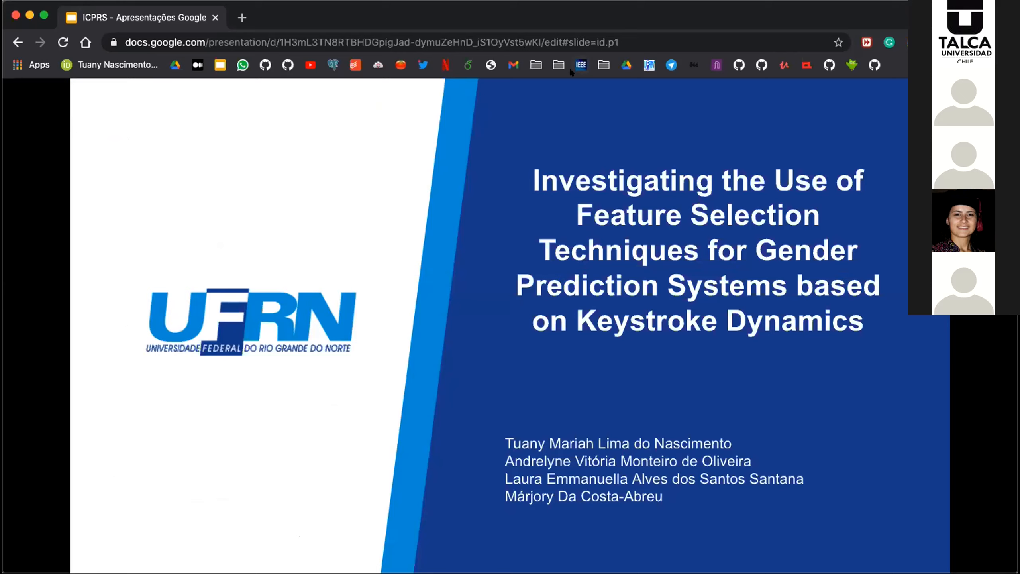
{"action": "mouse_move", "coordinate": [438, 342]}
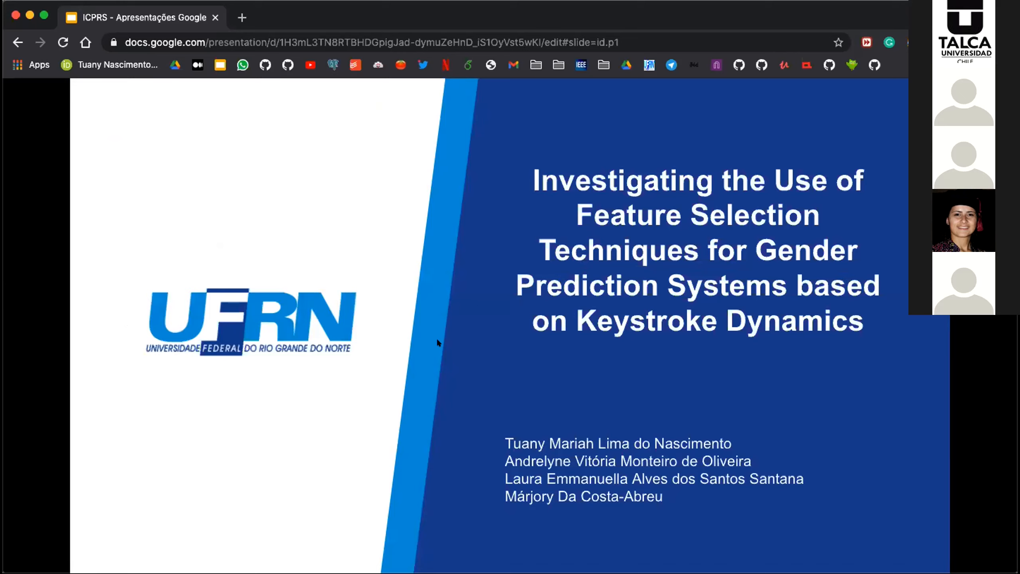
{"action": "mouse_move", "coordinate": [537, 52]}
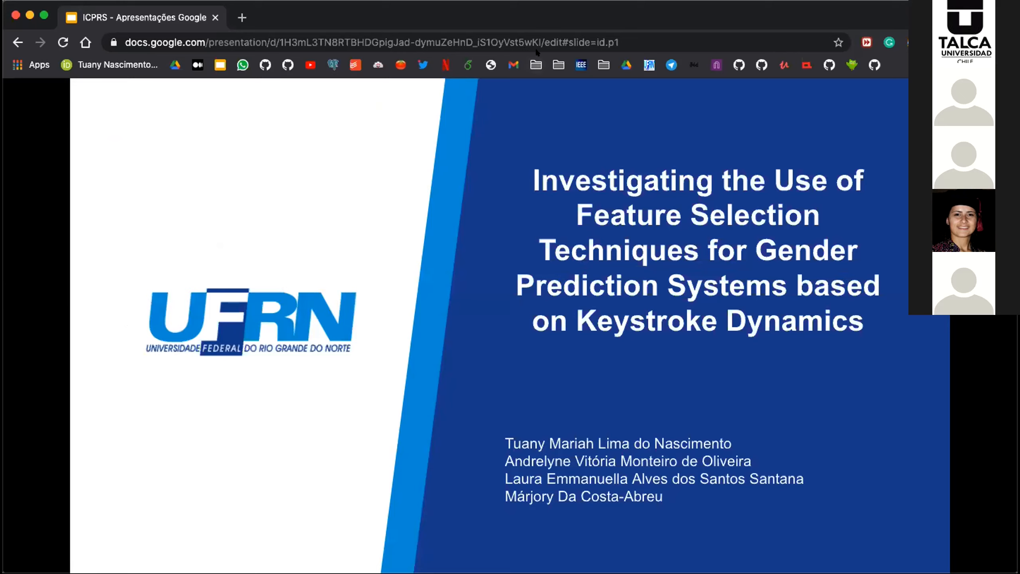
{"action": "mouse_move", "coordinate": [558, 6]}
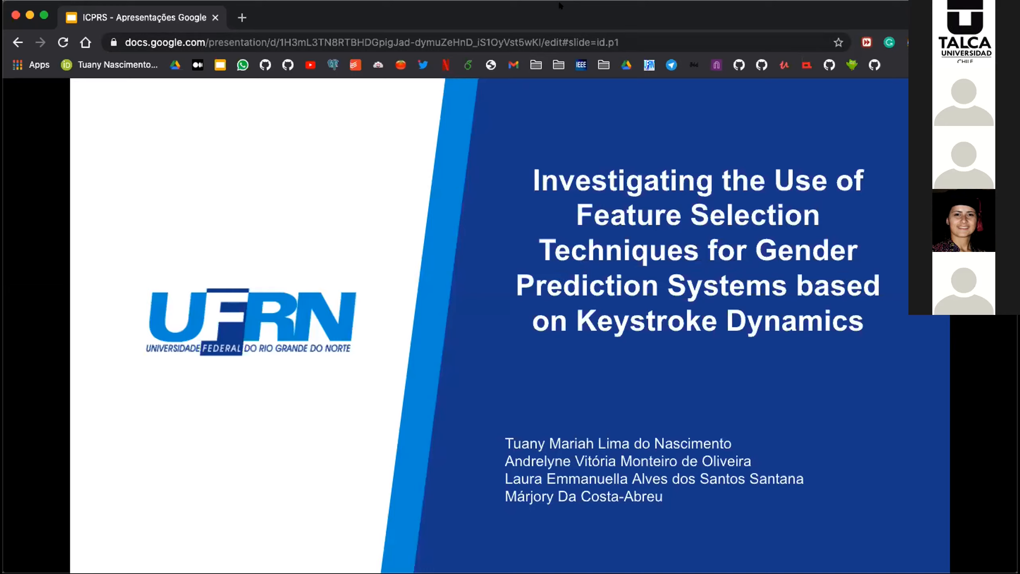